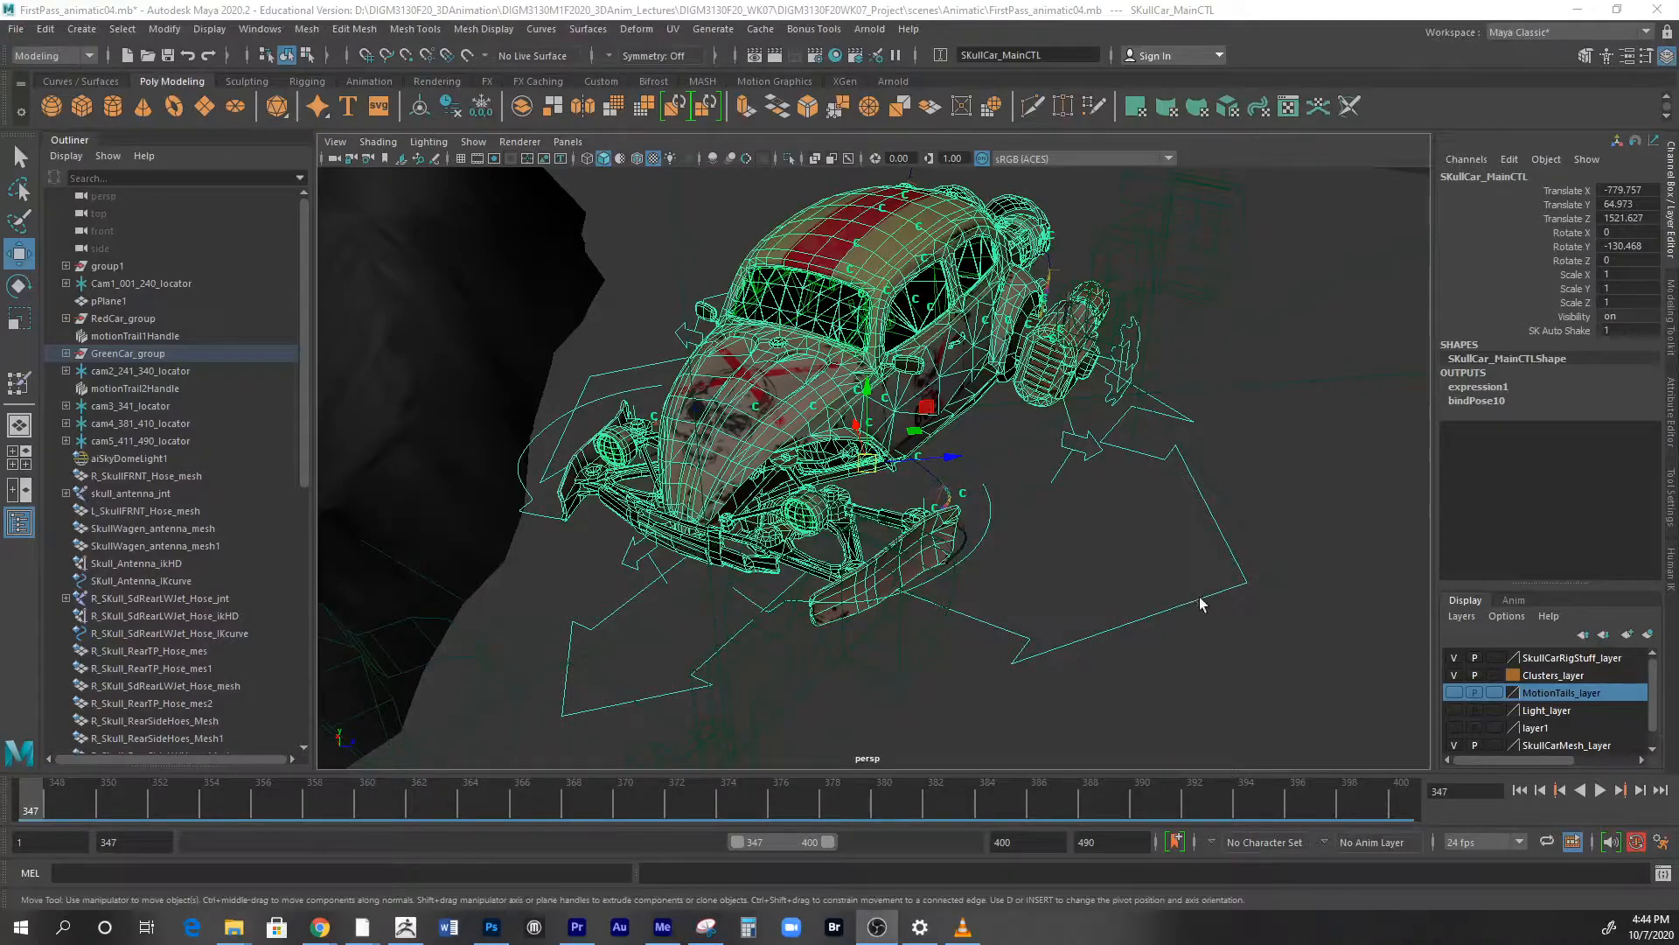
mouse_move(1217, 603)
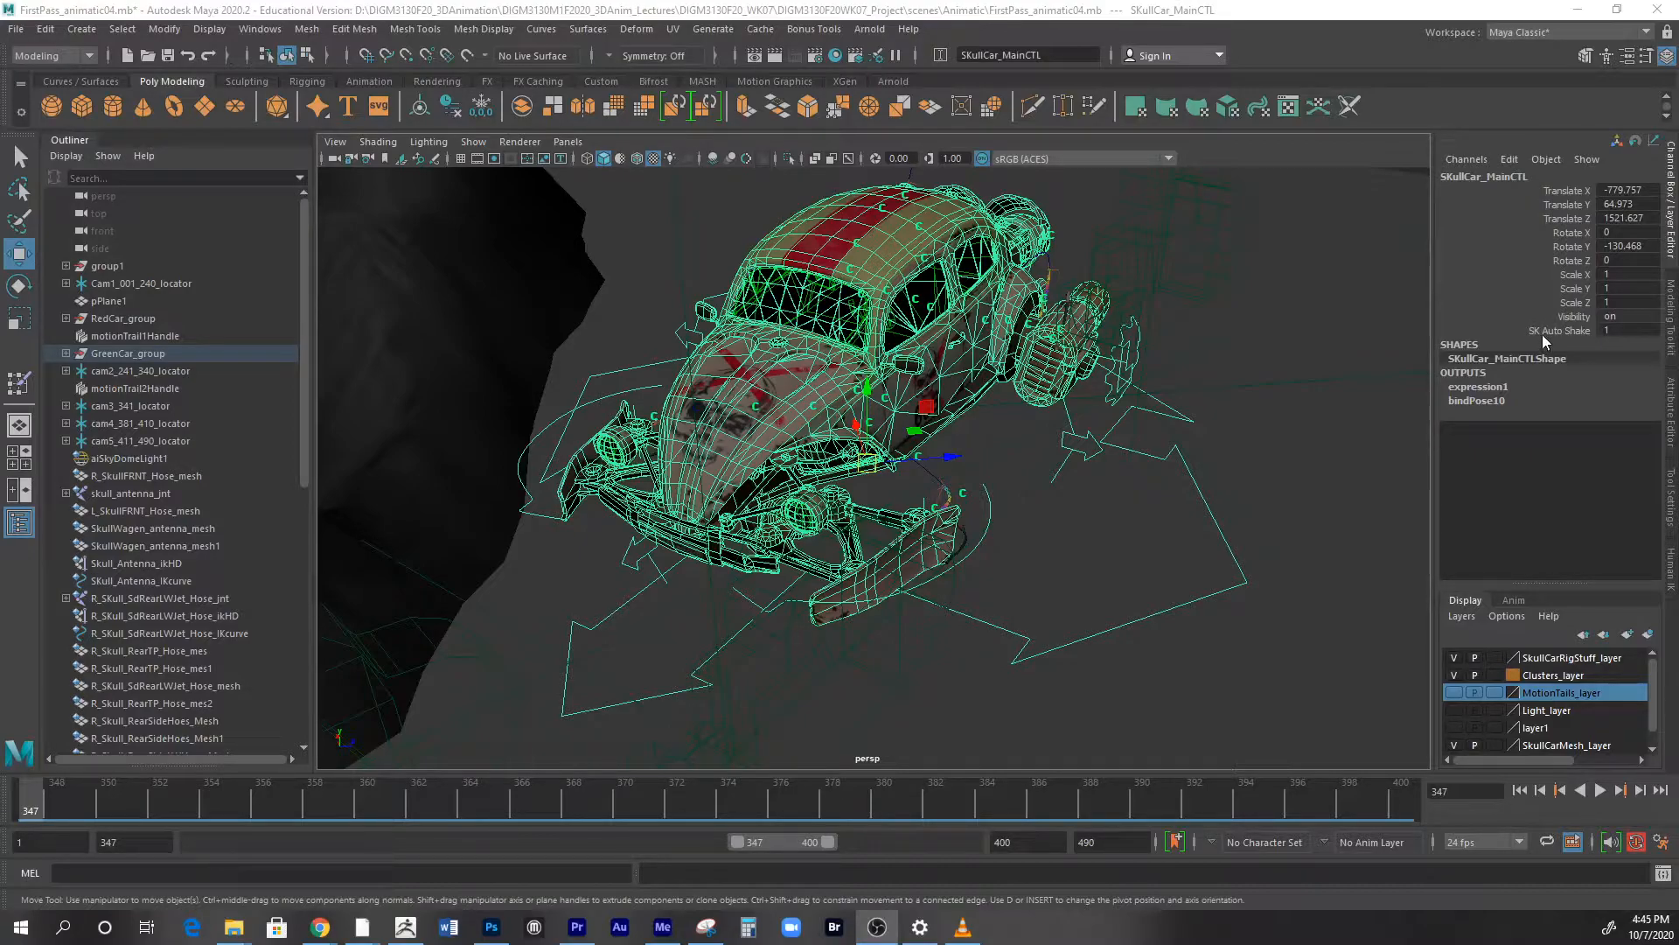
mouse_move(1583, 334)
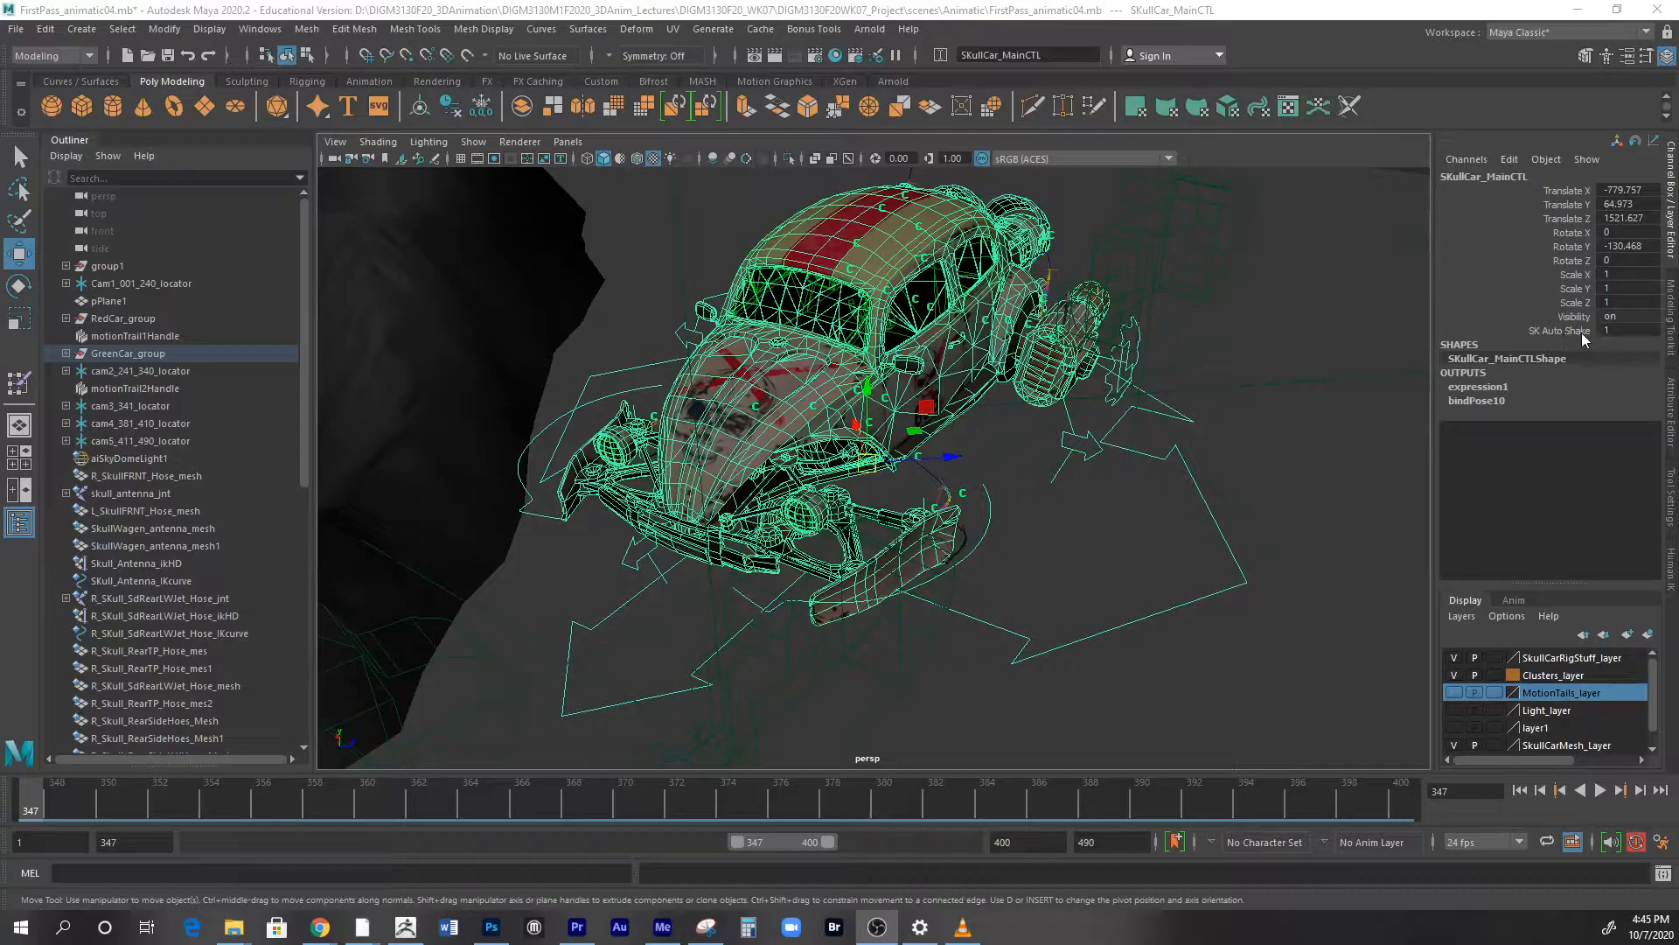
- Check the SK Auto Shake channel, expand the pivot controls and select SkullCar_GP
click(1628, 331)
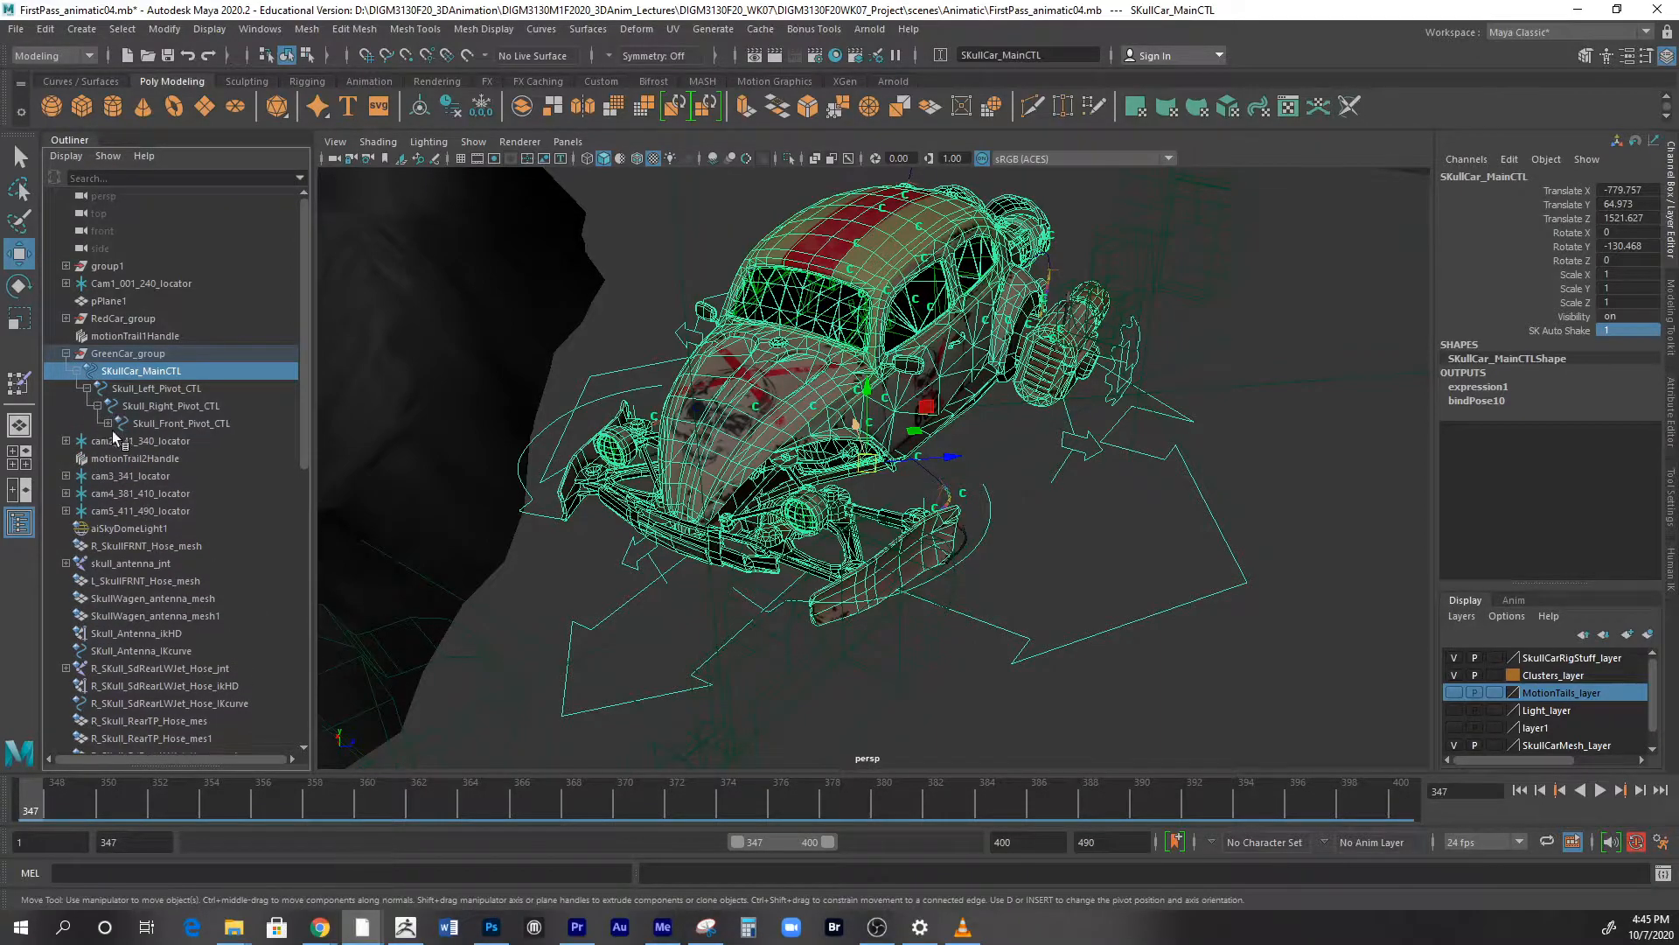
click(107, 424)
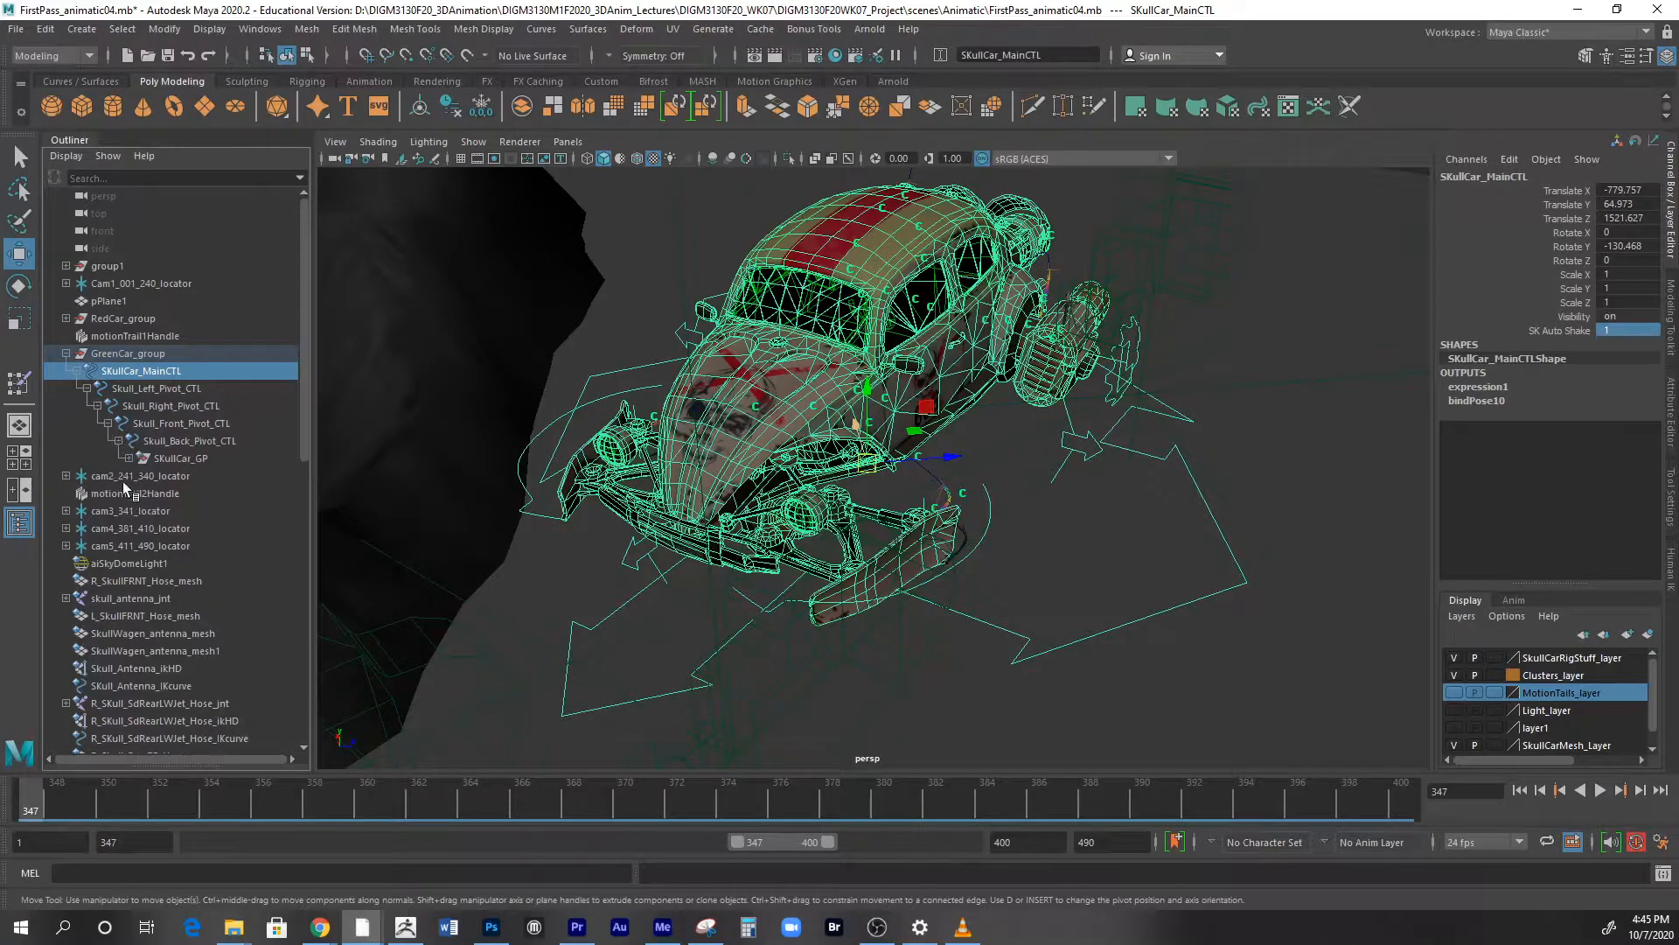
click(182, 456)
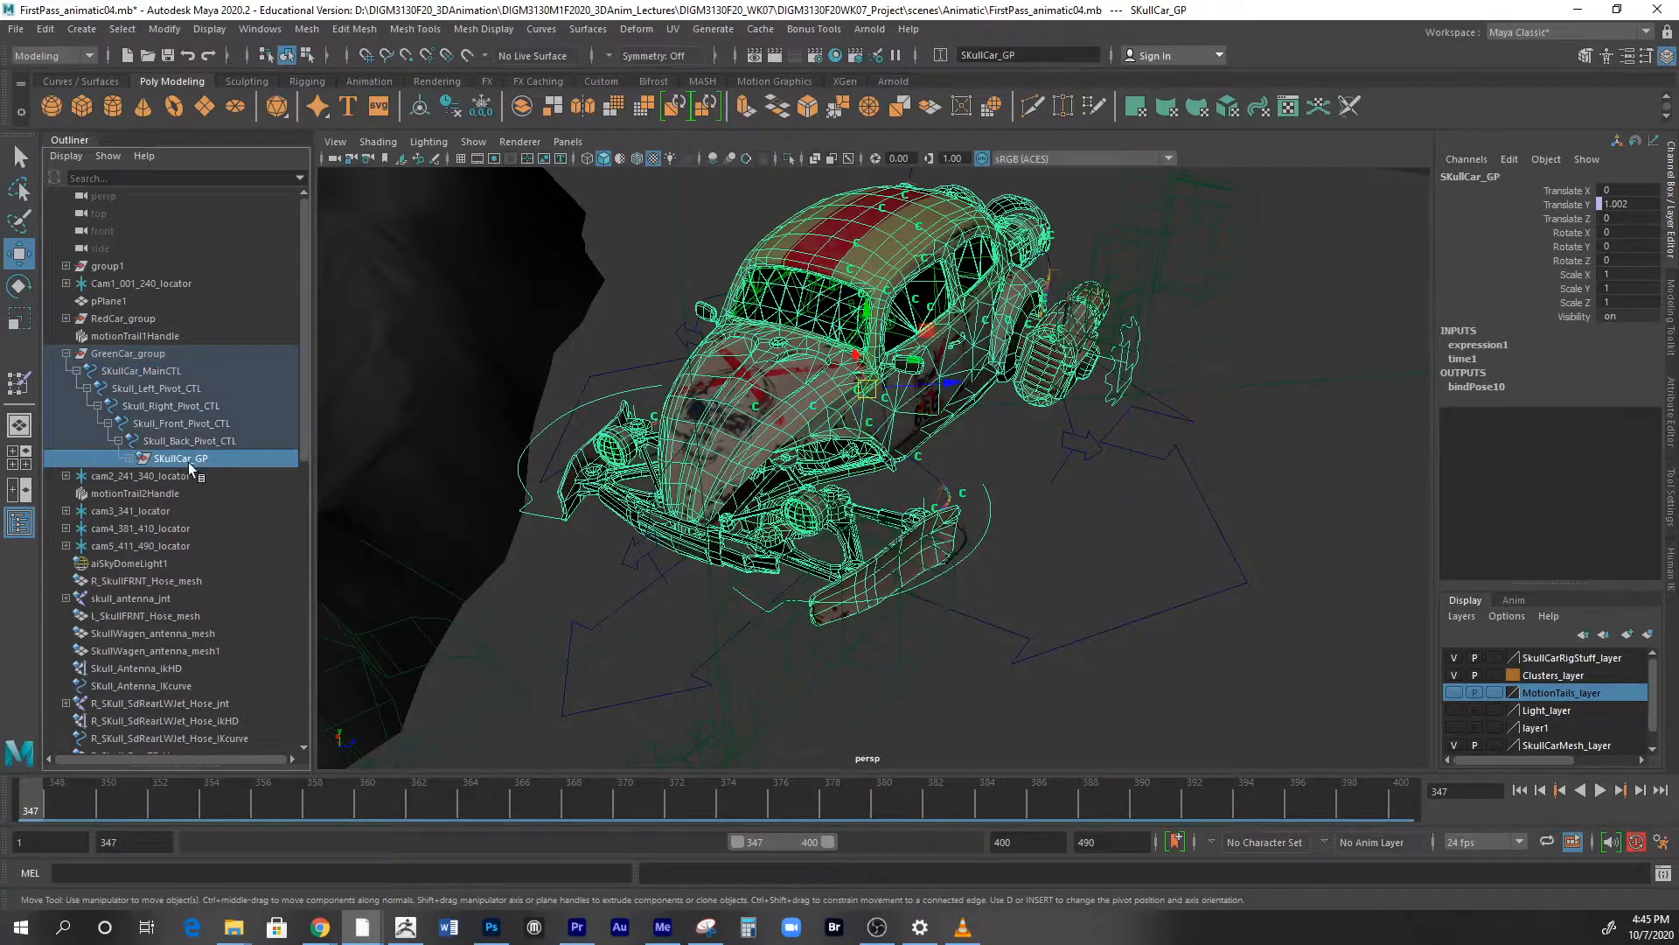
mouse_move(198, 475)
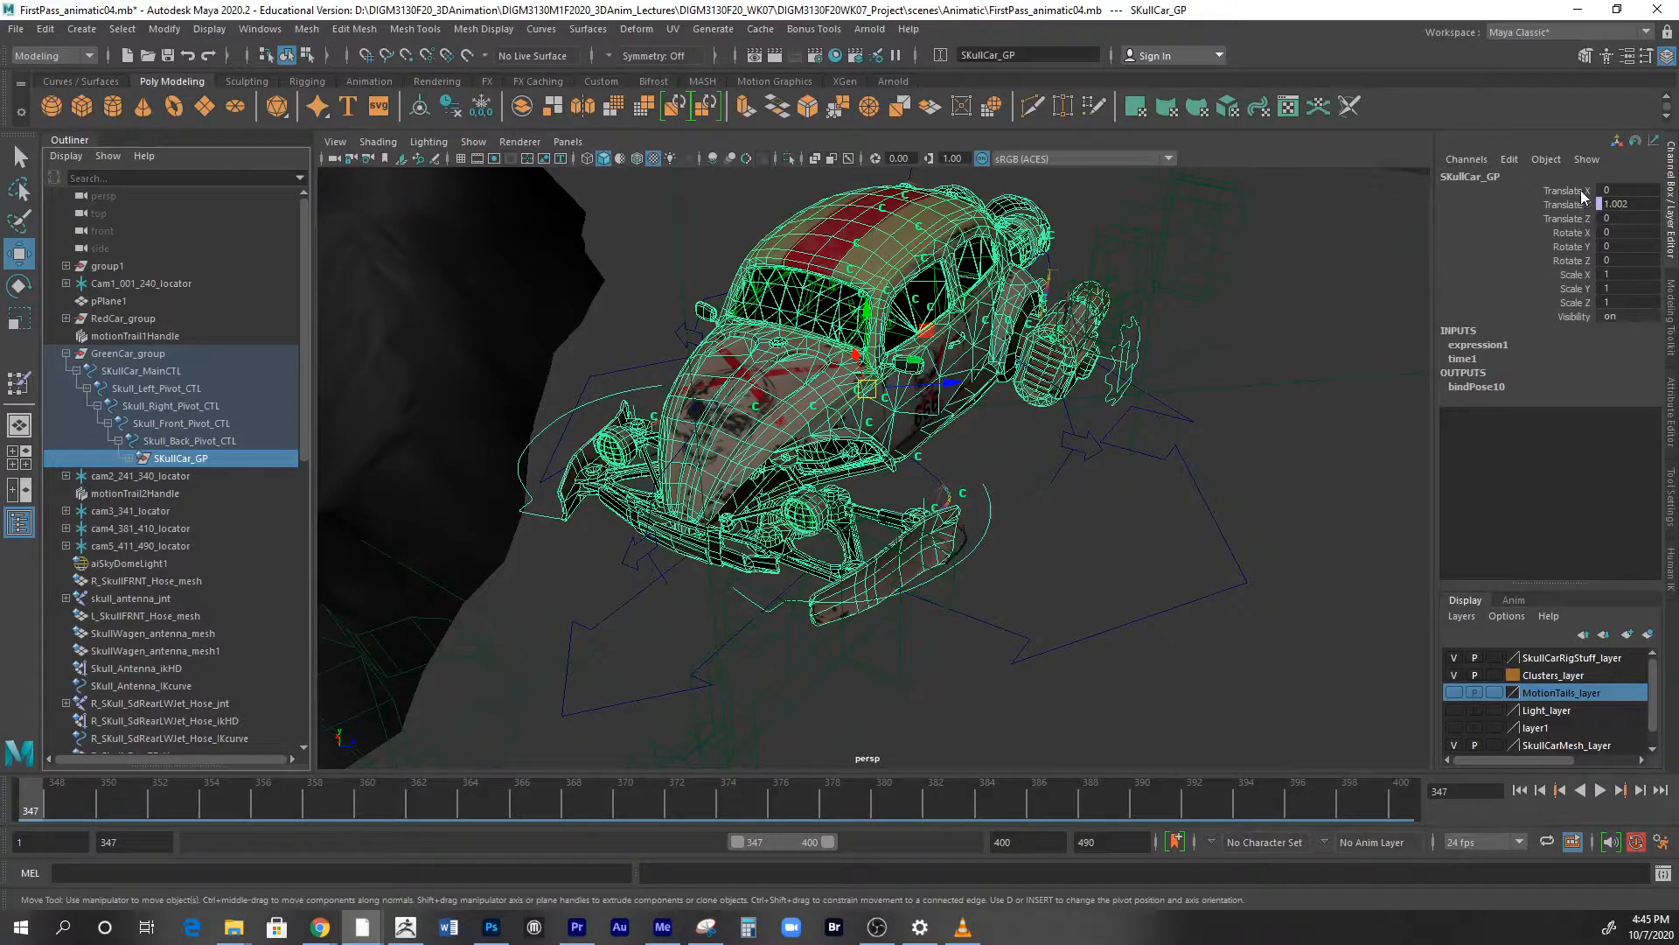
mouse_move(1596, 231)
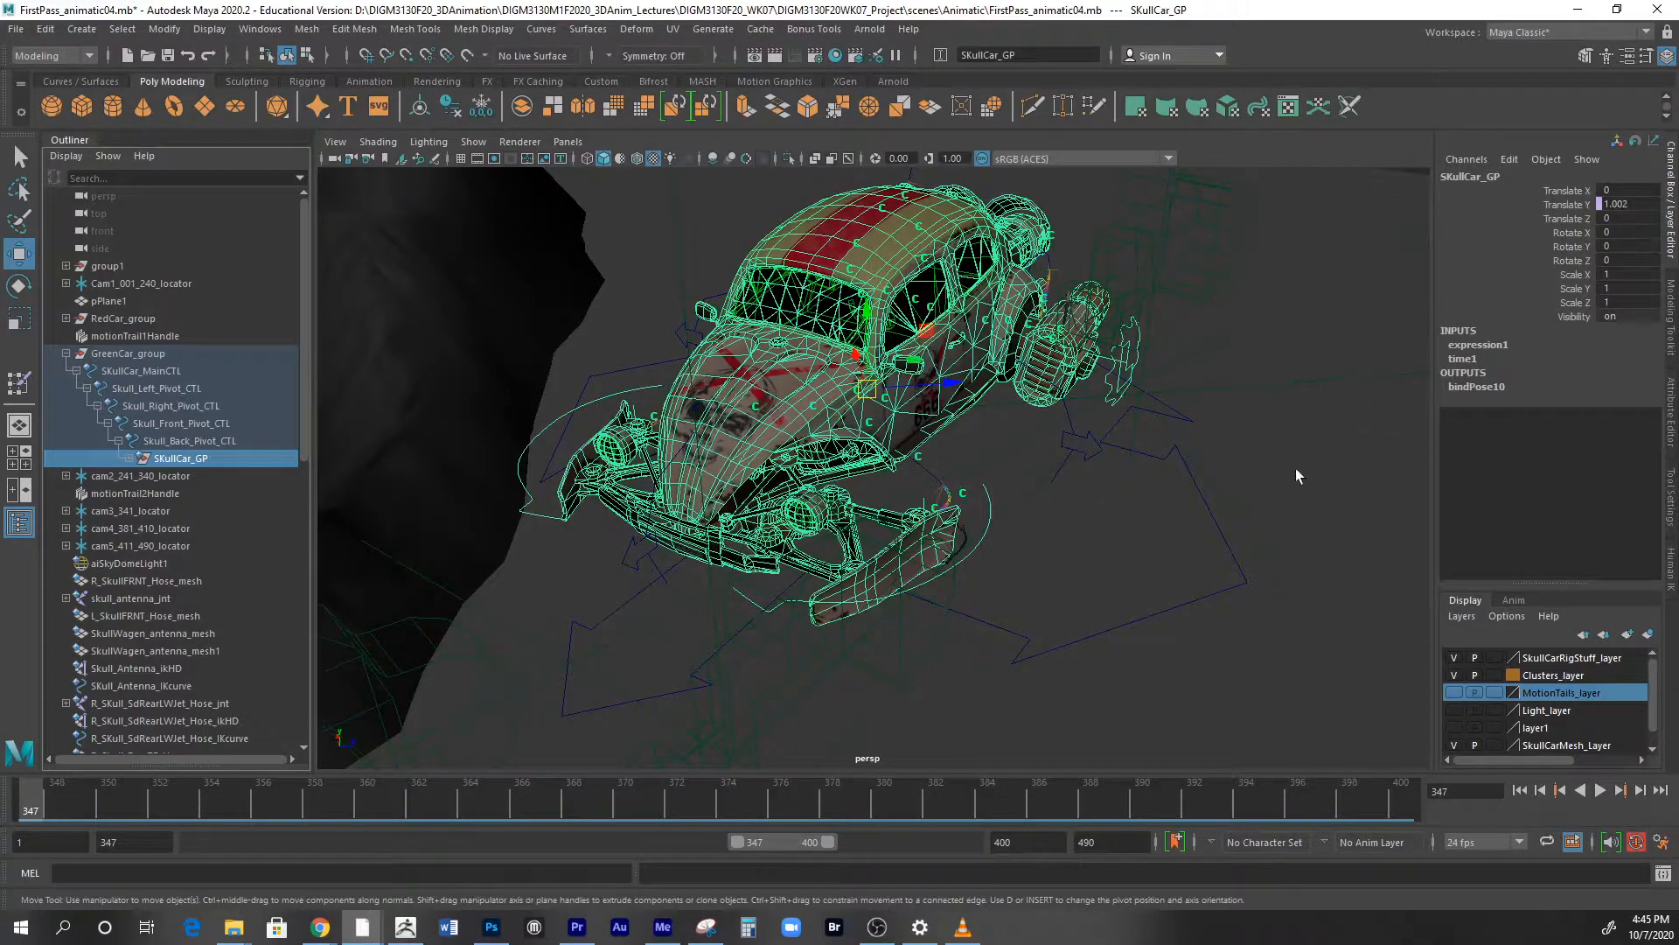
mouse_move(1189, 586)
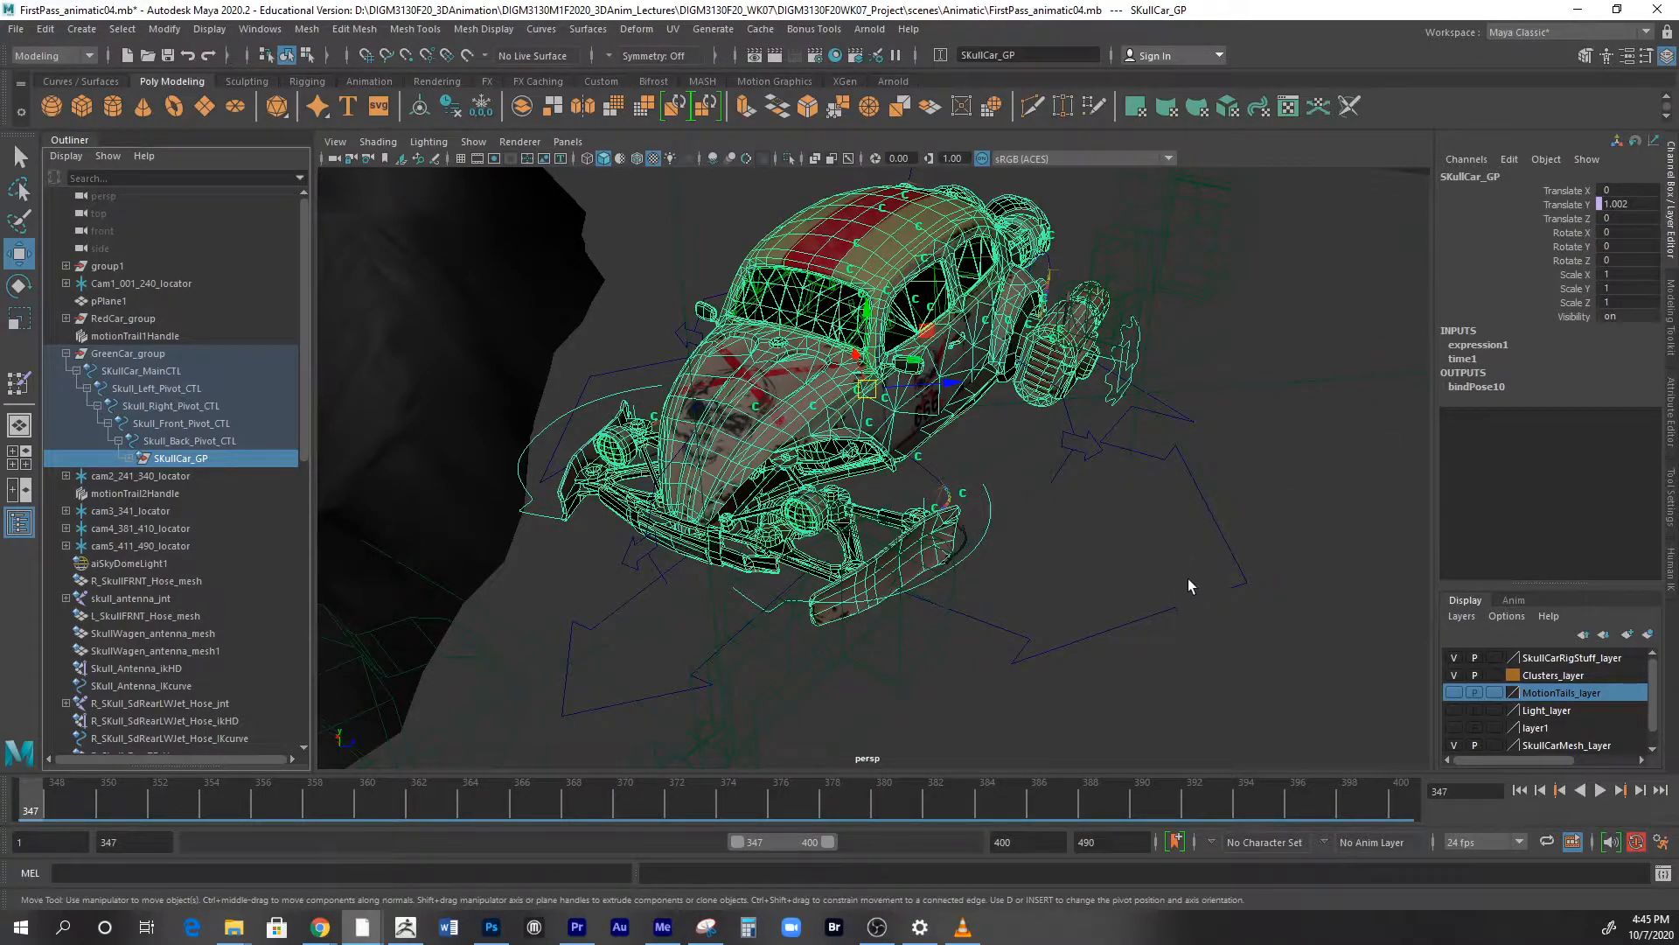
mouse_move(1373, 426)
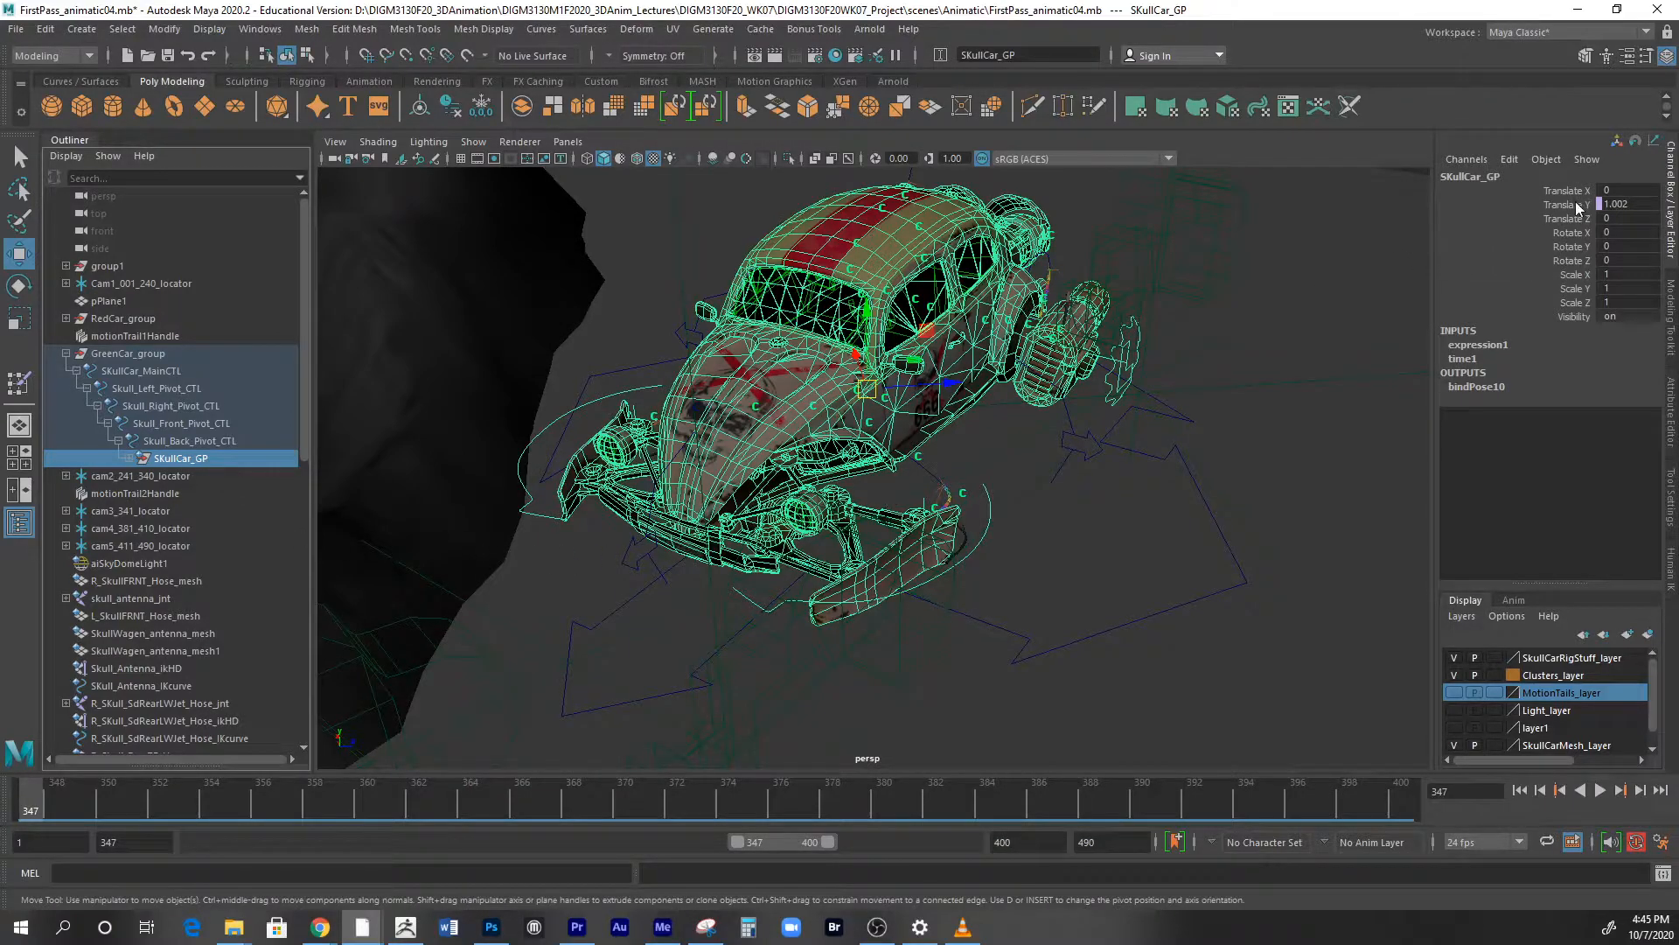
click(1509, 159)
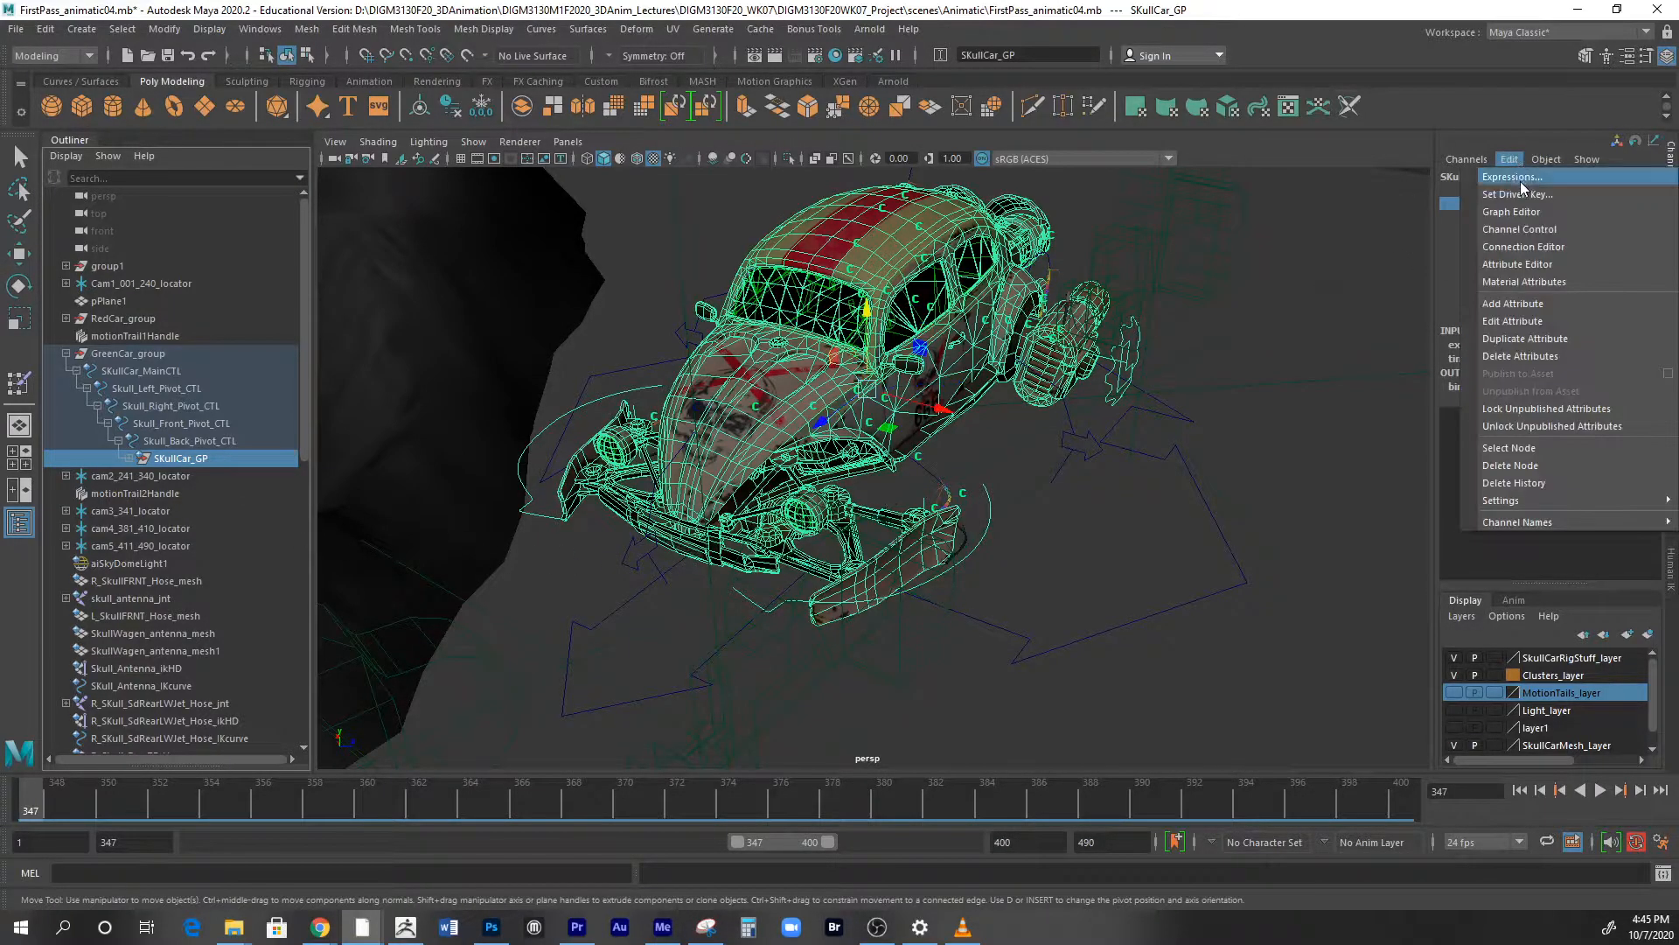
click(1508, 160)
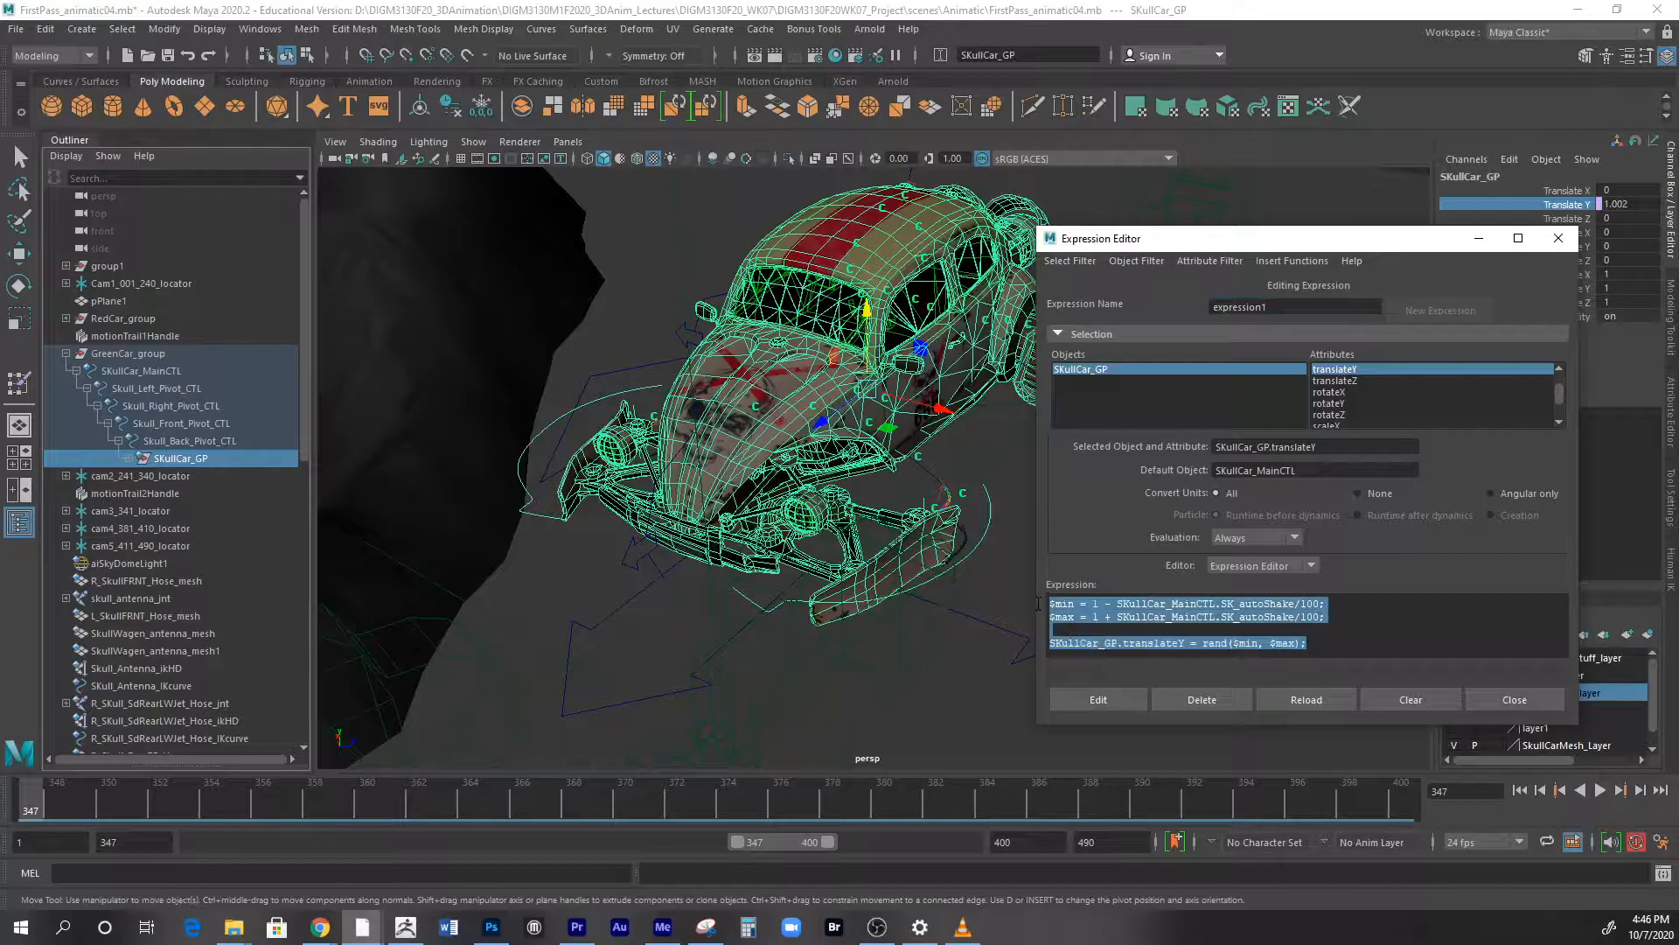
click(1177, 643)
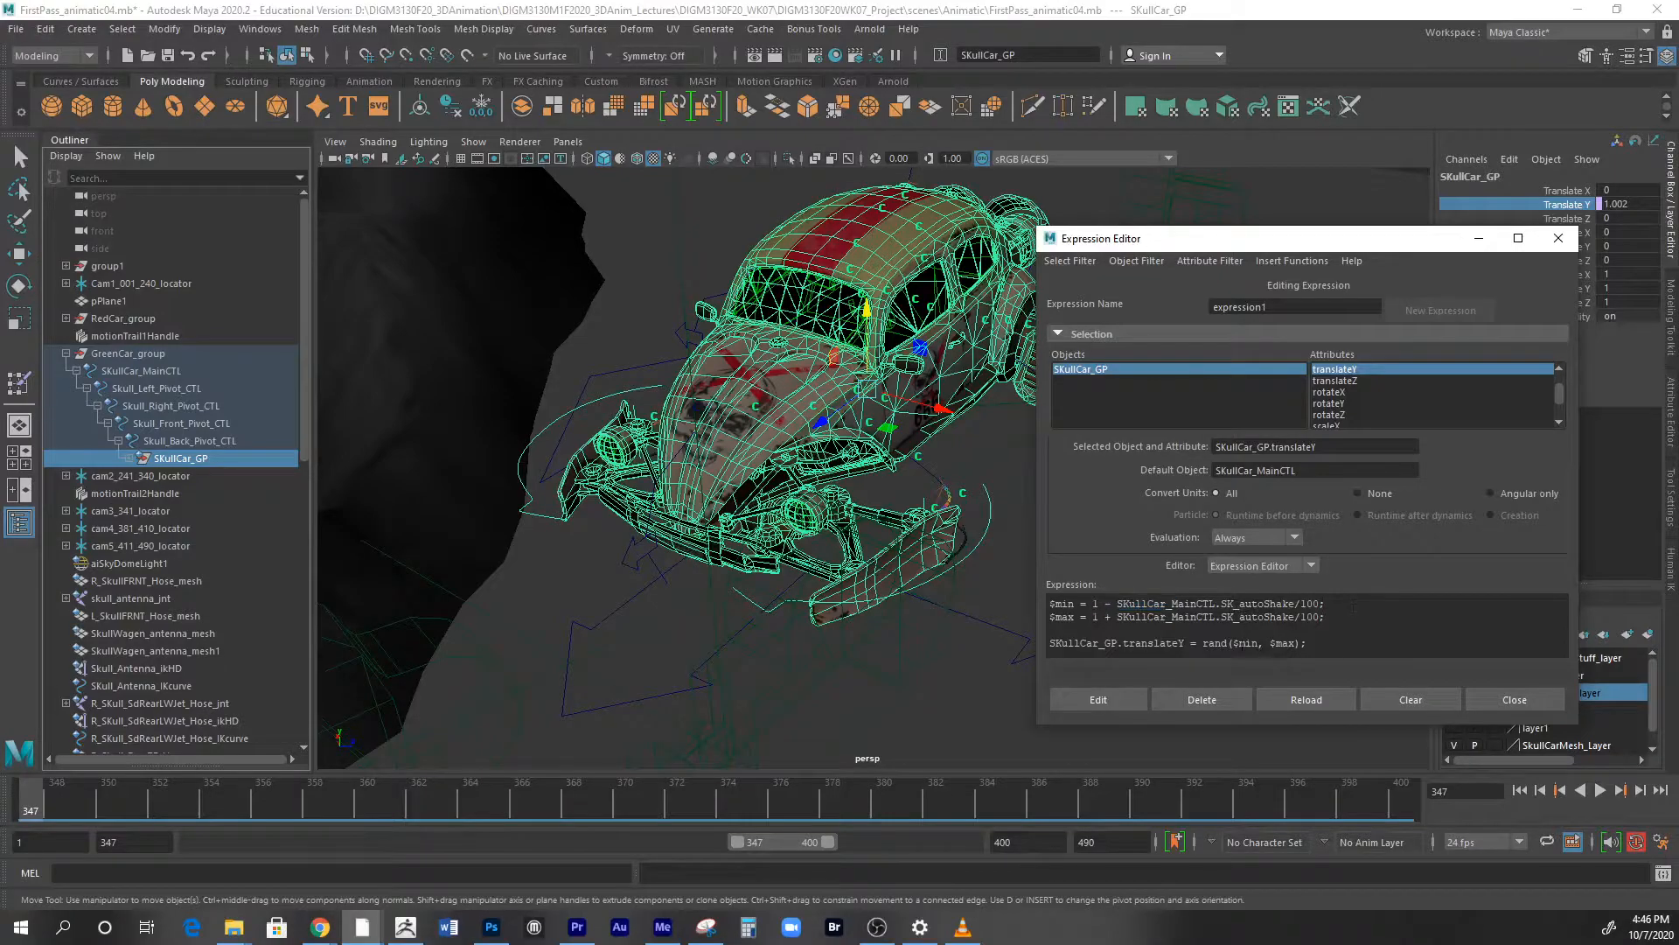
click(1327, 604)
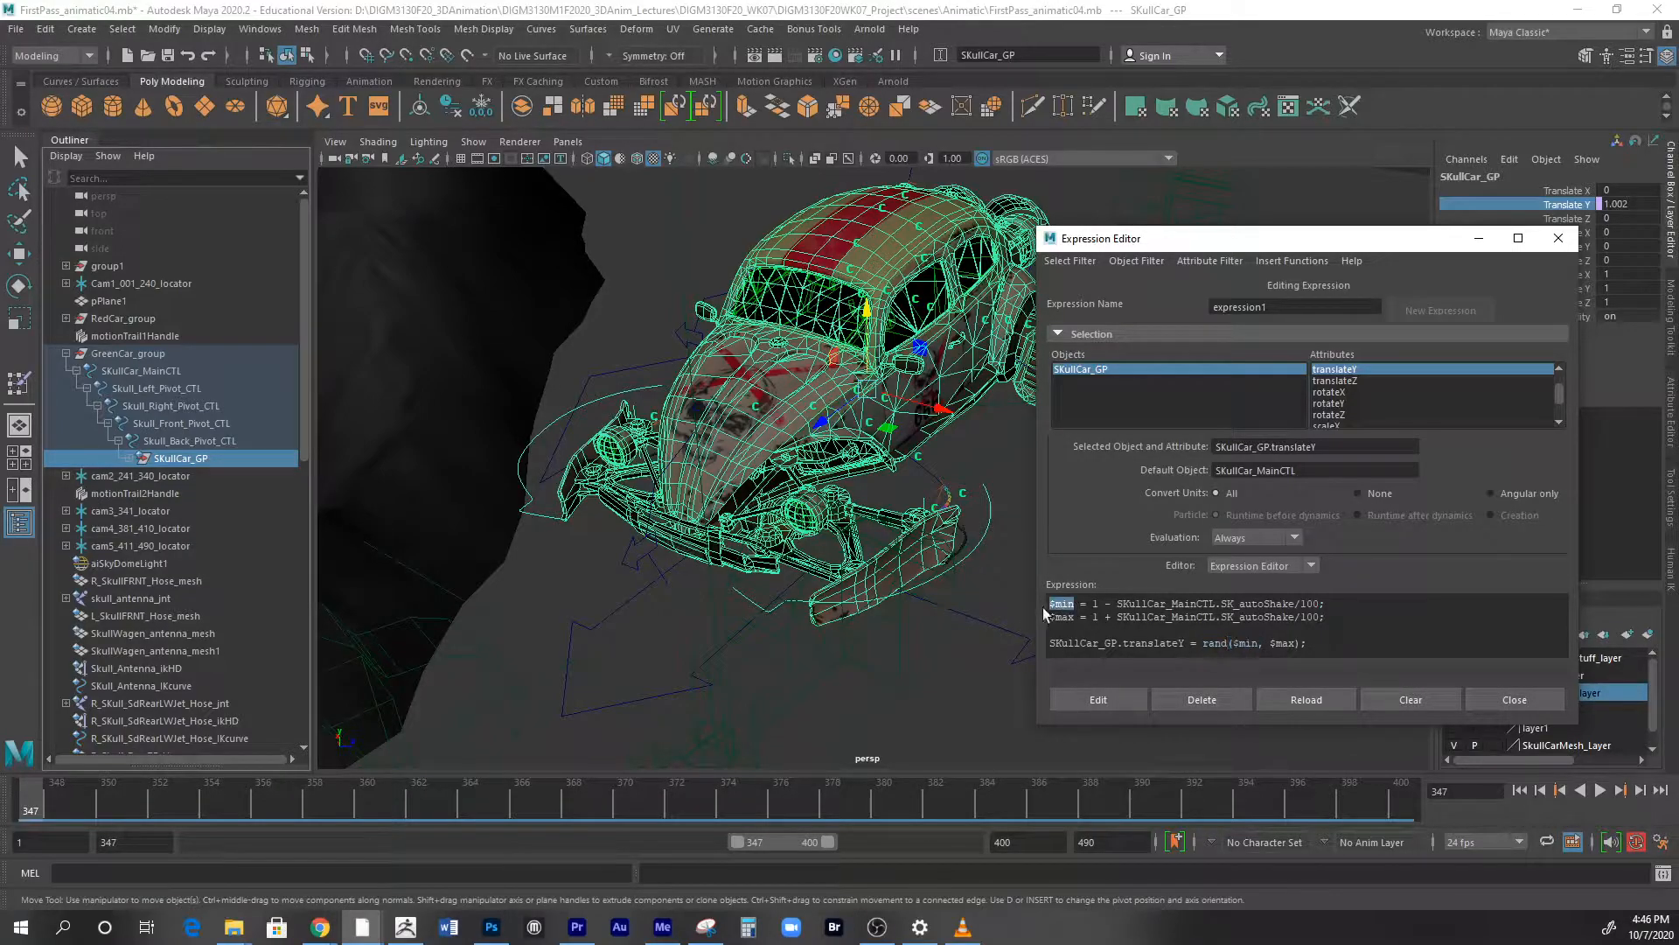
click(1062, 618)
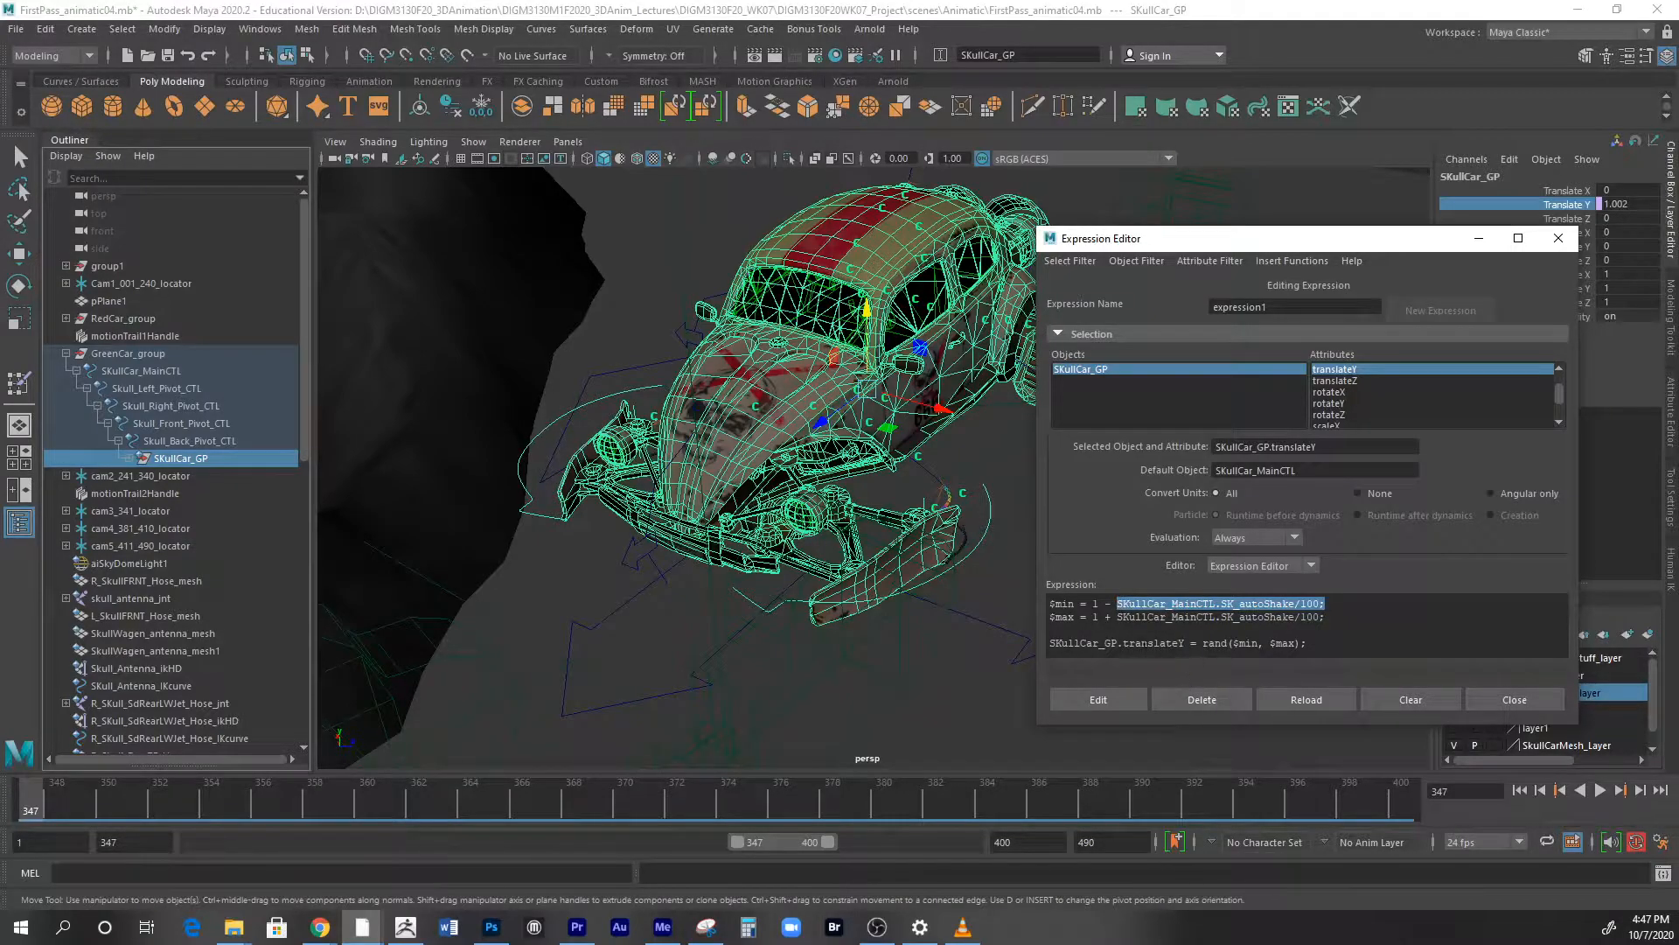
double_click(1064, 618)
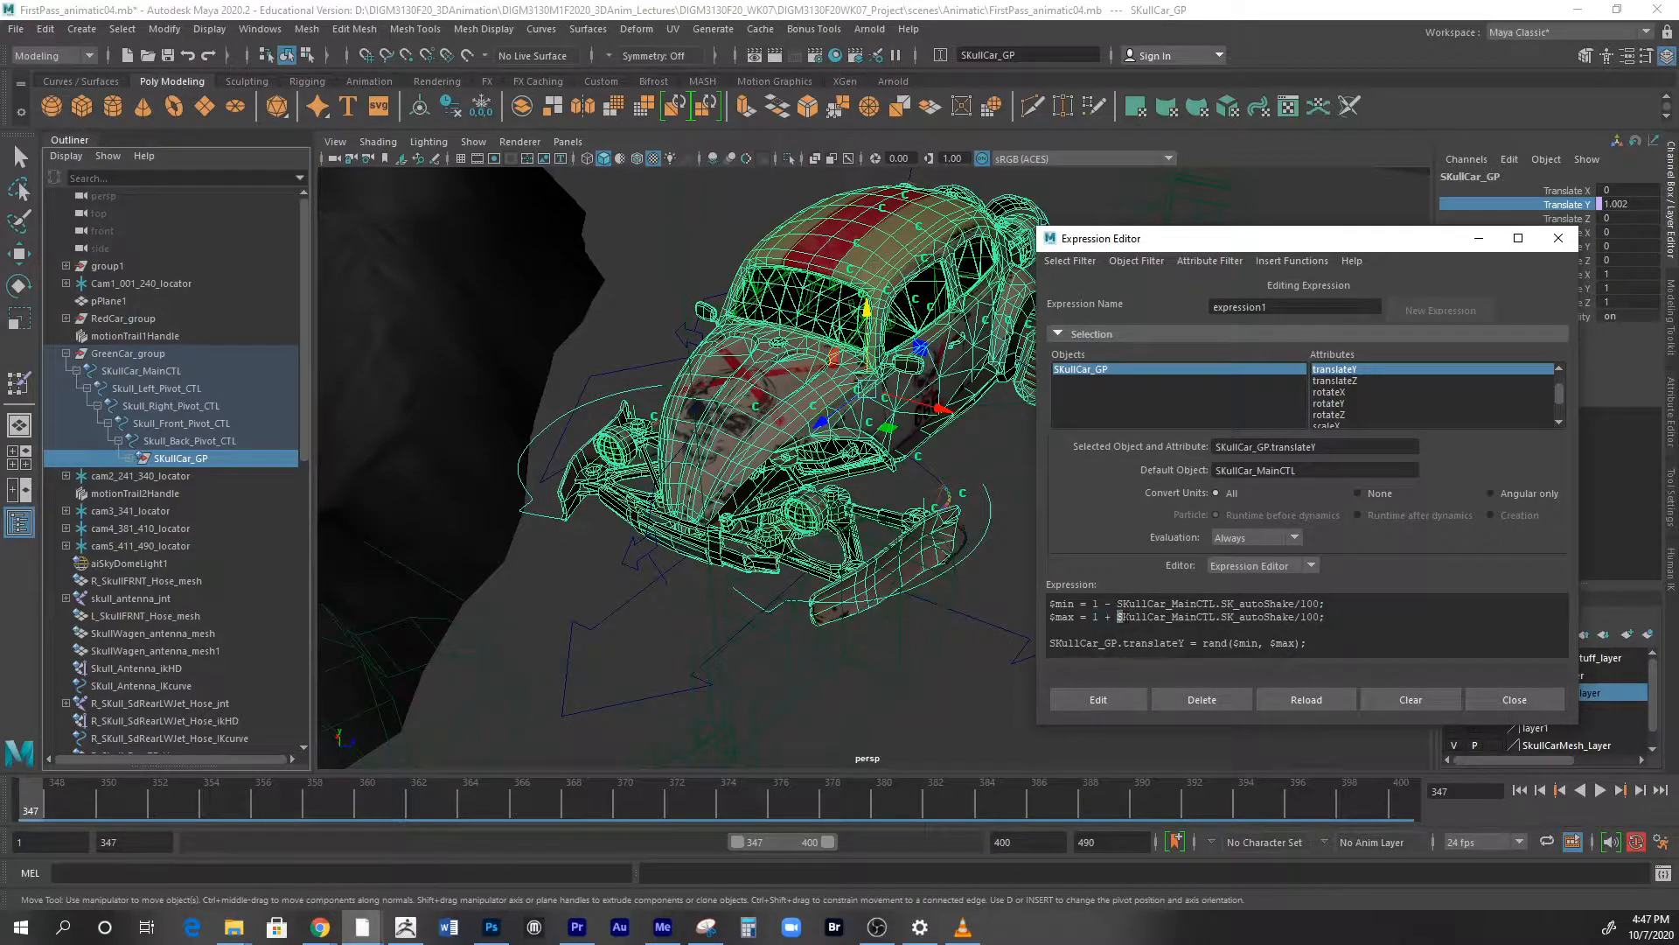
double_click(1205, 618)
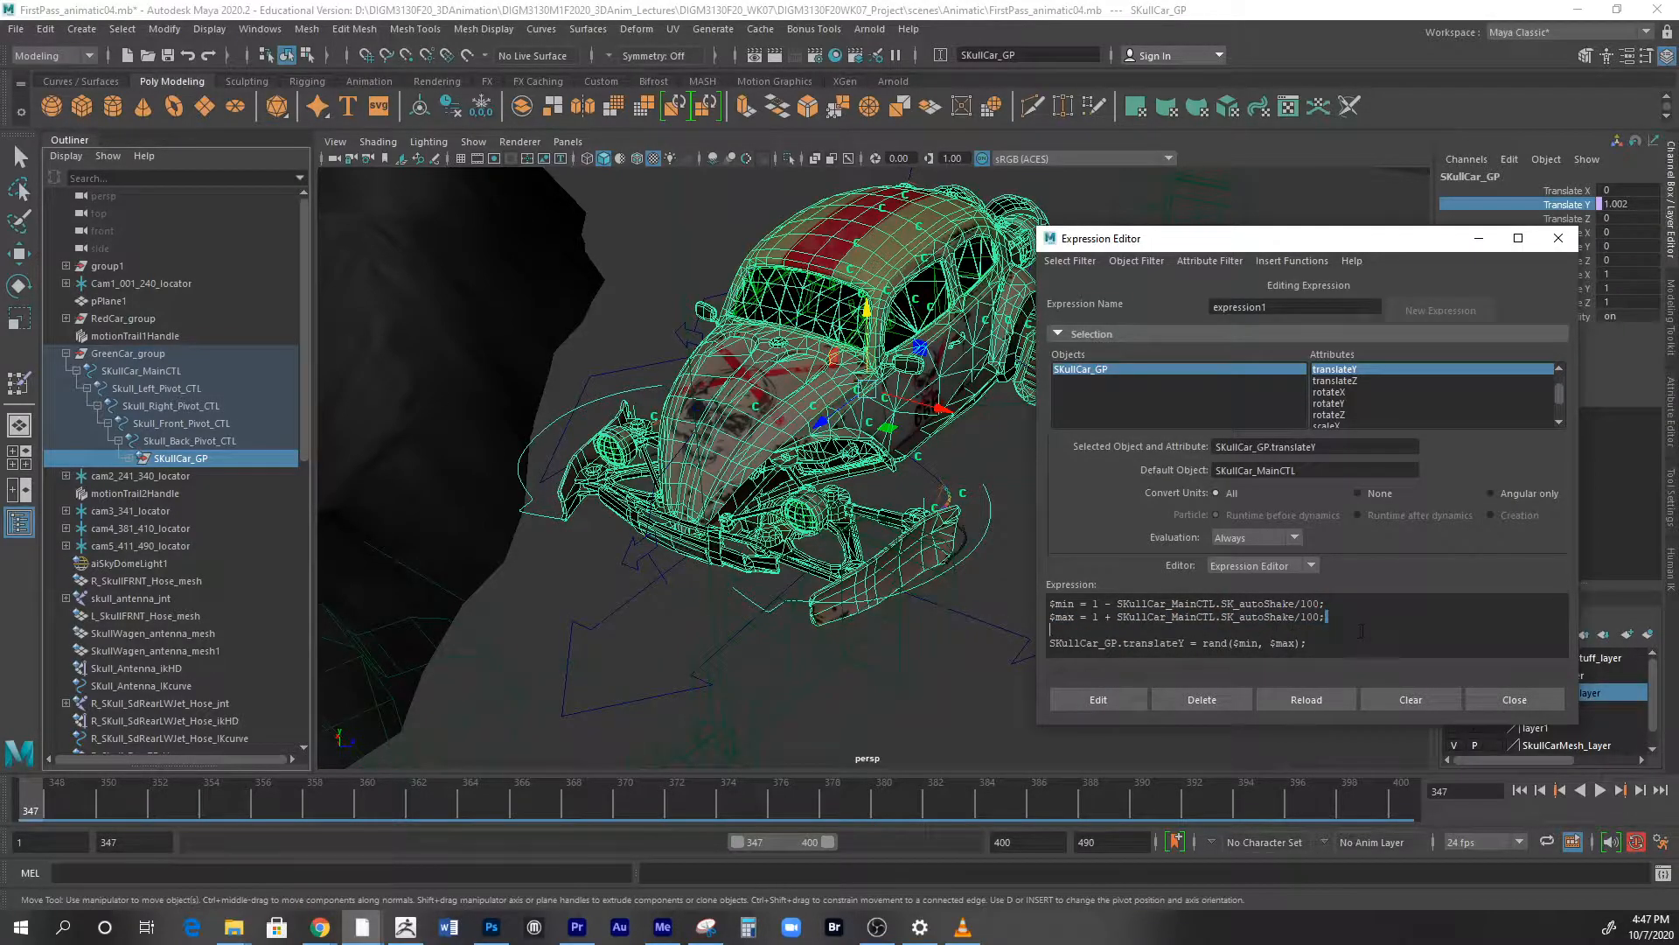
mouse_move(1172, 686)
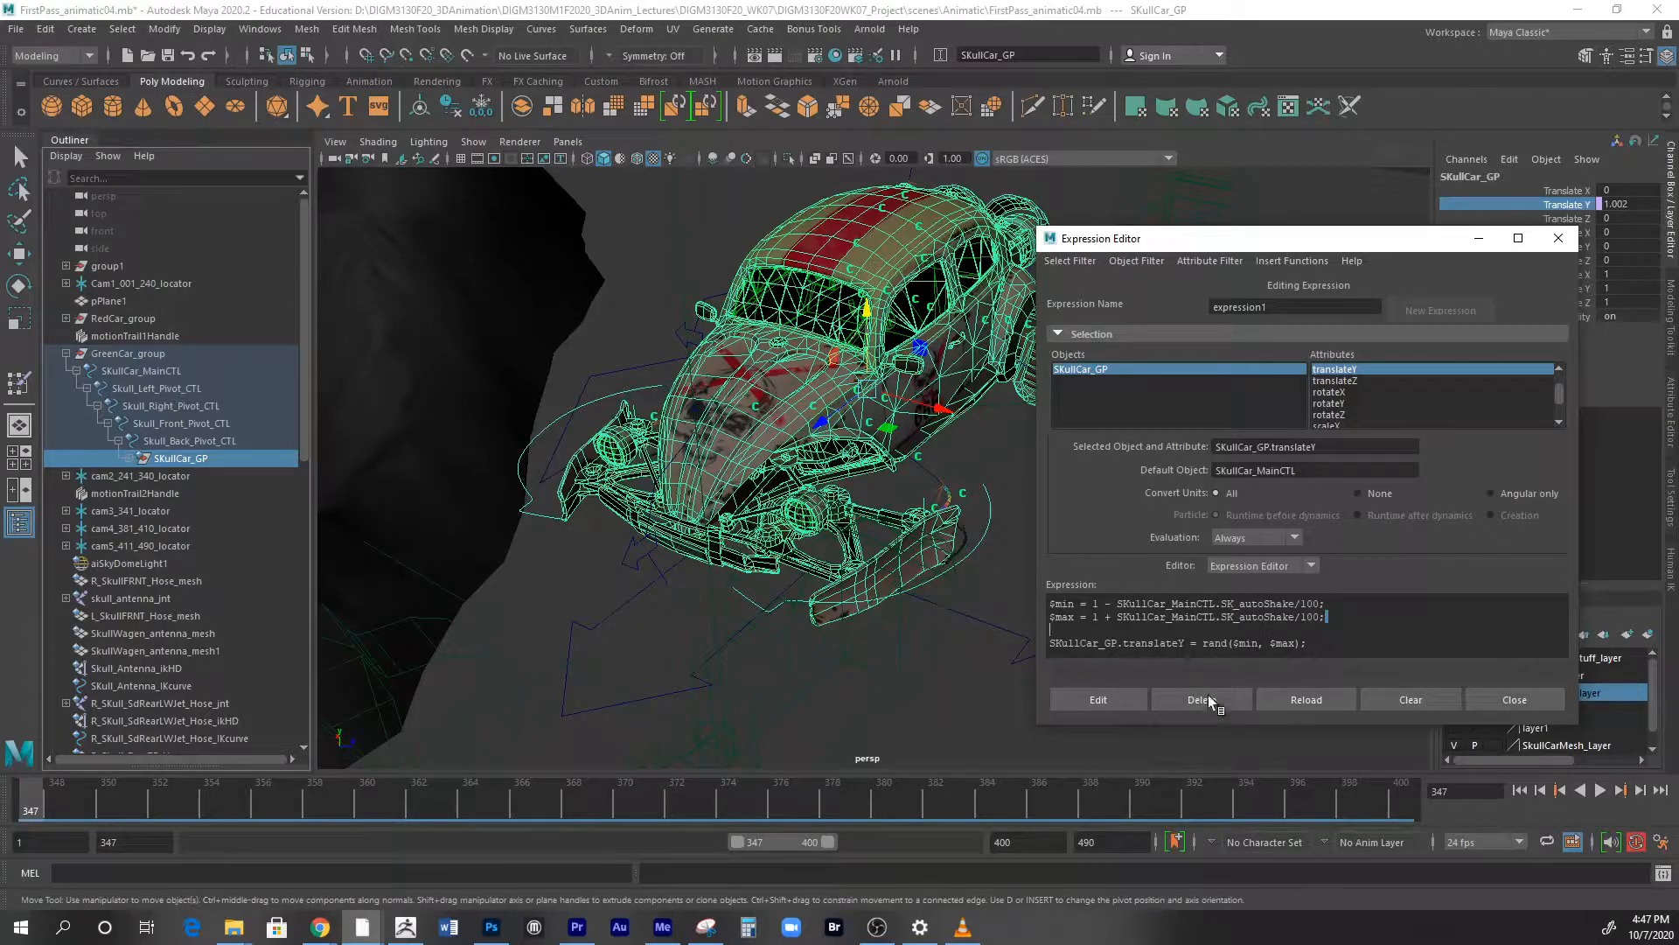
mouse_move(1515, 700)
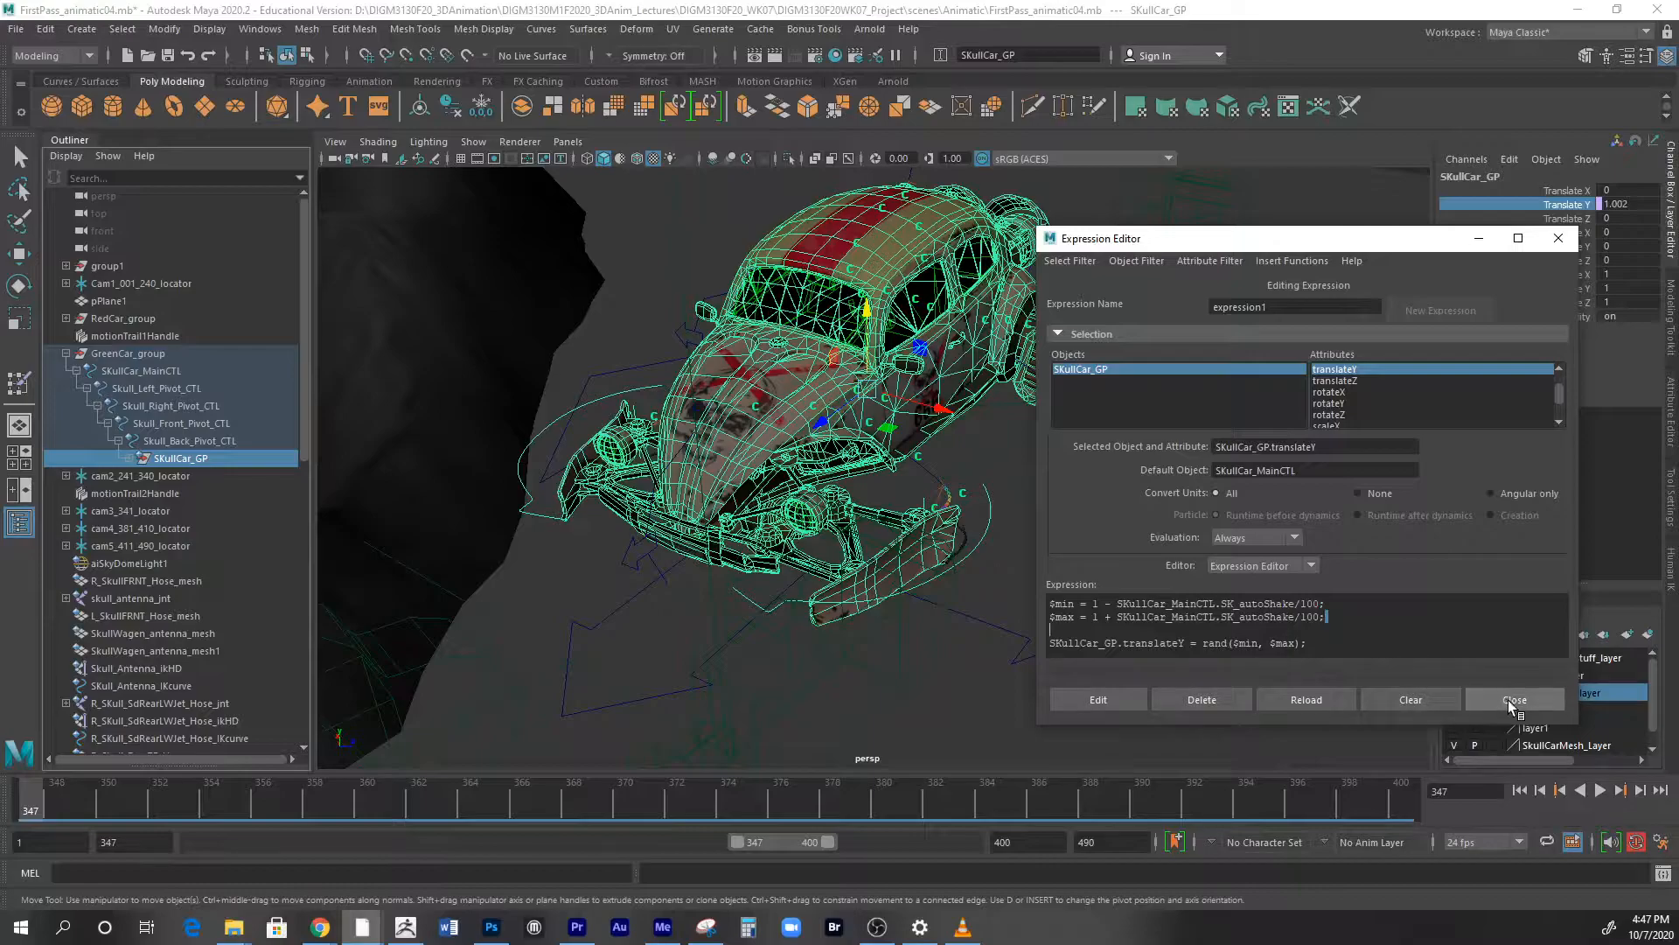
click(1515, 698)
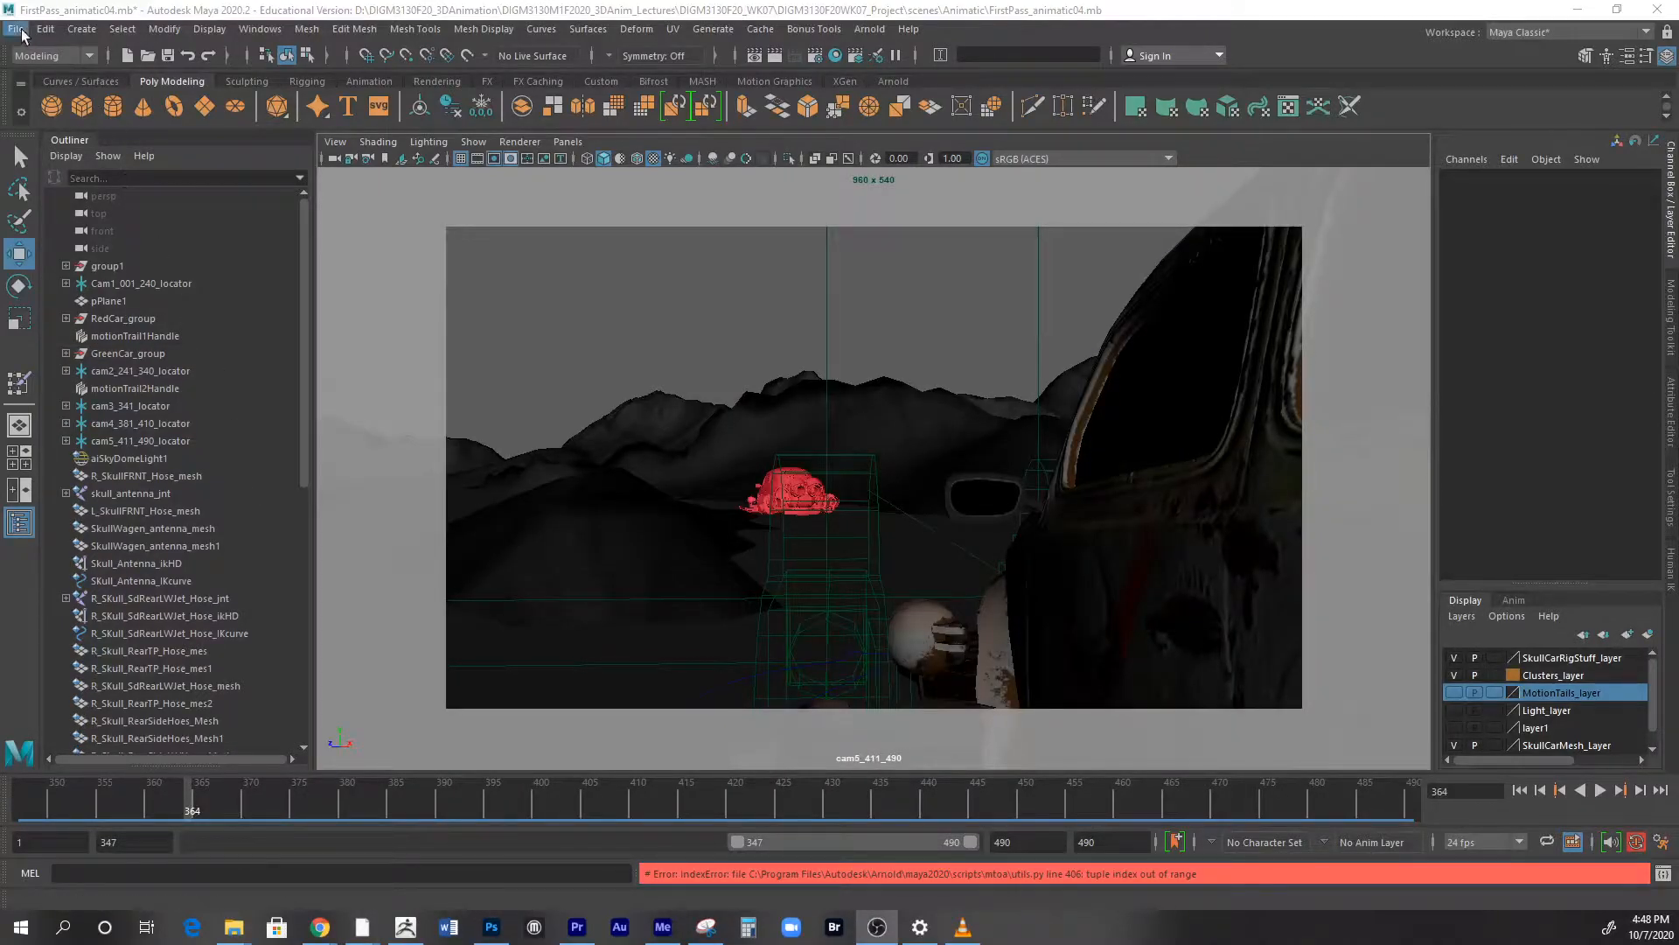
- Browse from the D: drive through the lecture folders into DIGM3130F20WK07_Project
click(16, 30)
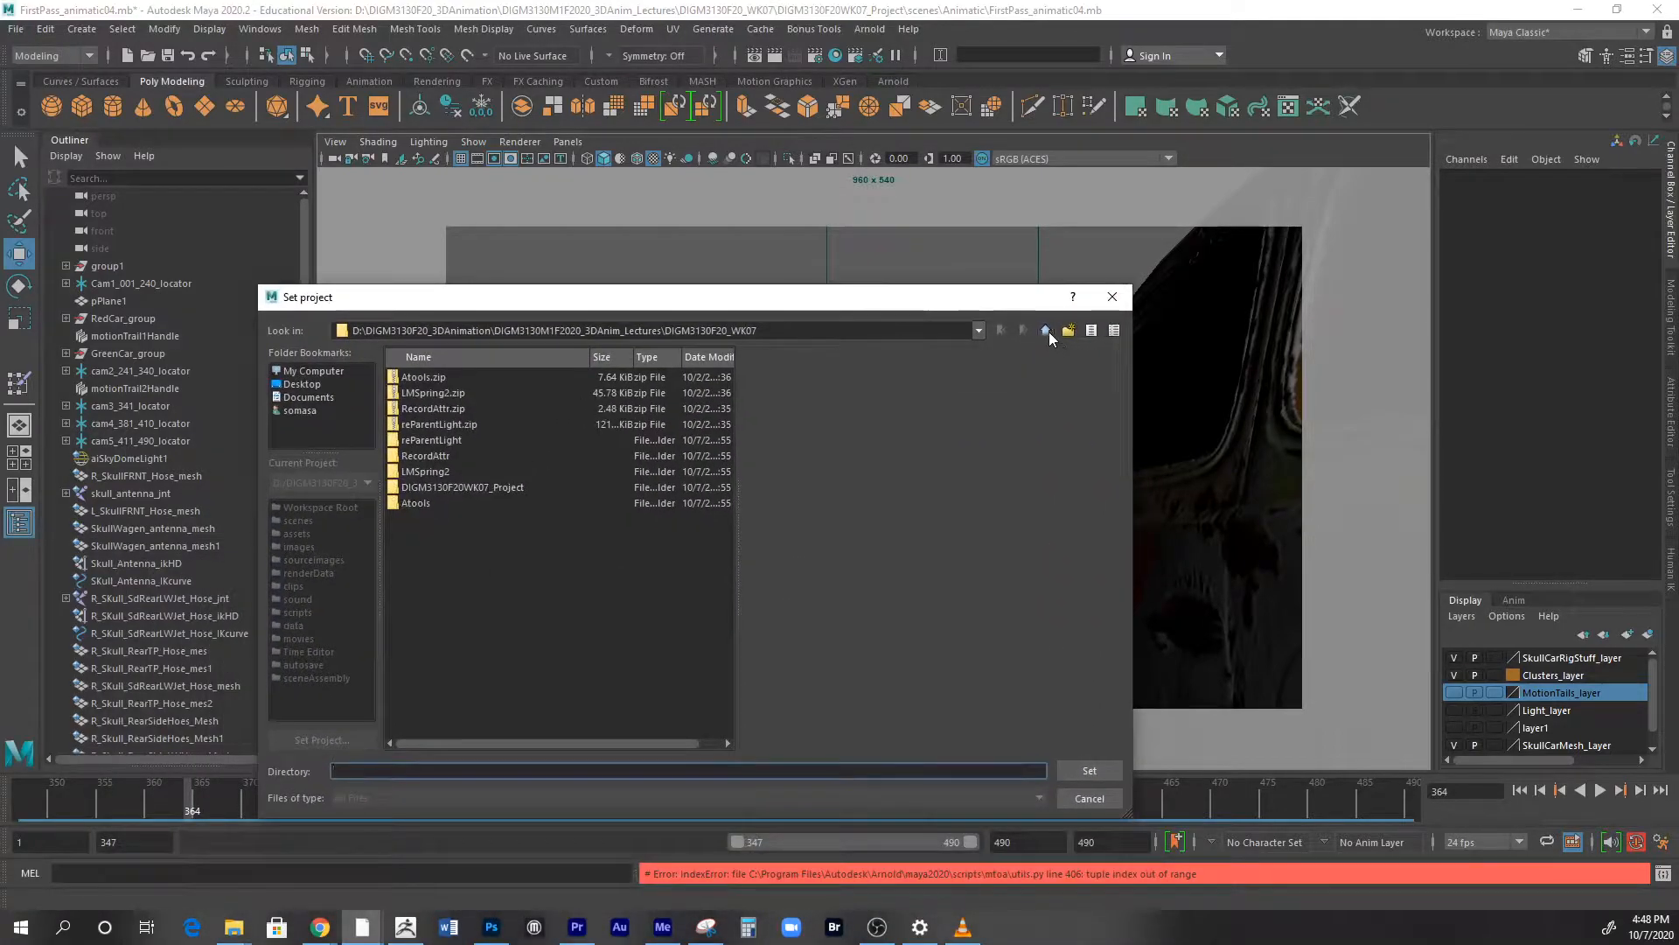
click(1044, 330)
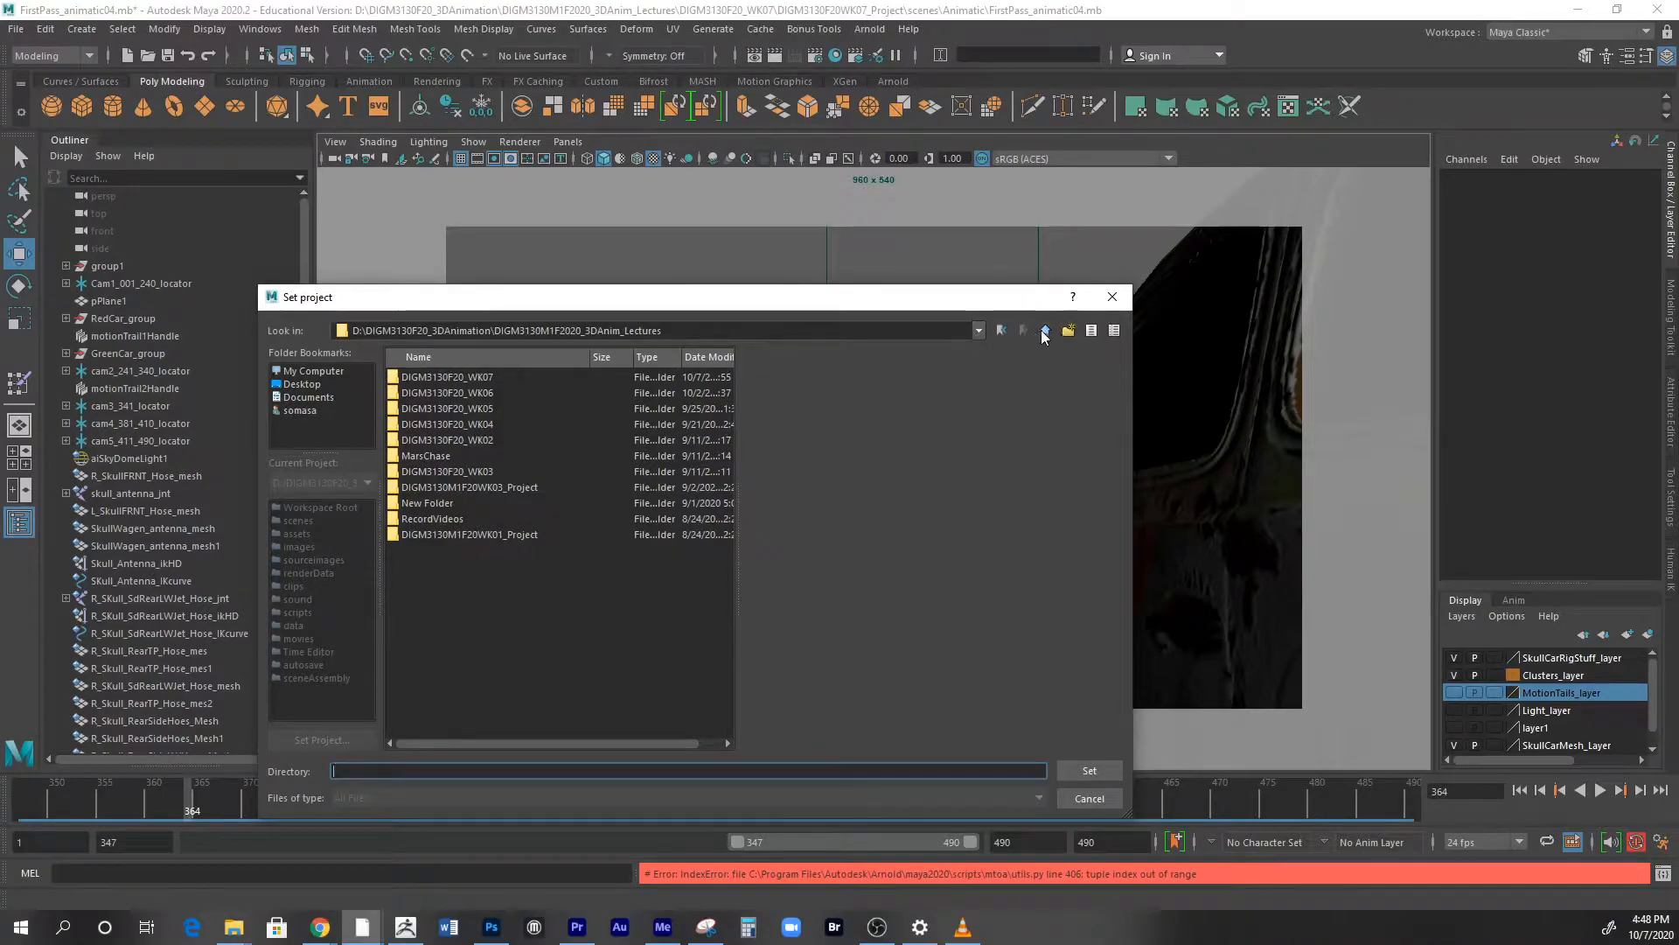
click(313, 369)
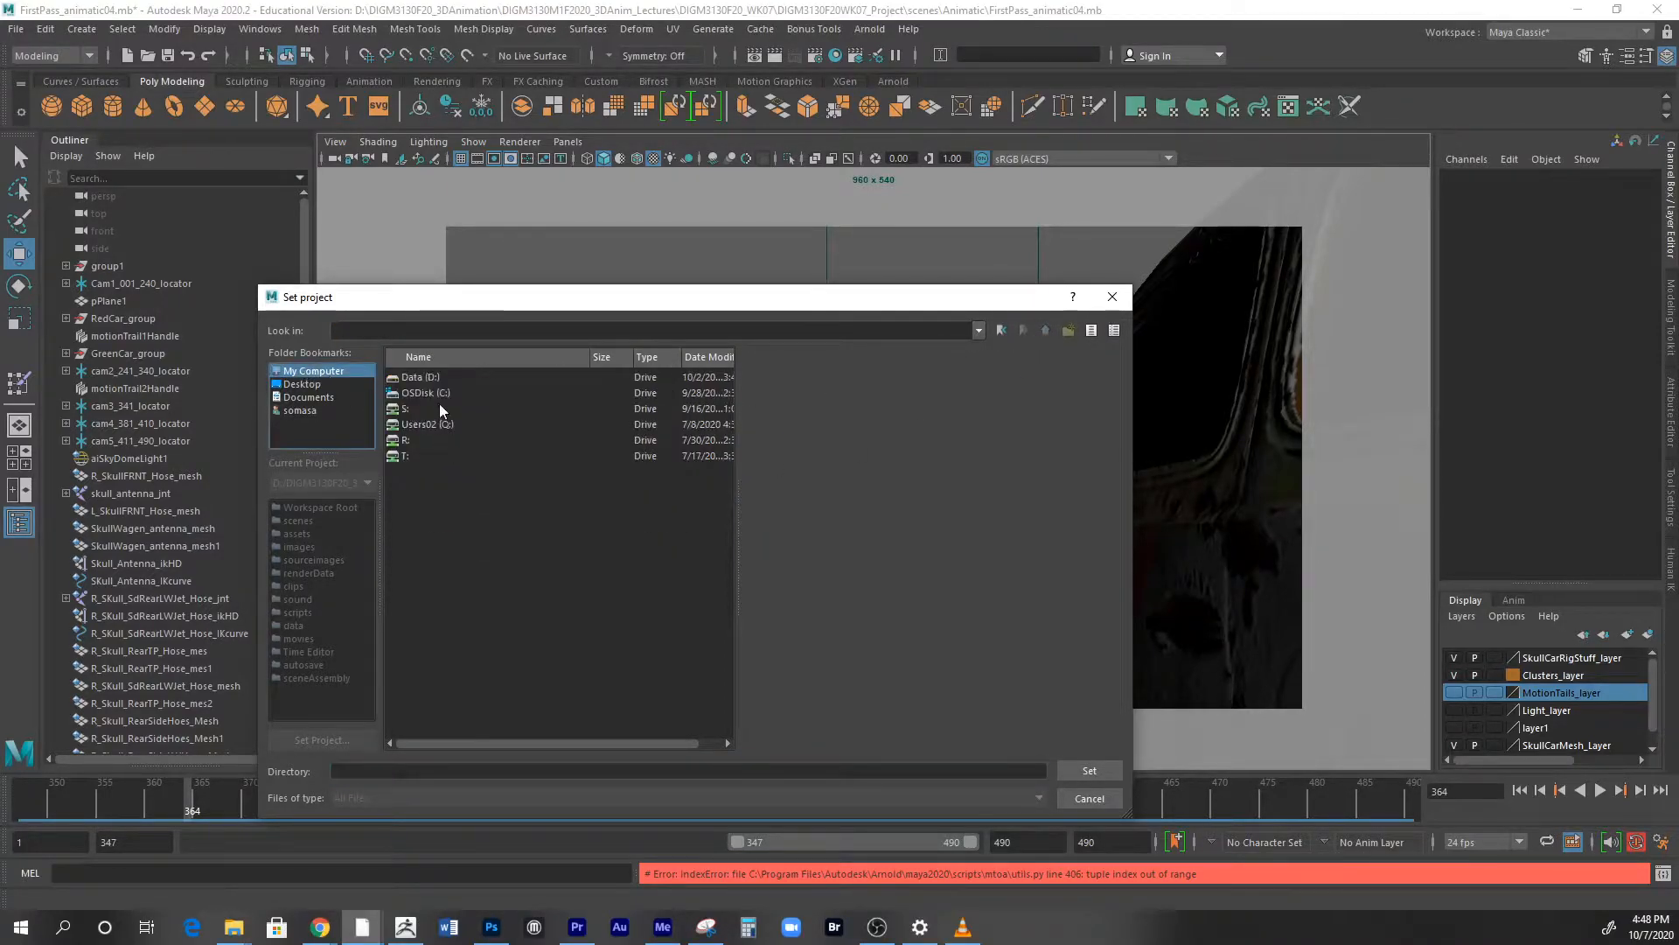
double_click(418, 376)
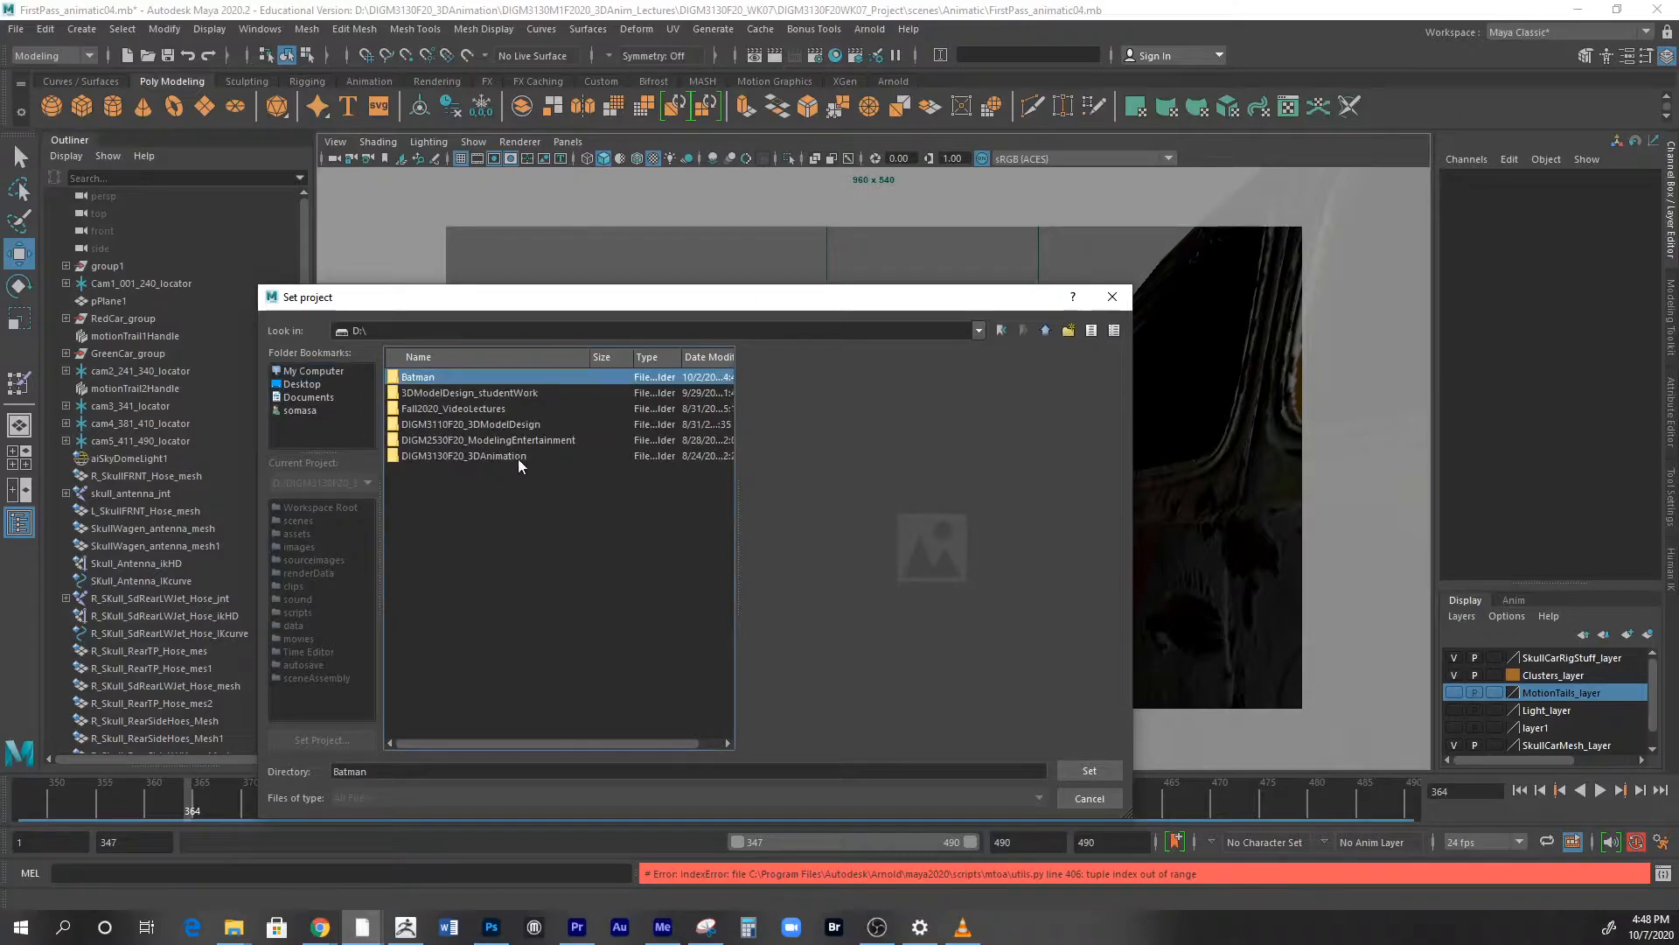
double_click(462, 455)
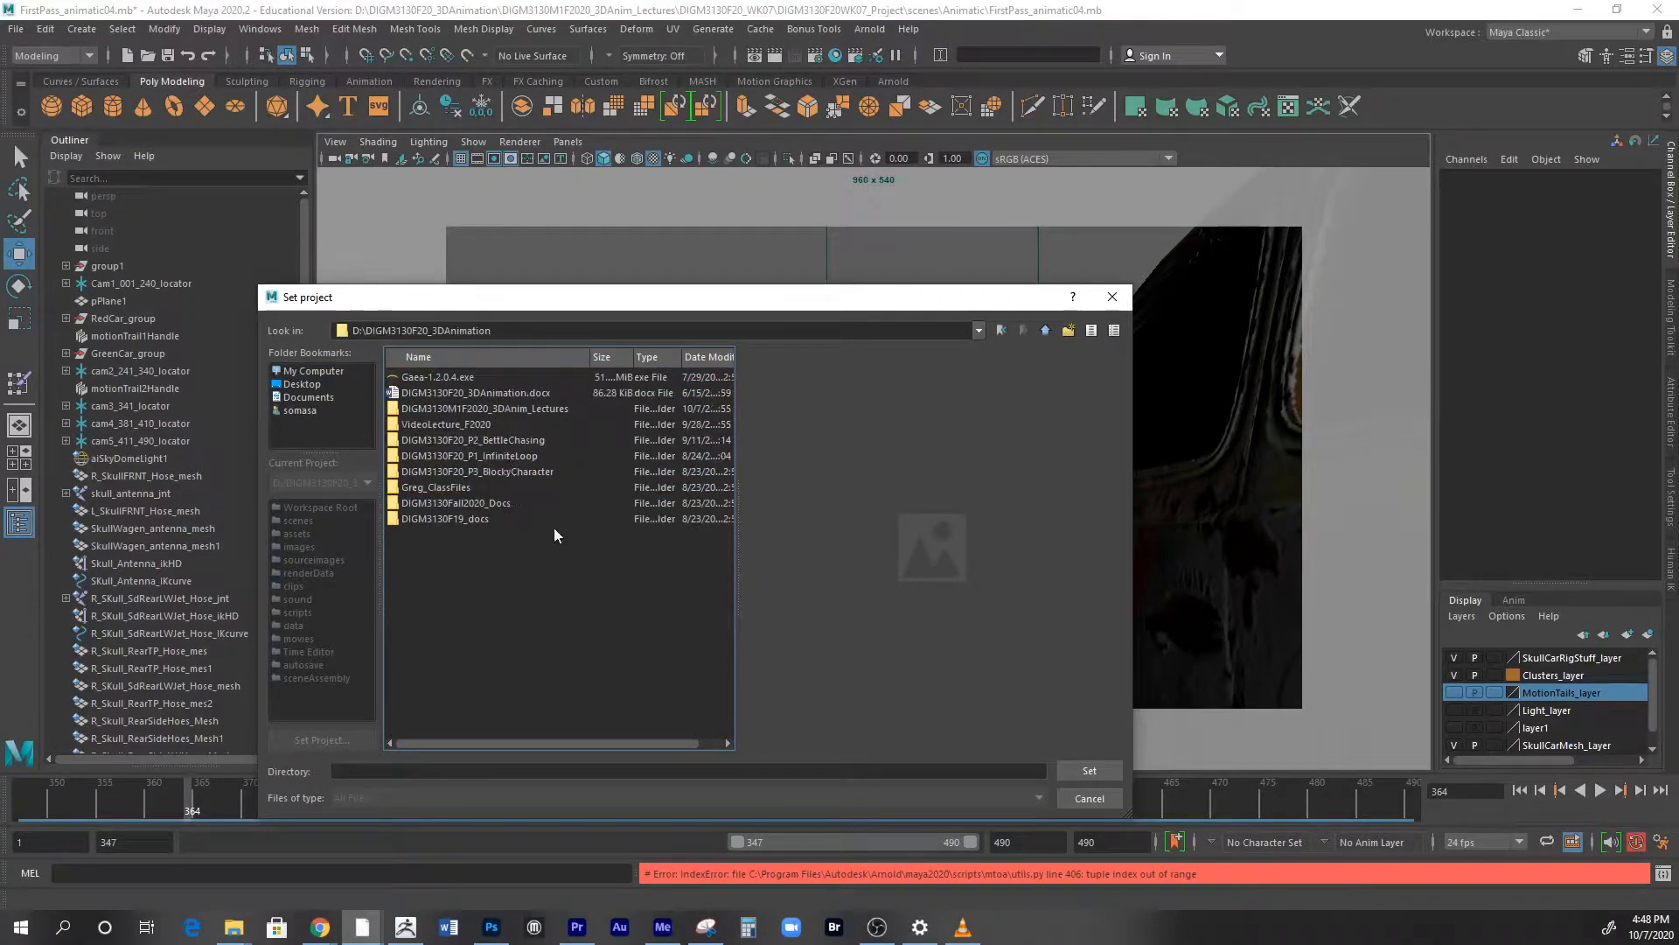
double_click(484, 407)
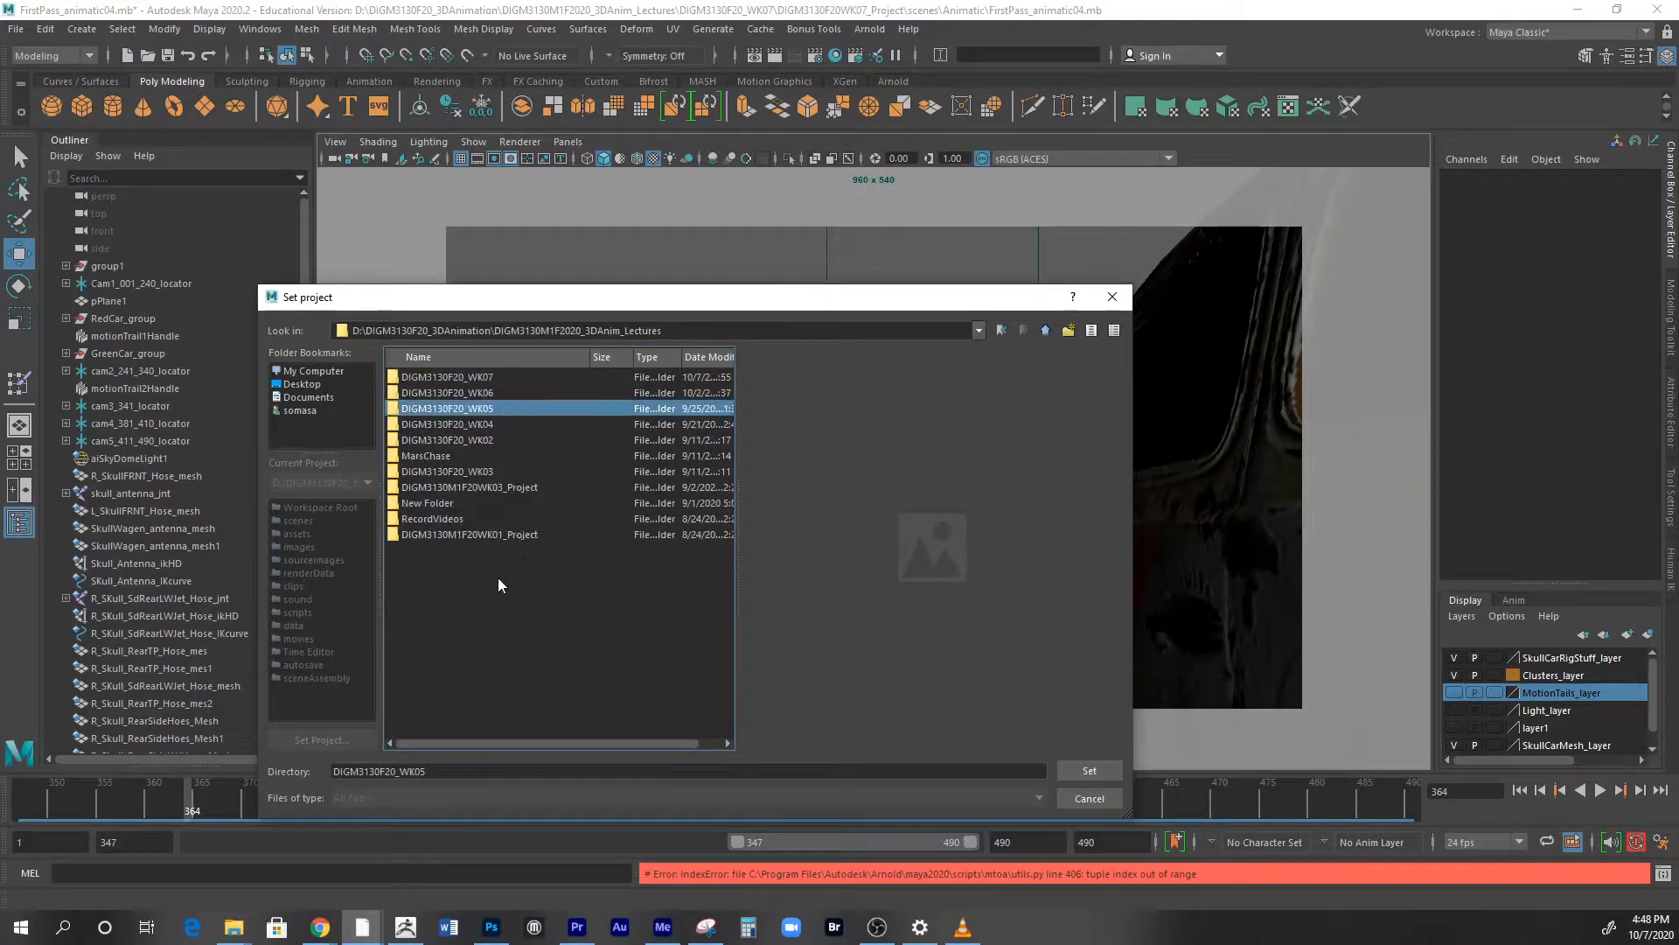
double_click(450, 376)
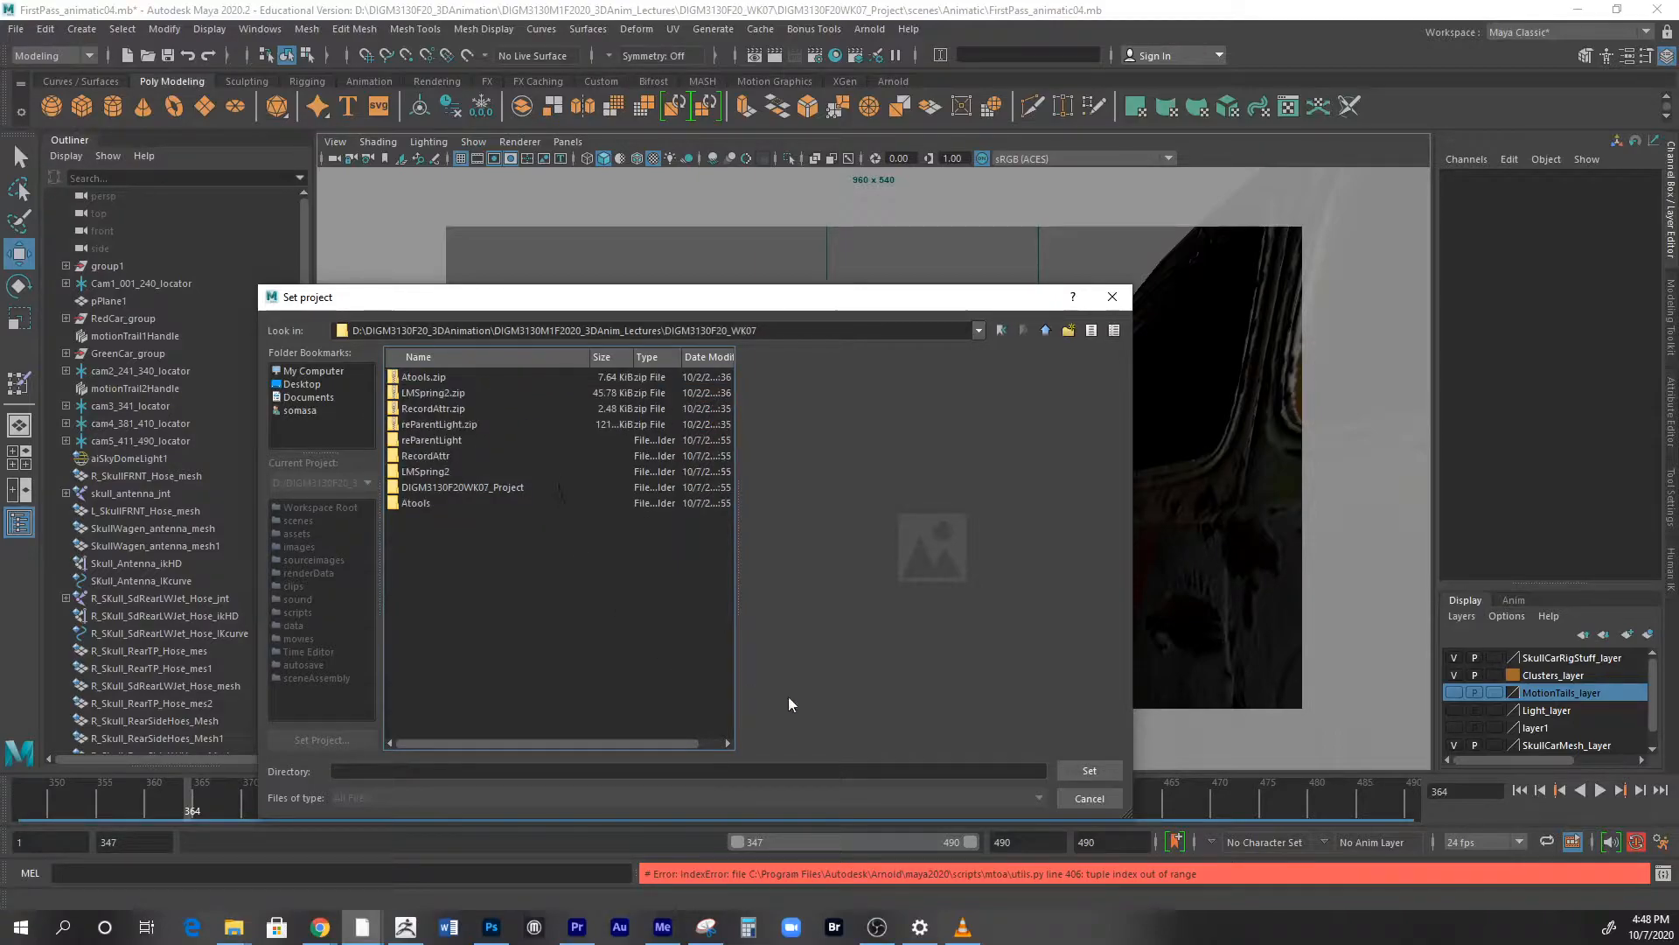
double_click(462, 486)
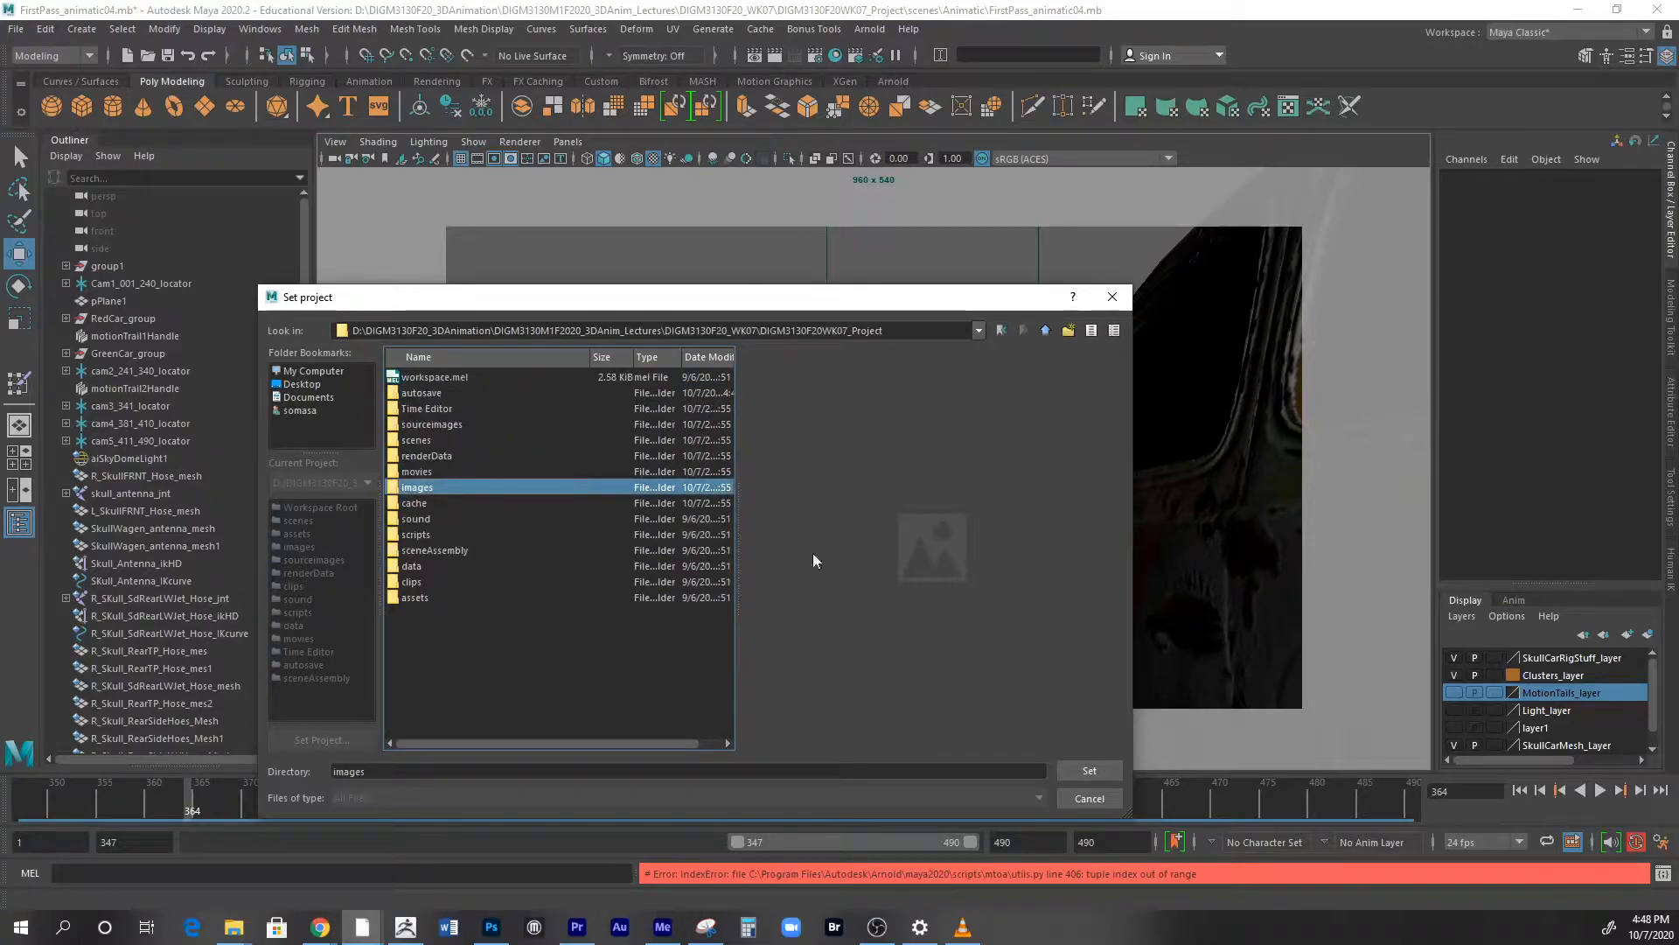
- Set DIGM3130F20WK07_Project as the current Maya project
click(1046, 331)
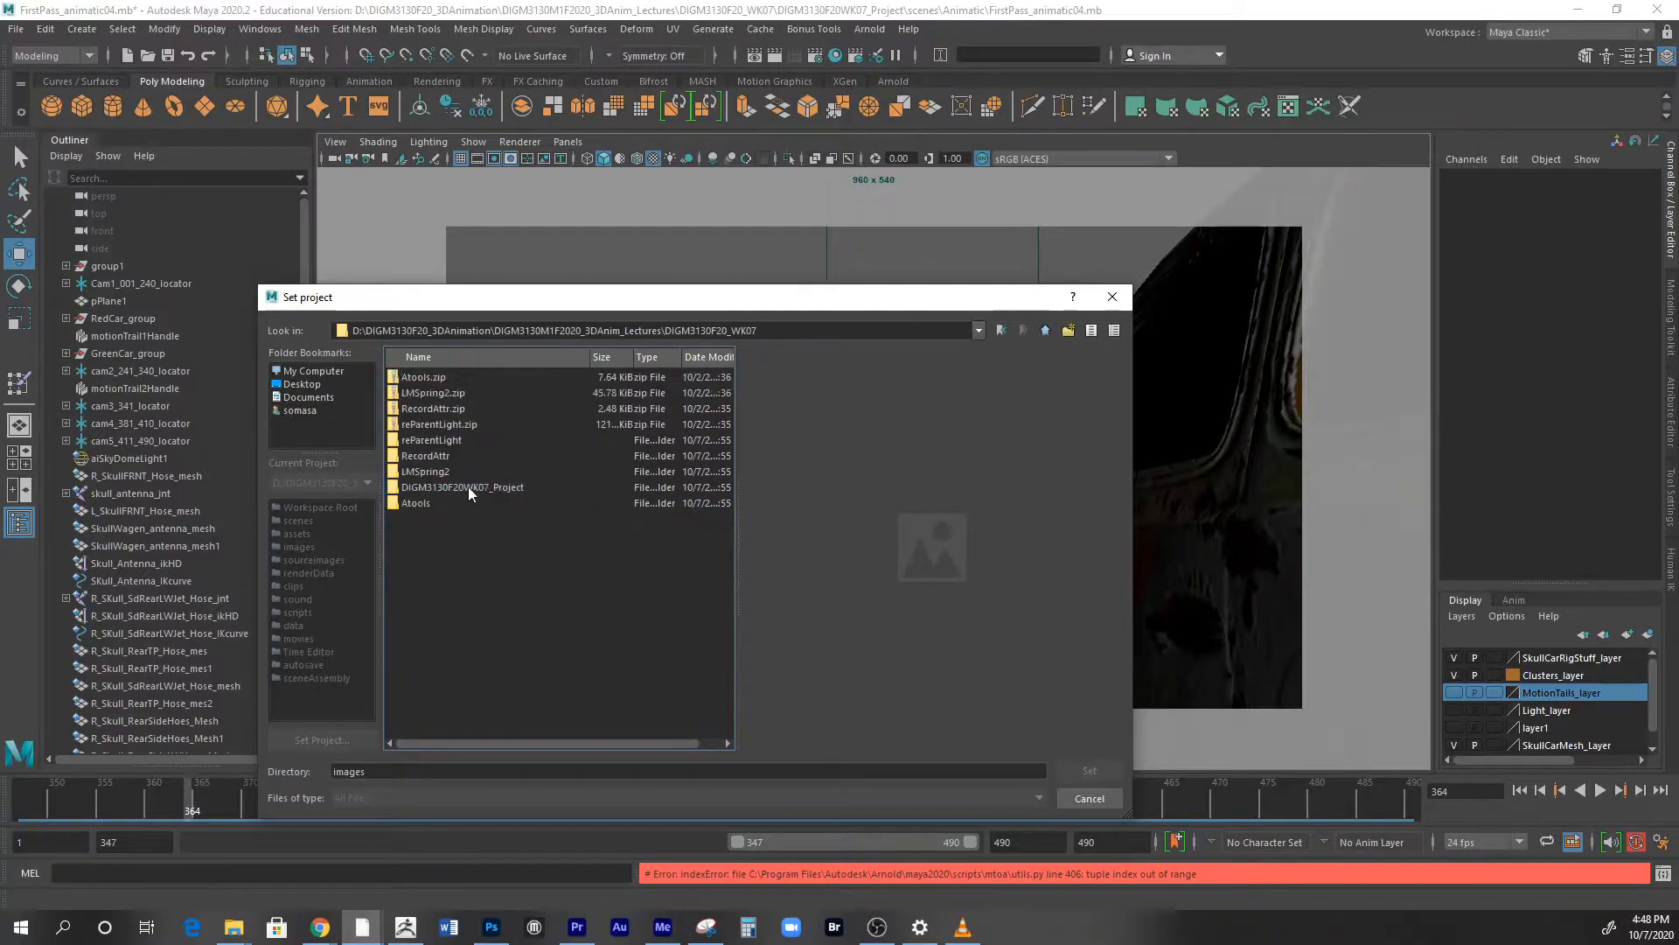
click(462, 487)
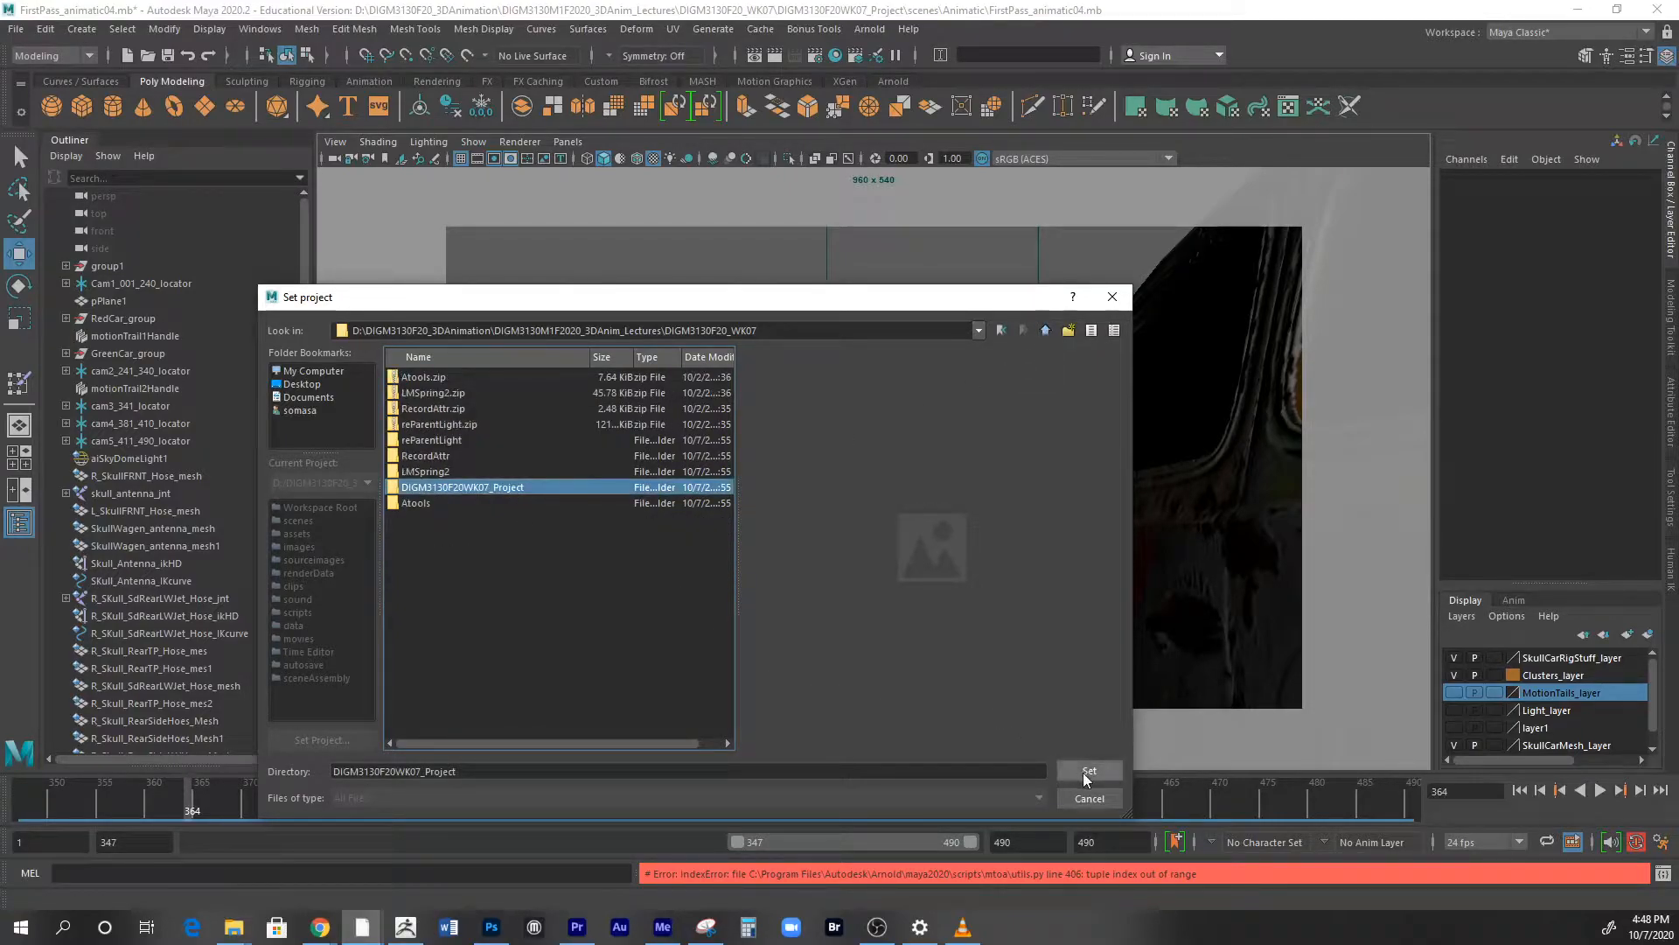
click(1088, 771)
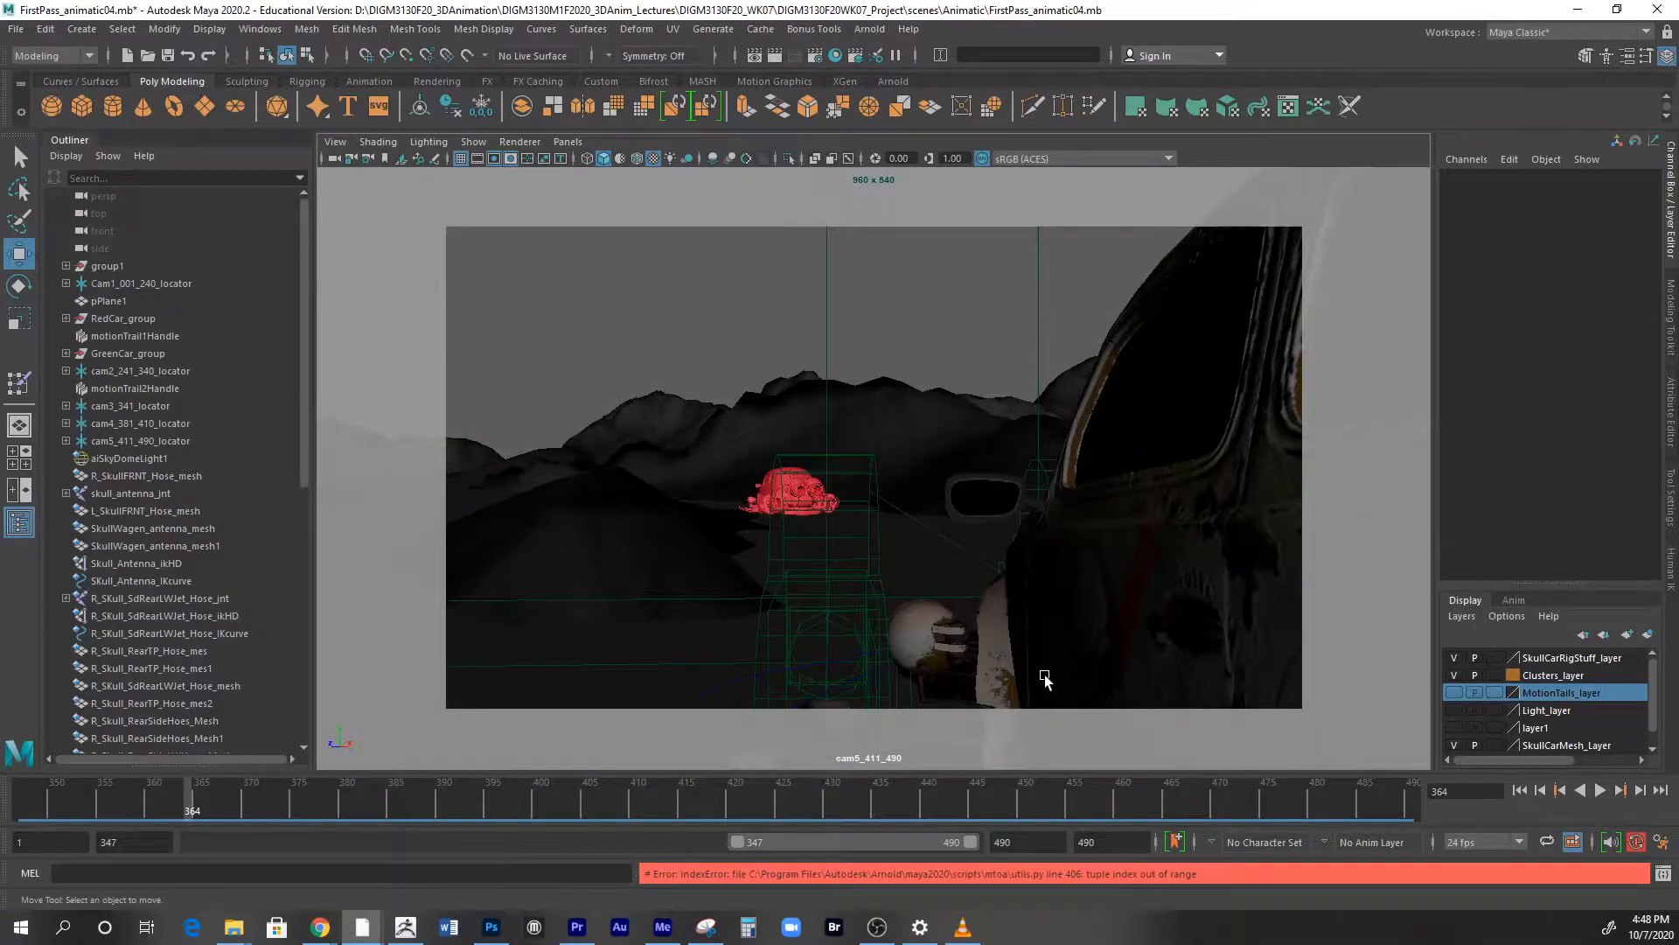
click(16, 28)
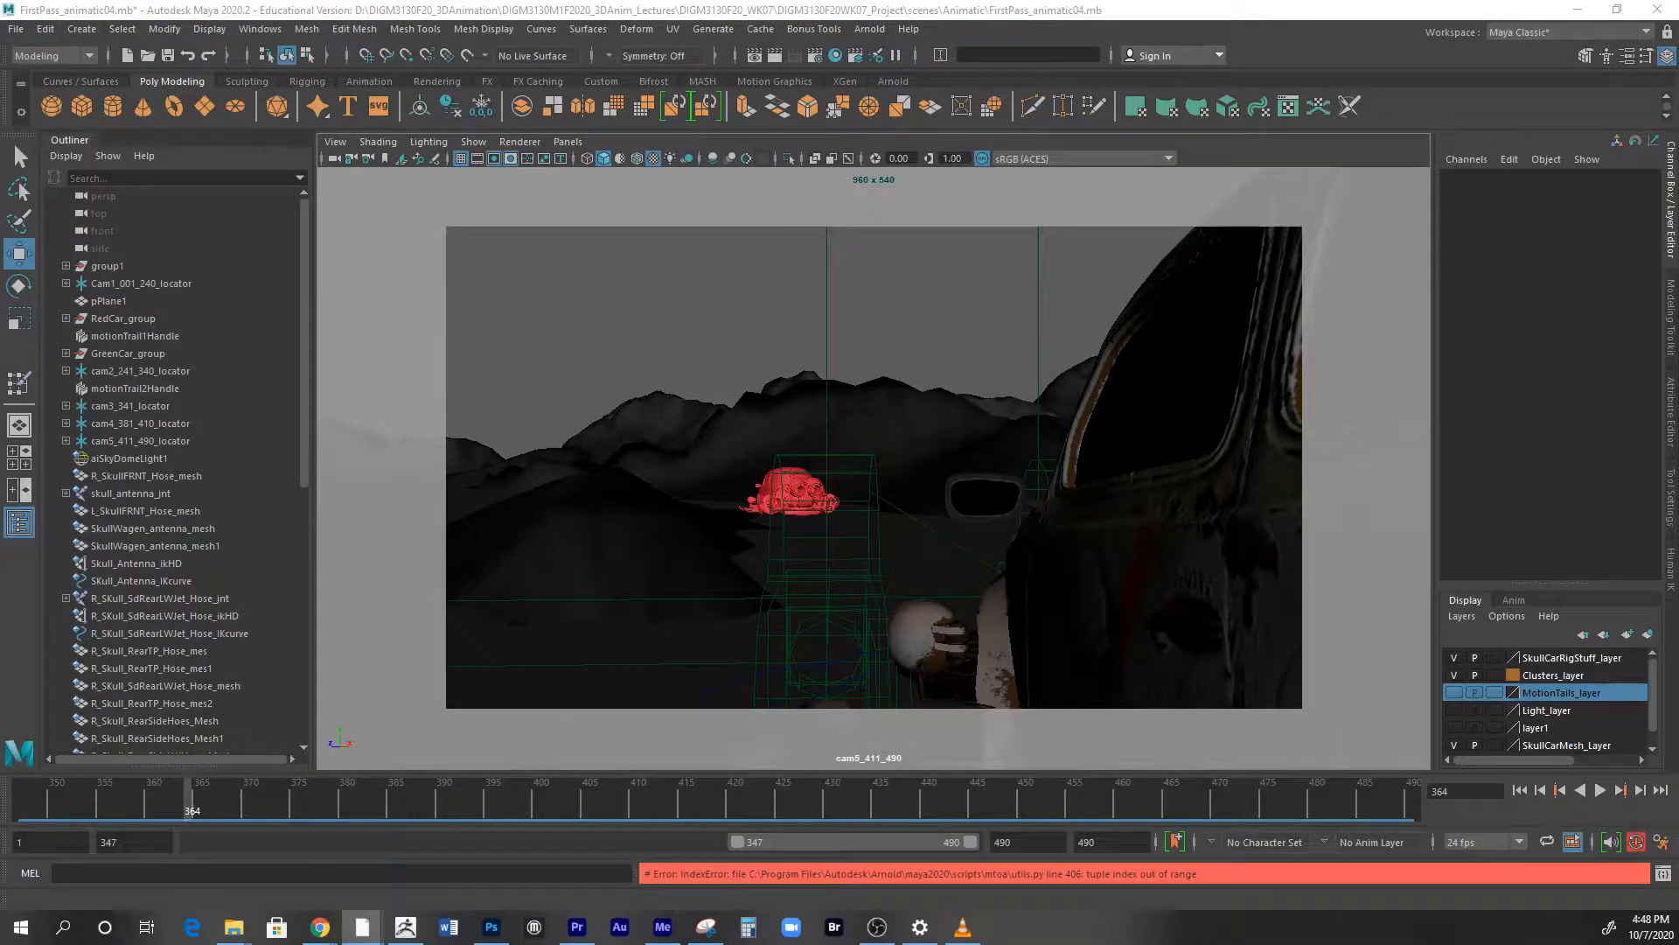
- Open HIGH-SkullCar_Rig04a.mb from the Rigs folder, answering the save-changes prompt
click(16, 29)
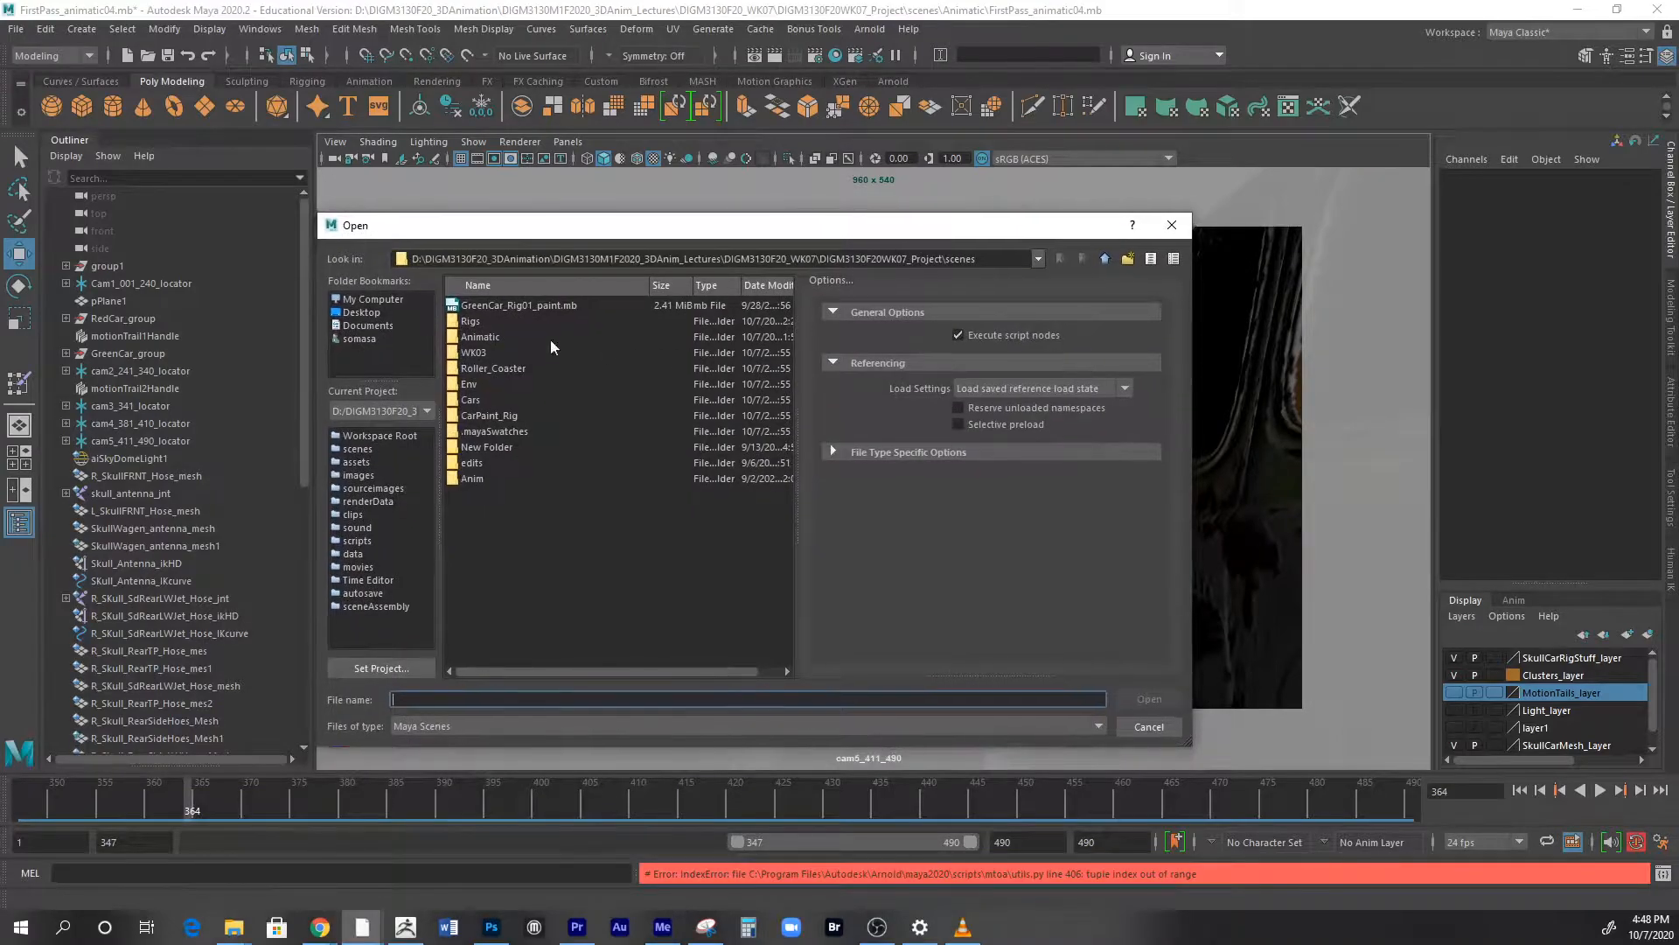
double_click(469, 321)
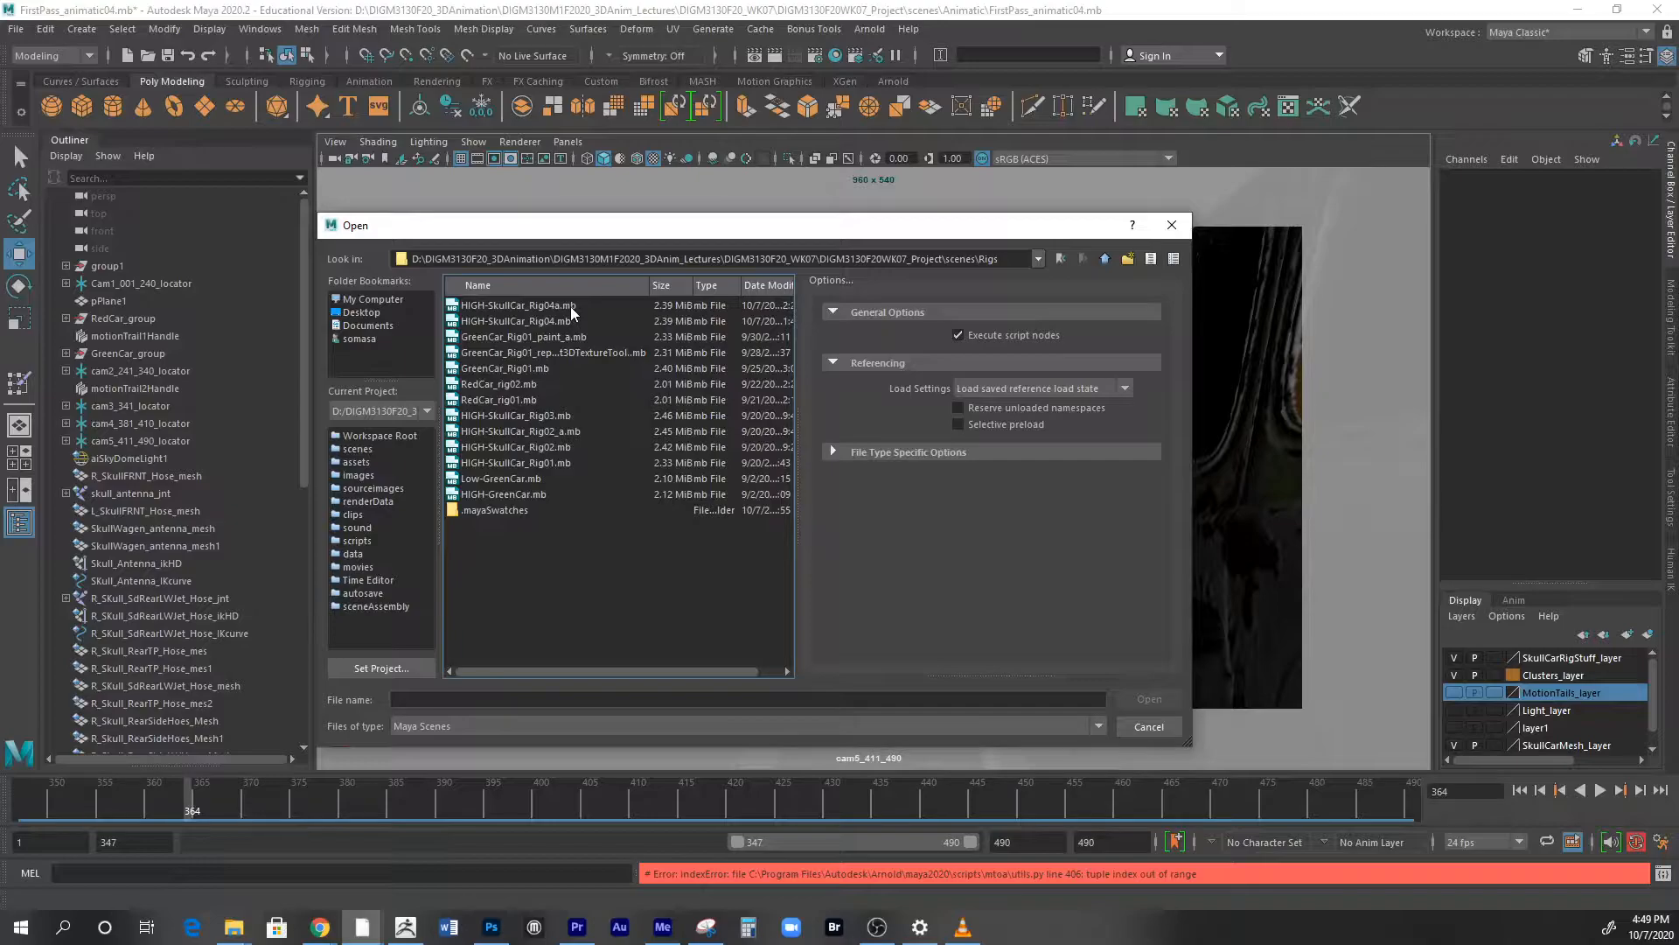
click(518, 305)
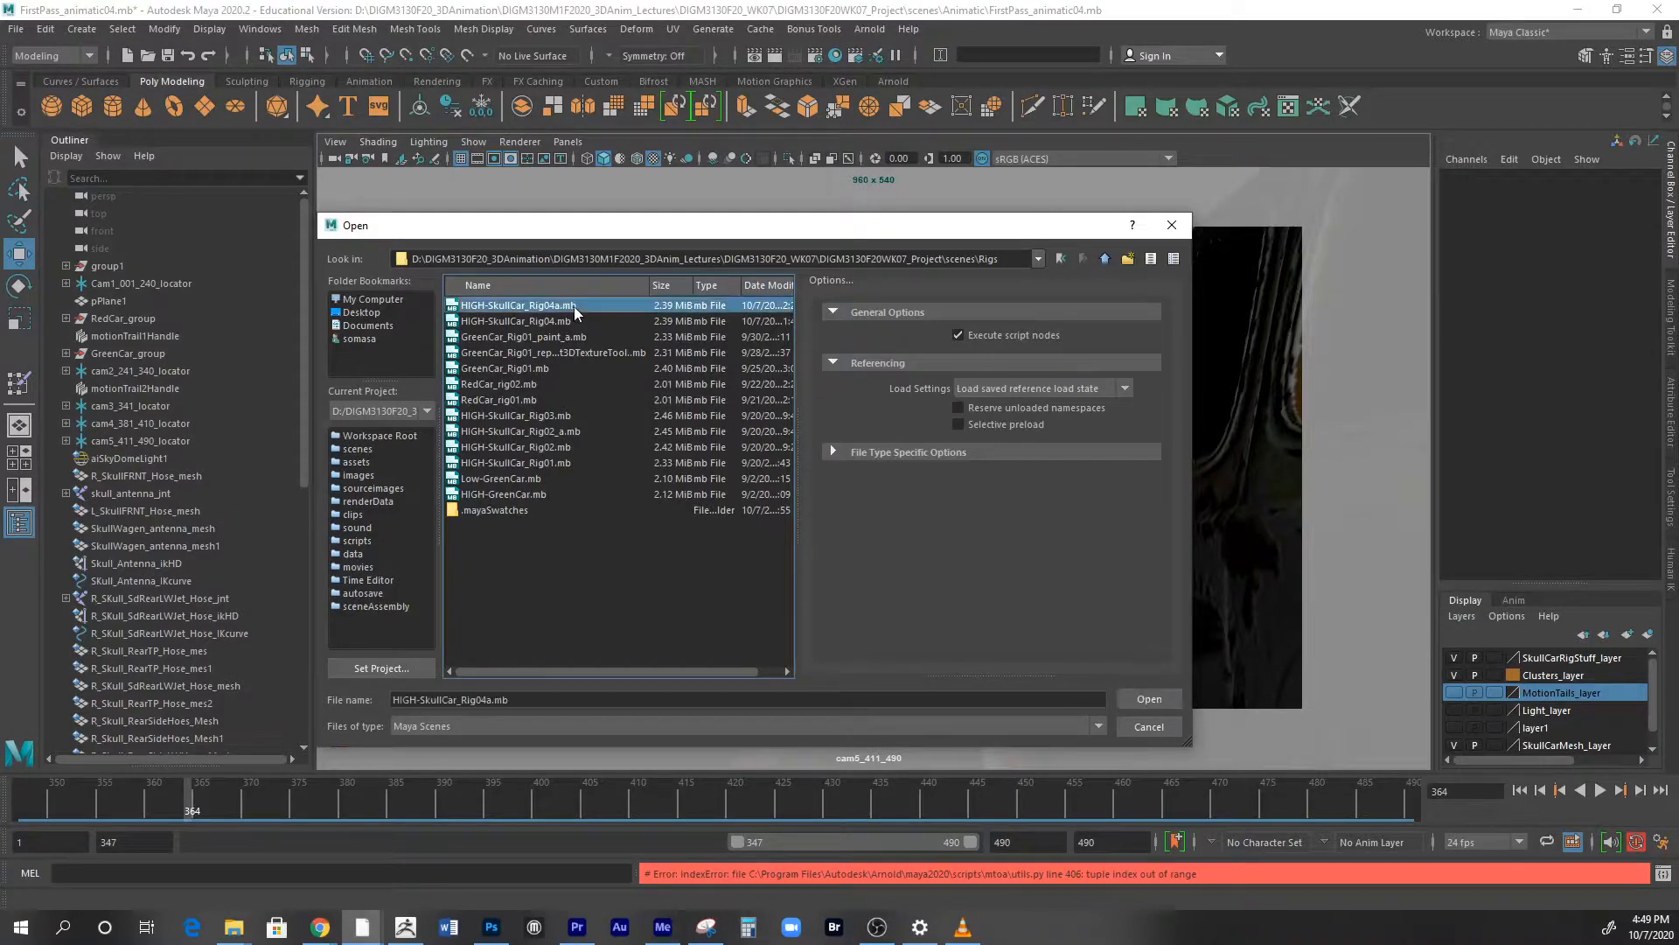
click(1148, 698)
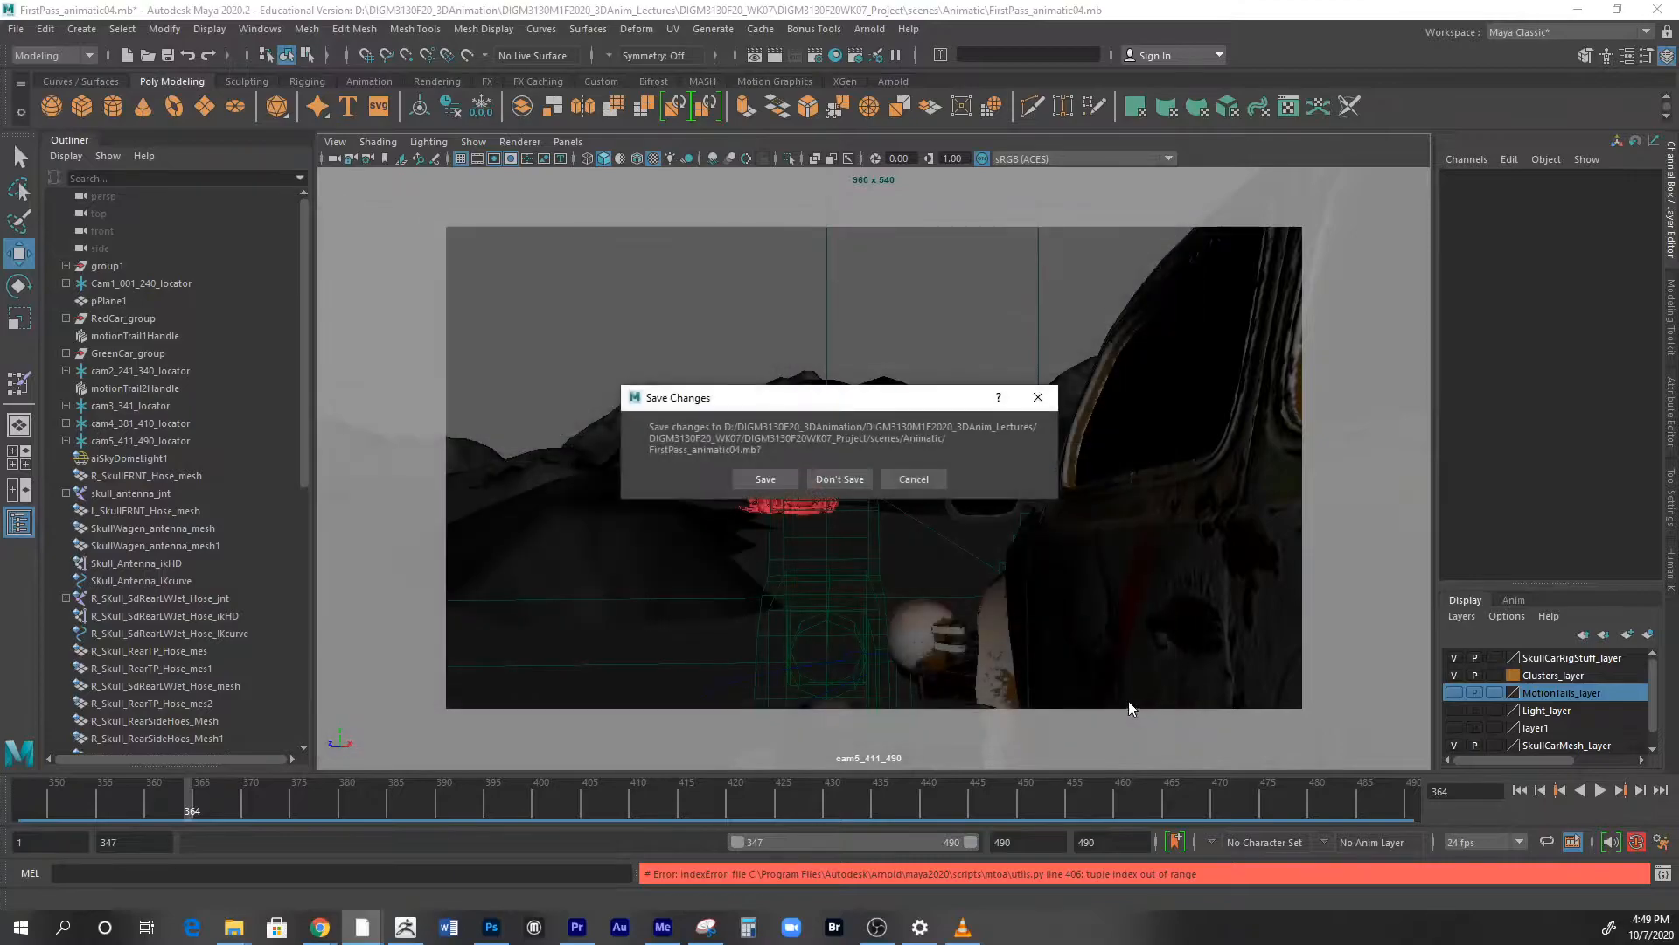
click(840, 480)
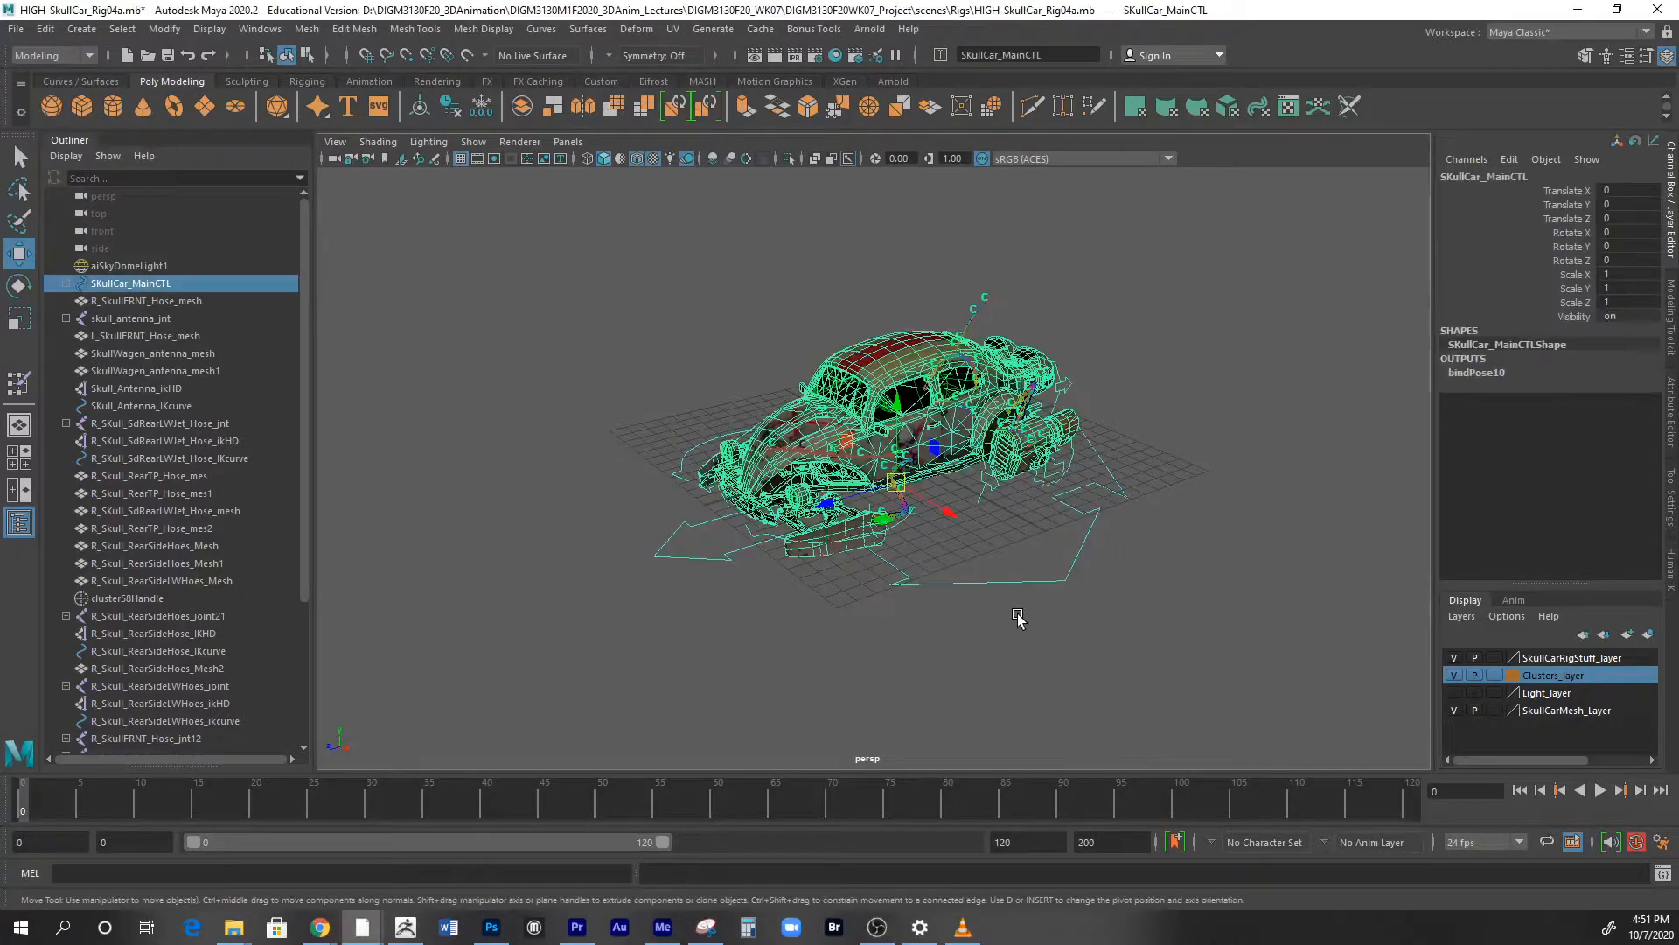
mouse_move(1579, 322)
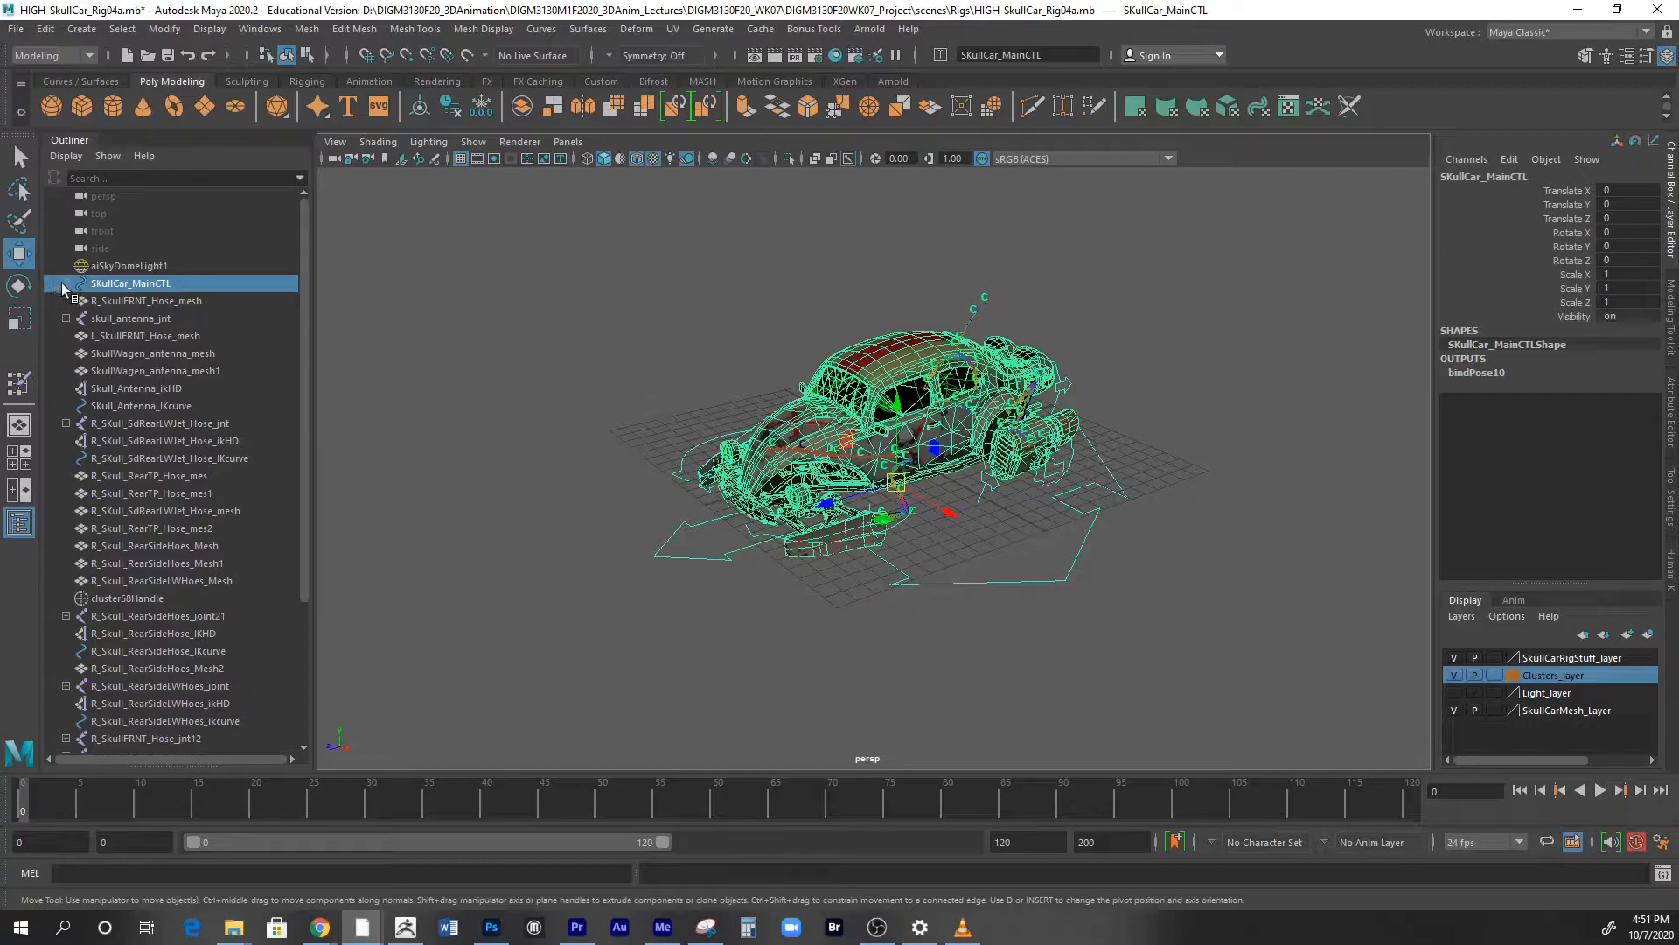
- Expand SkullCar_MainCTL and its pivot control hierarchy down to SkullCar_GP
click(66, 283)
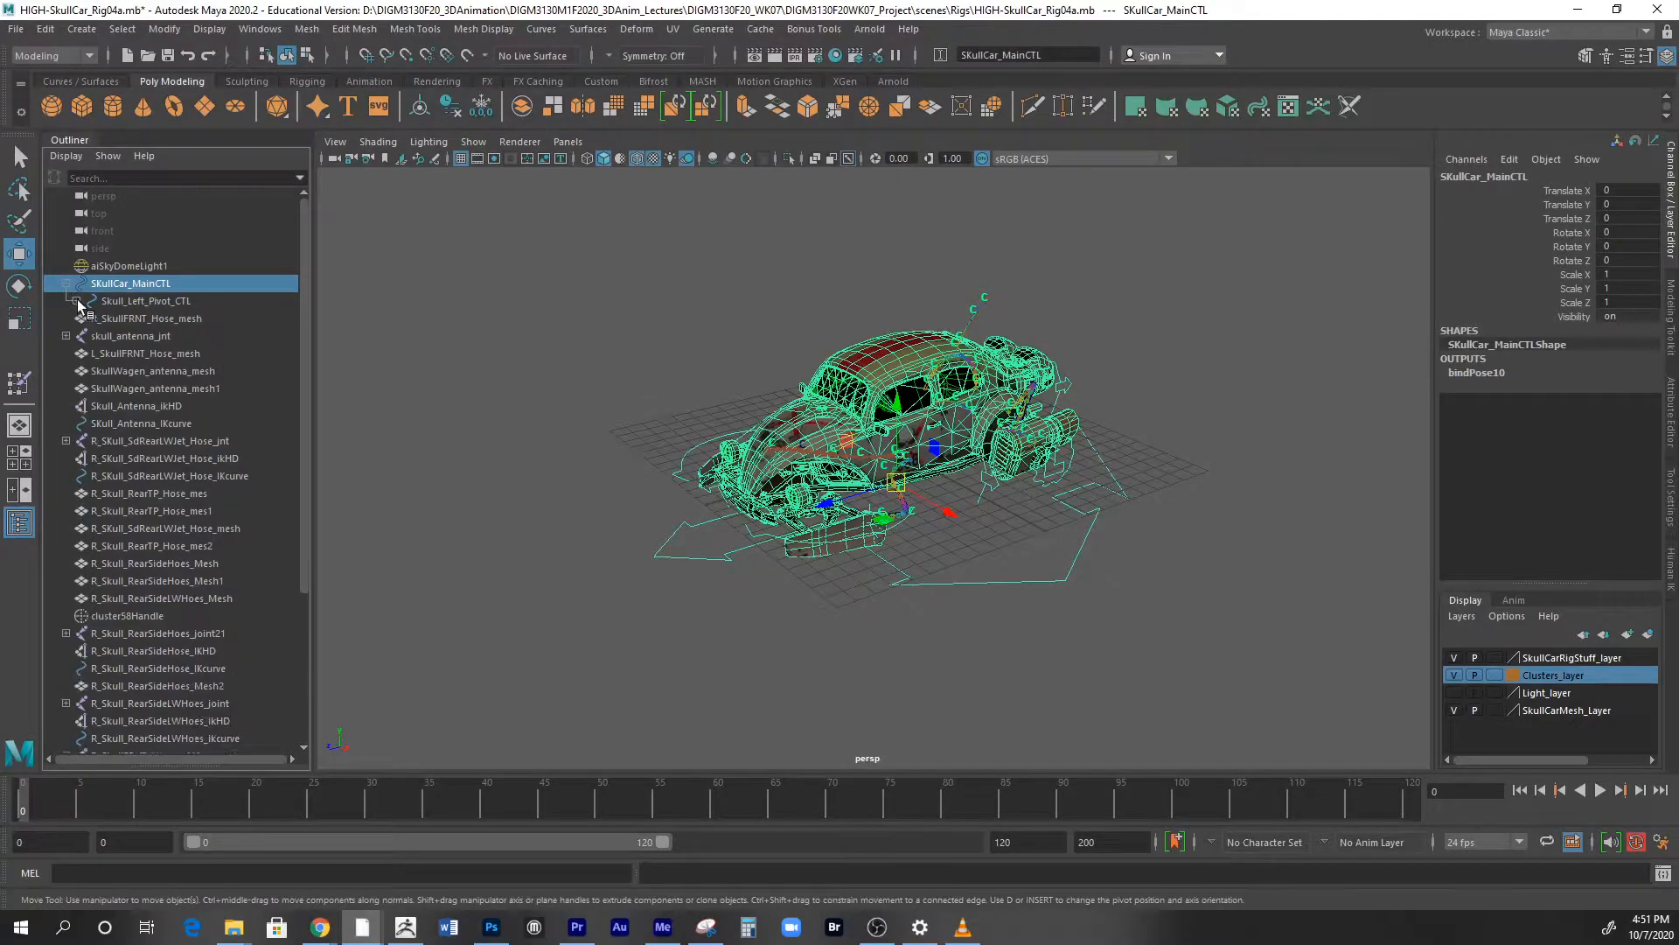
click(79, 301)
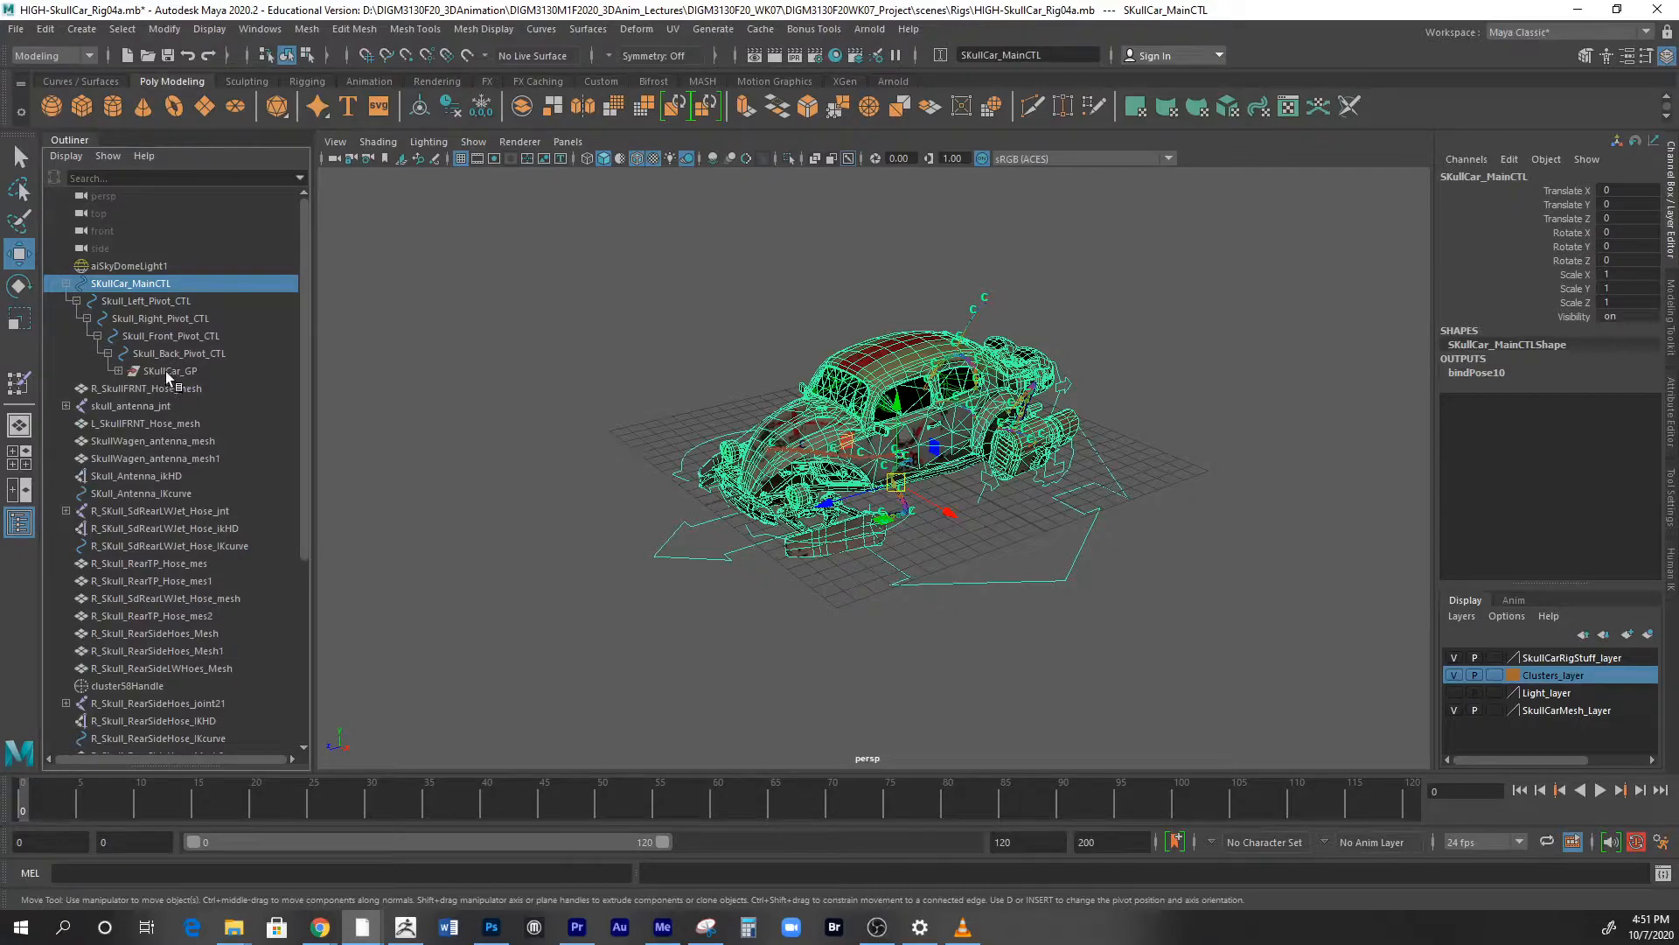
click(170, 371)
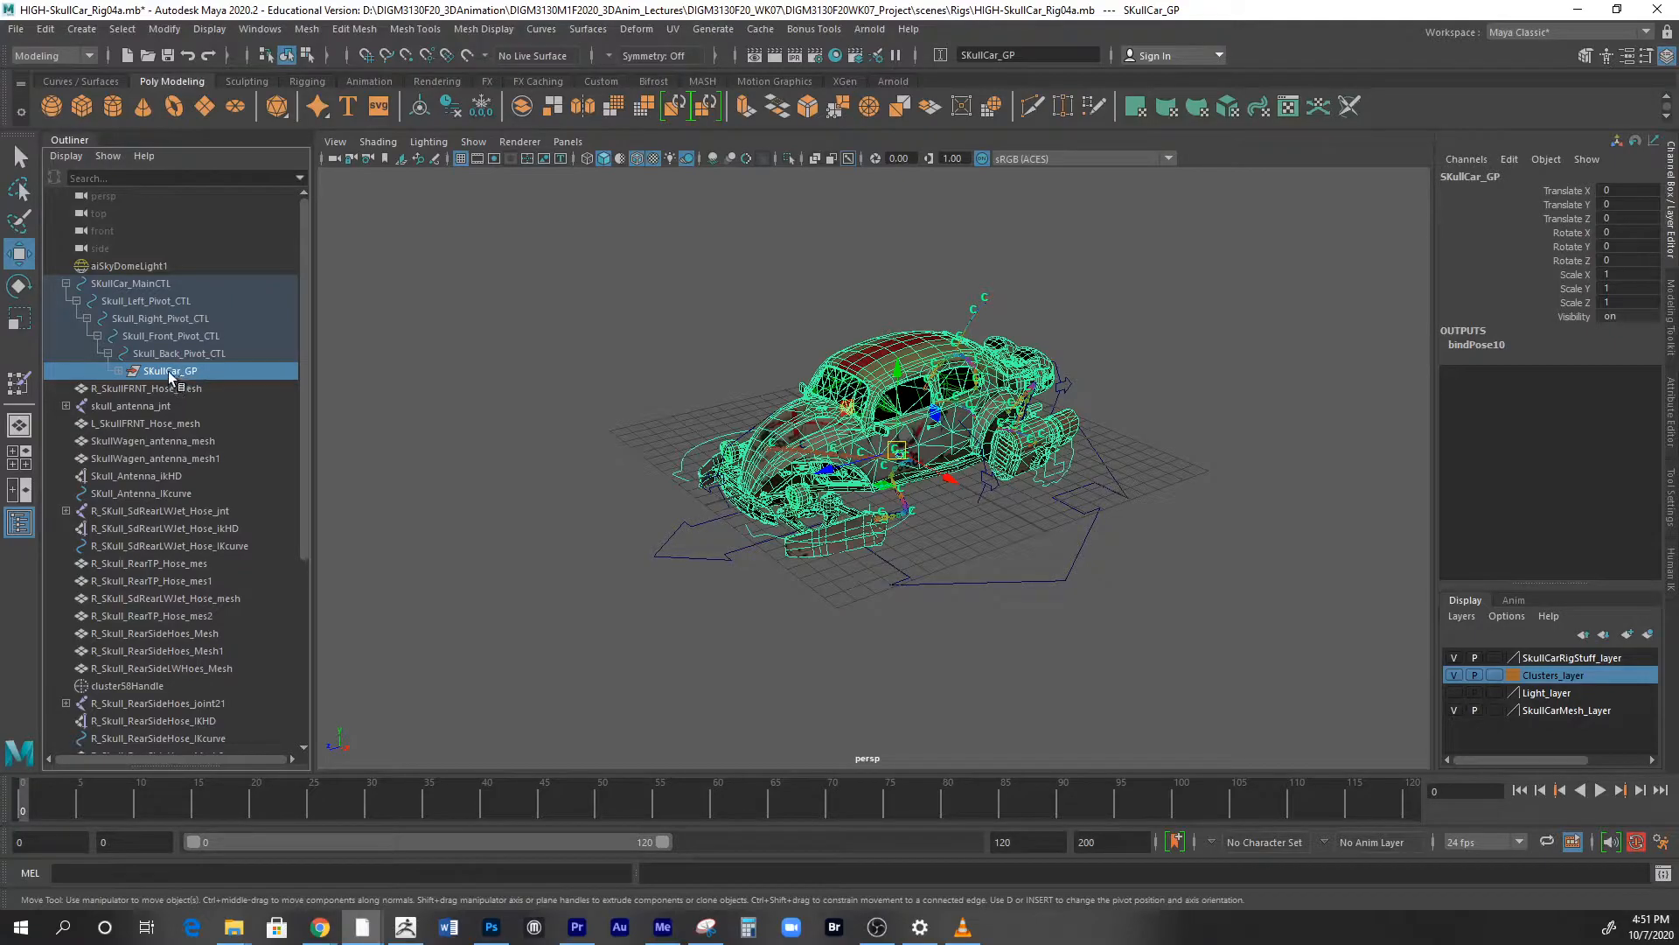
mouse_move(179, 378)
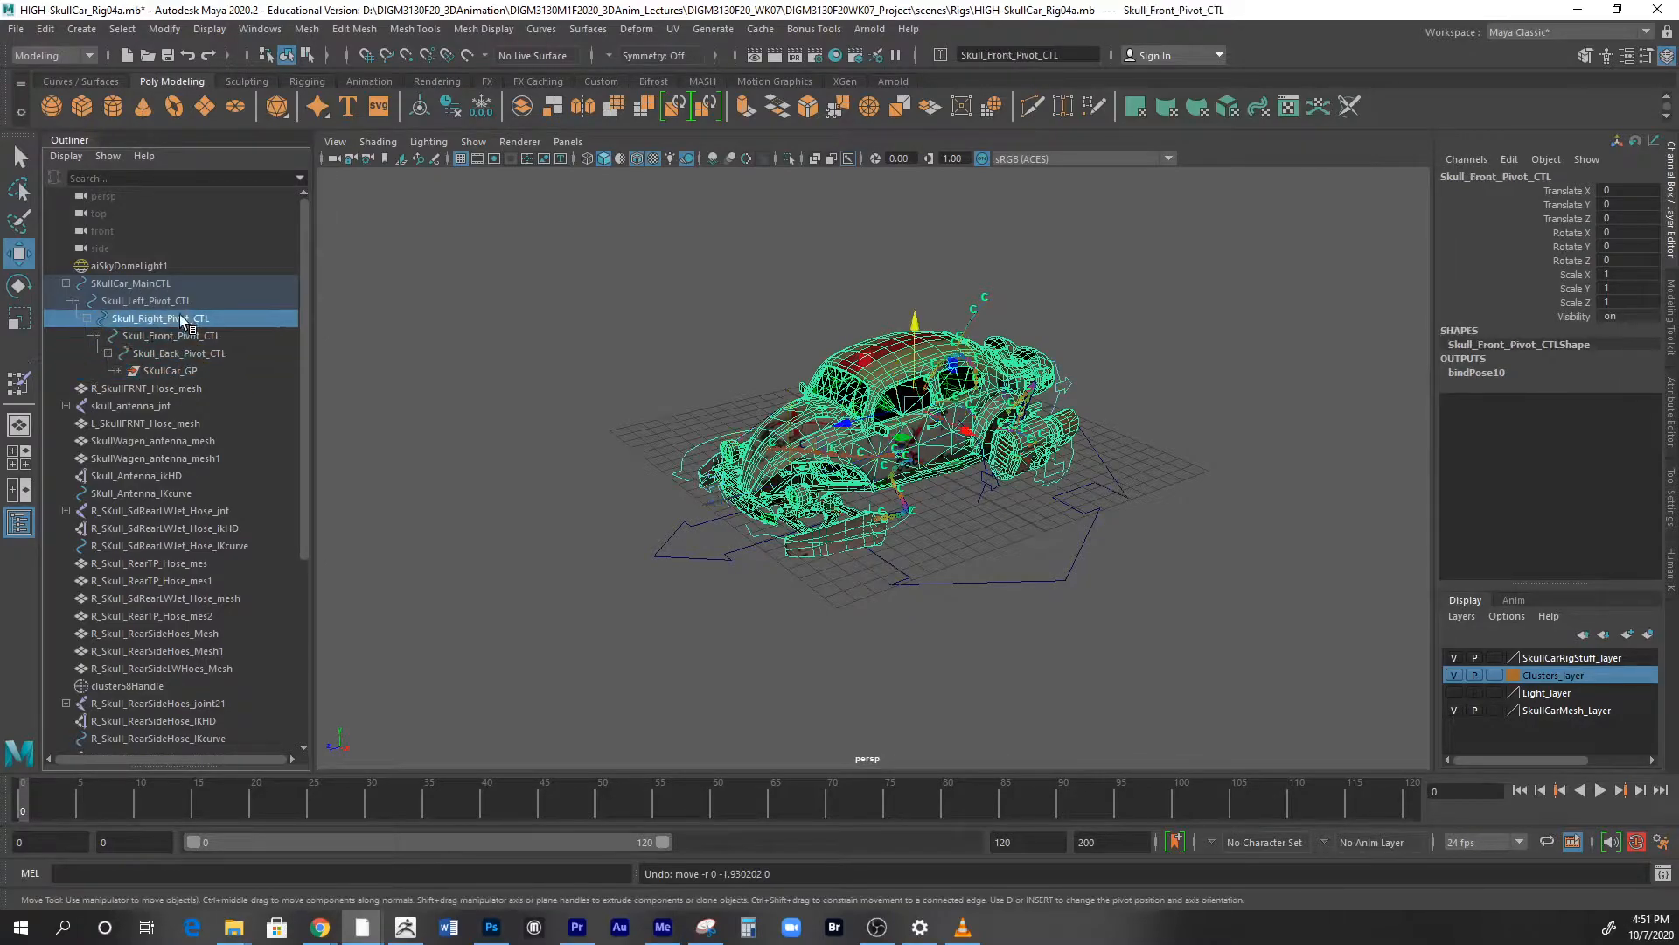
- Inspect the Left and Back pivot controls, SkullCar_GP and SkullCar_MainCTL in turn
click(131, 284)
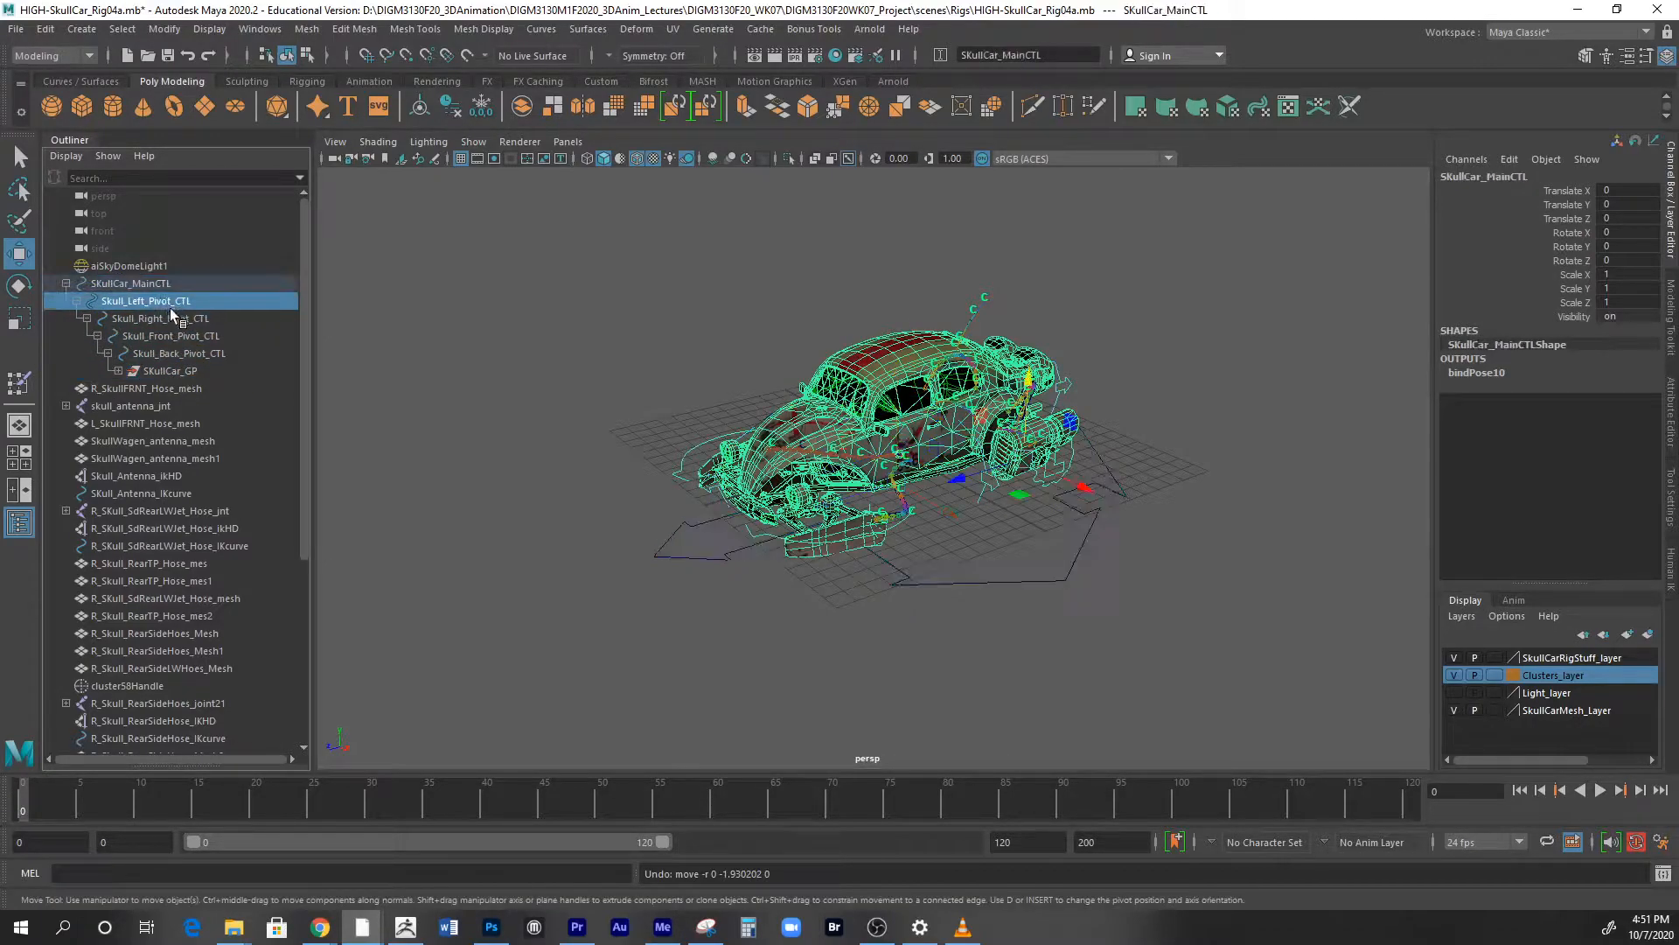
click(176, 351)
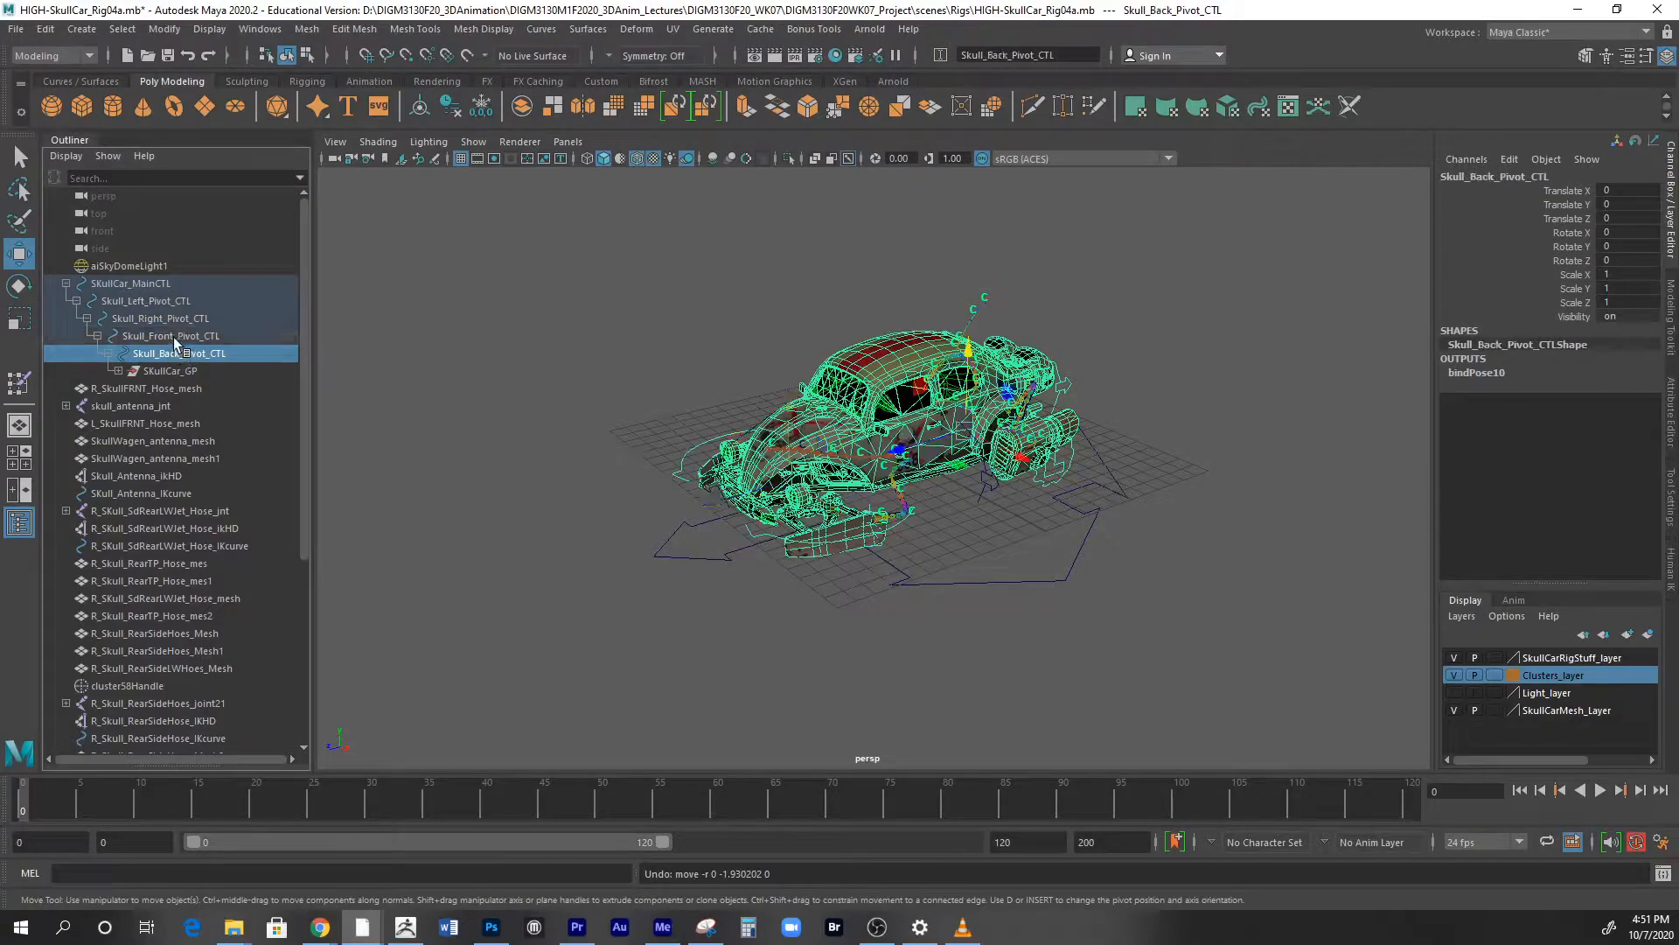
click(145, 301)
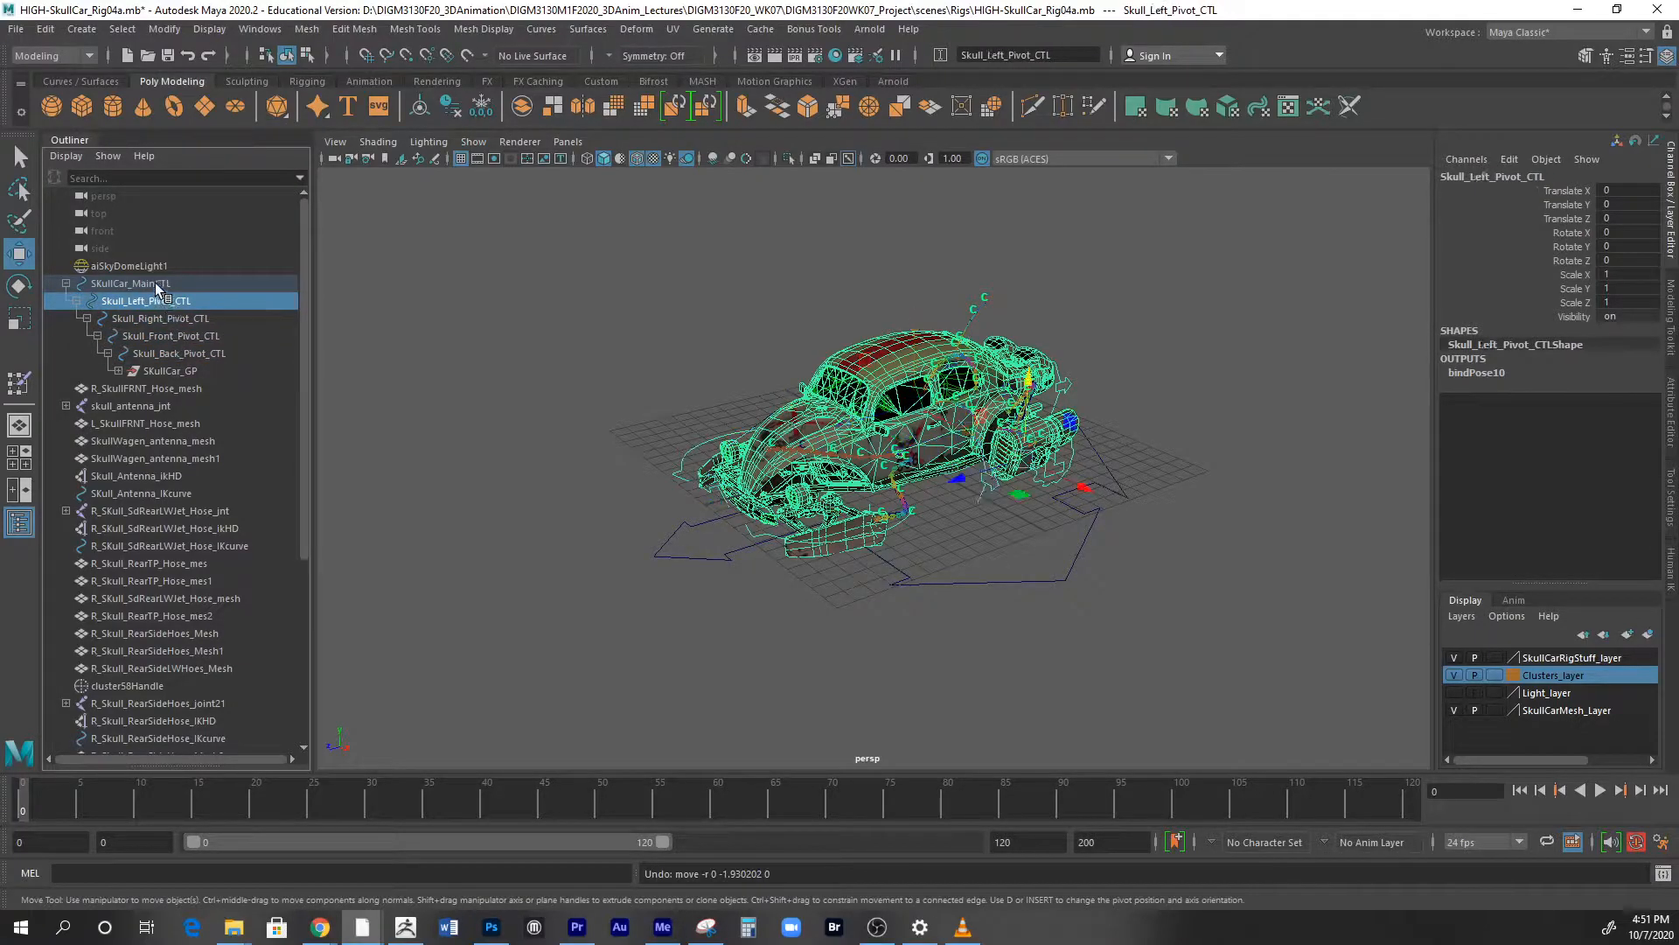
click(131, 283)
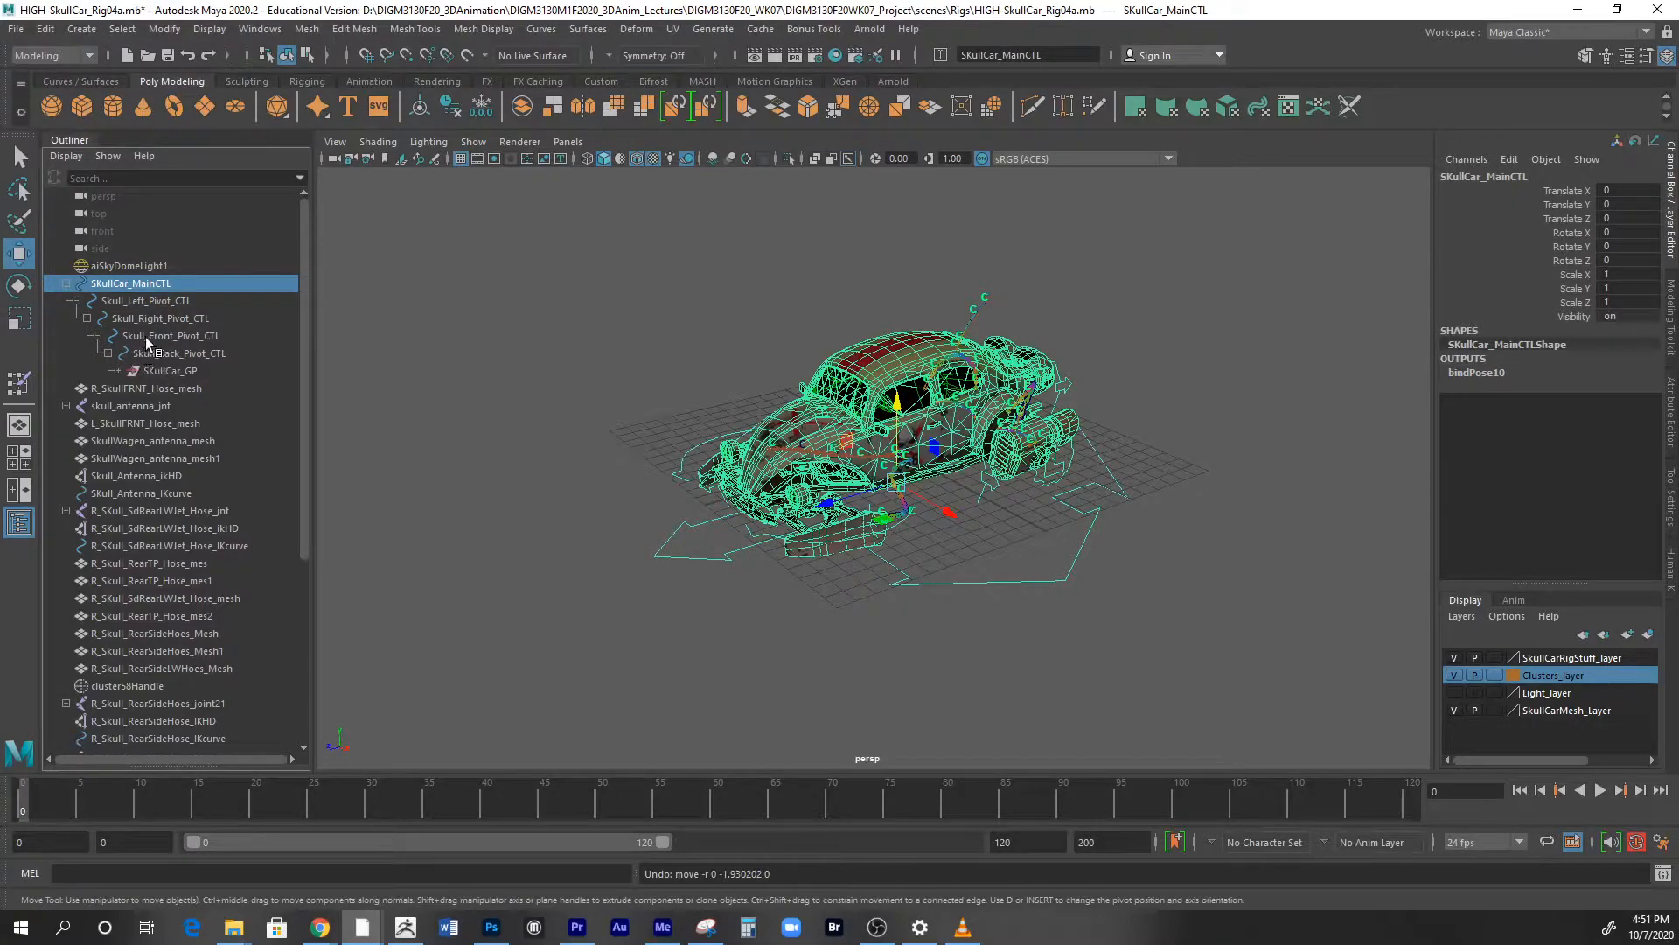
mouse_move(164, 336)
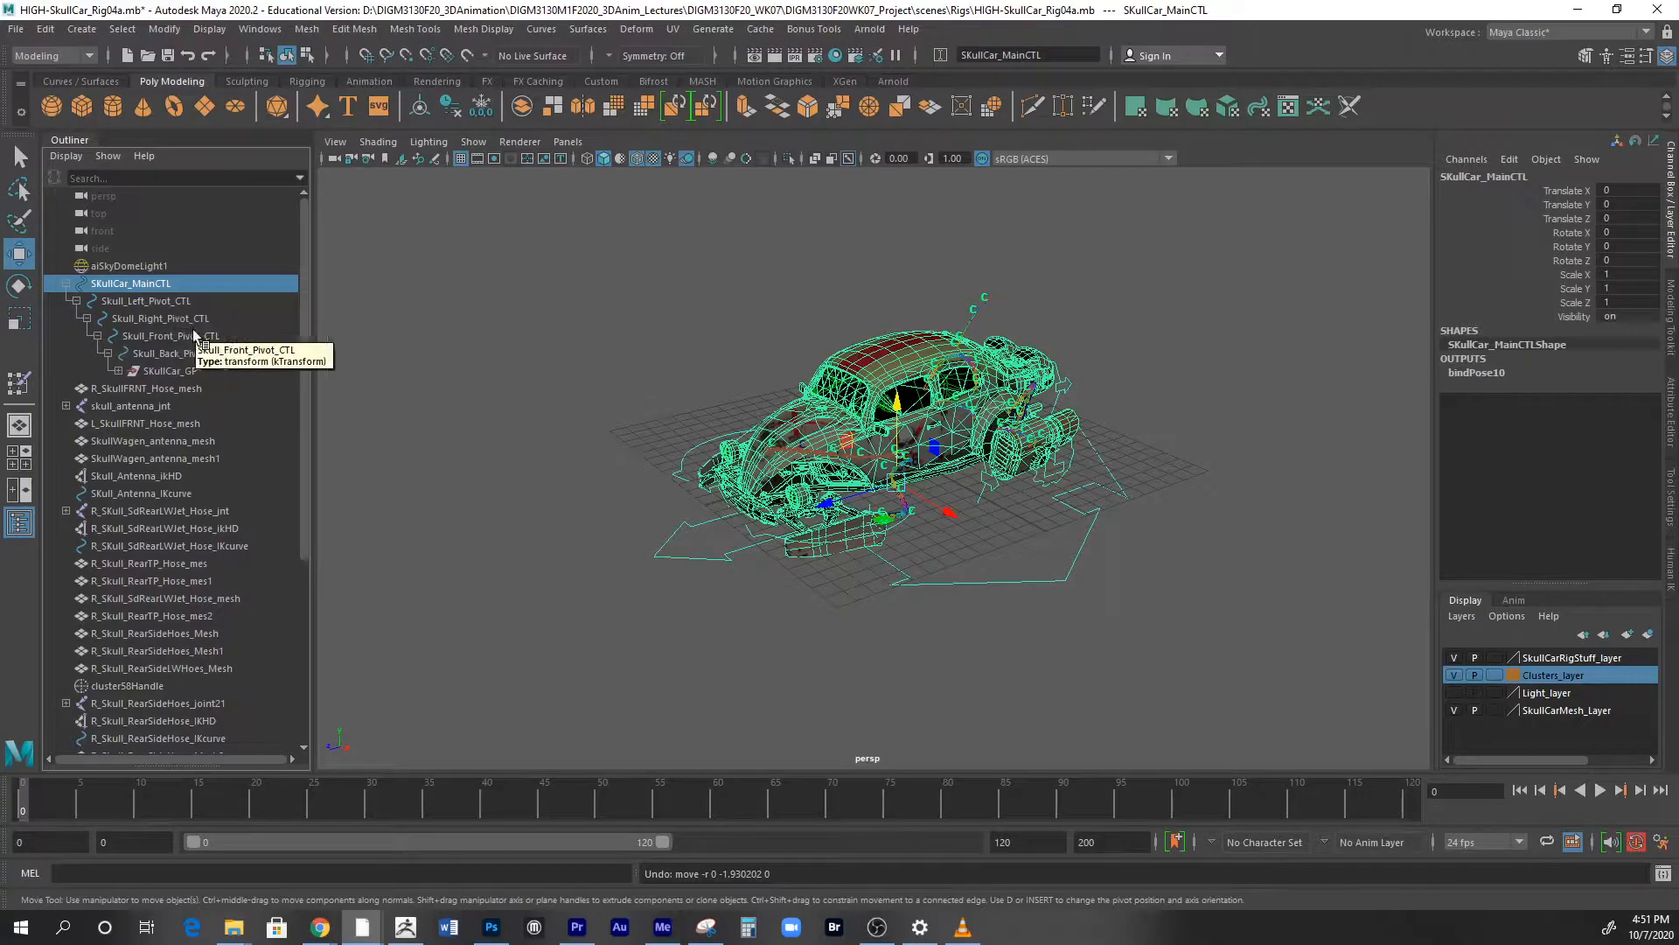
mouse_move(187, 299)
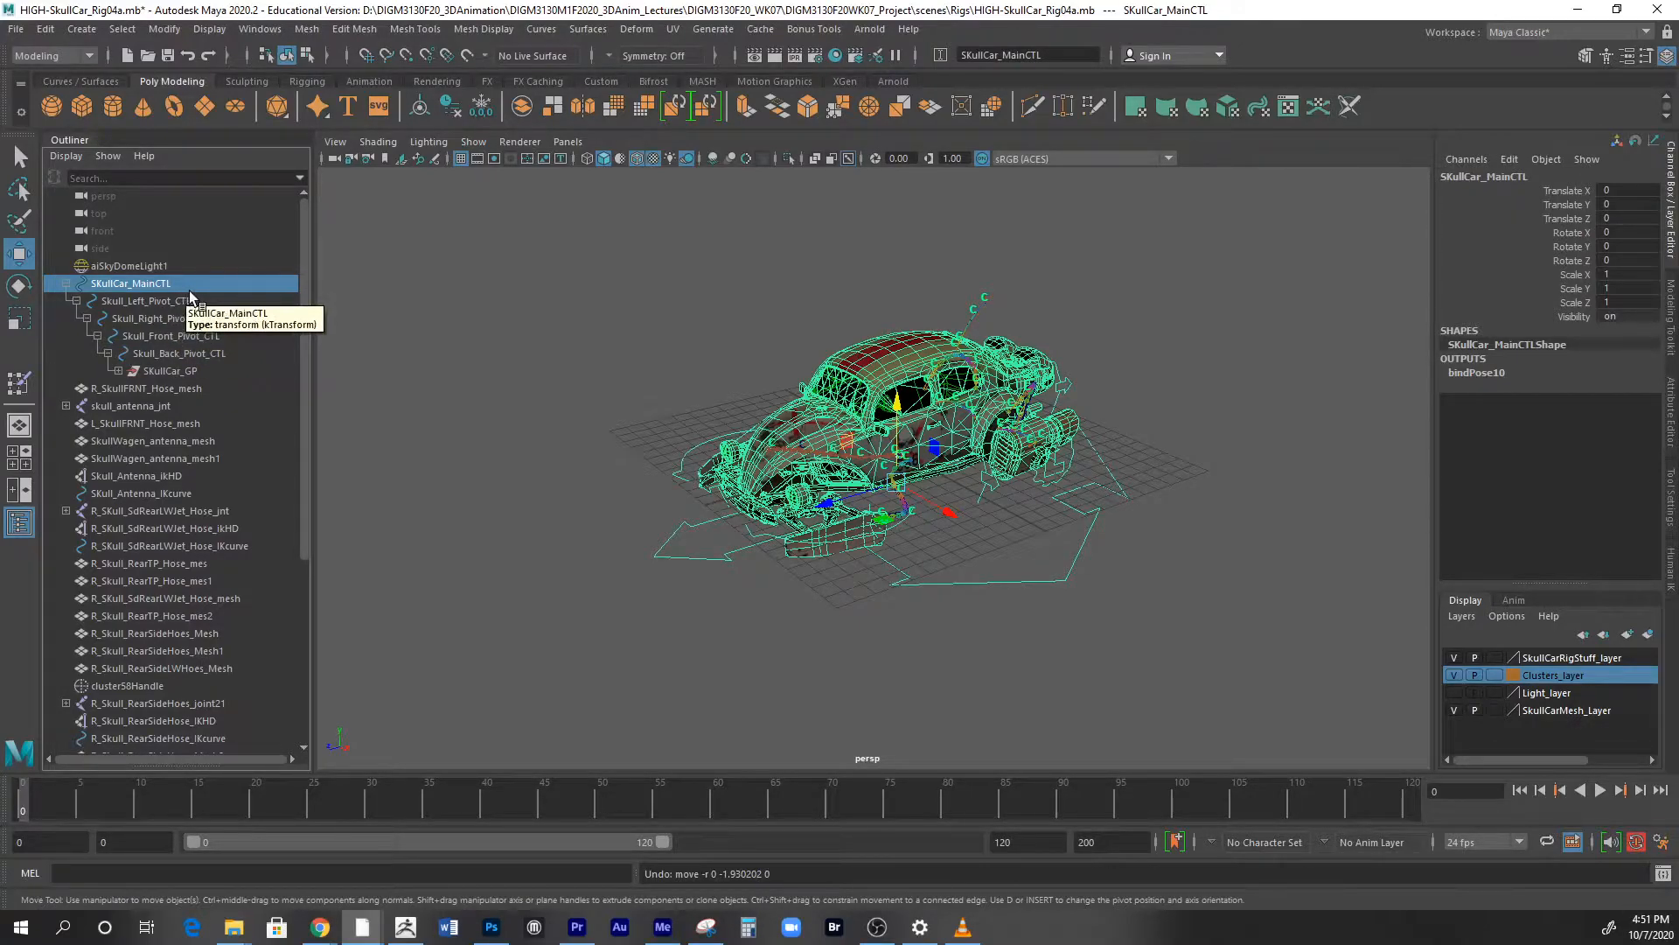
click(168, 371)
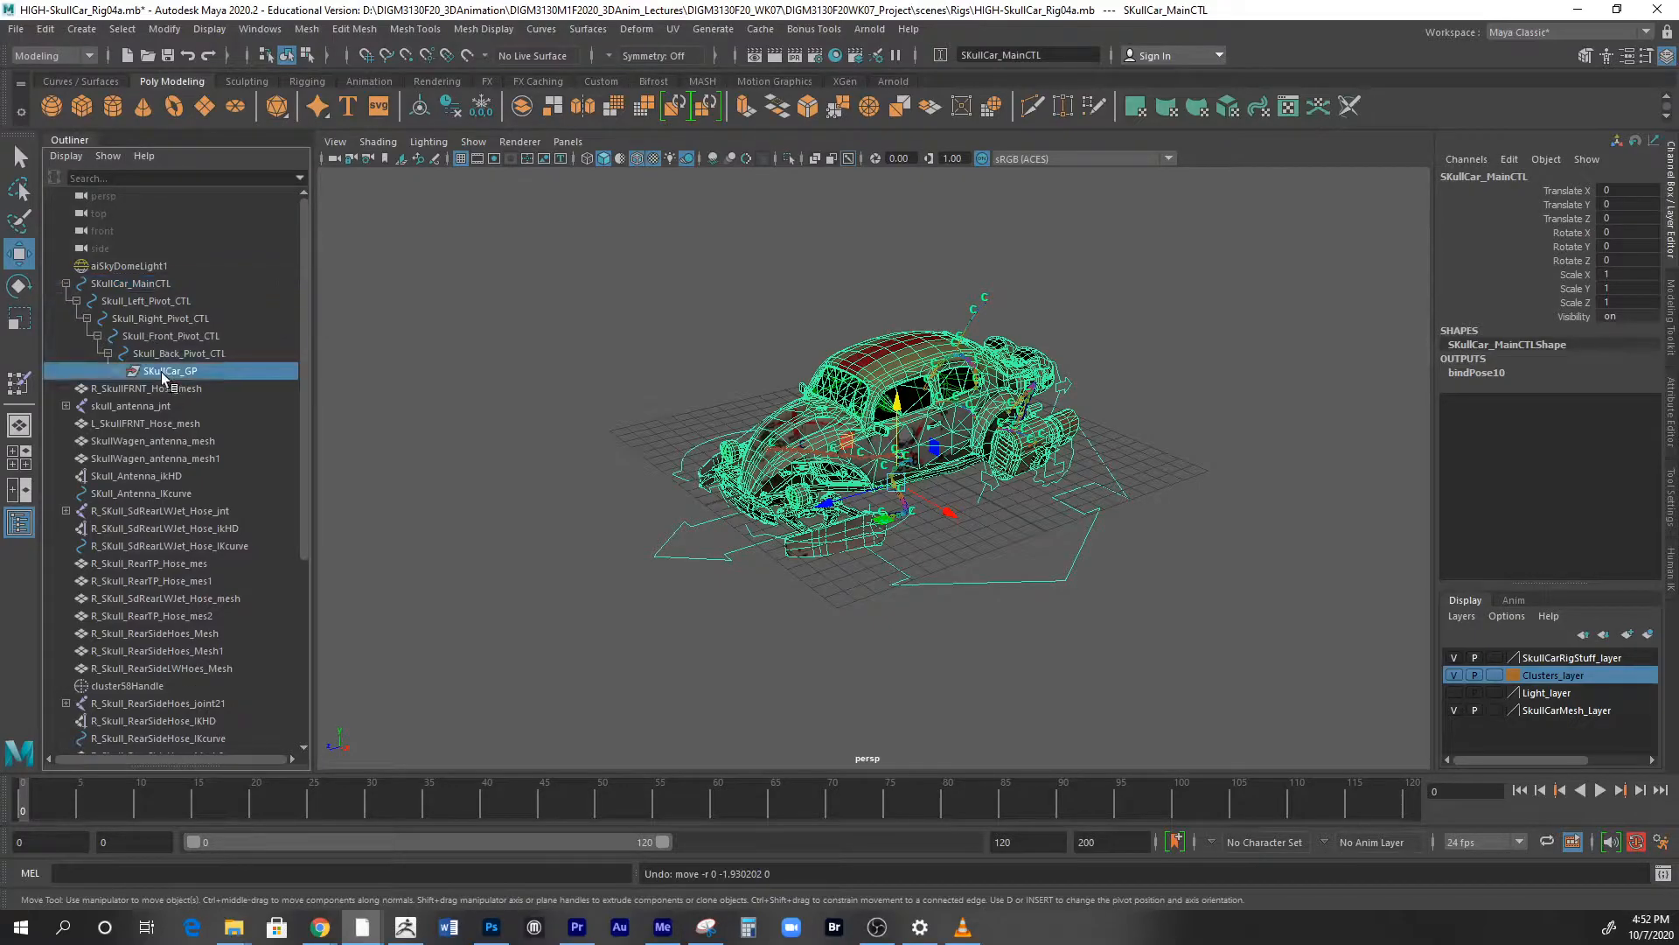
click(169, 369)
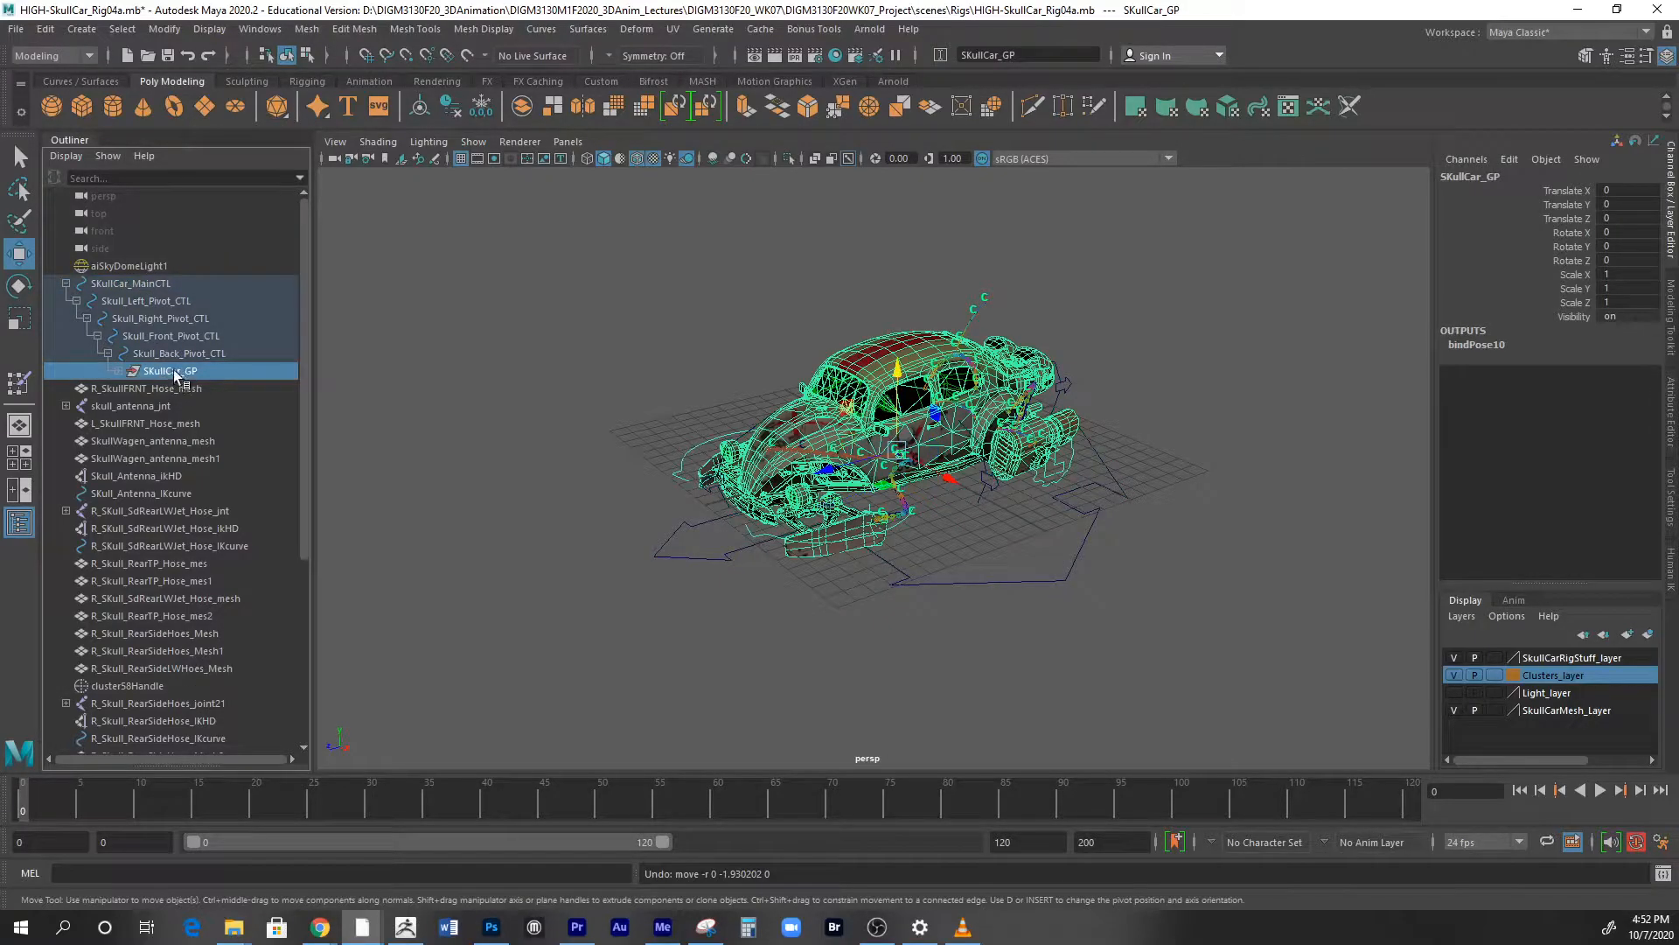
click(131, 283)
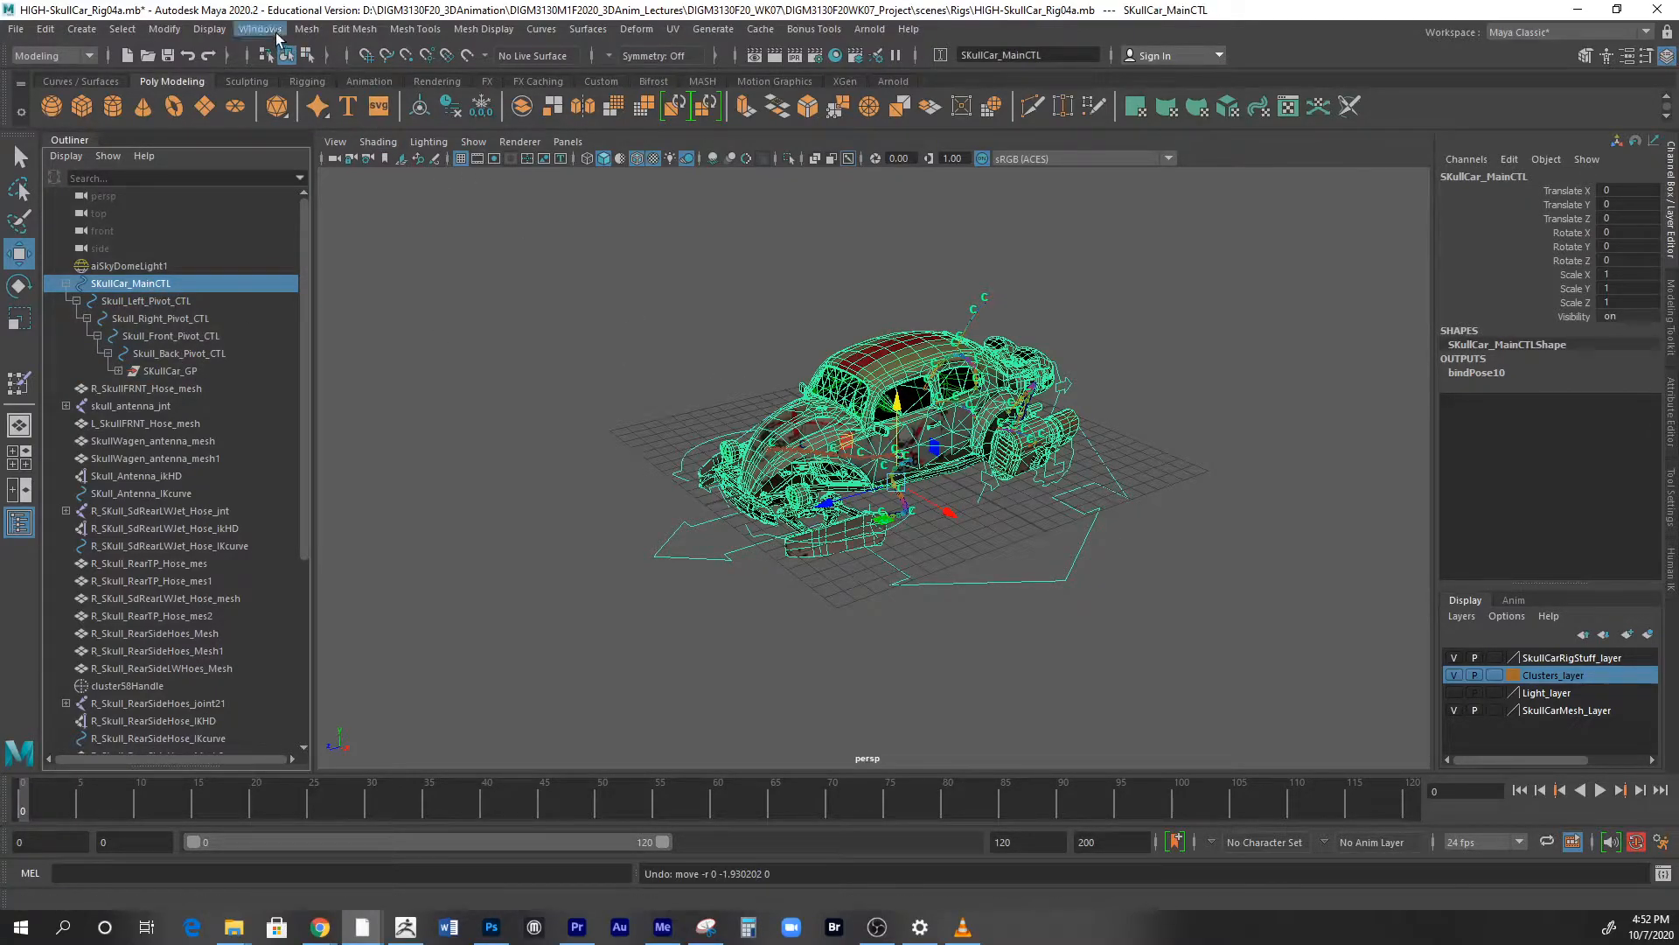
- In Add Attribute, name the new attribute Sk_AutoShake
click(162, 30)
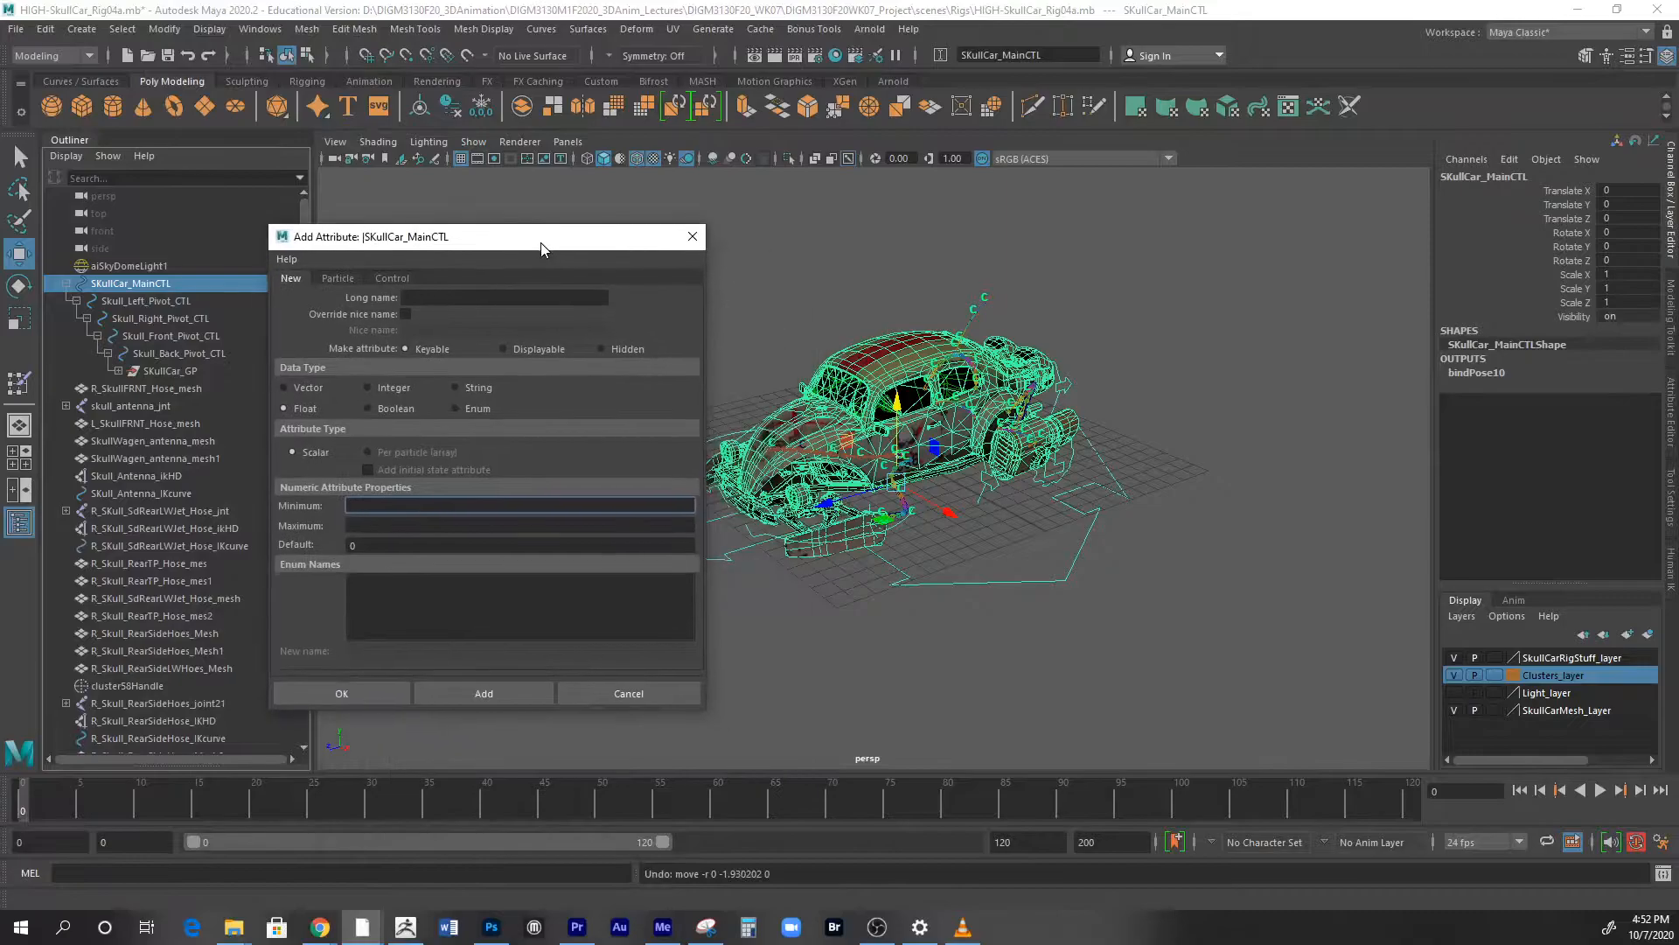
click(503, 298)
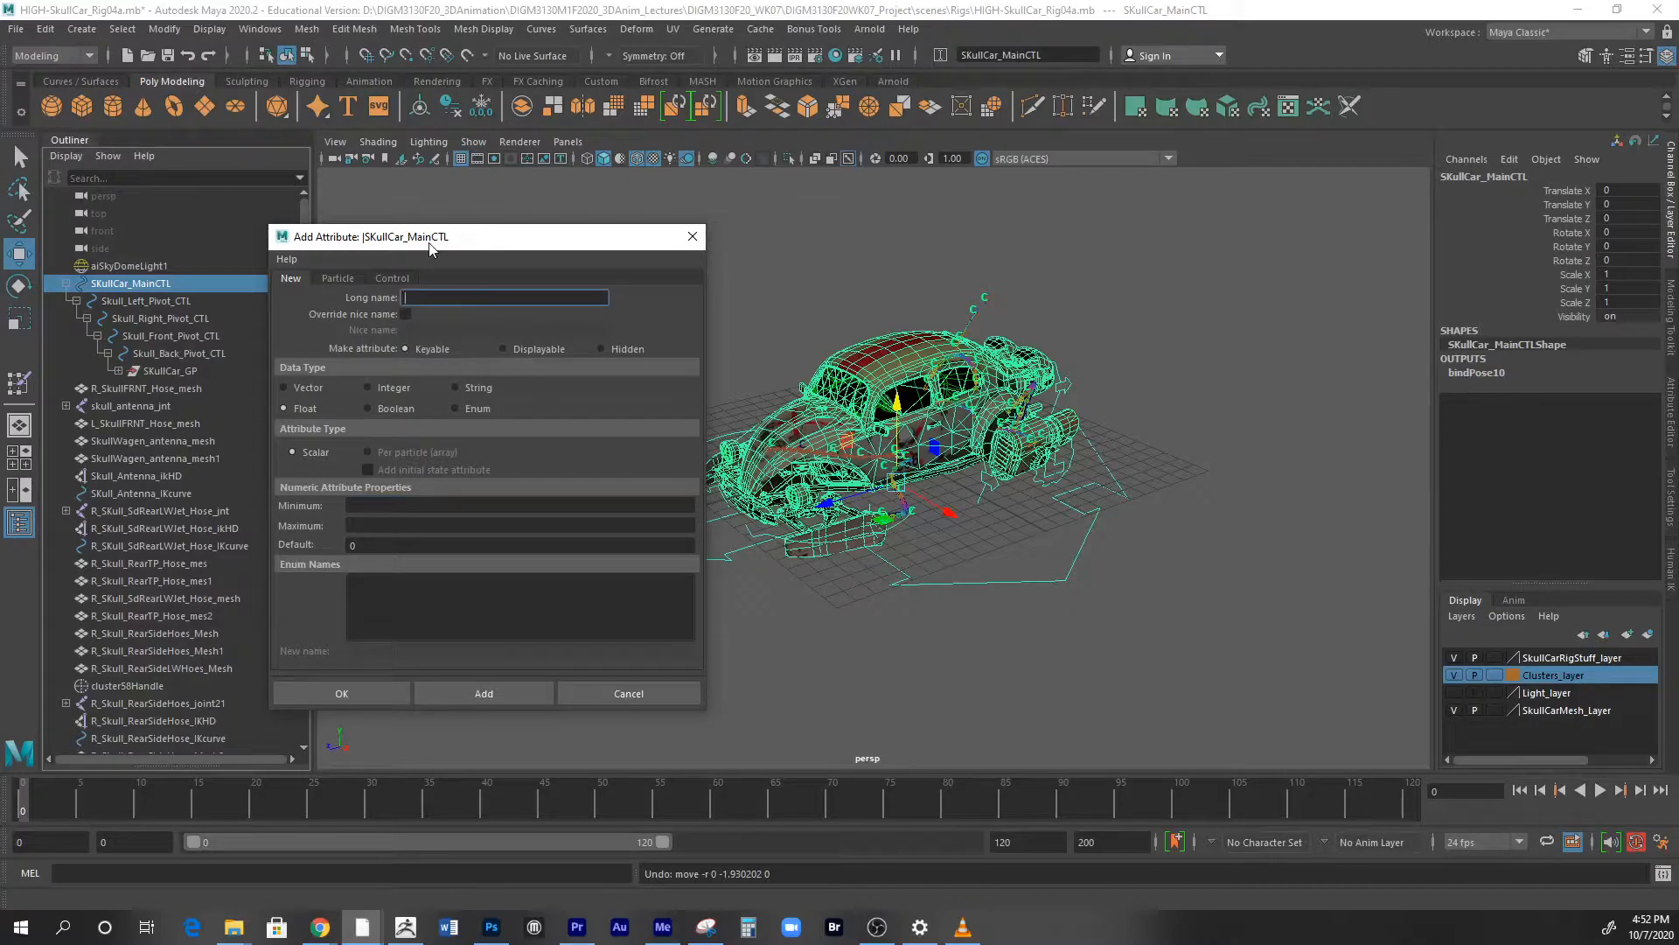
text(Sk)
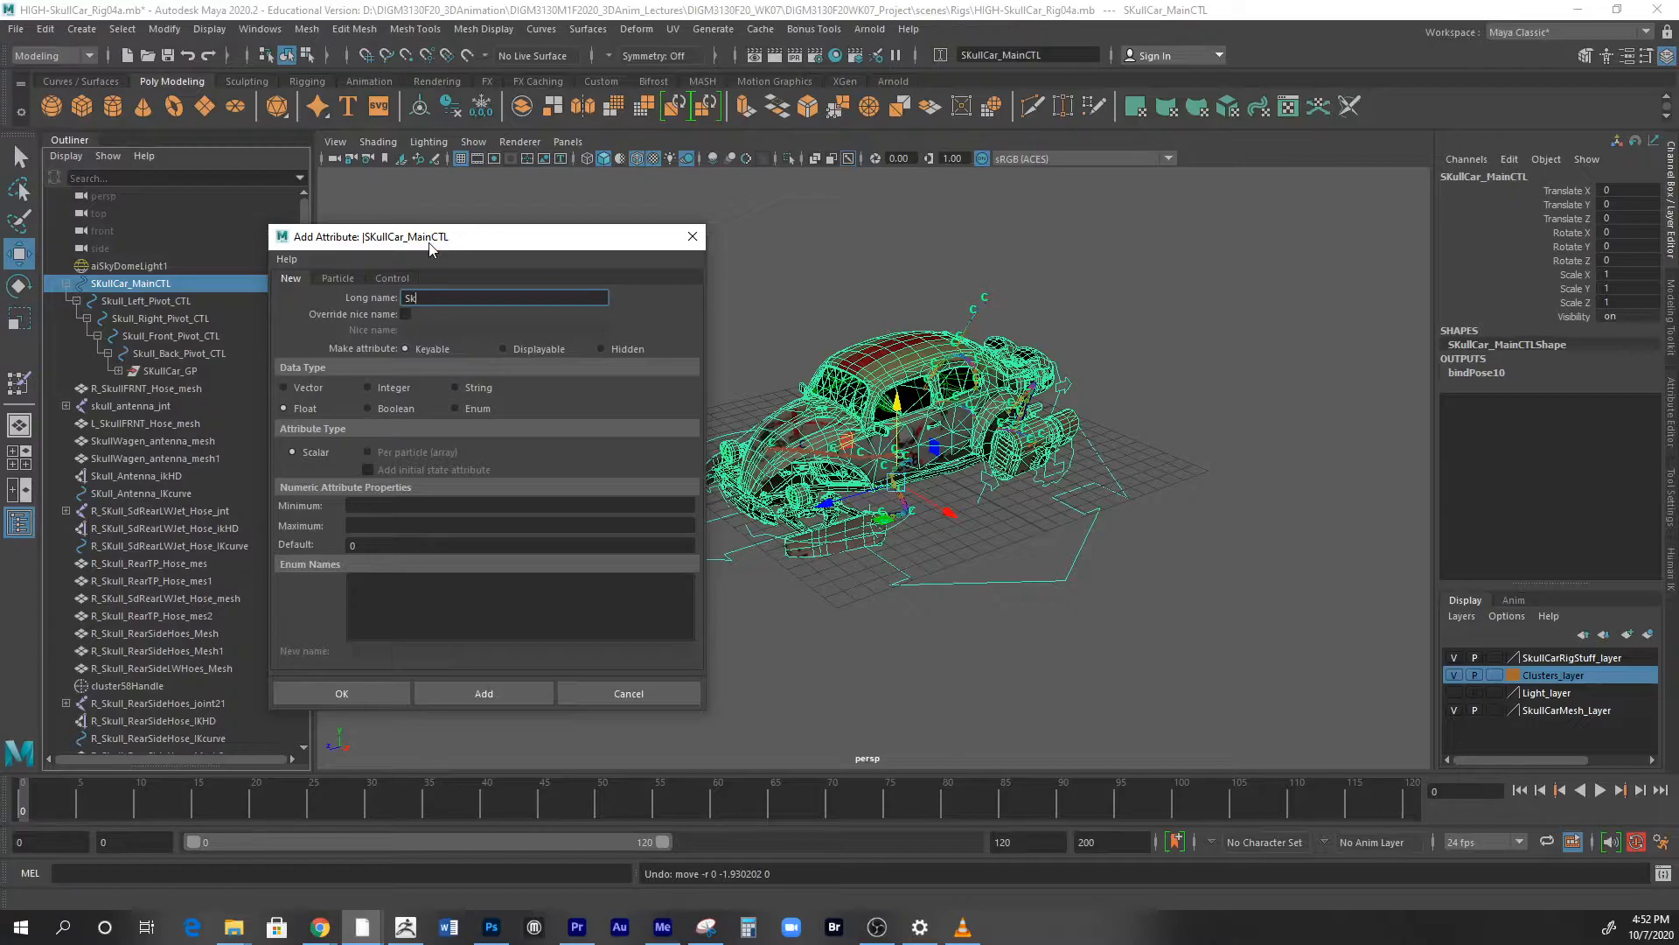
mouse_move(1534, 170)
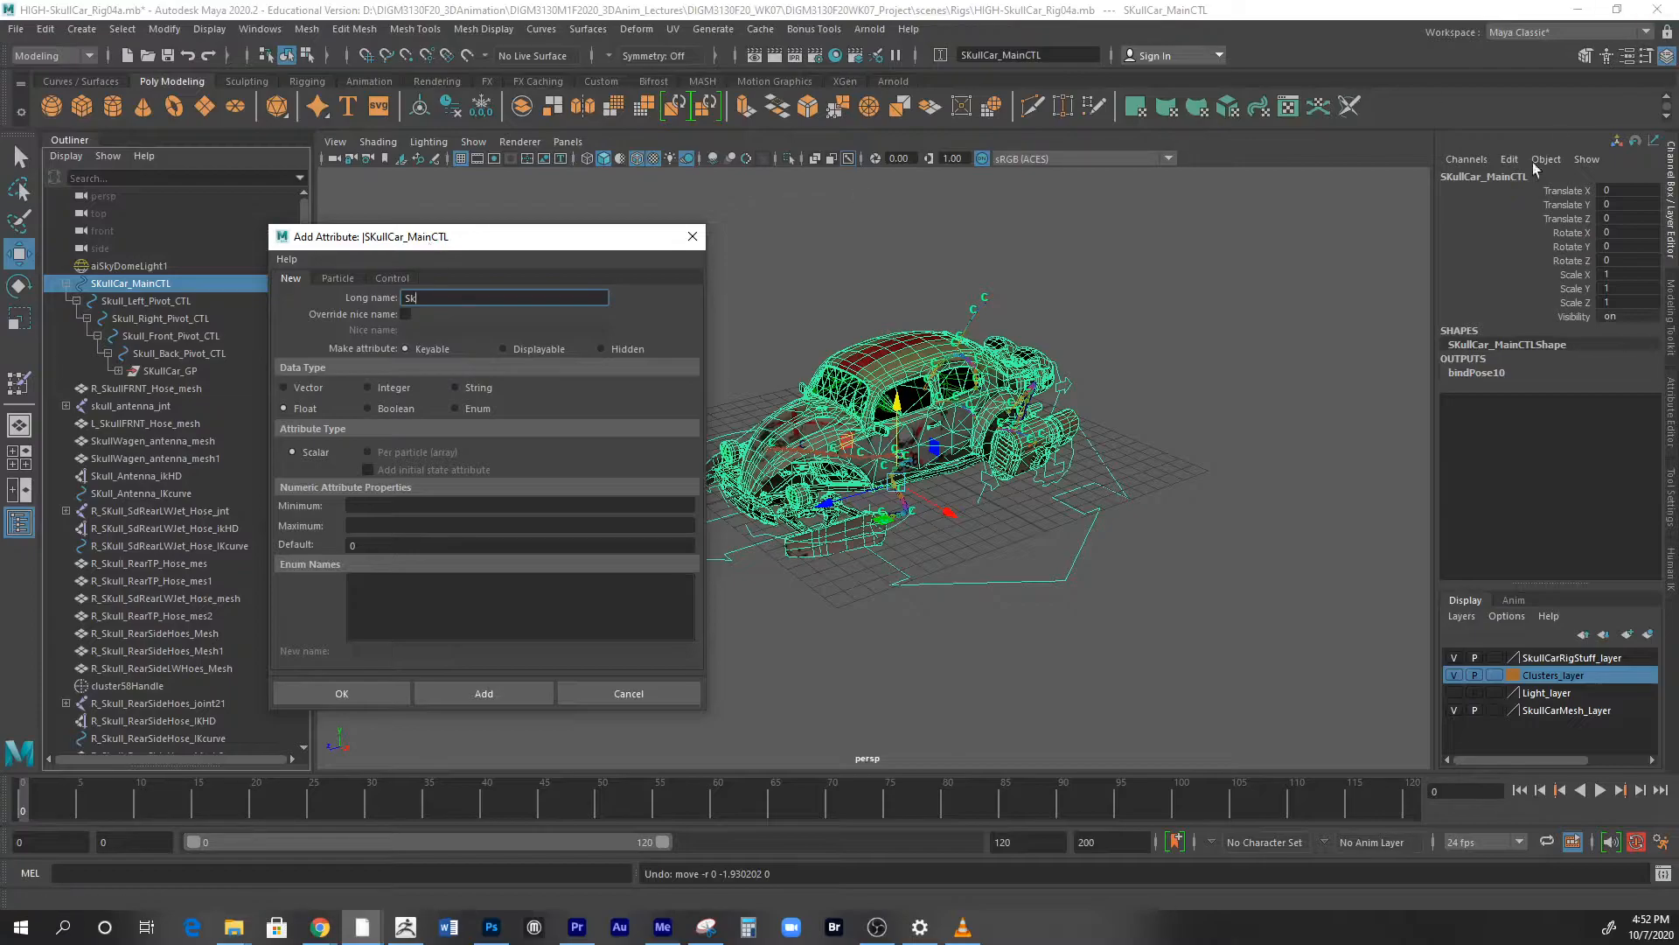
mouse_move(1578, 241)
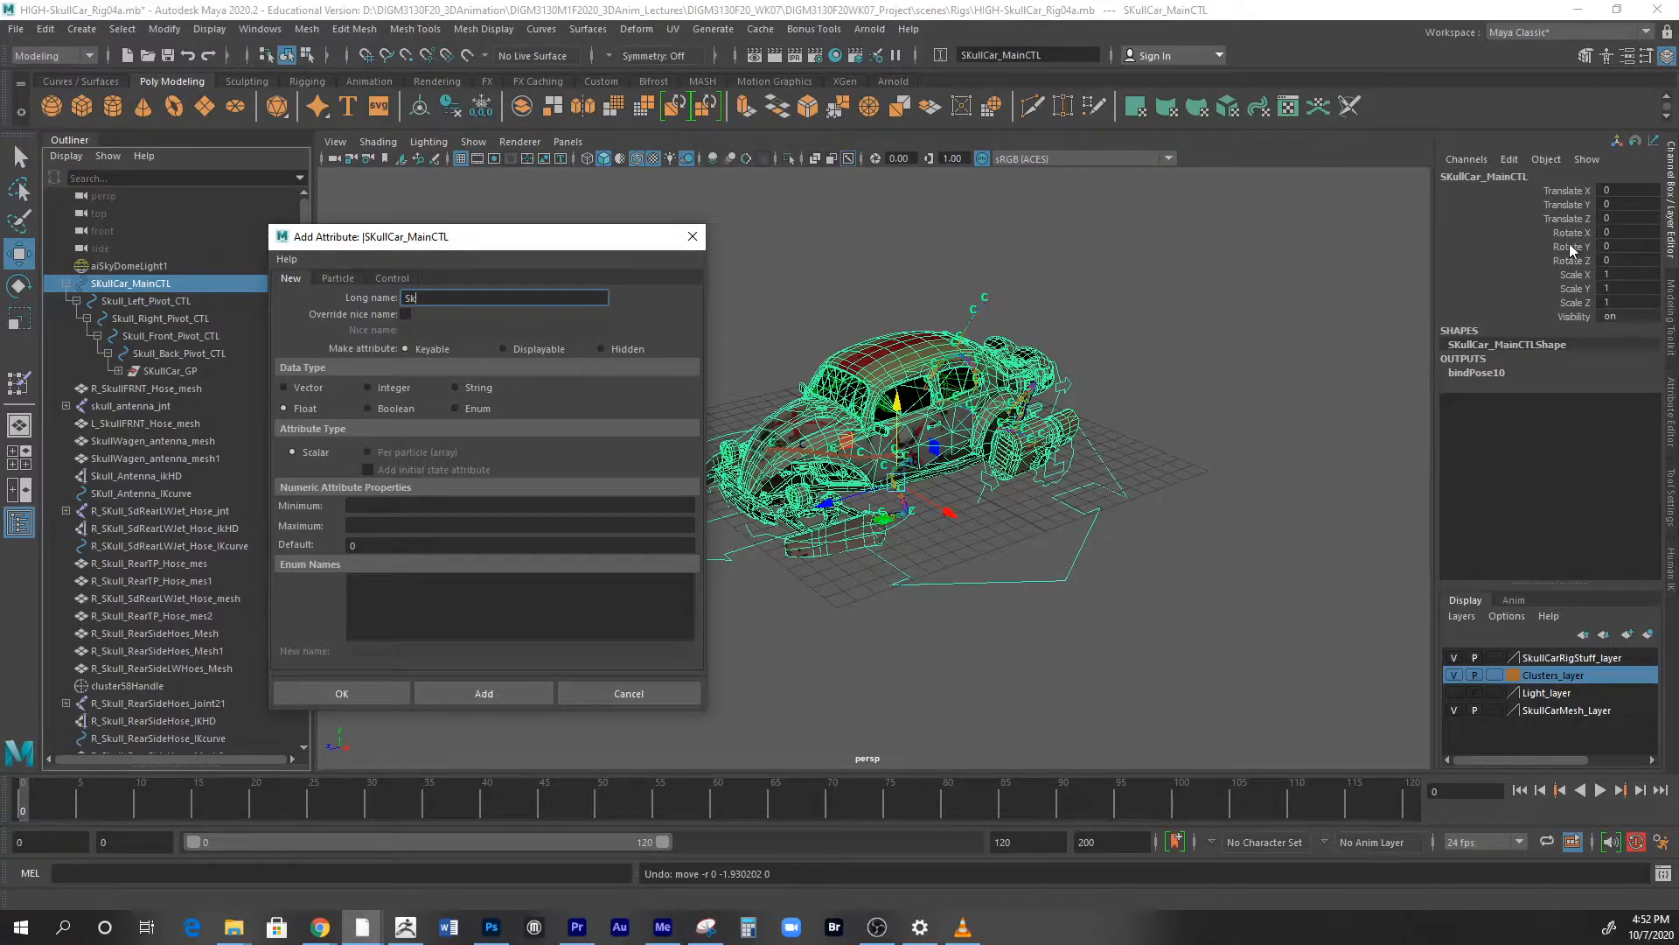
key(backspace)
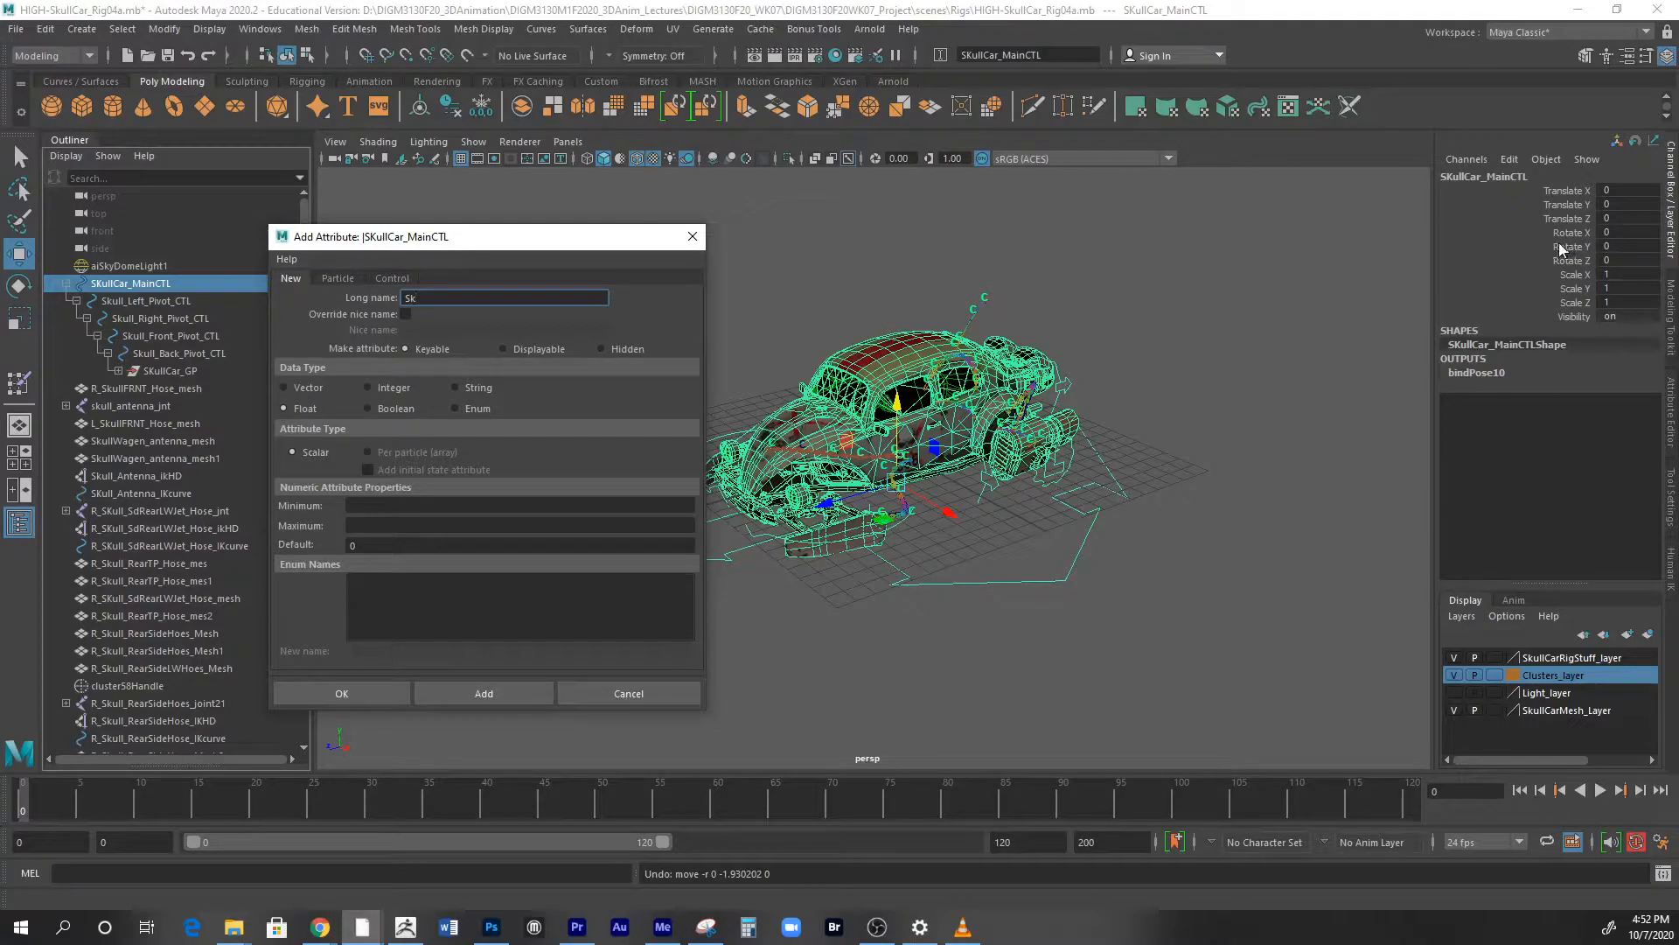
mouse_move(1445, 228)
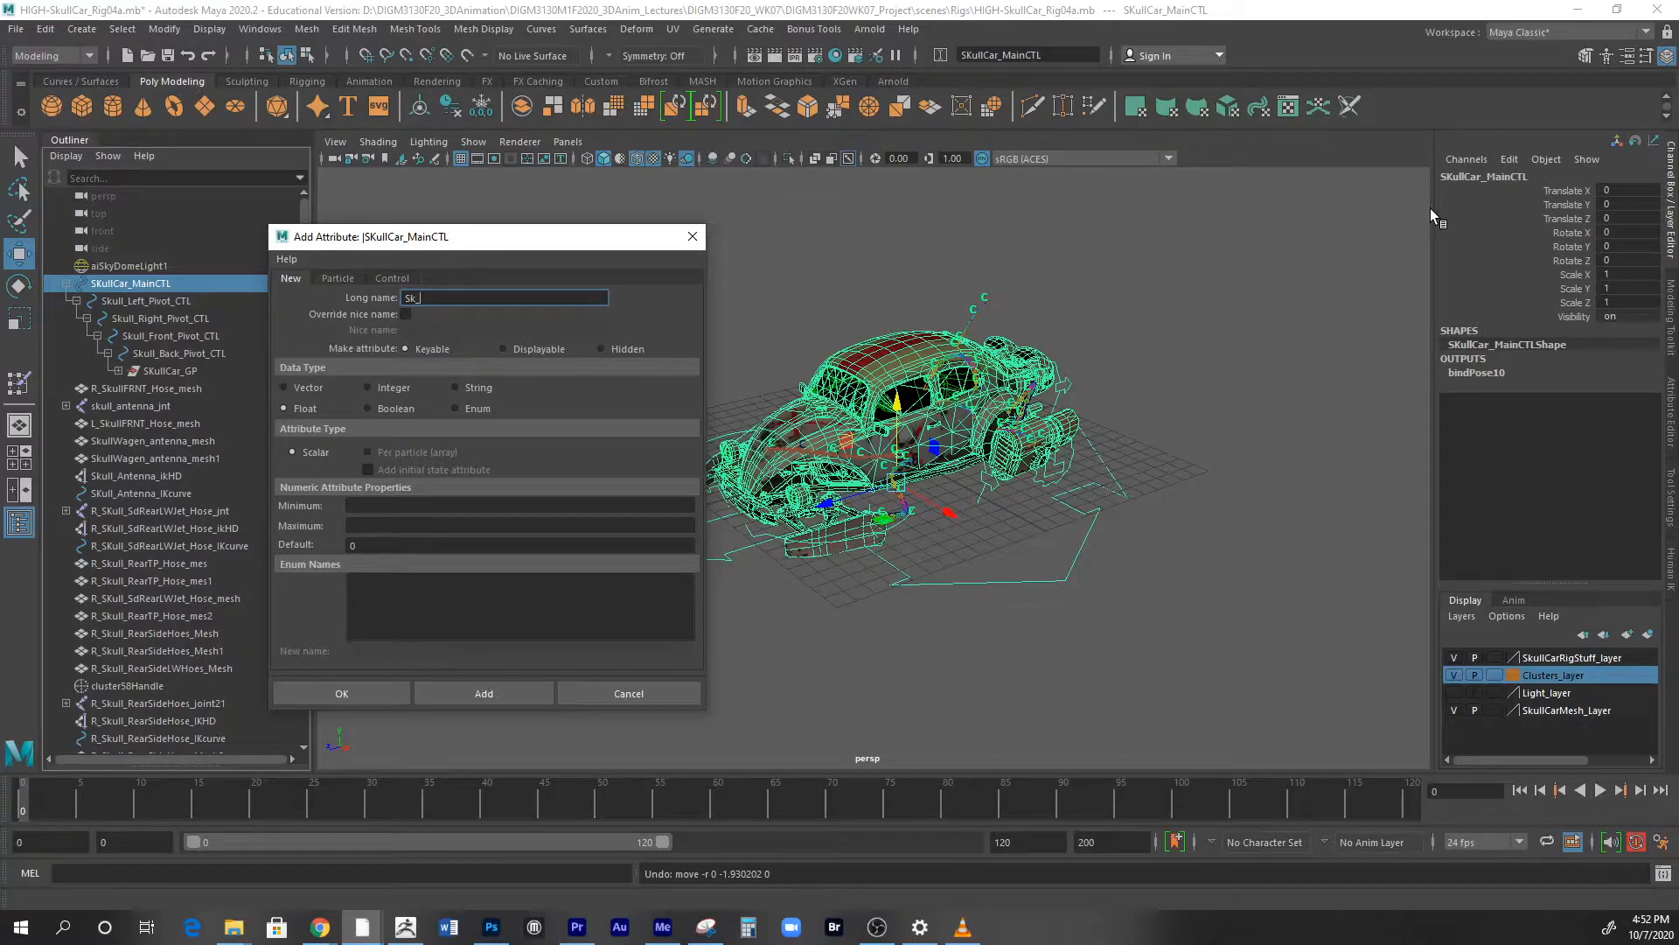
text(_Auto)
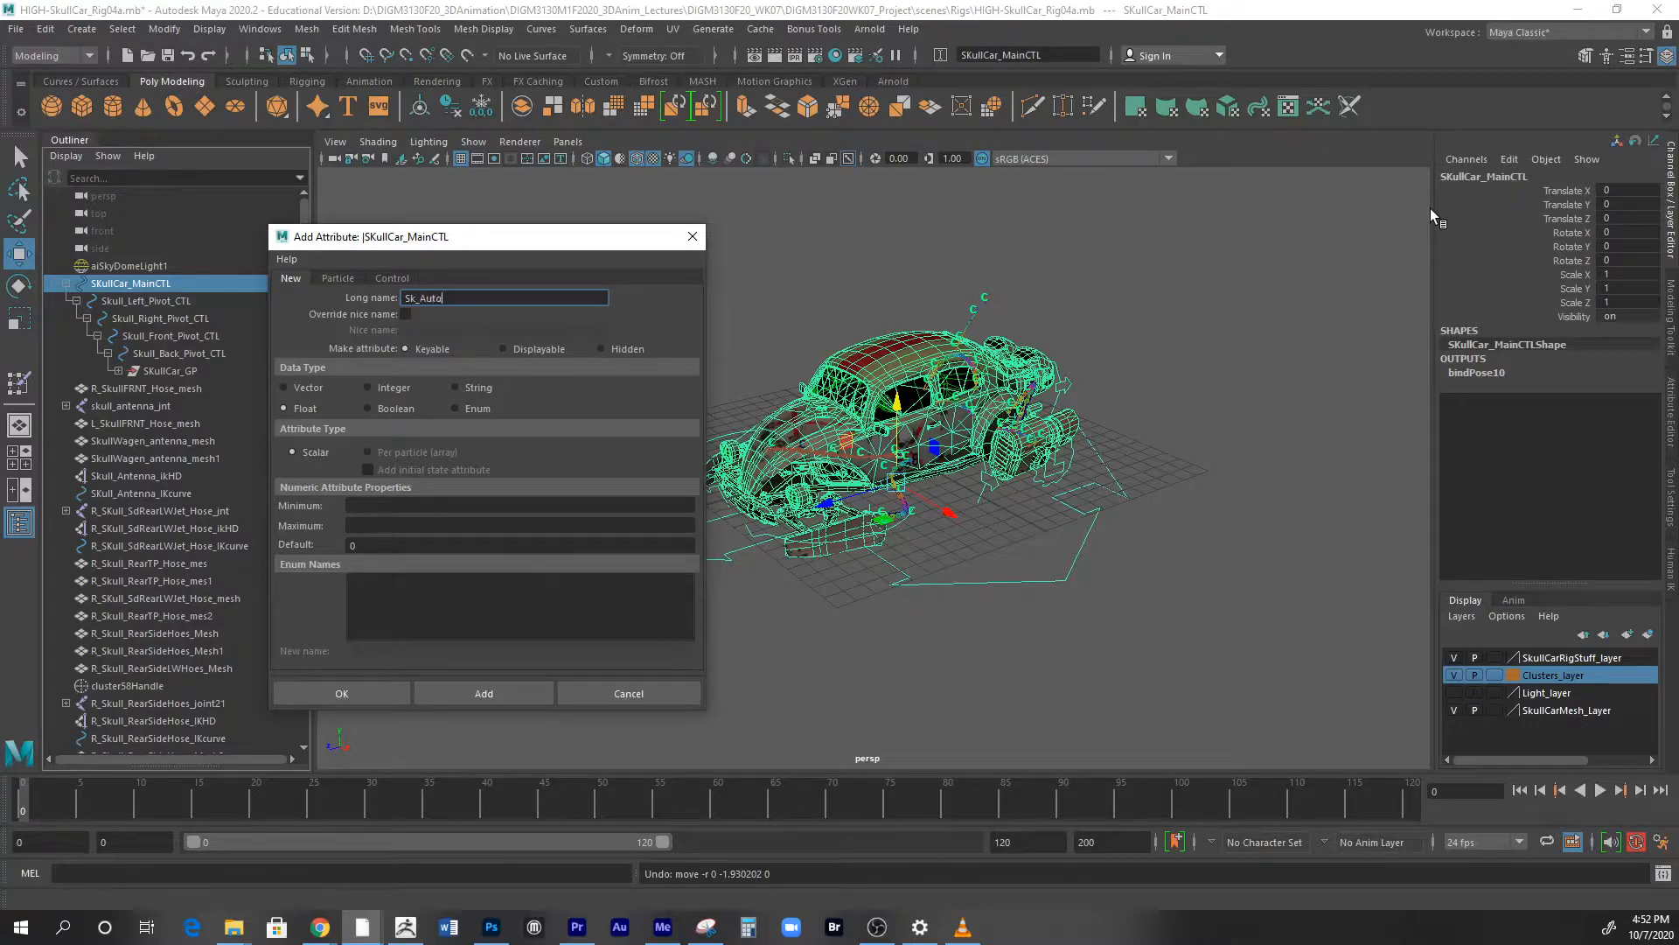
text(Sh)
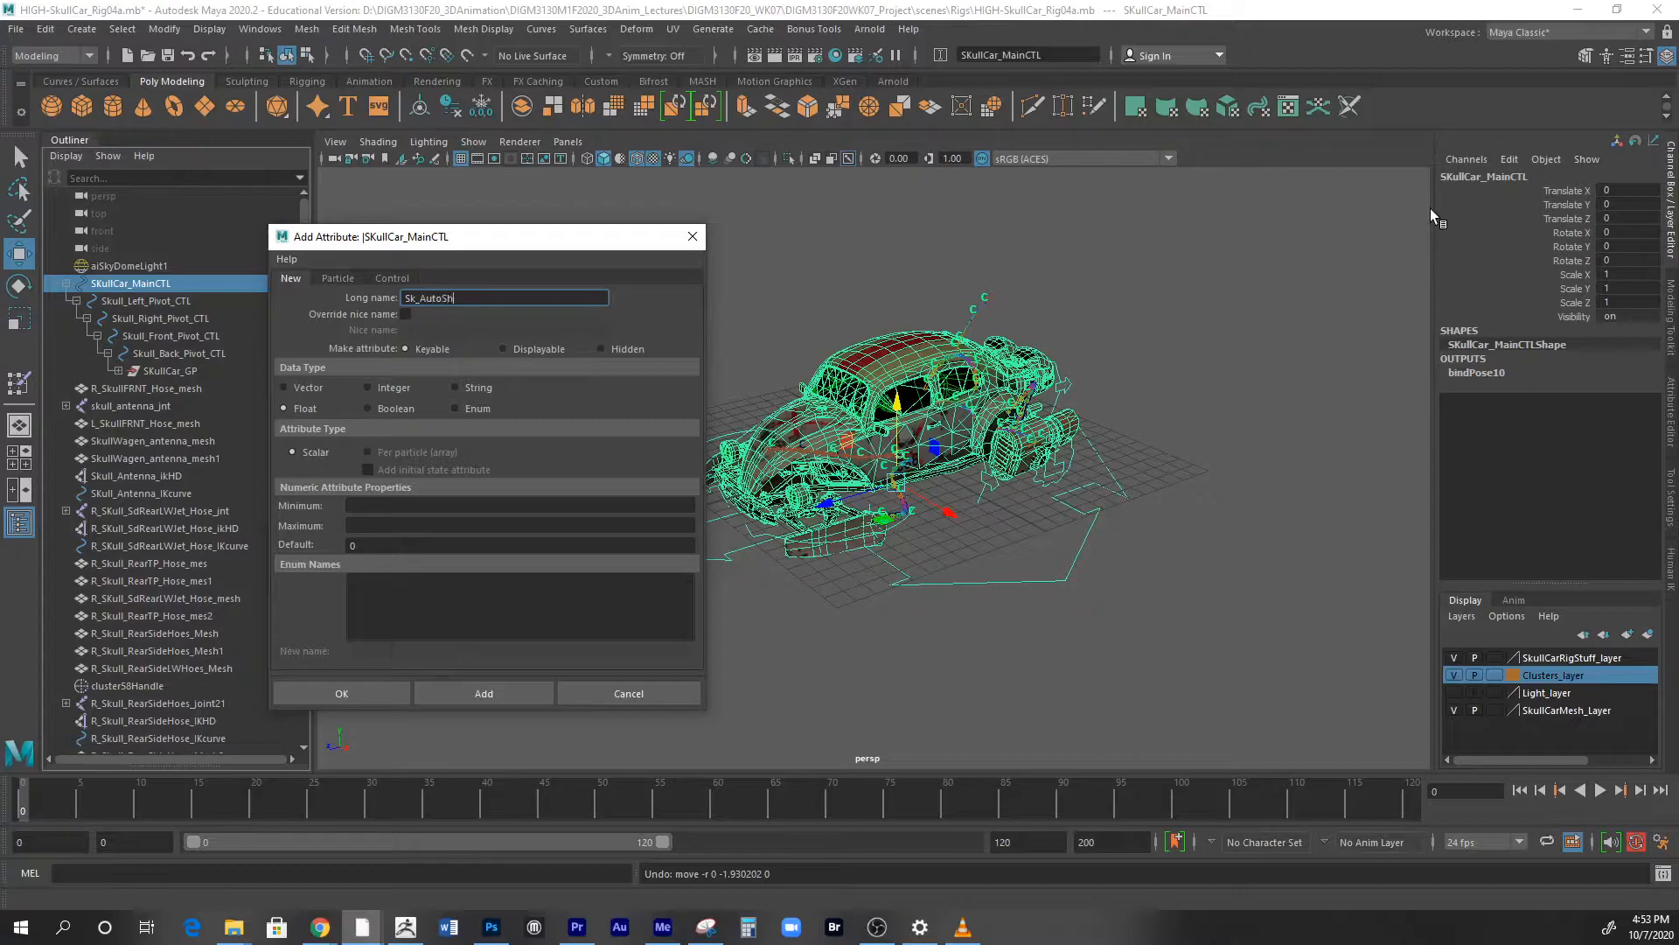
text(ake)
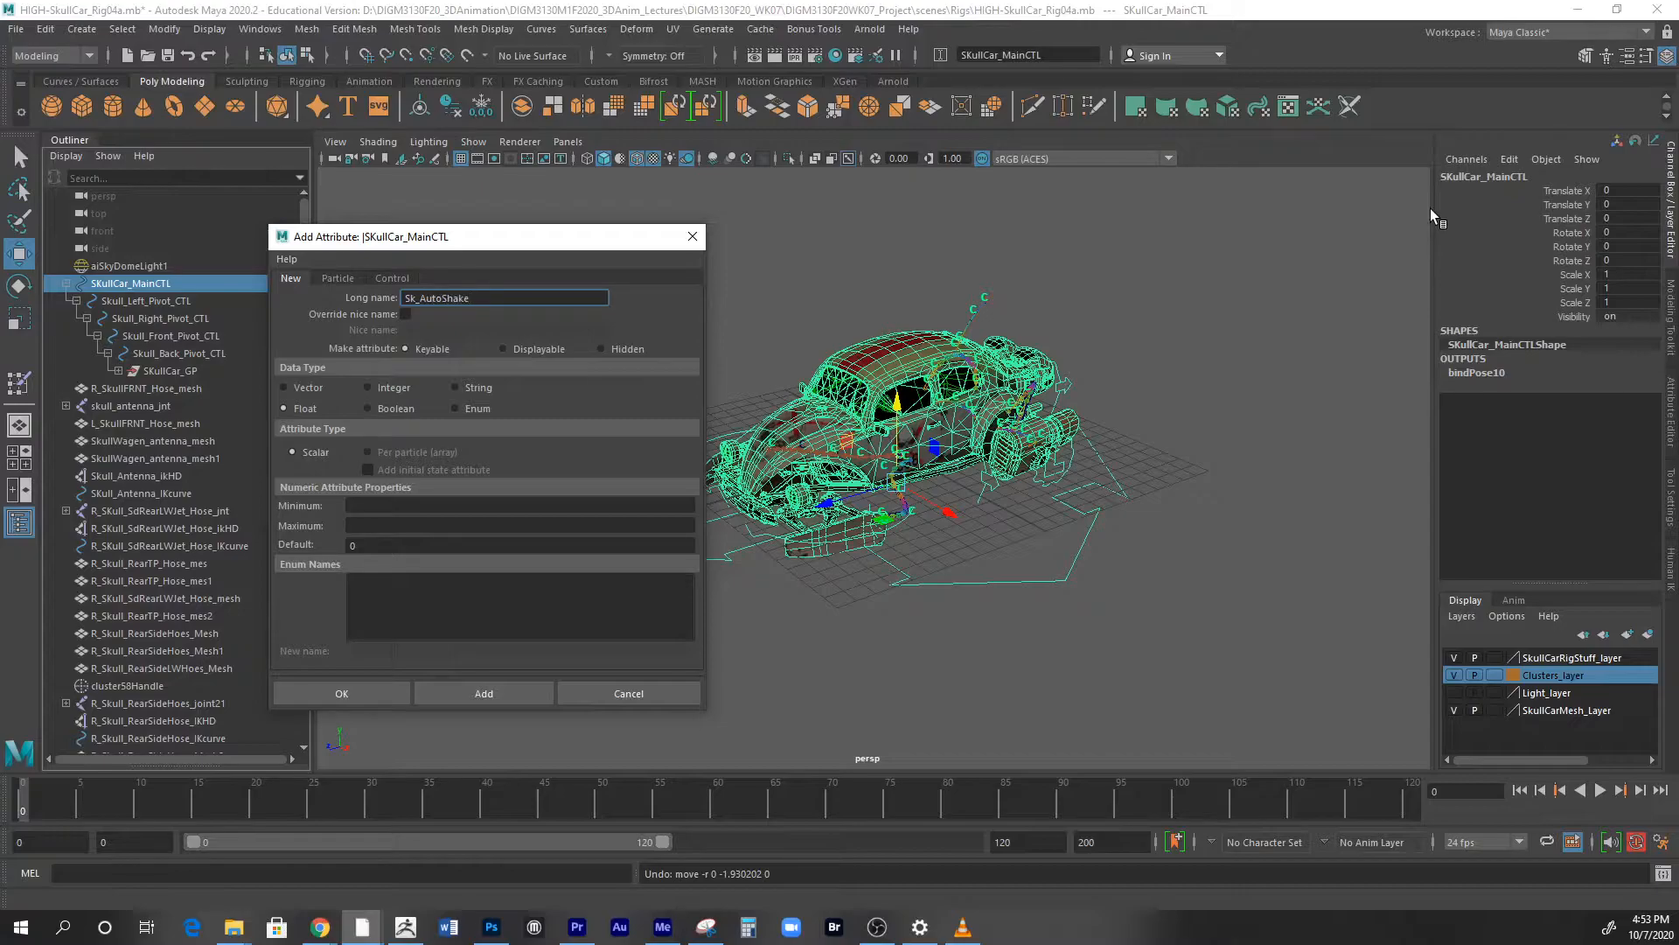
- Give Sk_AutoShake a minimum of 0 and maximum of 10 and add it to the controller
click(519, 504)
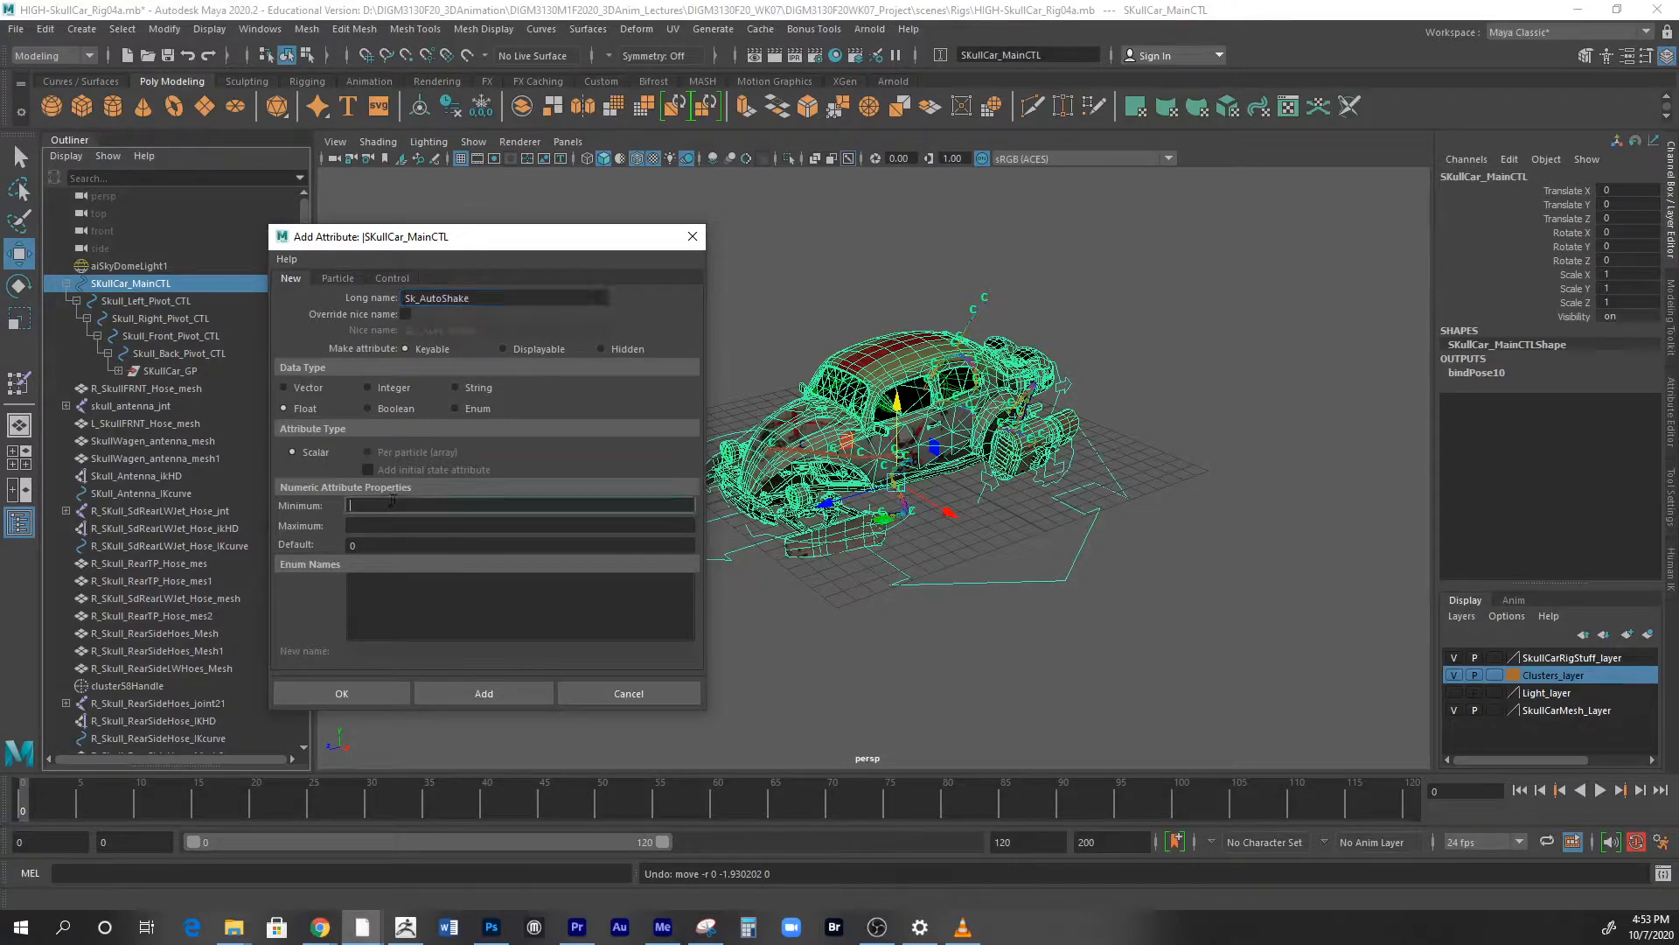
click(520, 504)
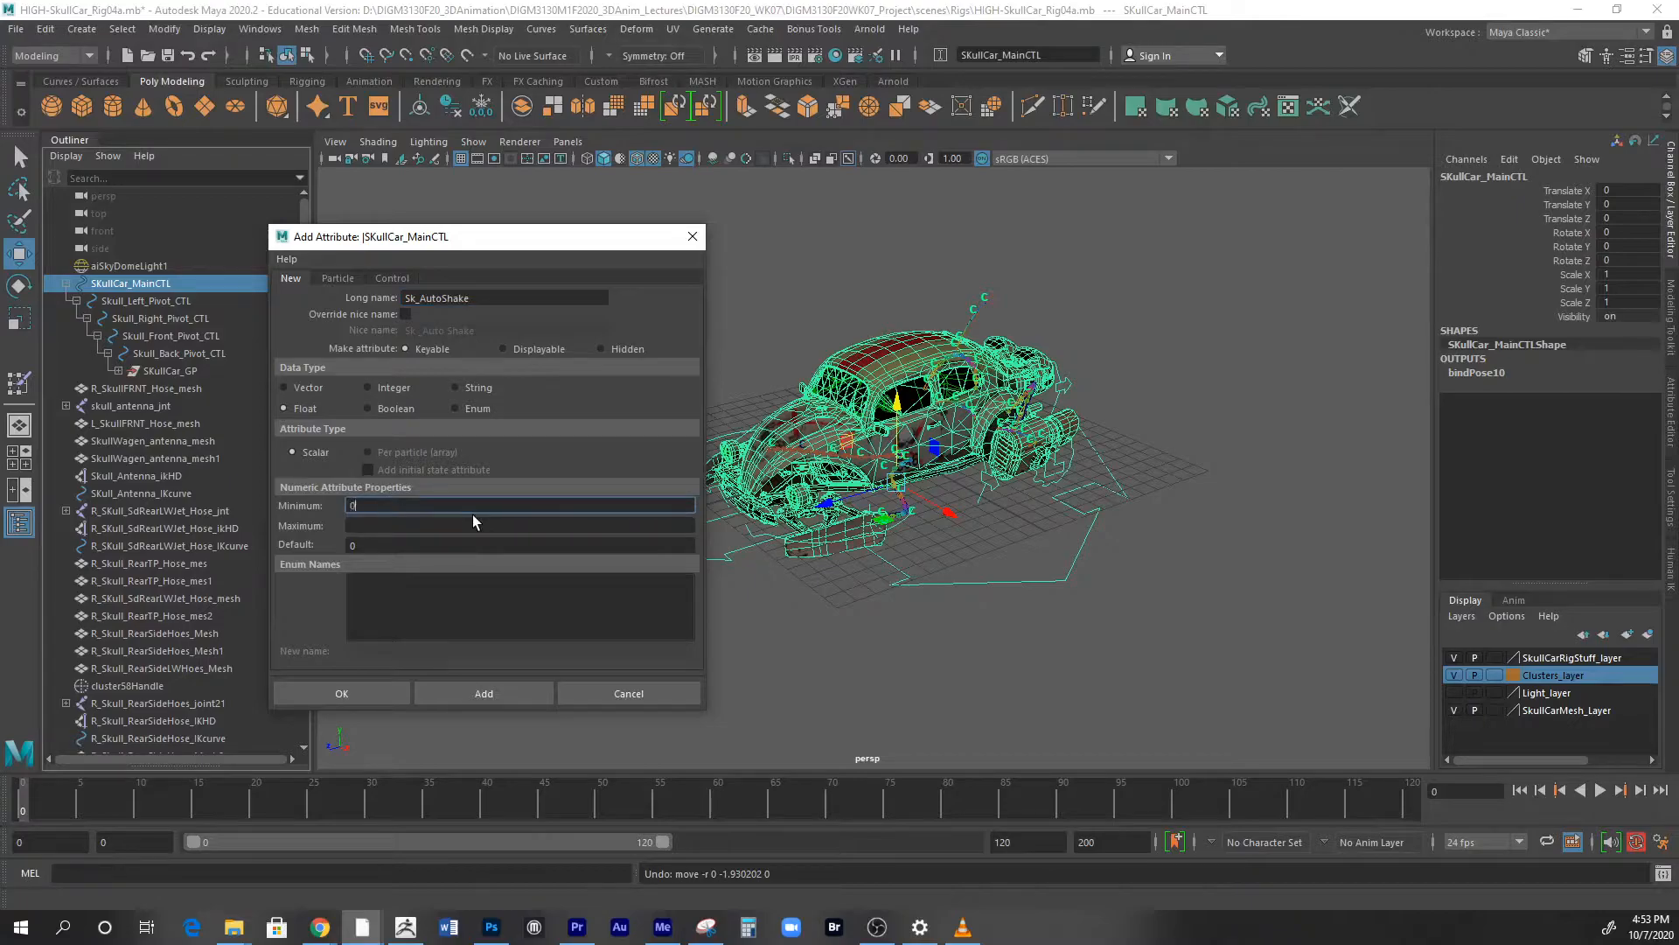
click(521, 527)
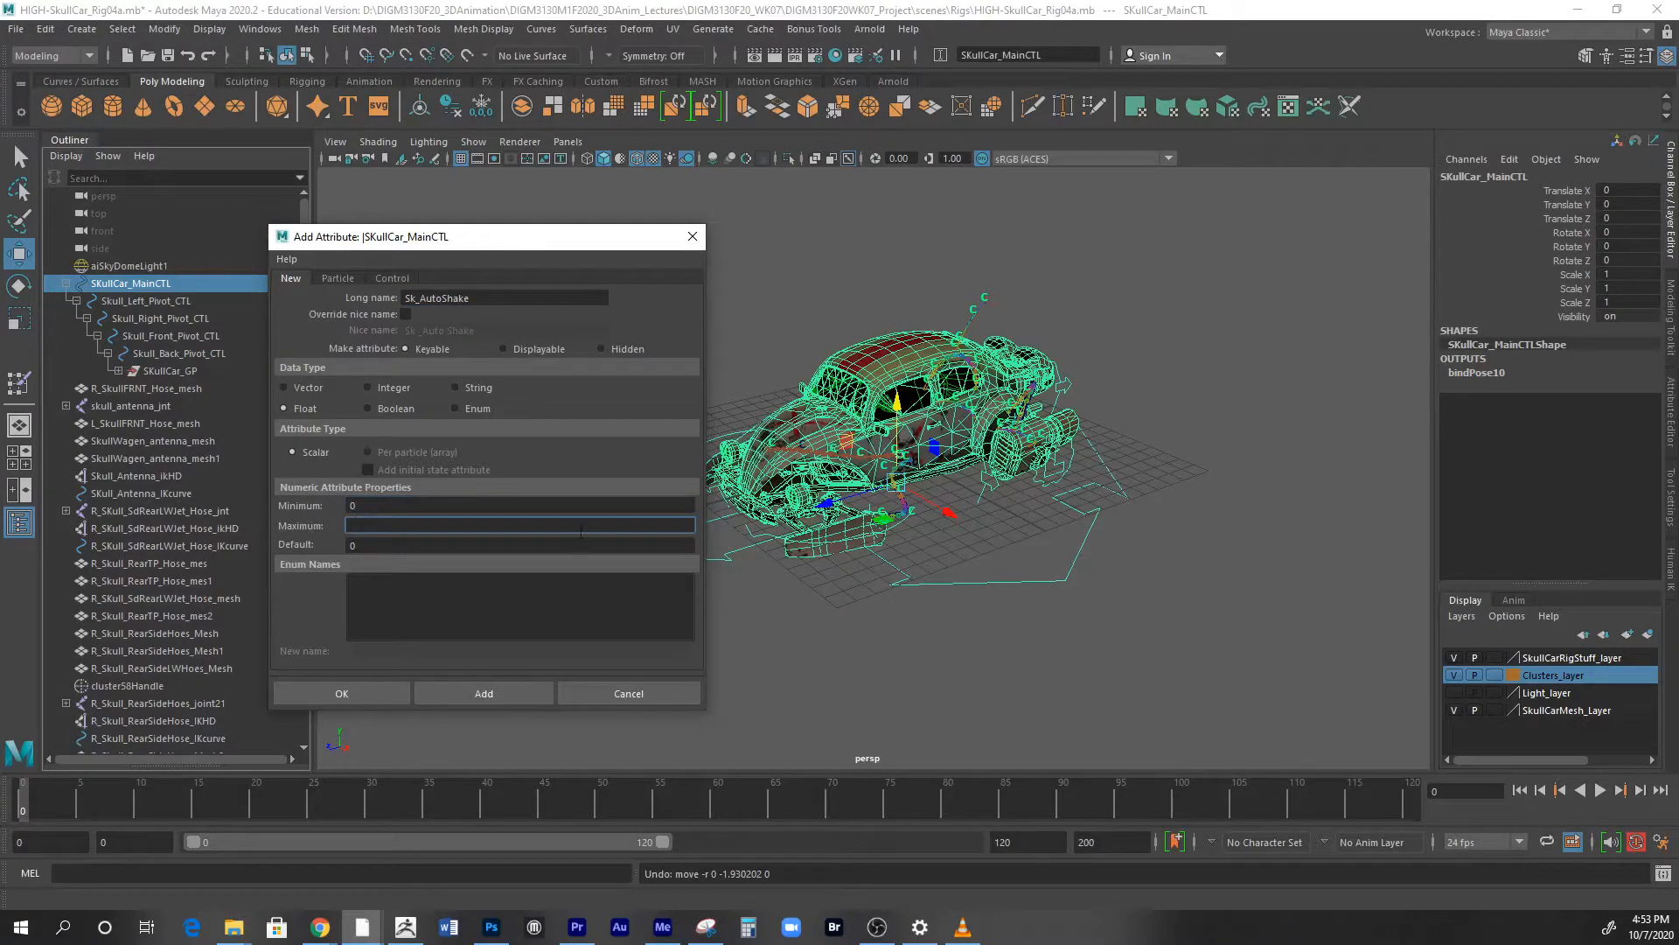
click(520, 525)
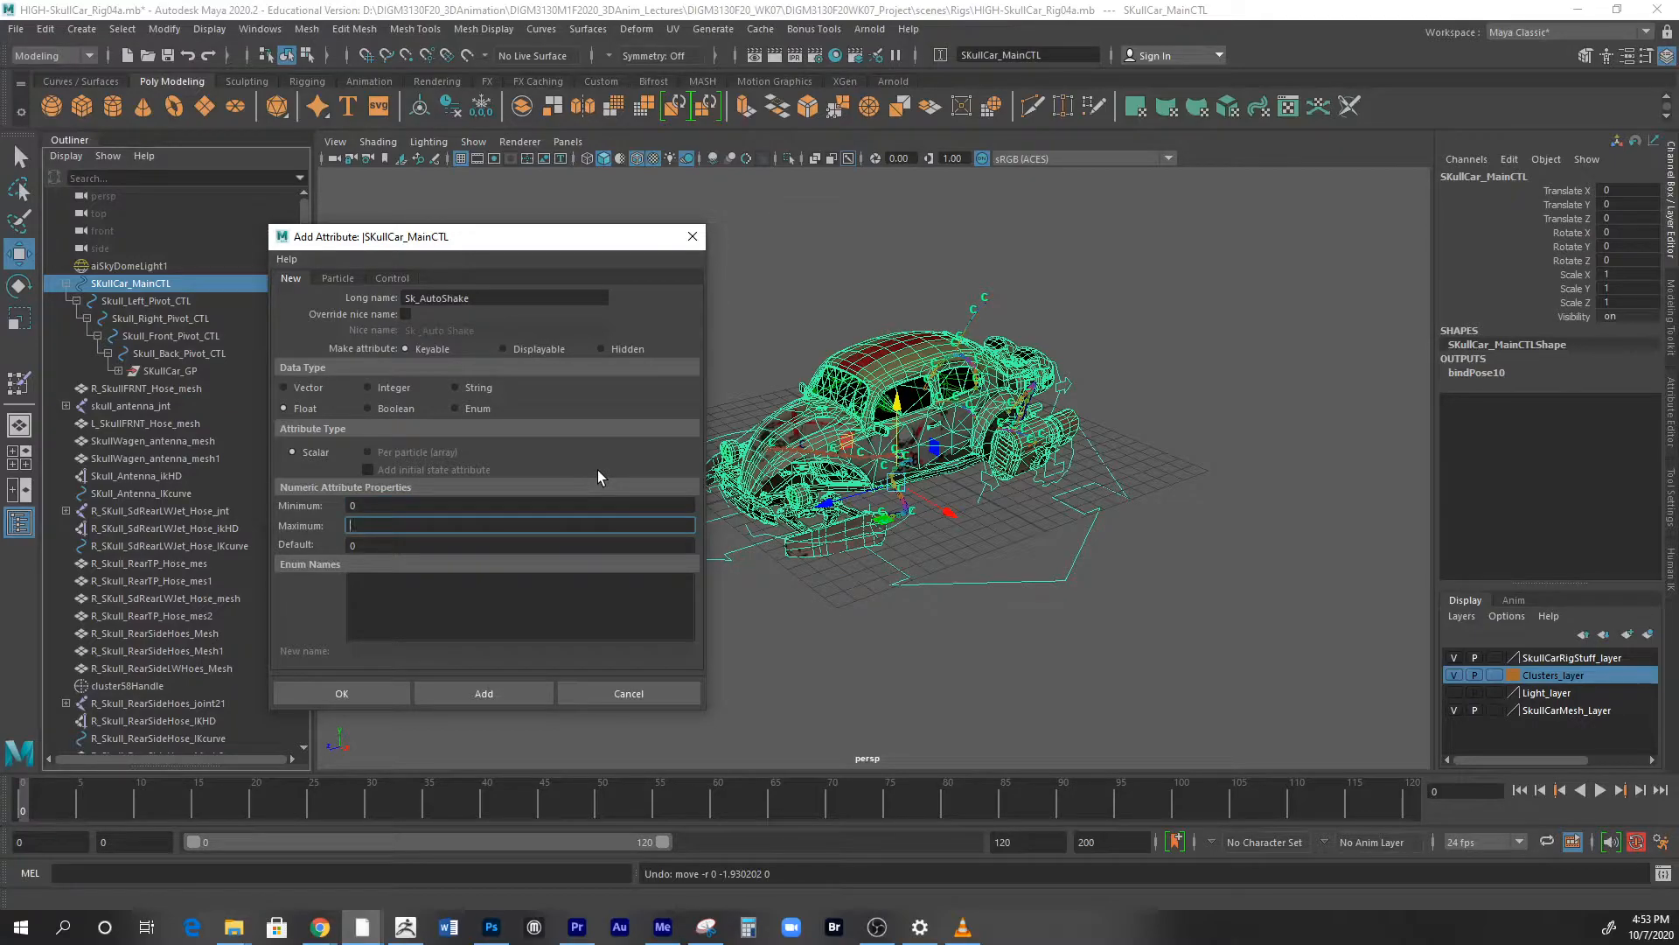
text(10)
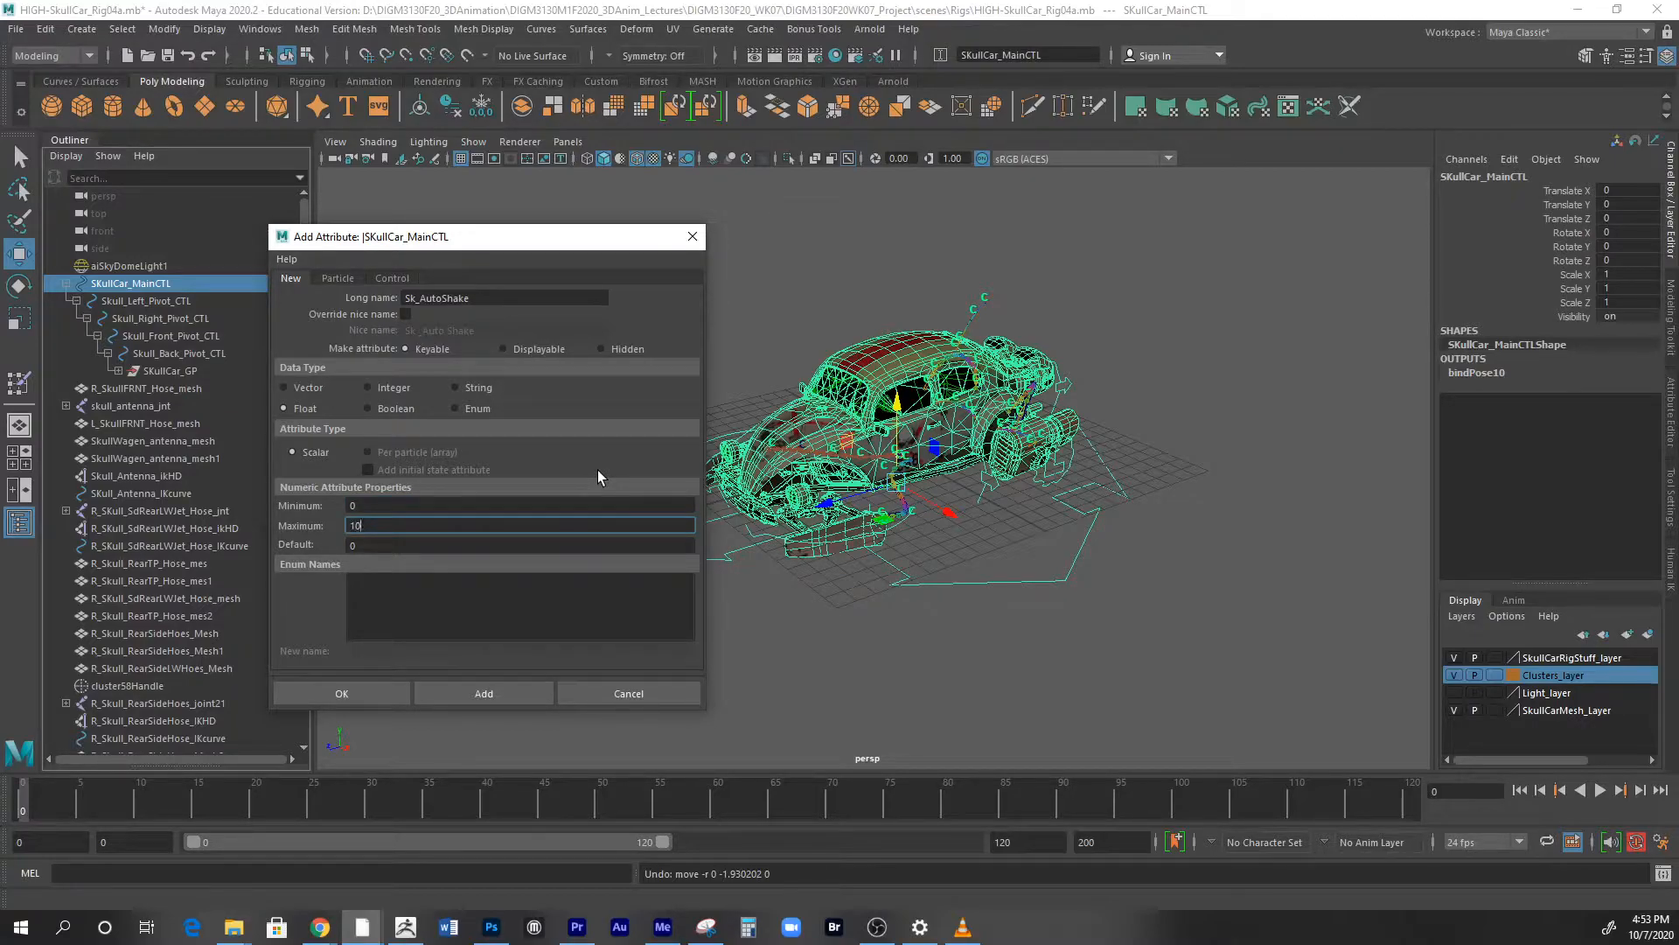
click(521, 544)
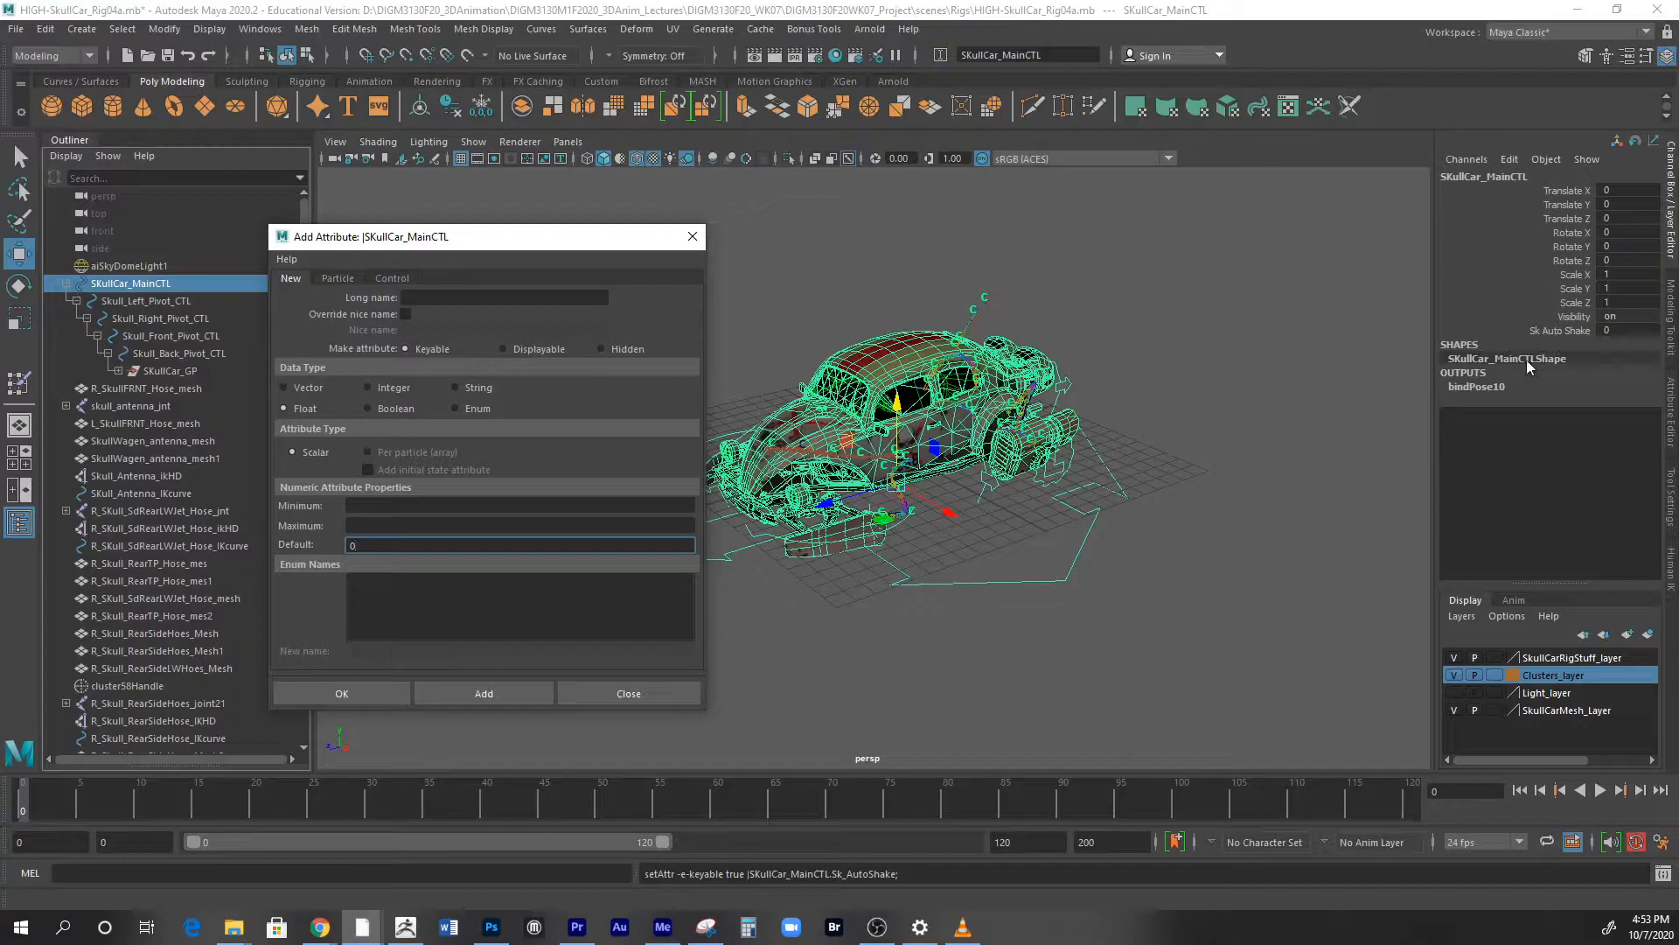
mouse_move(1553, 343)
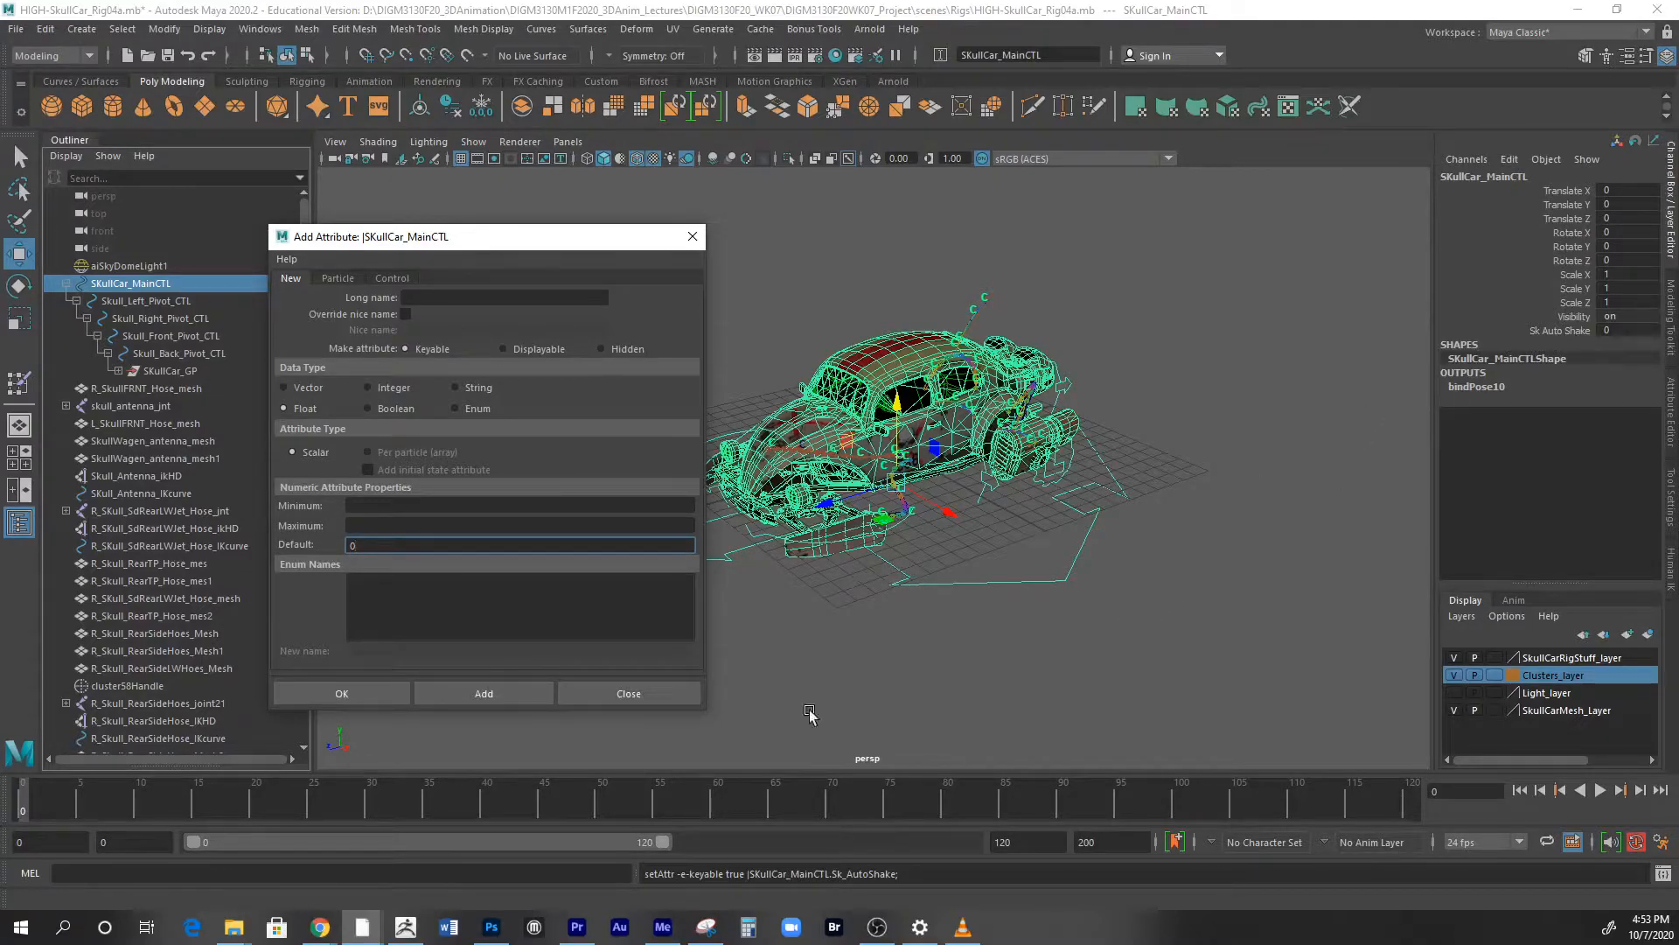
mouse_move(628, 693)
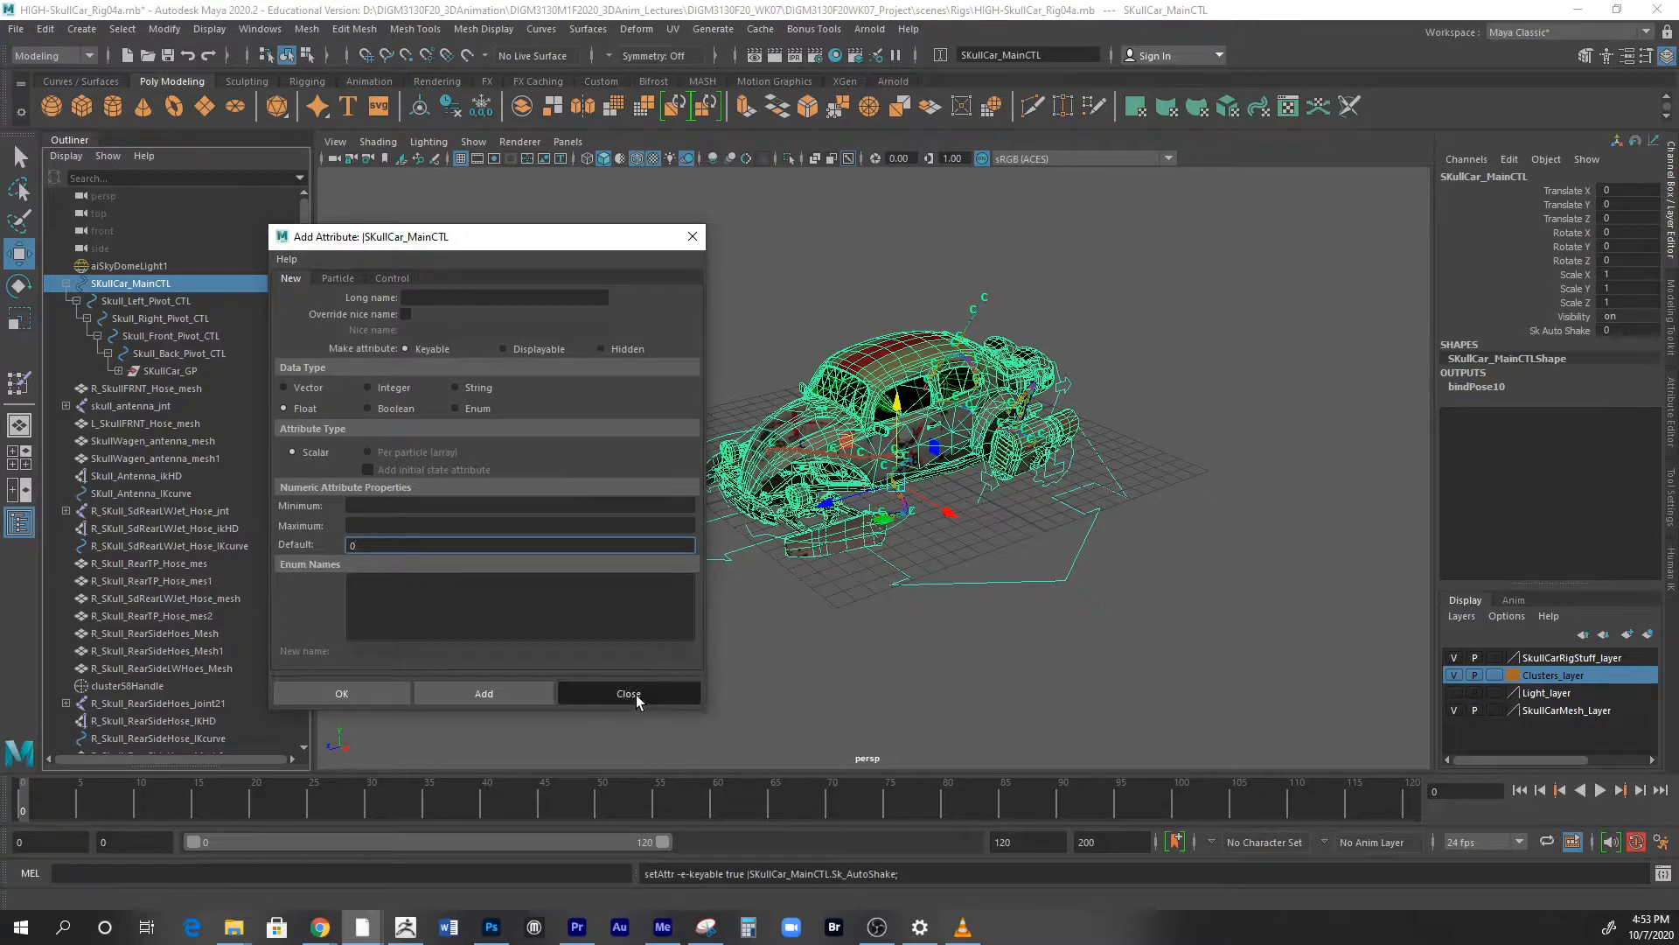
- Close the Add Attribute dialog and select the new Sk Auto Shake channel
click(628, 693)
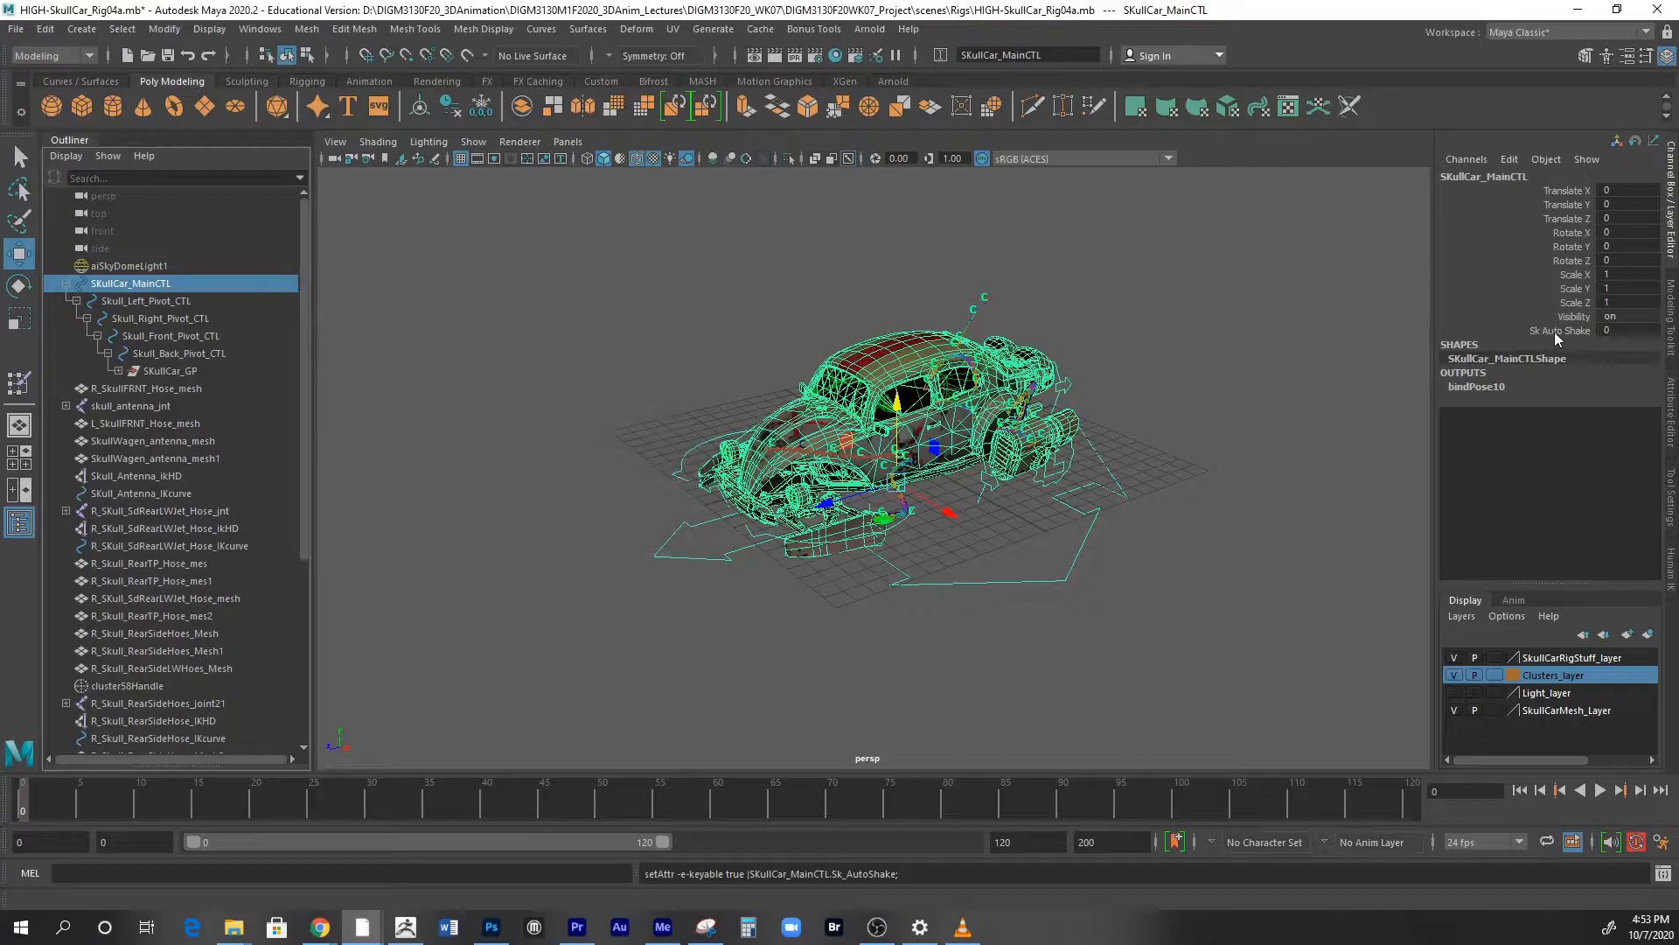
mouse_move(1564, 337)
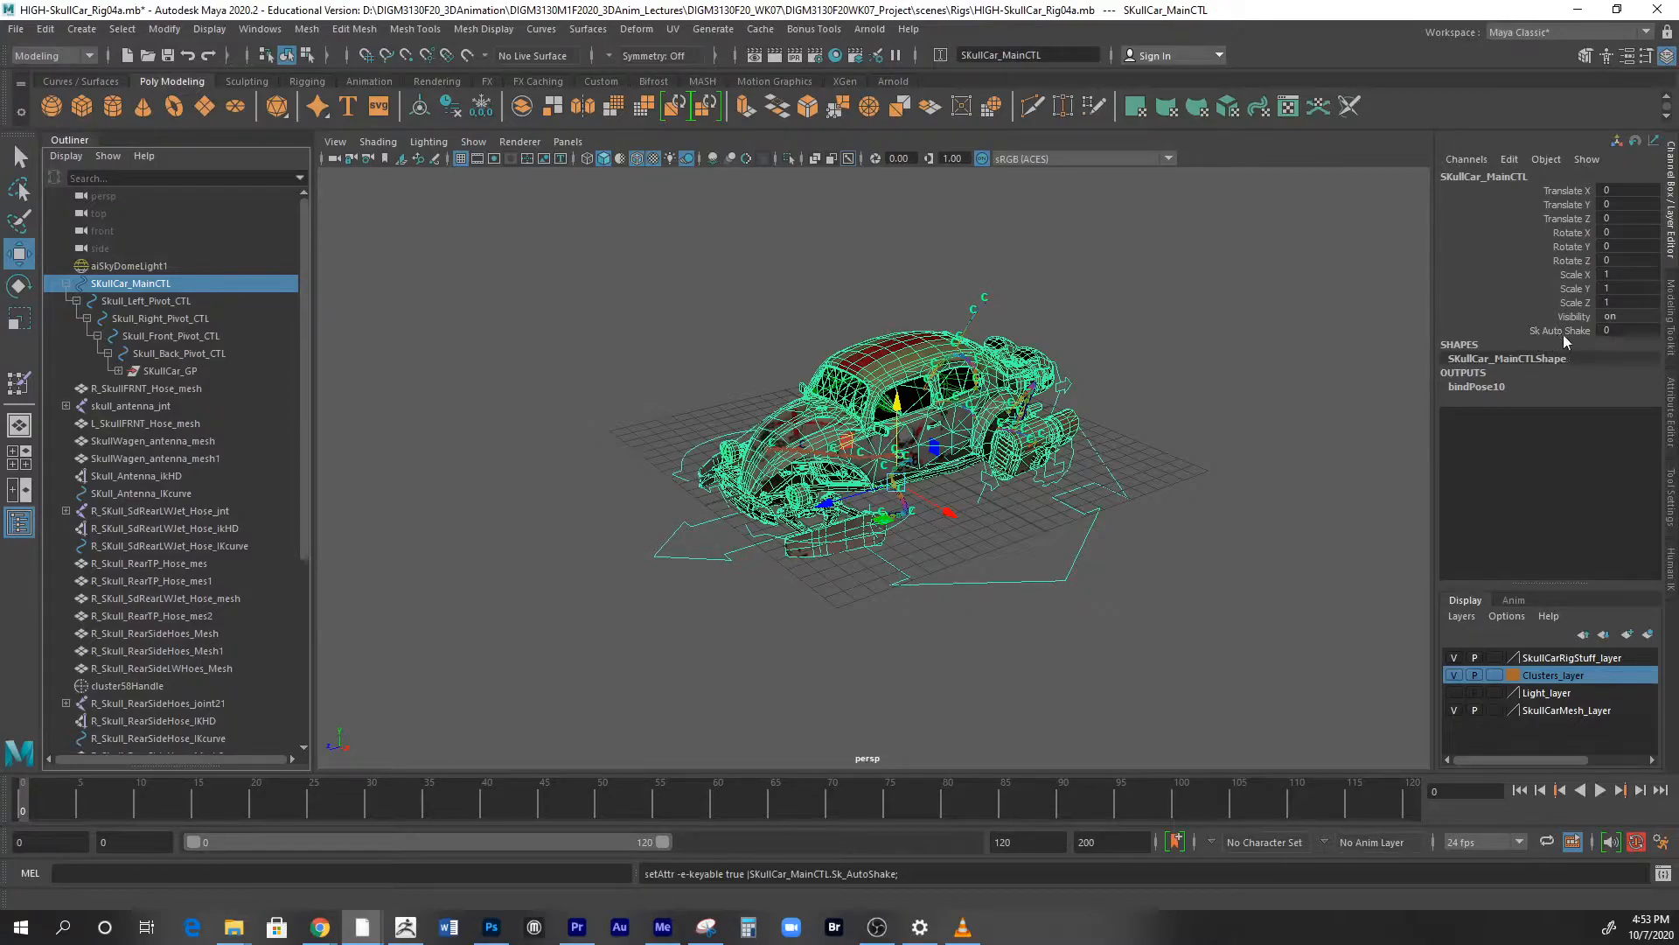
mouse_move(1494, 338)
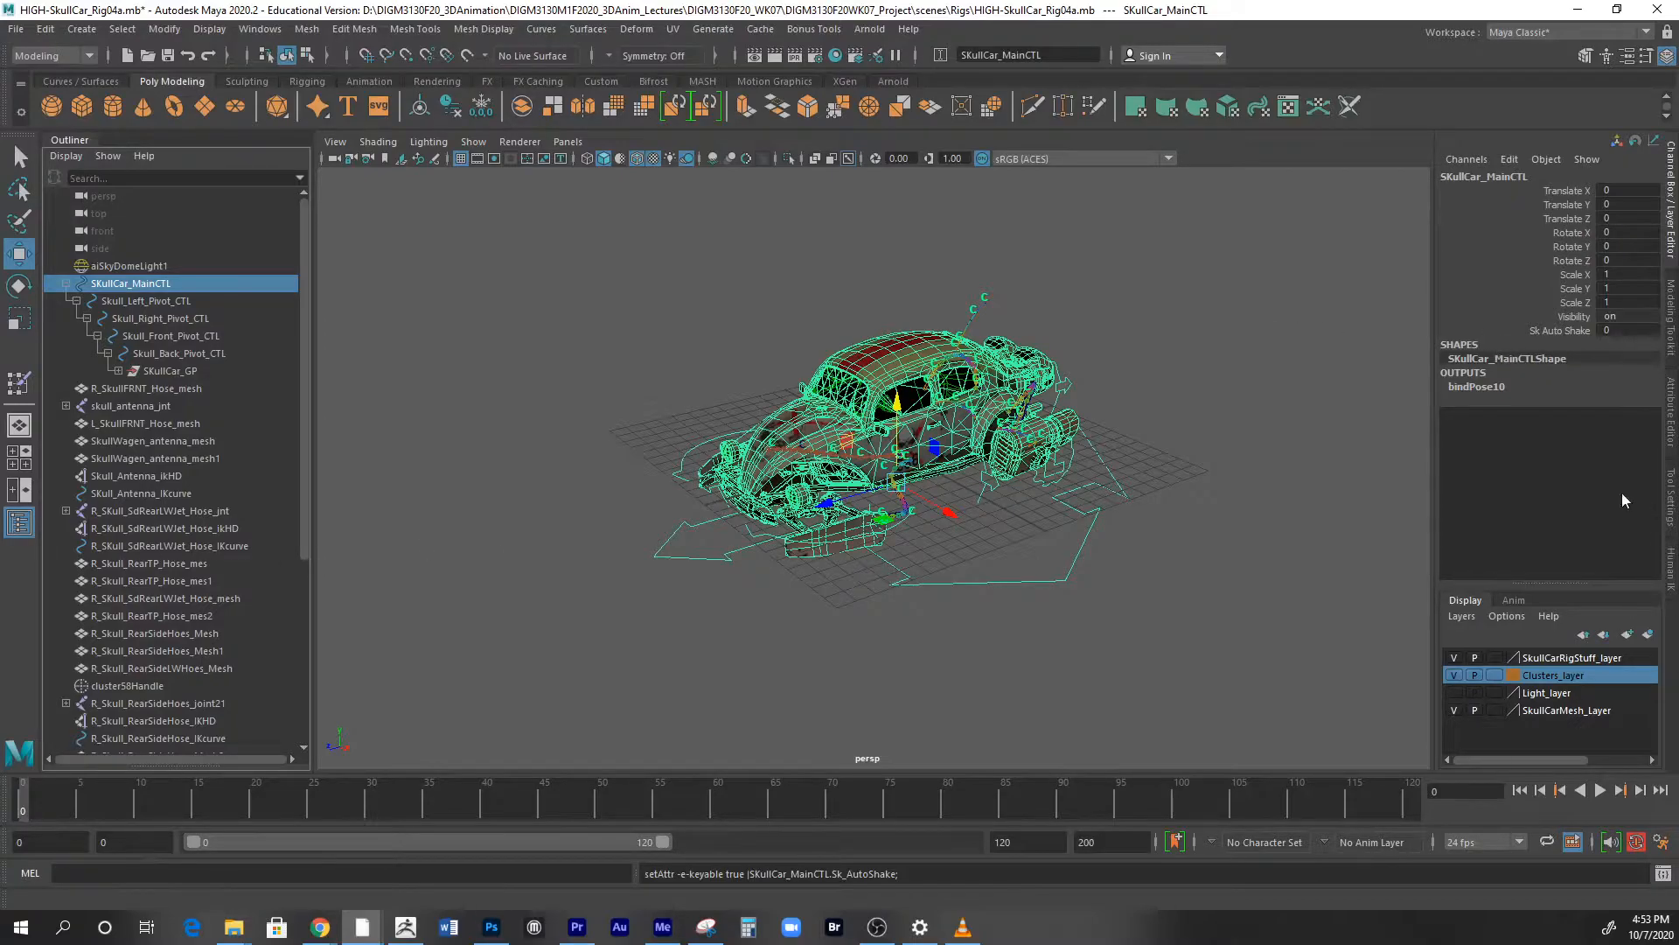
click(1559, 331)
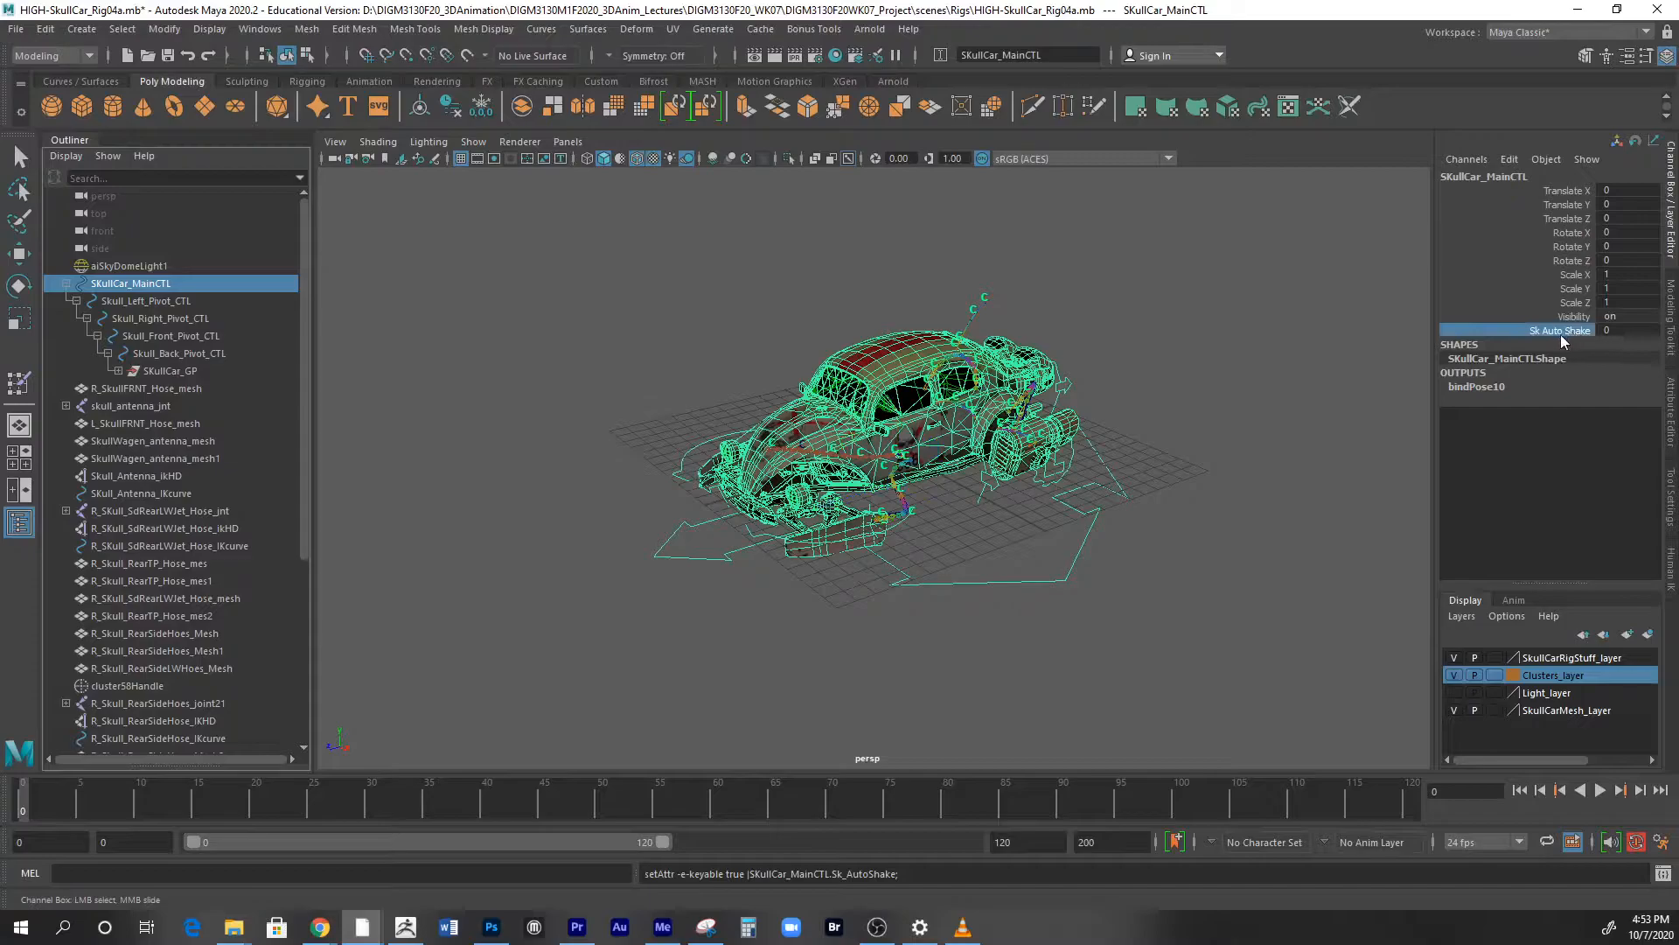
mouse_move(1558, 331)
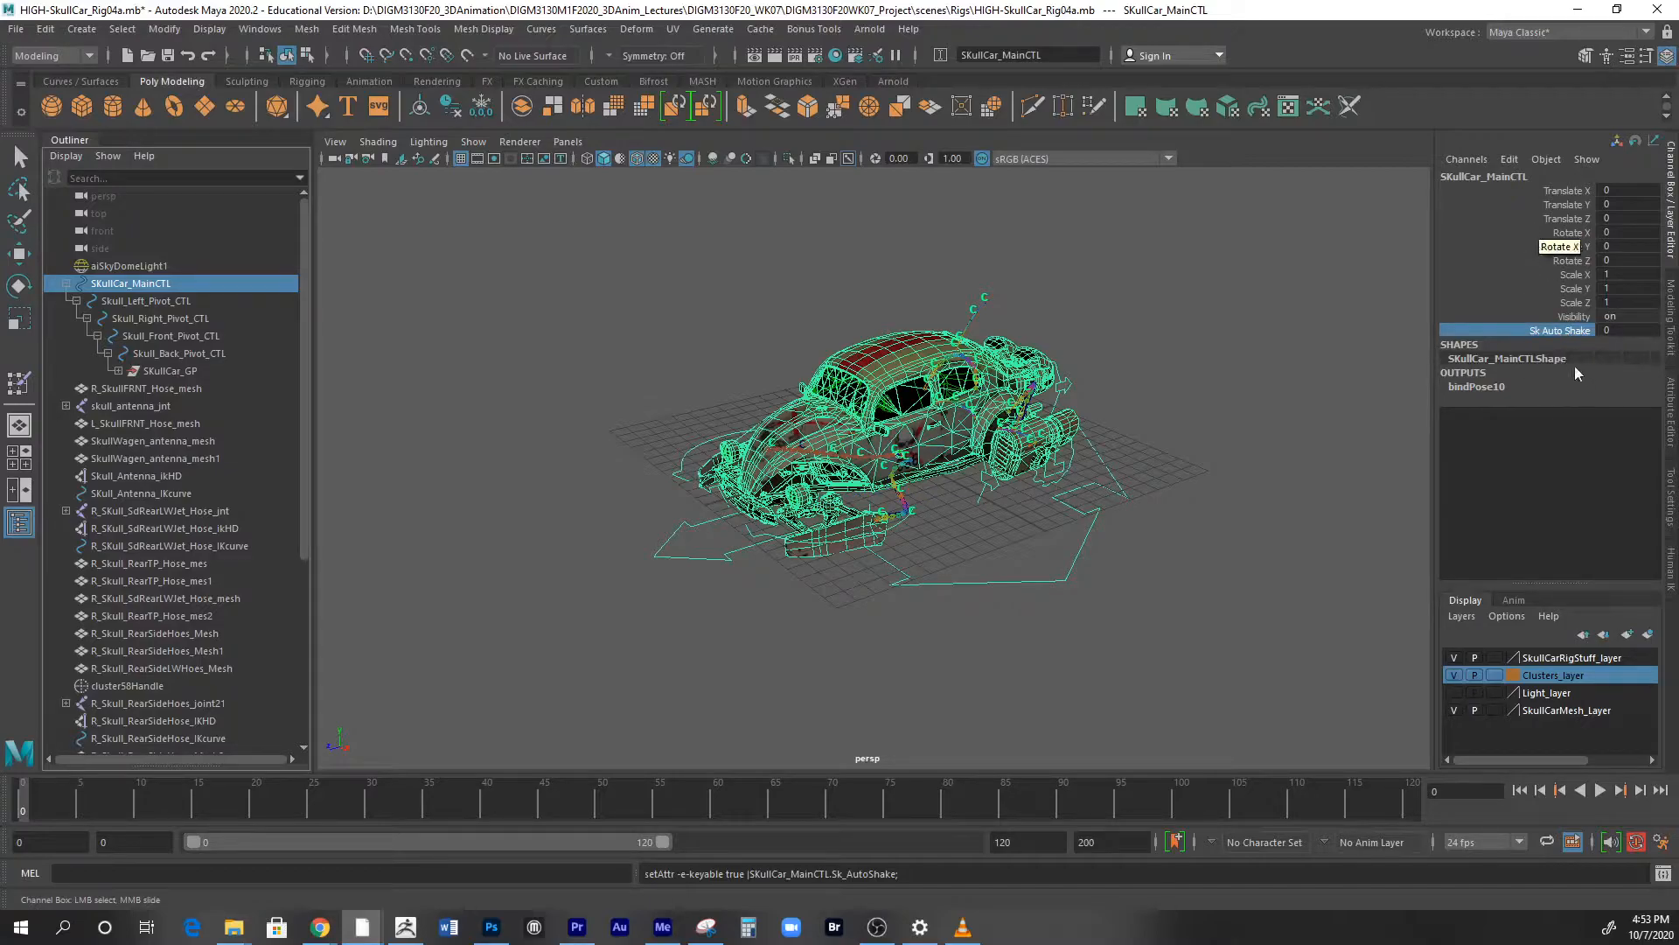
mouse_move(1564, 334)
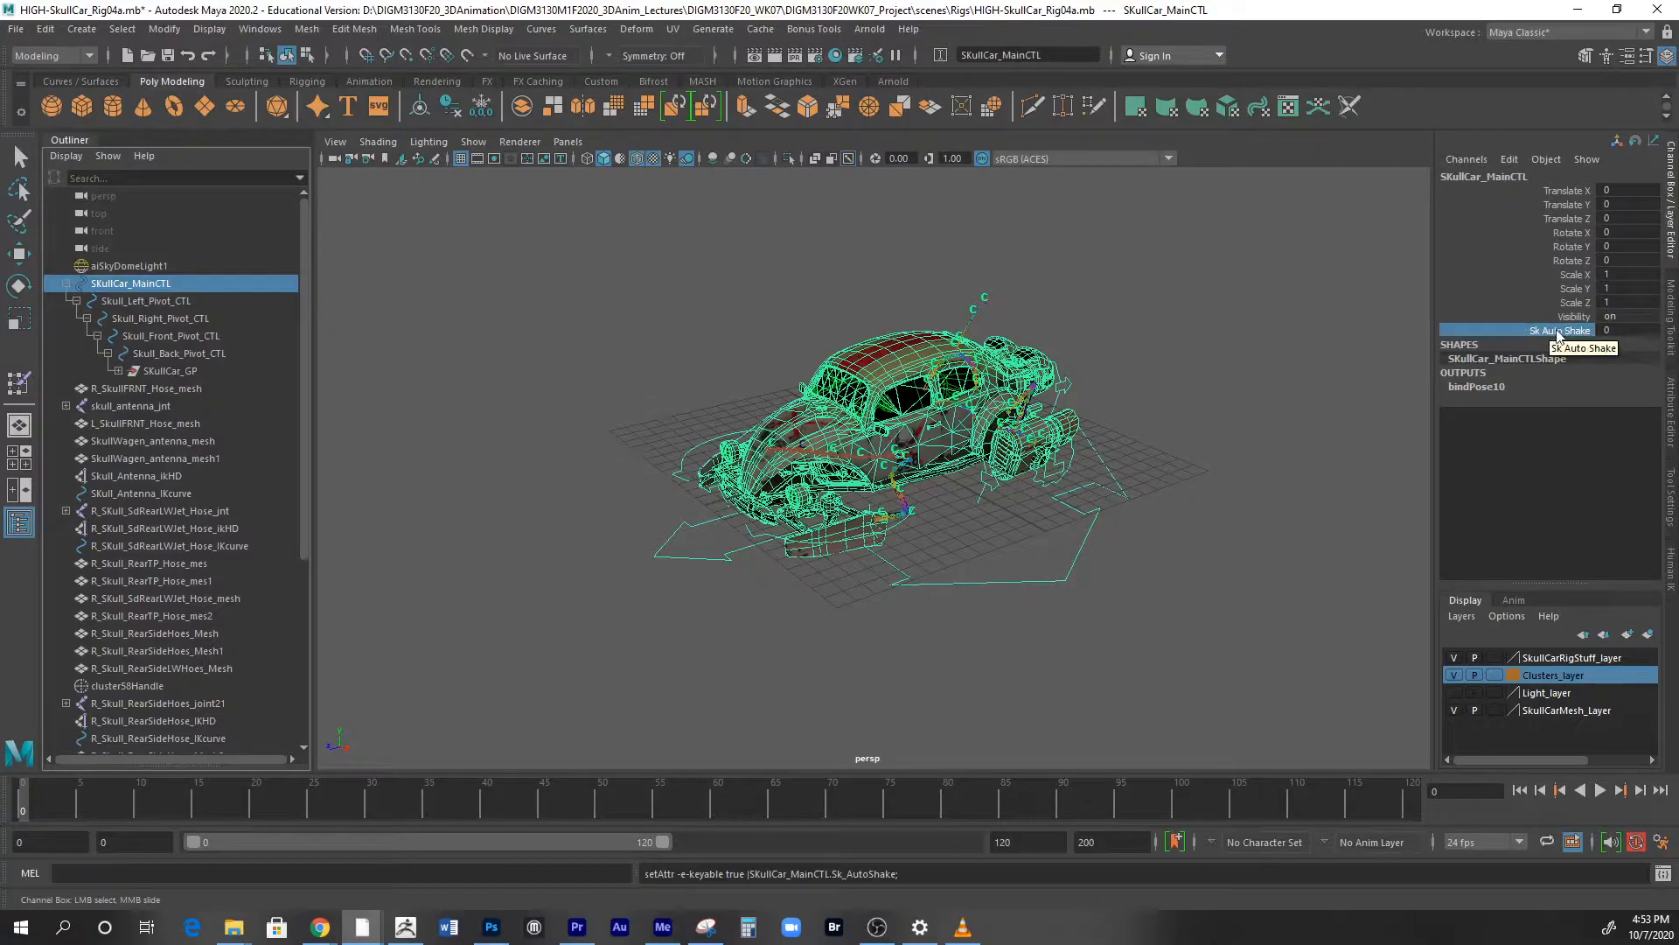
- In the Expression Editor, start the line $Sk_min = 1 - SkullCar_MainCTL.Sk_AutoShake
click(1510, 159)
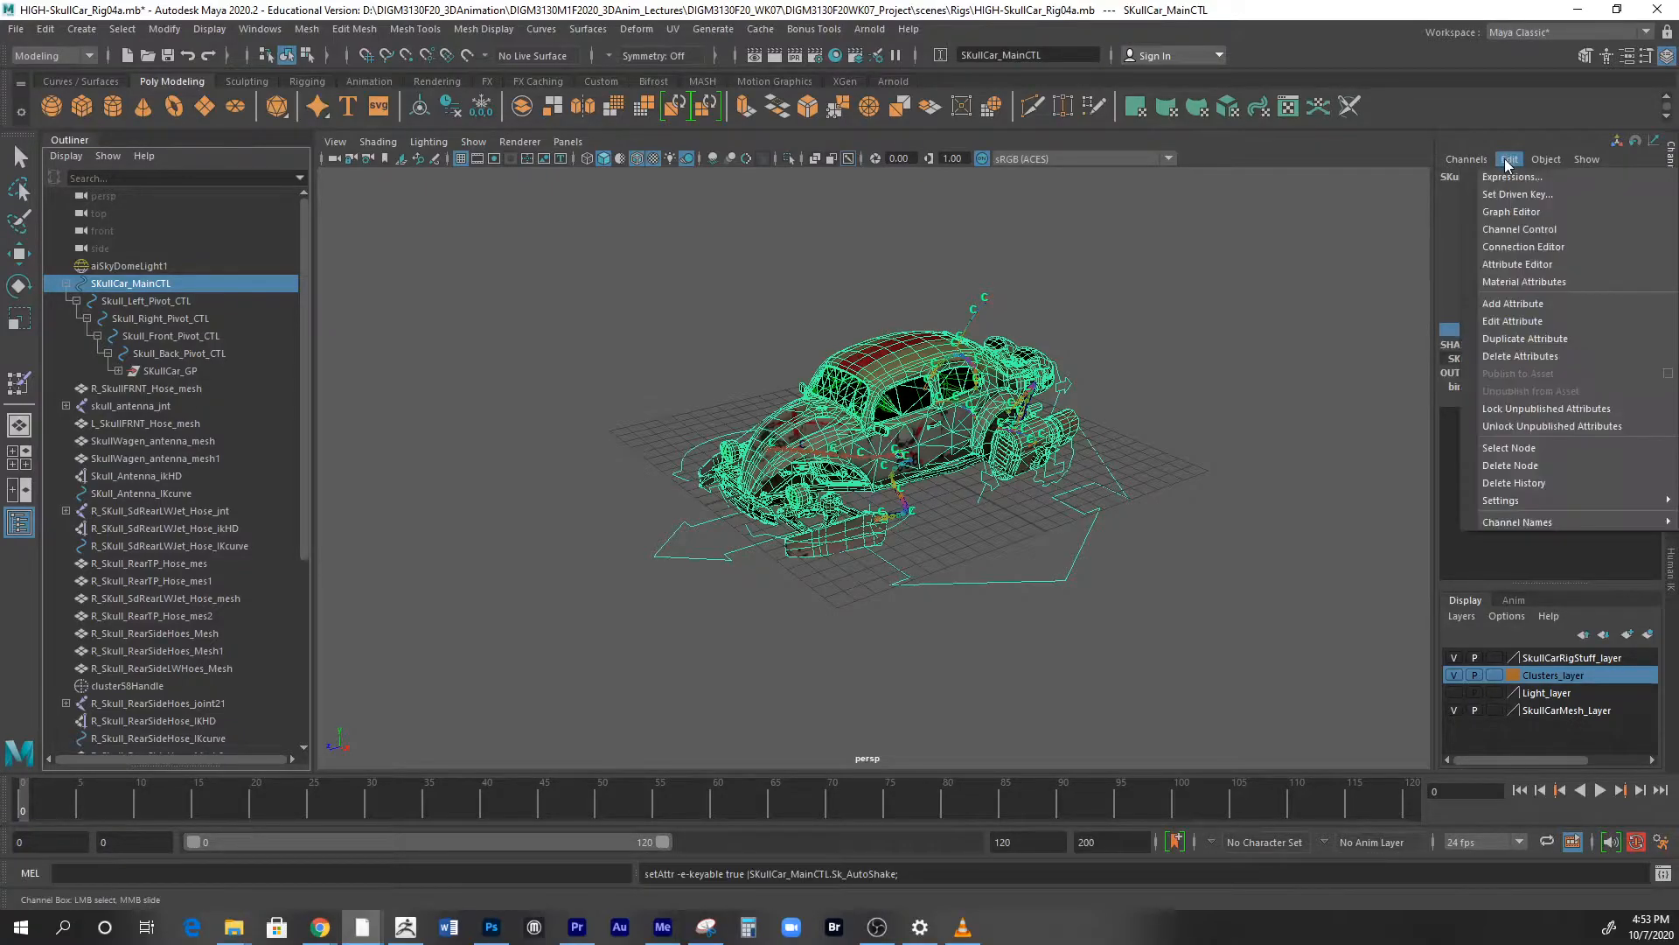
click(1512, 175)
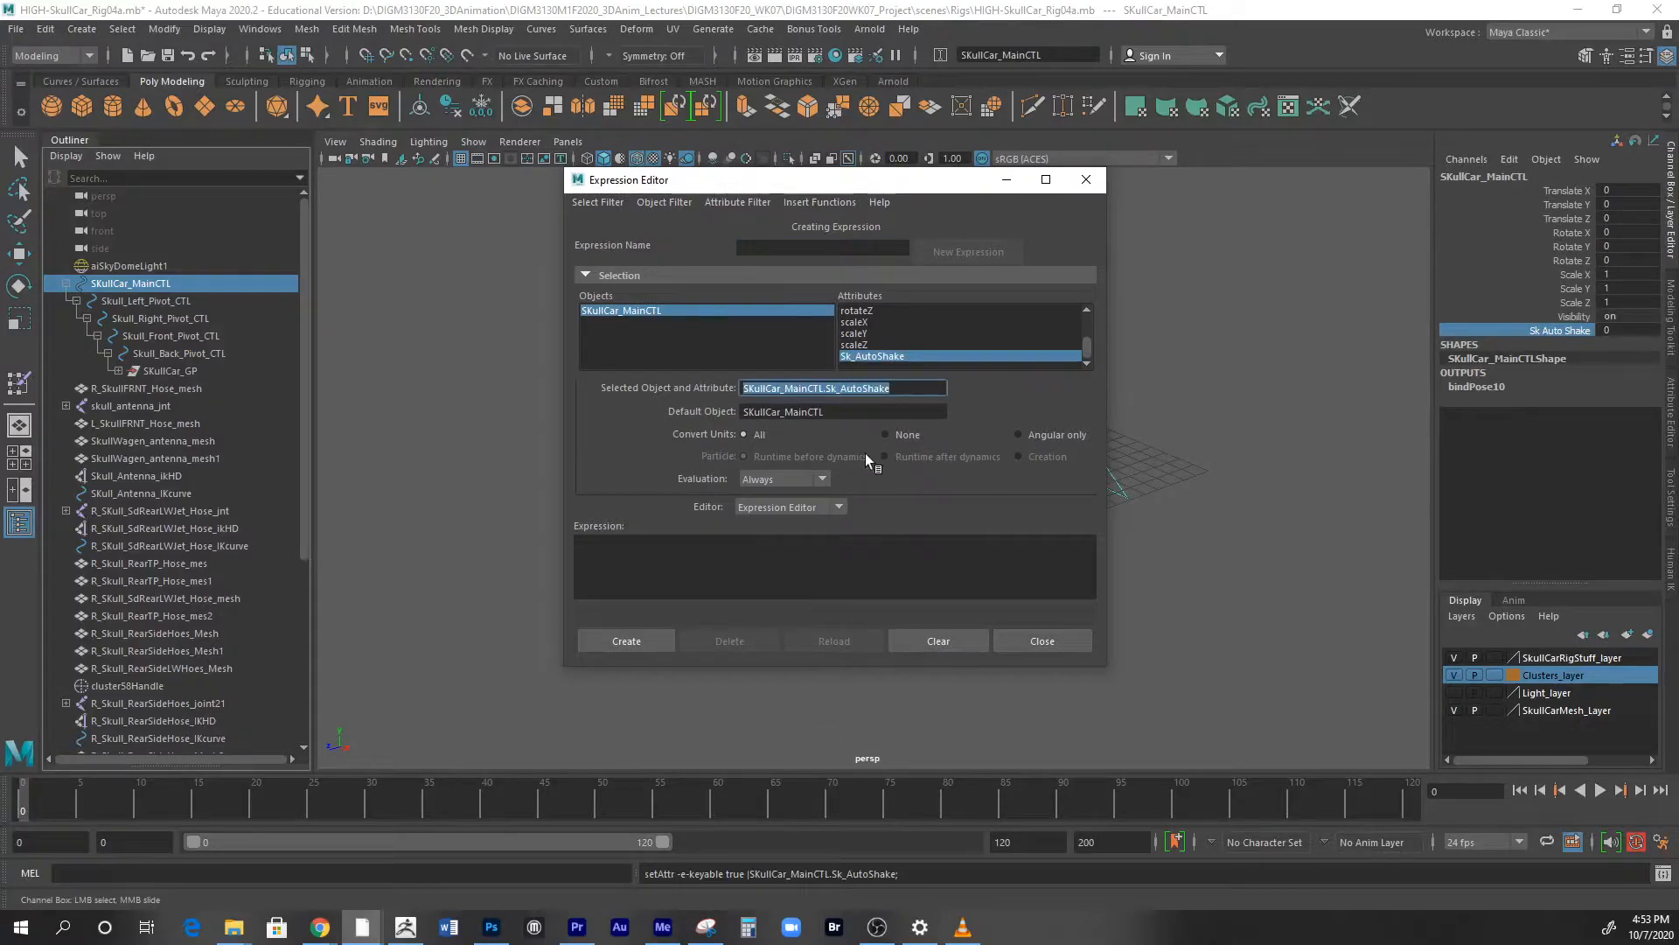
mouse_move(915, 363)
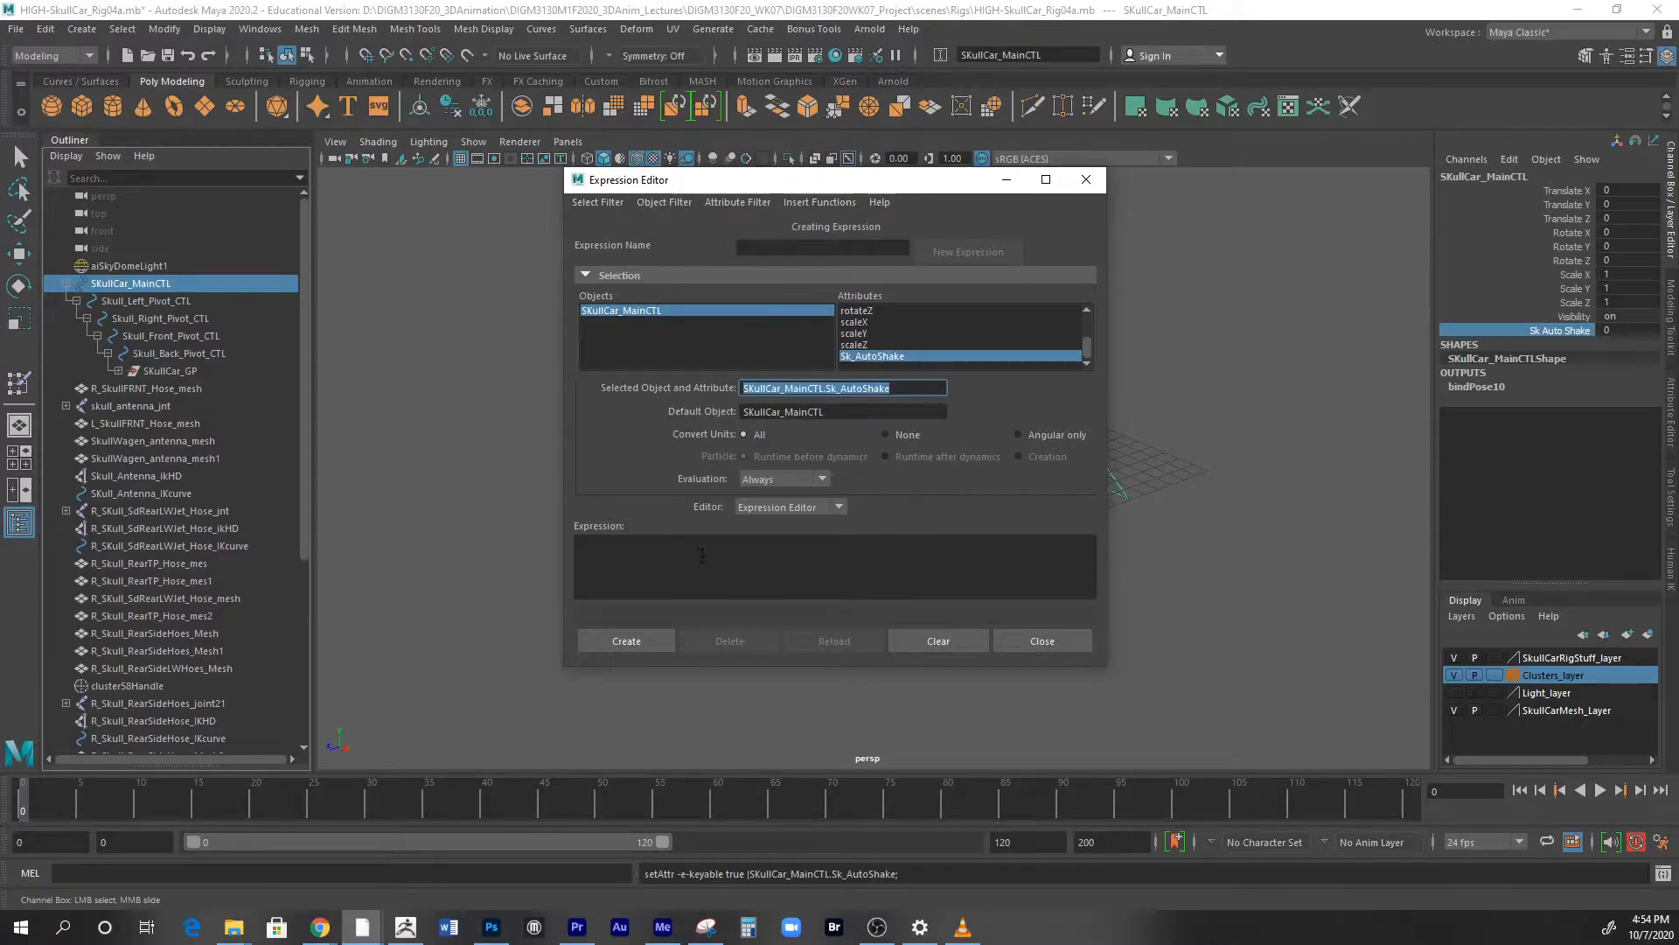
click(751, 562)
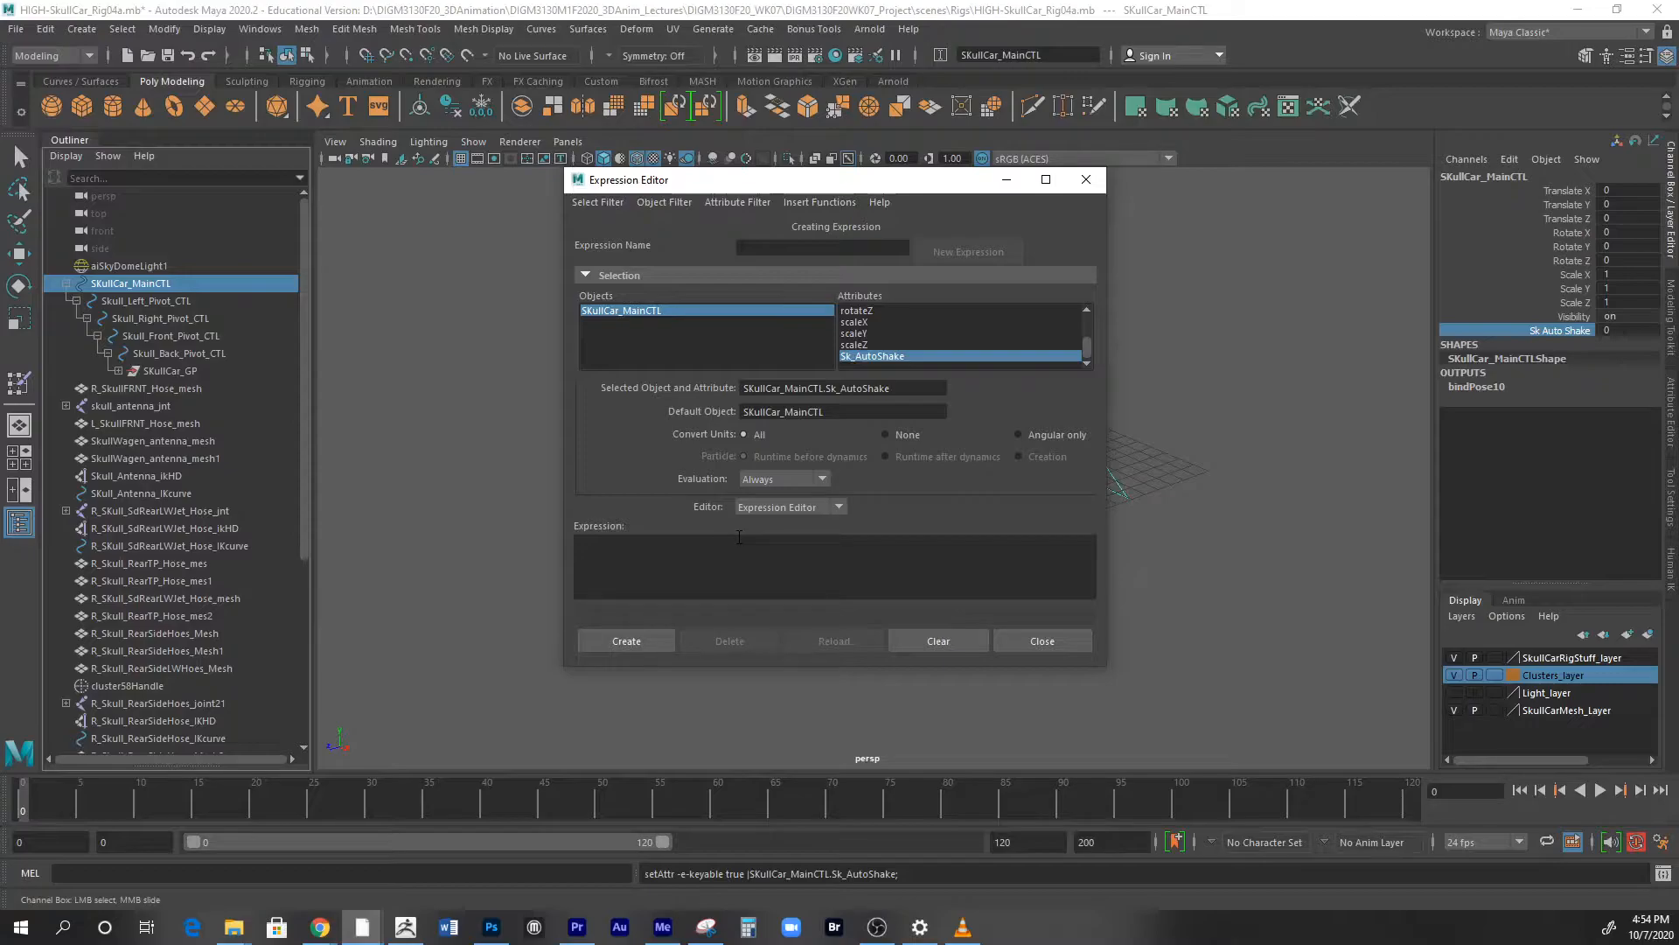
click(750, 546)
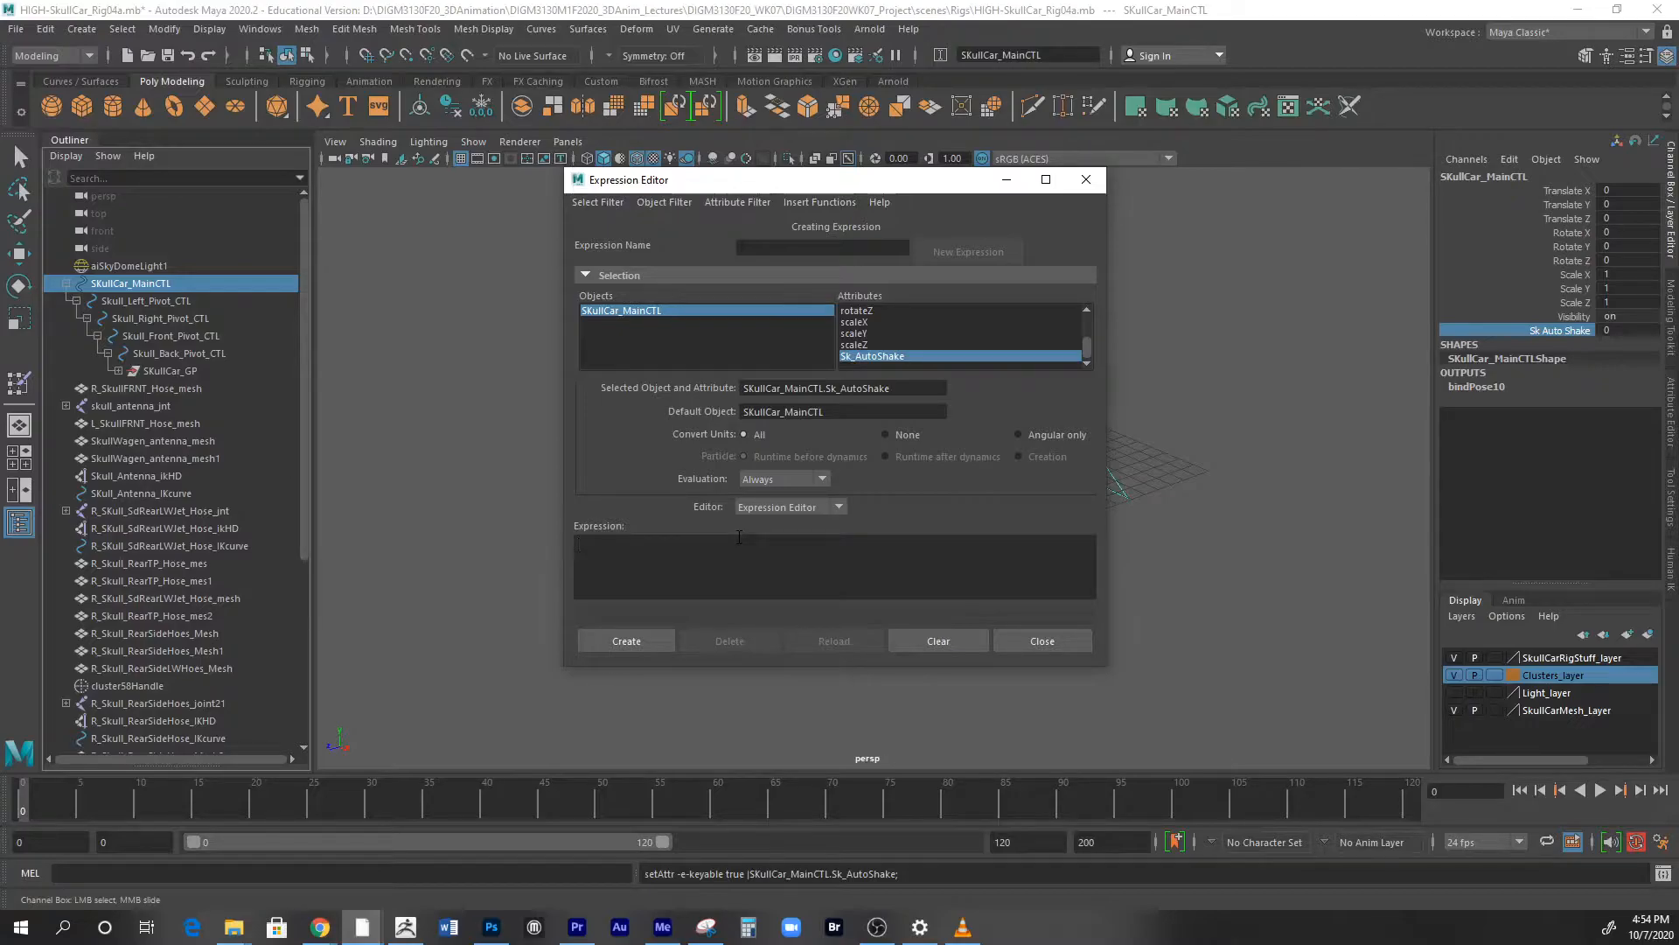
mouse_move(1552, 346)
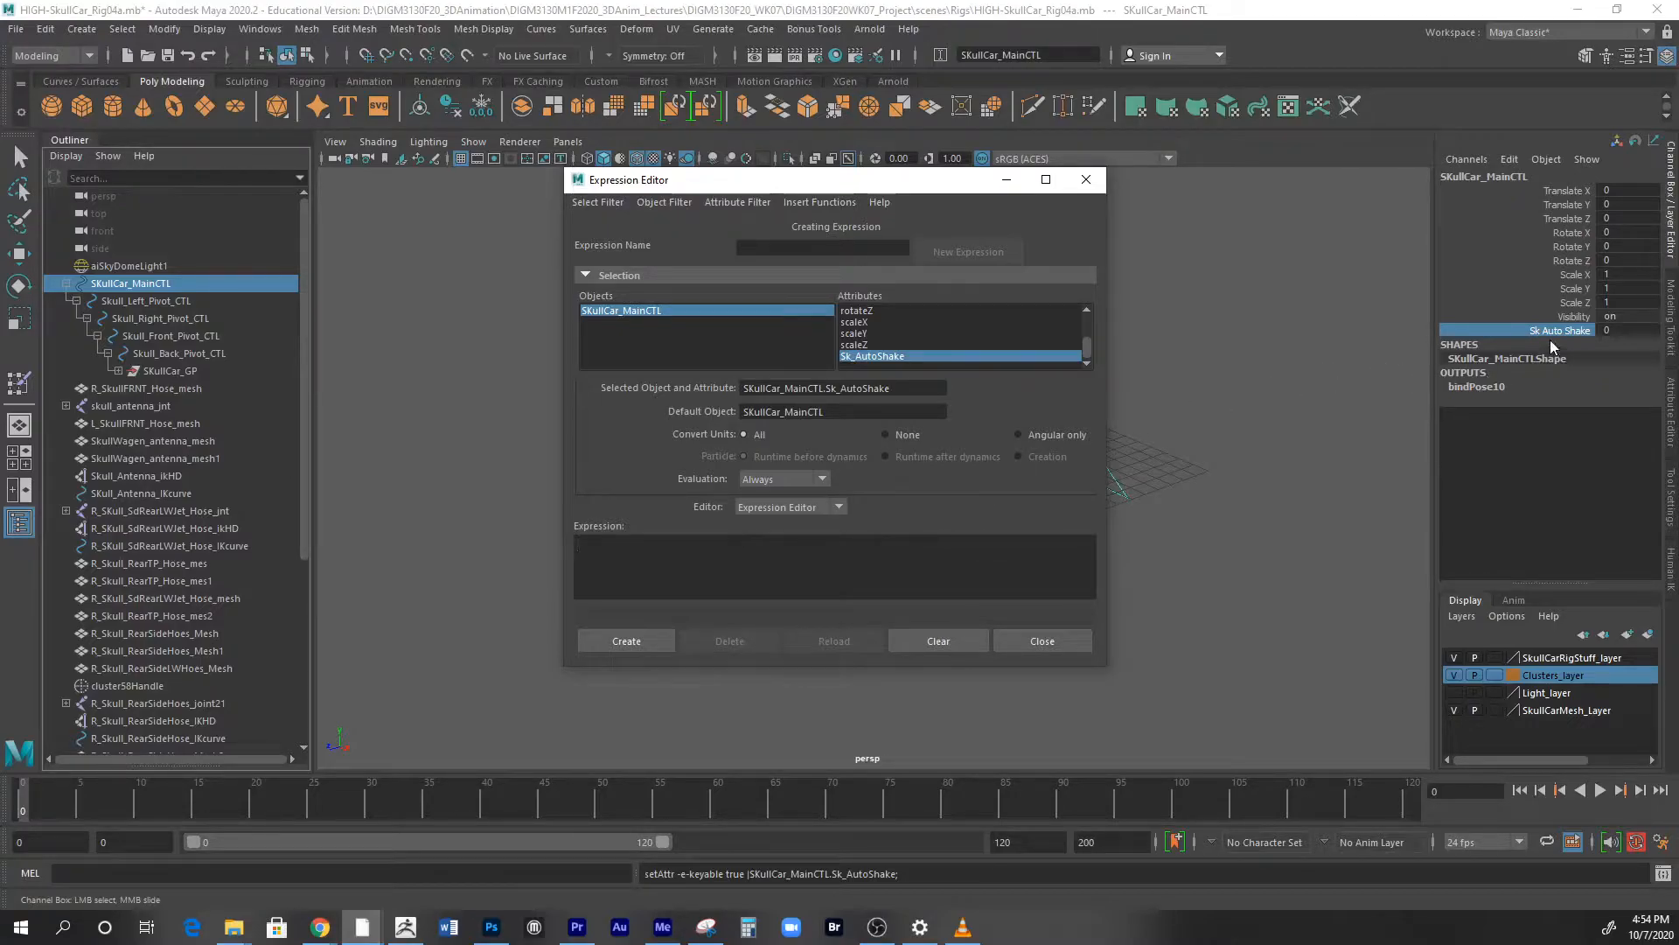
mouse_move(1548, 343)
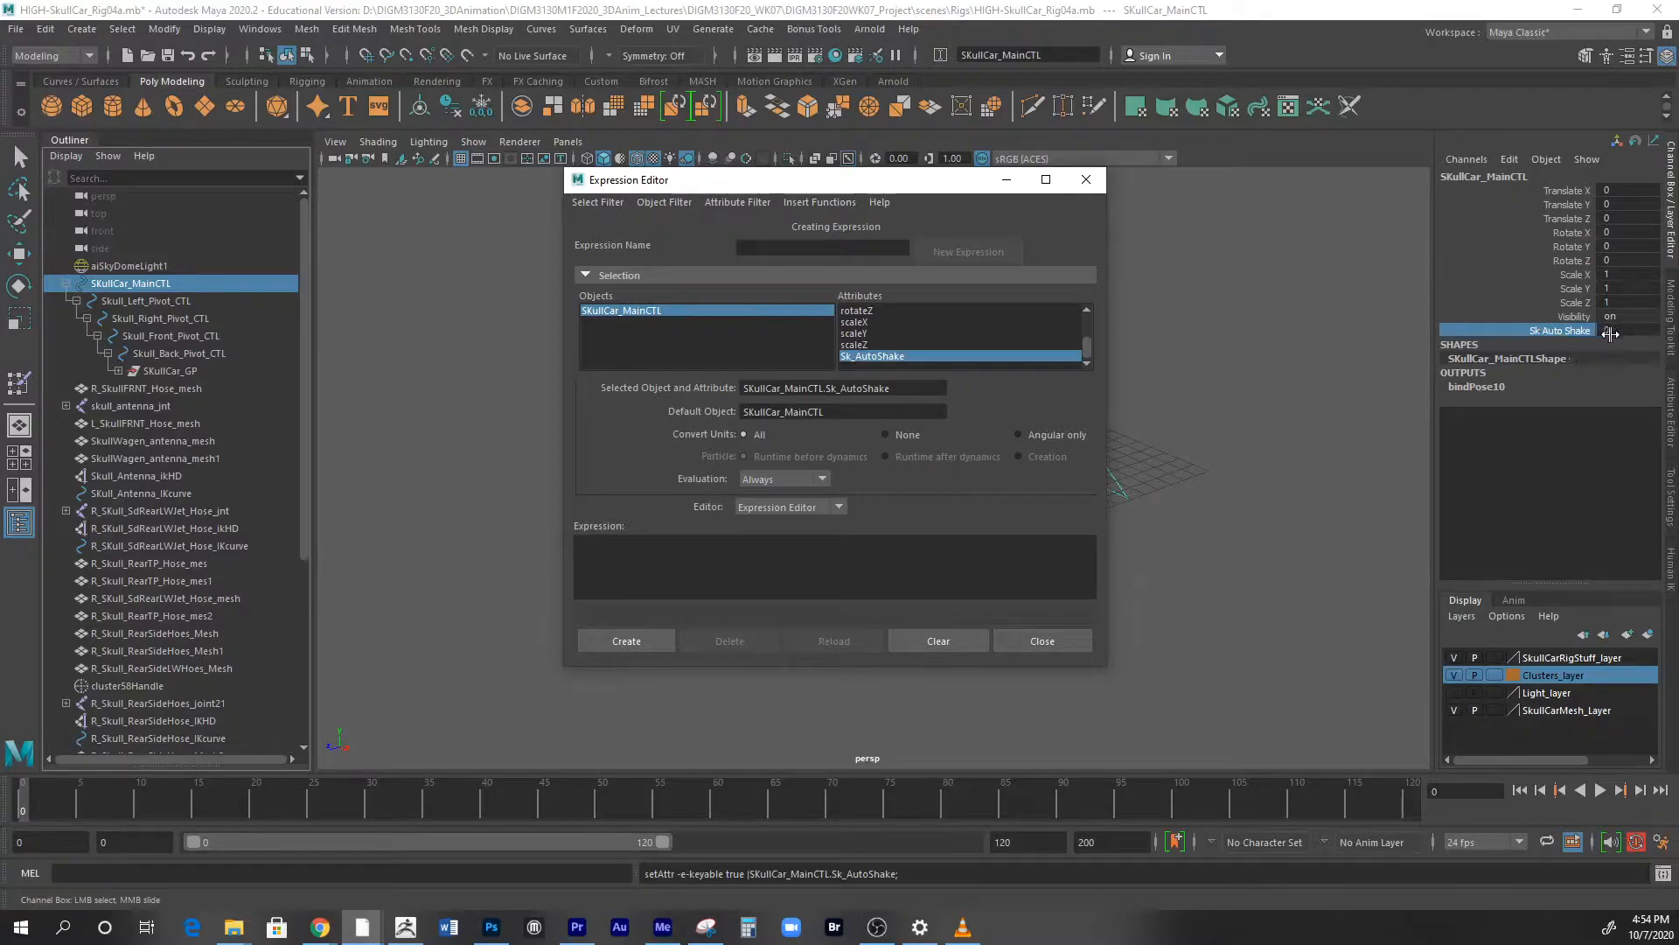
click(830, 546)
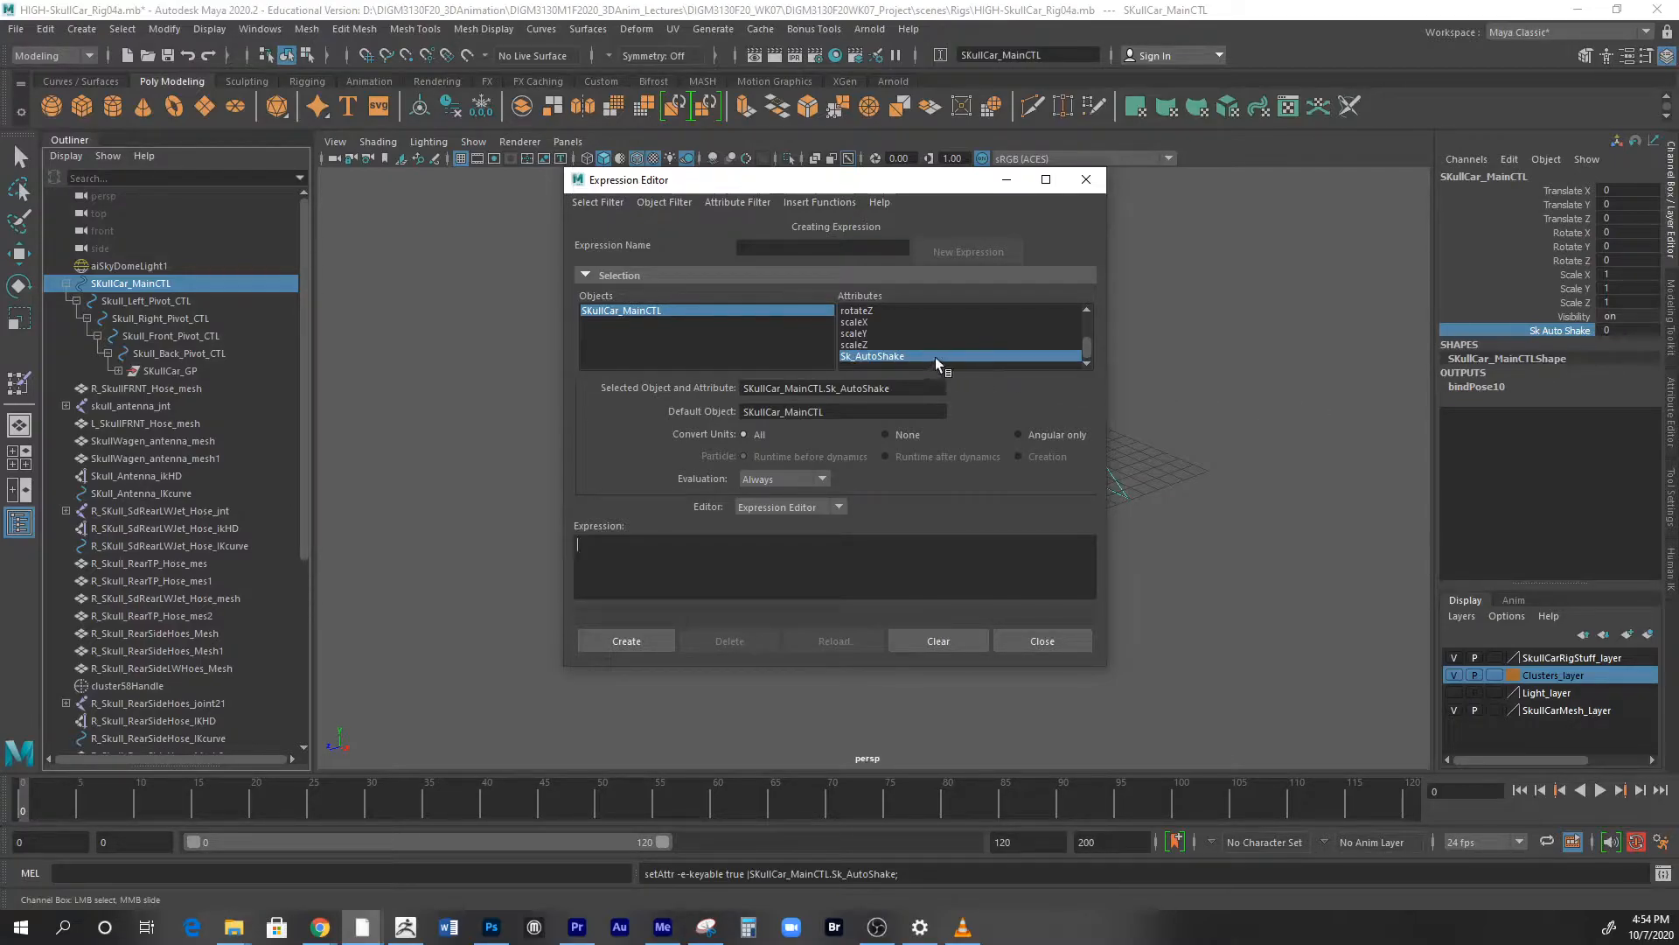
mouse_move(929, 365)
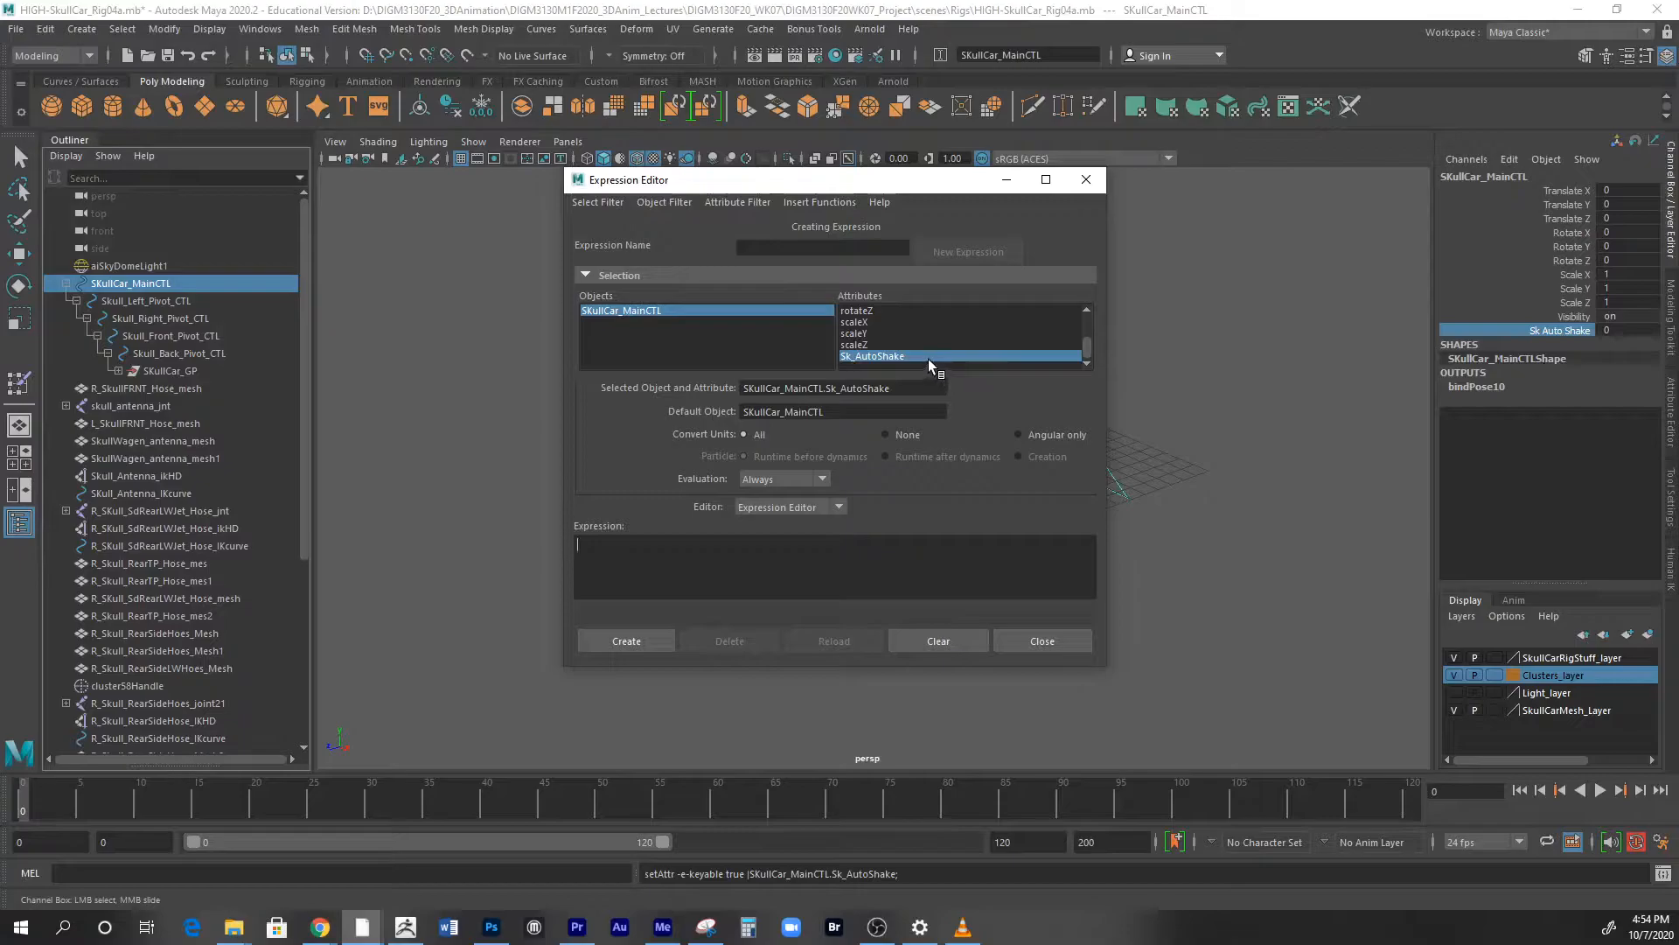
mouse_move(962, 344)
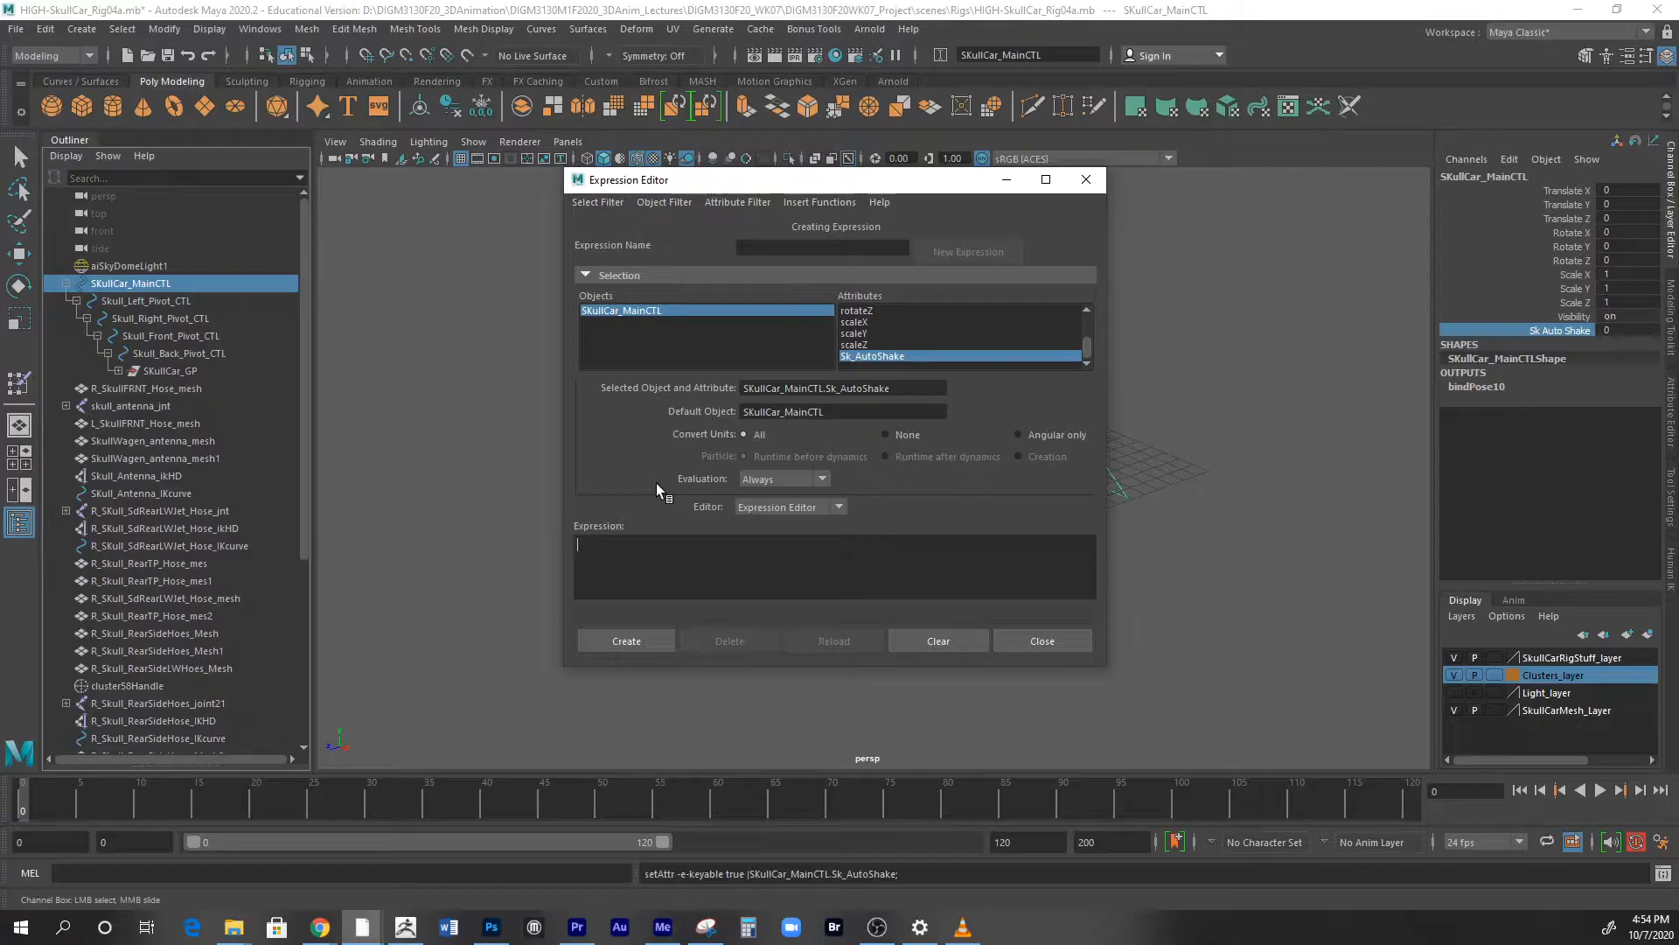
text(6)
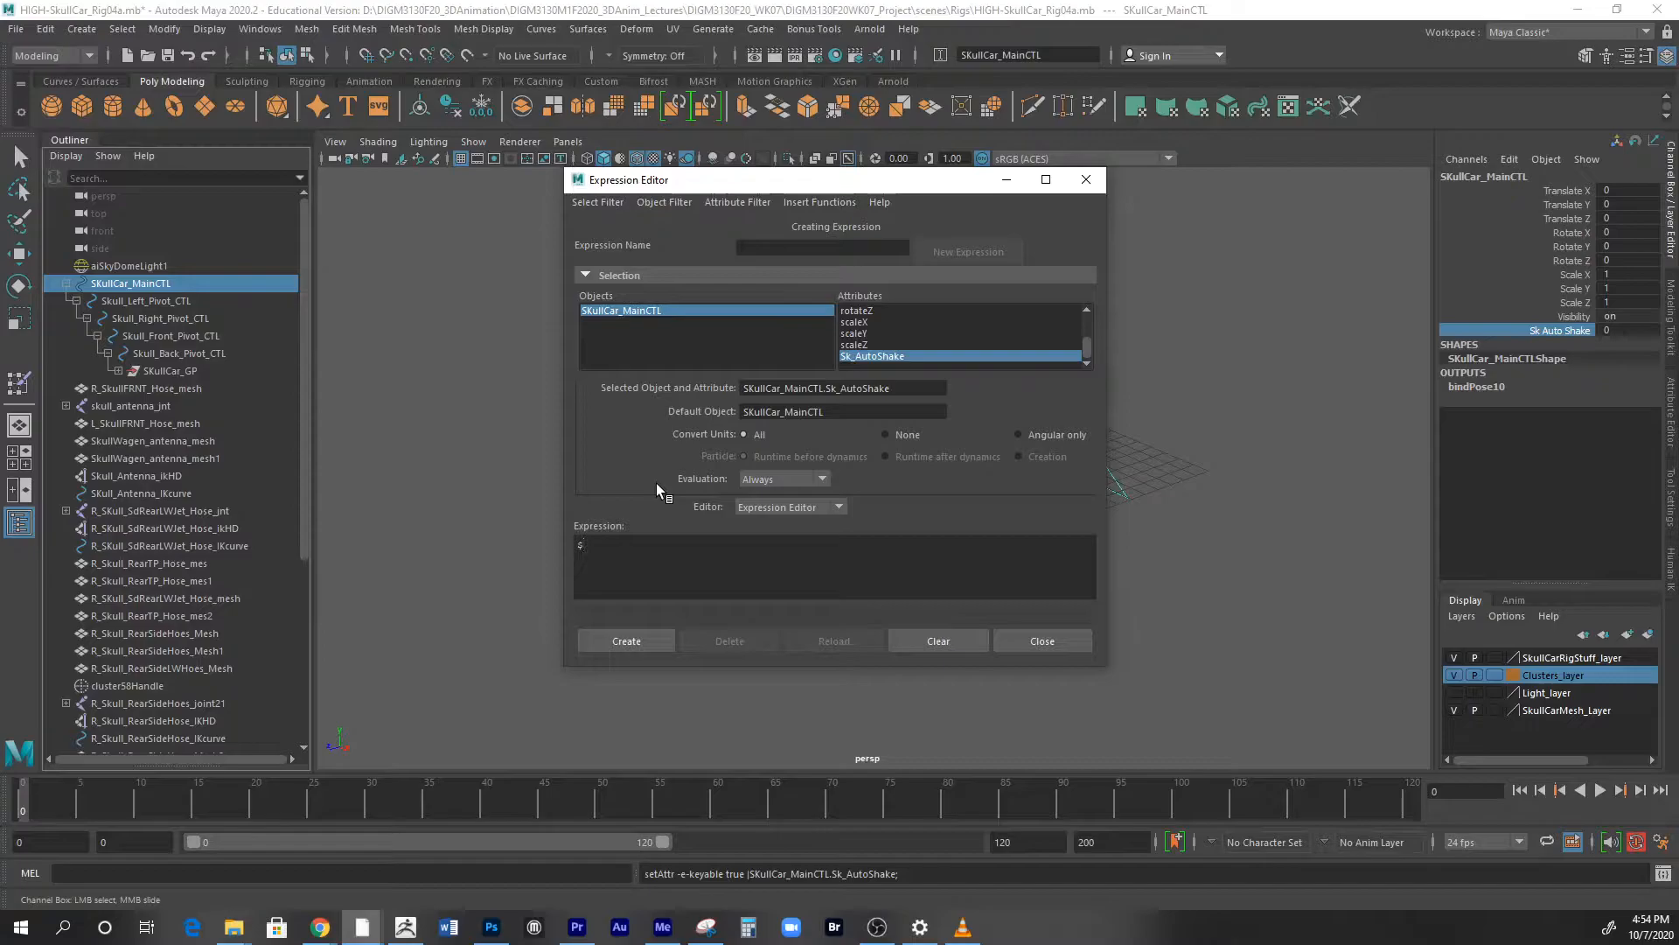
text(SK)
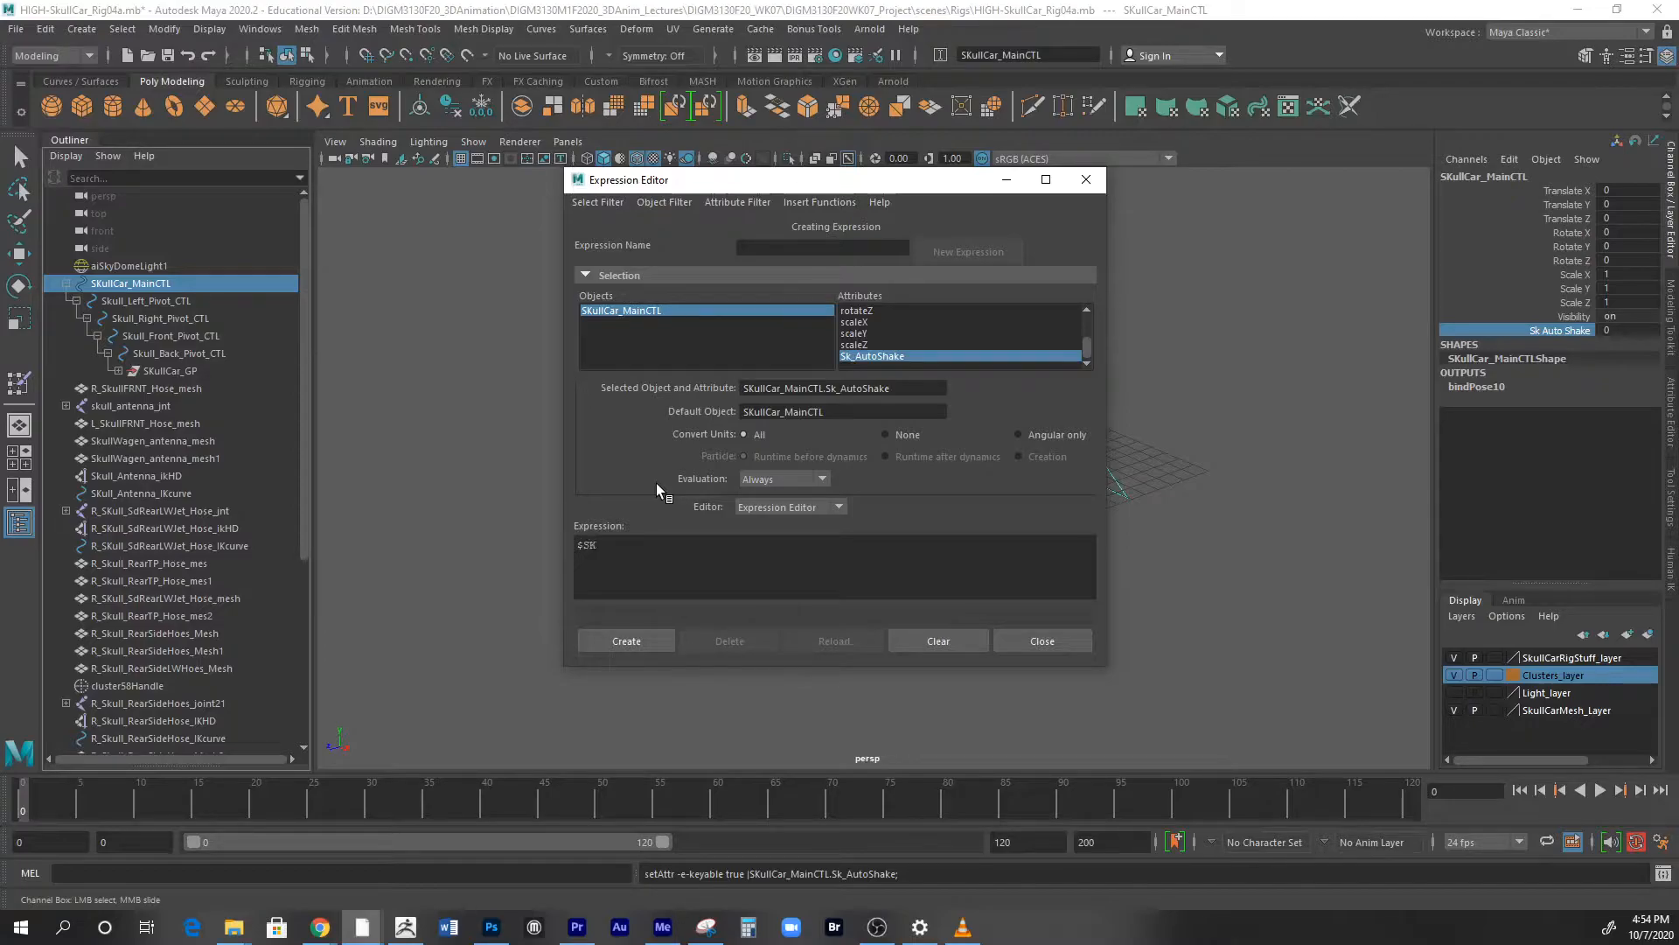
key(backspace)
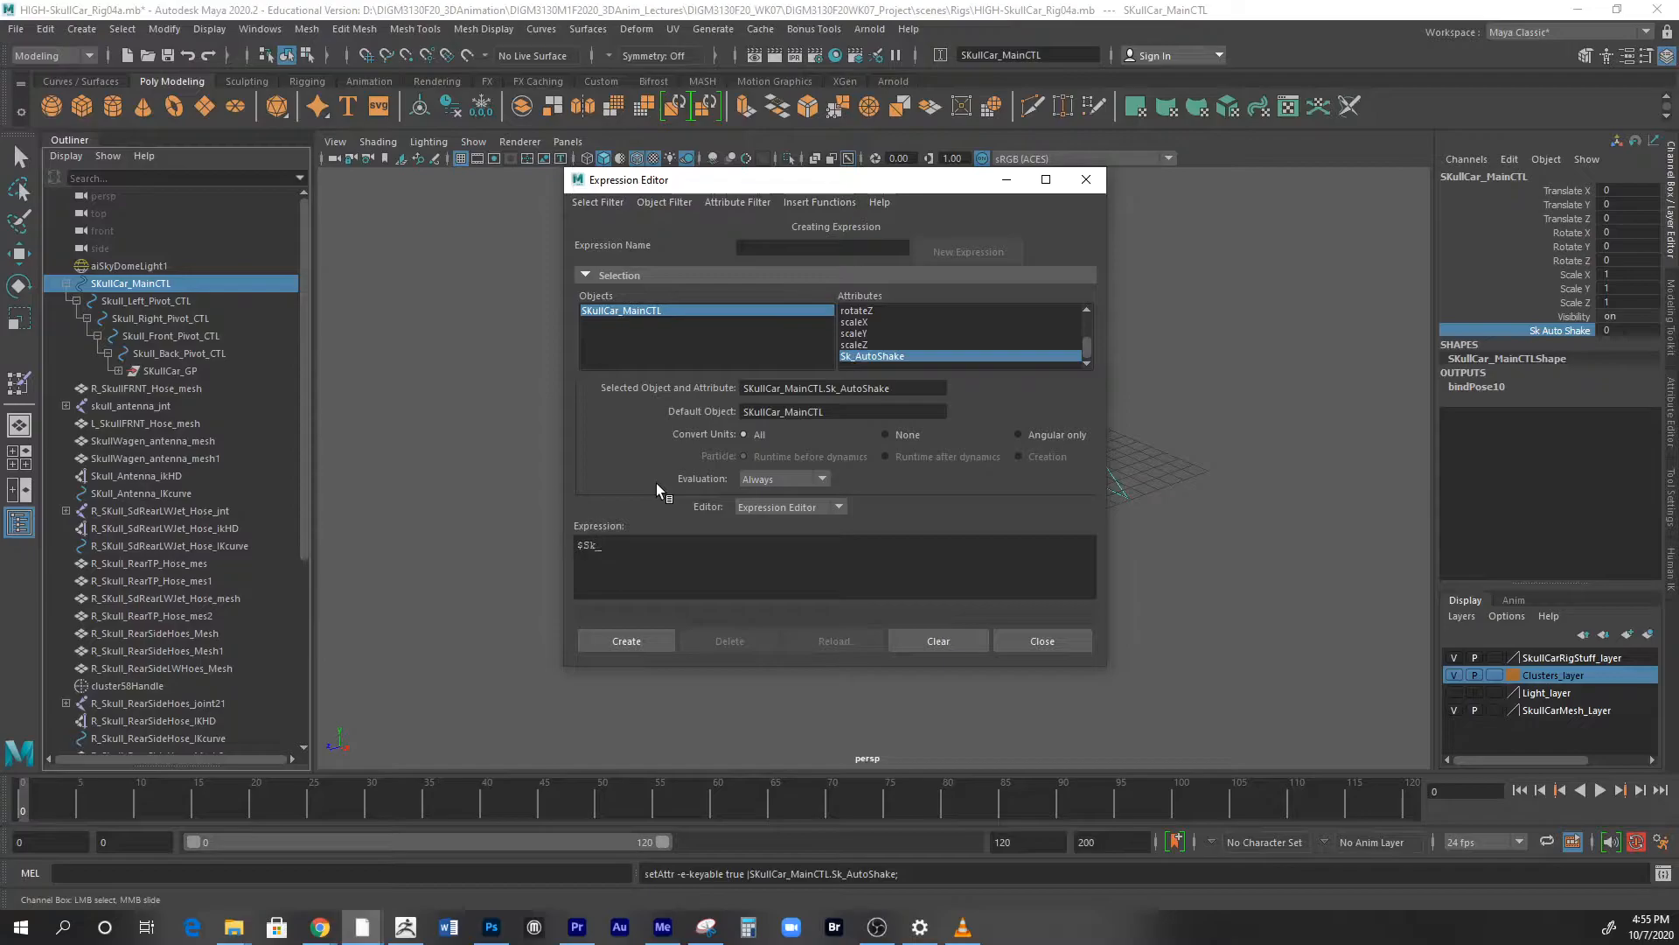
text(m)
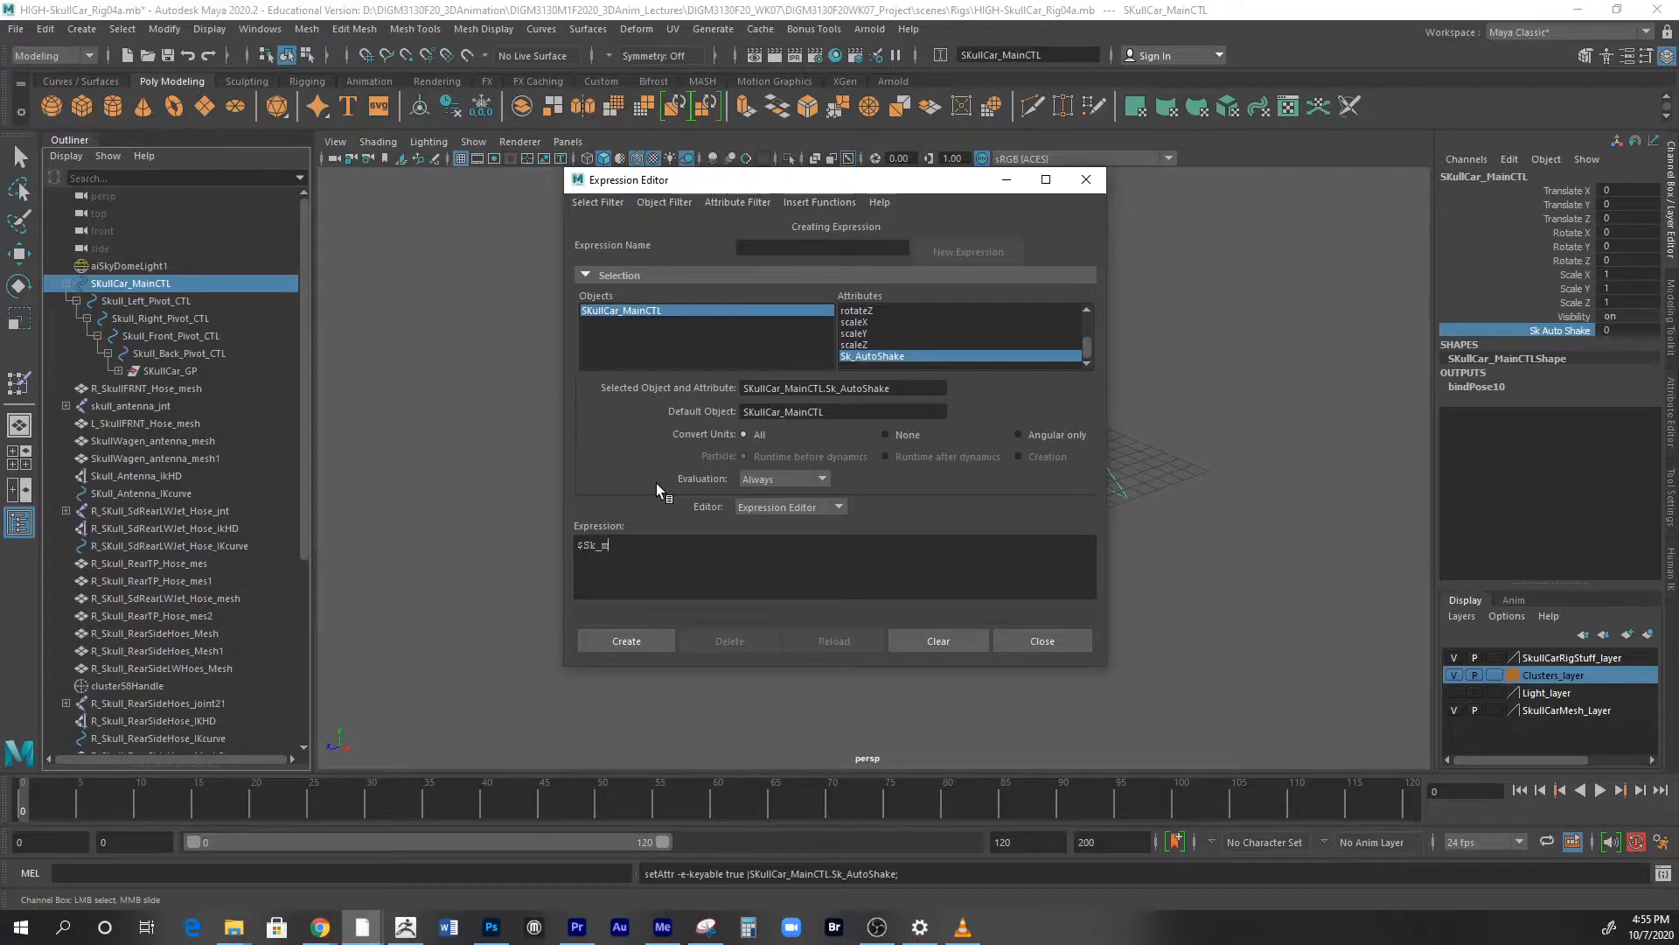
text(in)
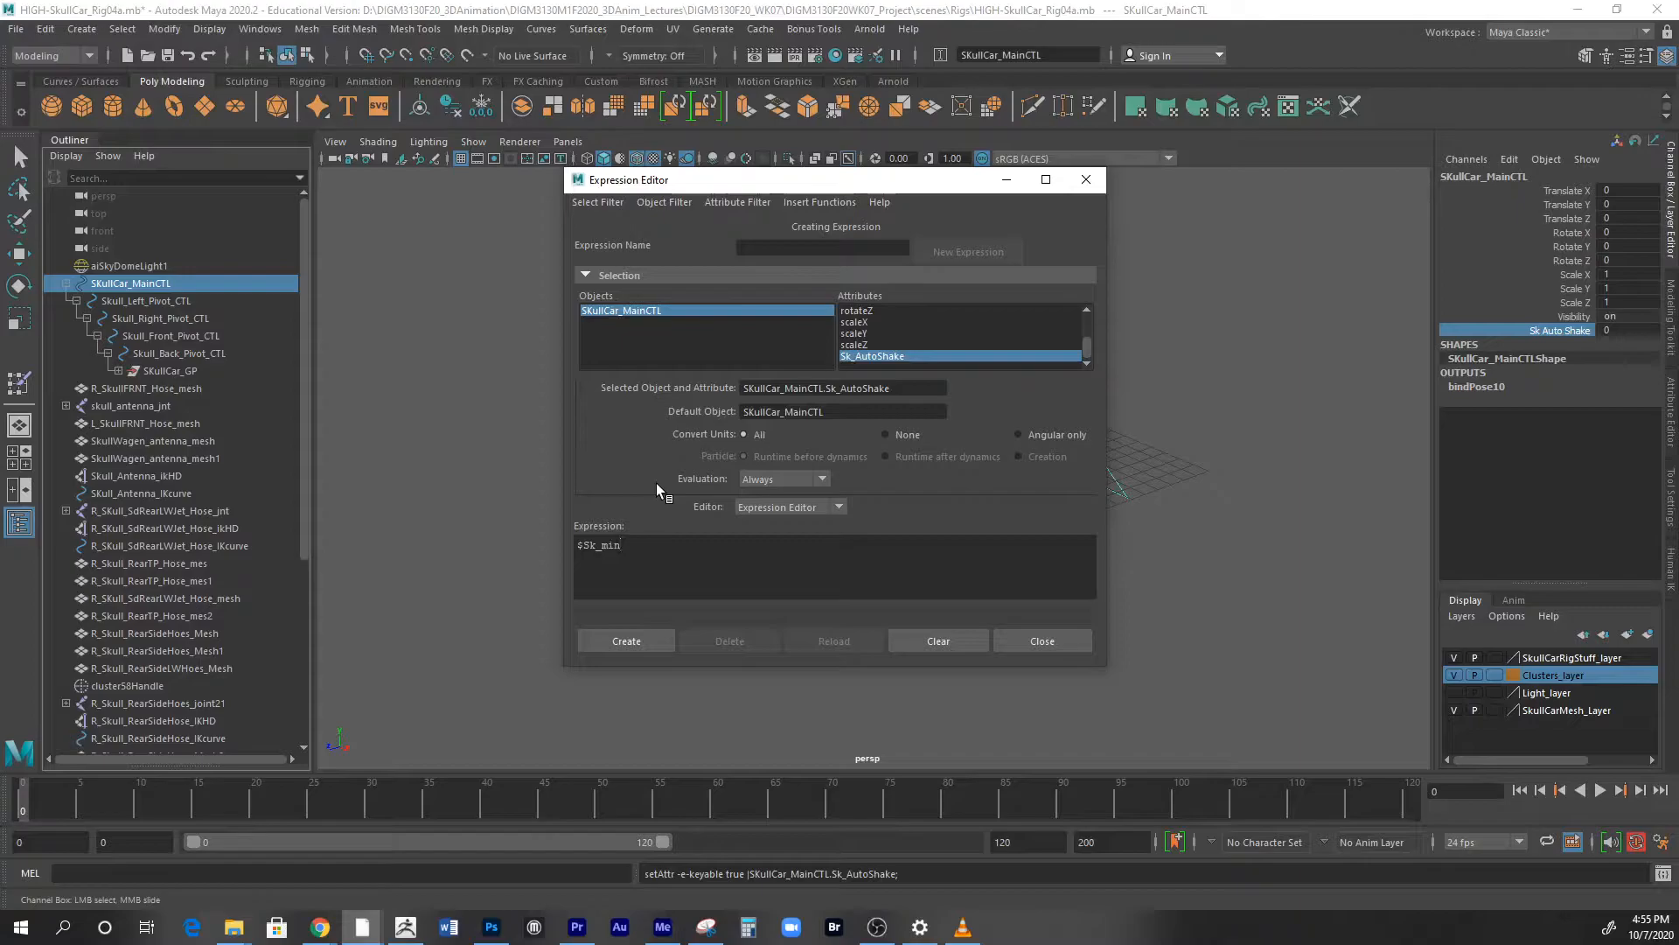
double_click(602, 546)
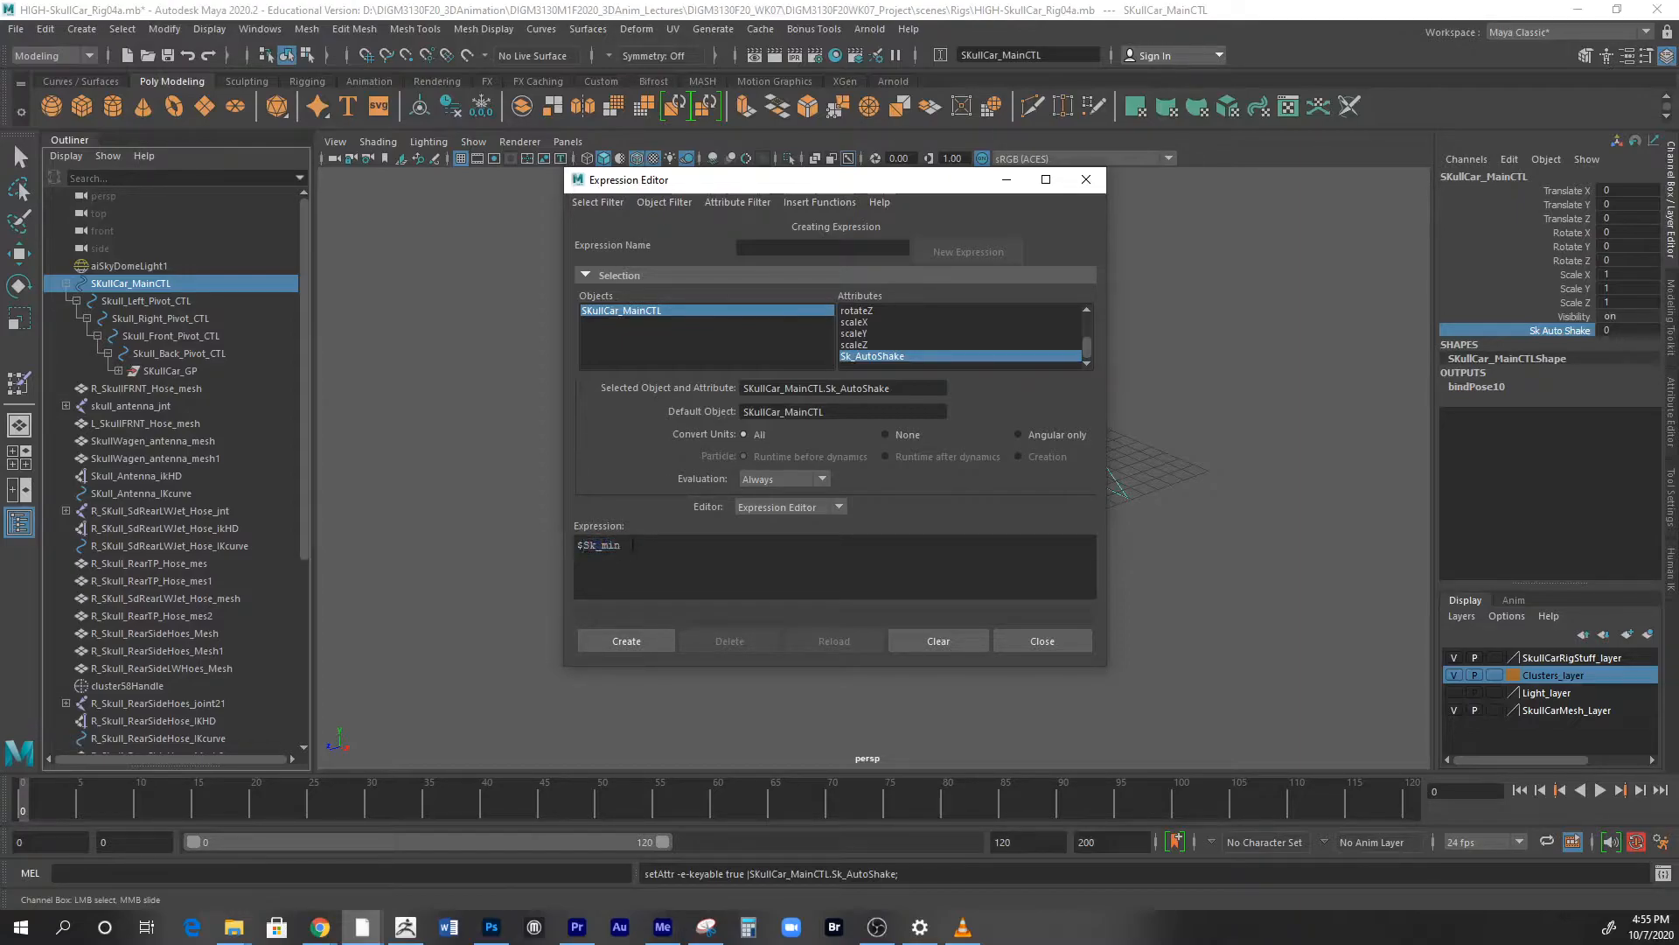
text(=)
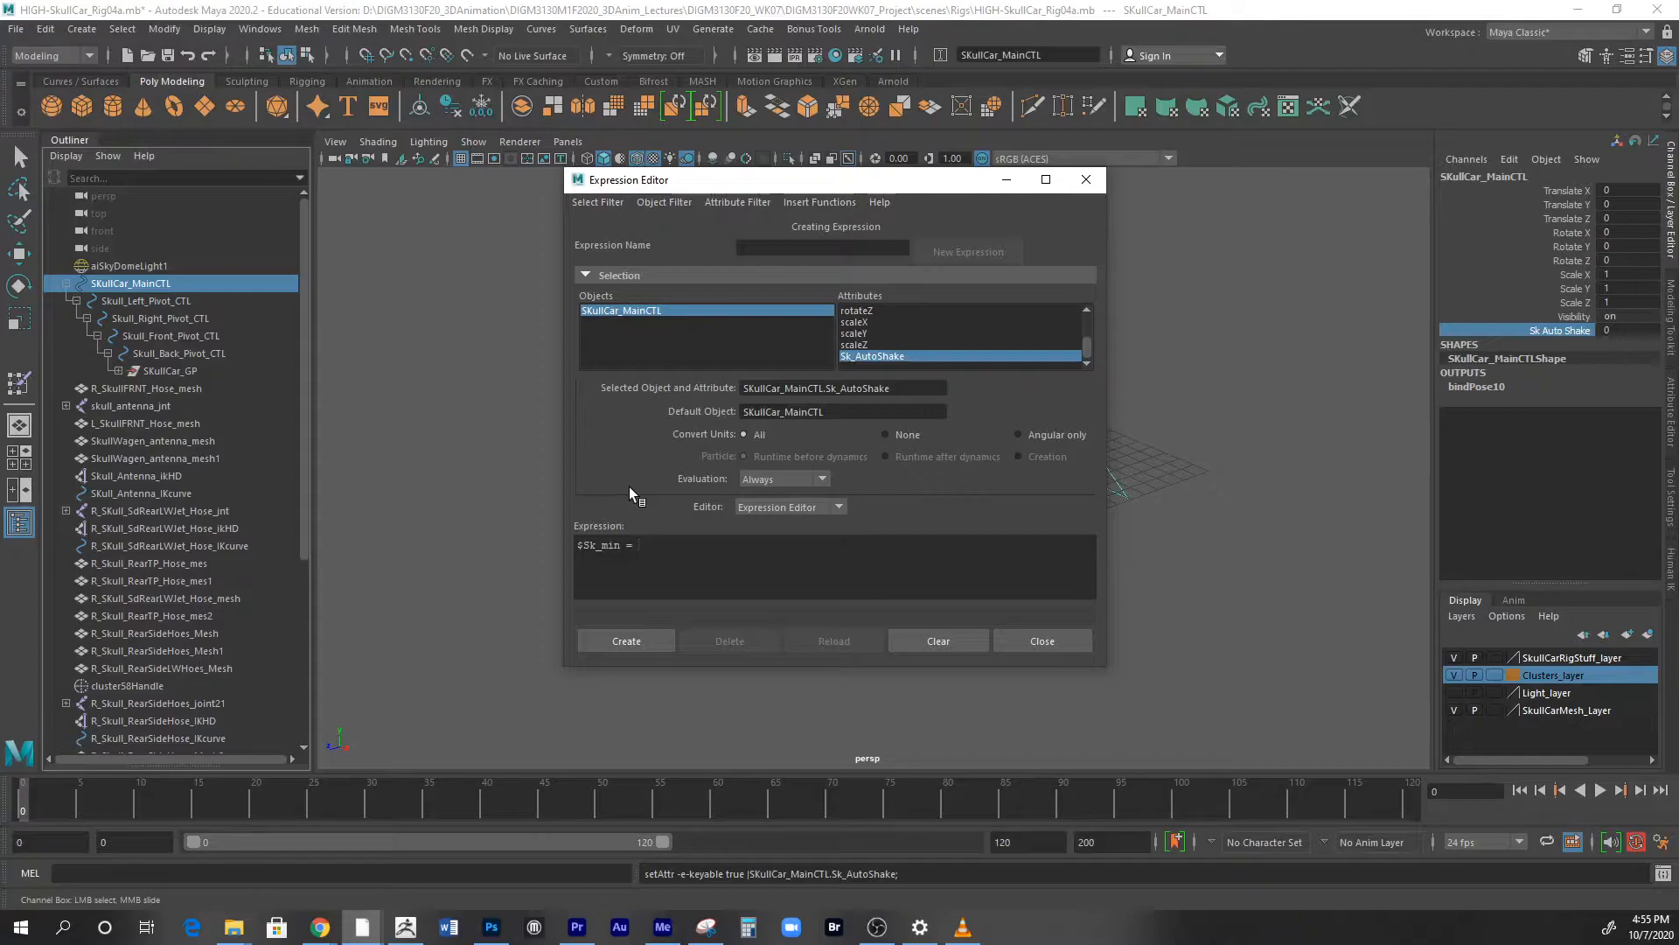
text(1 -)
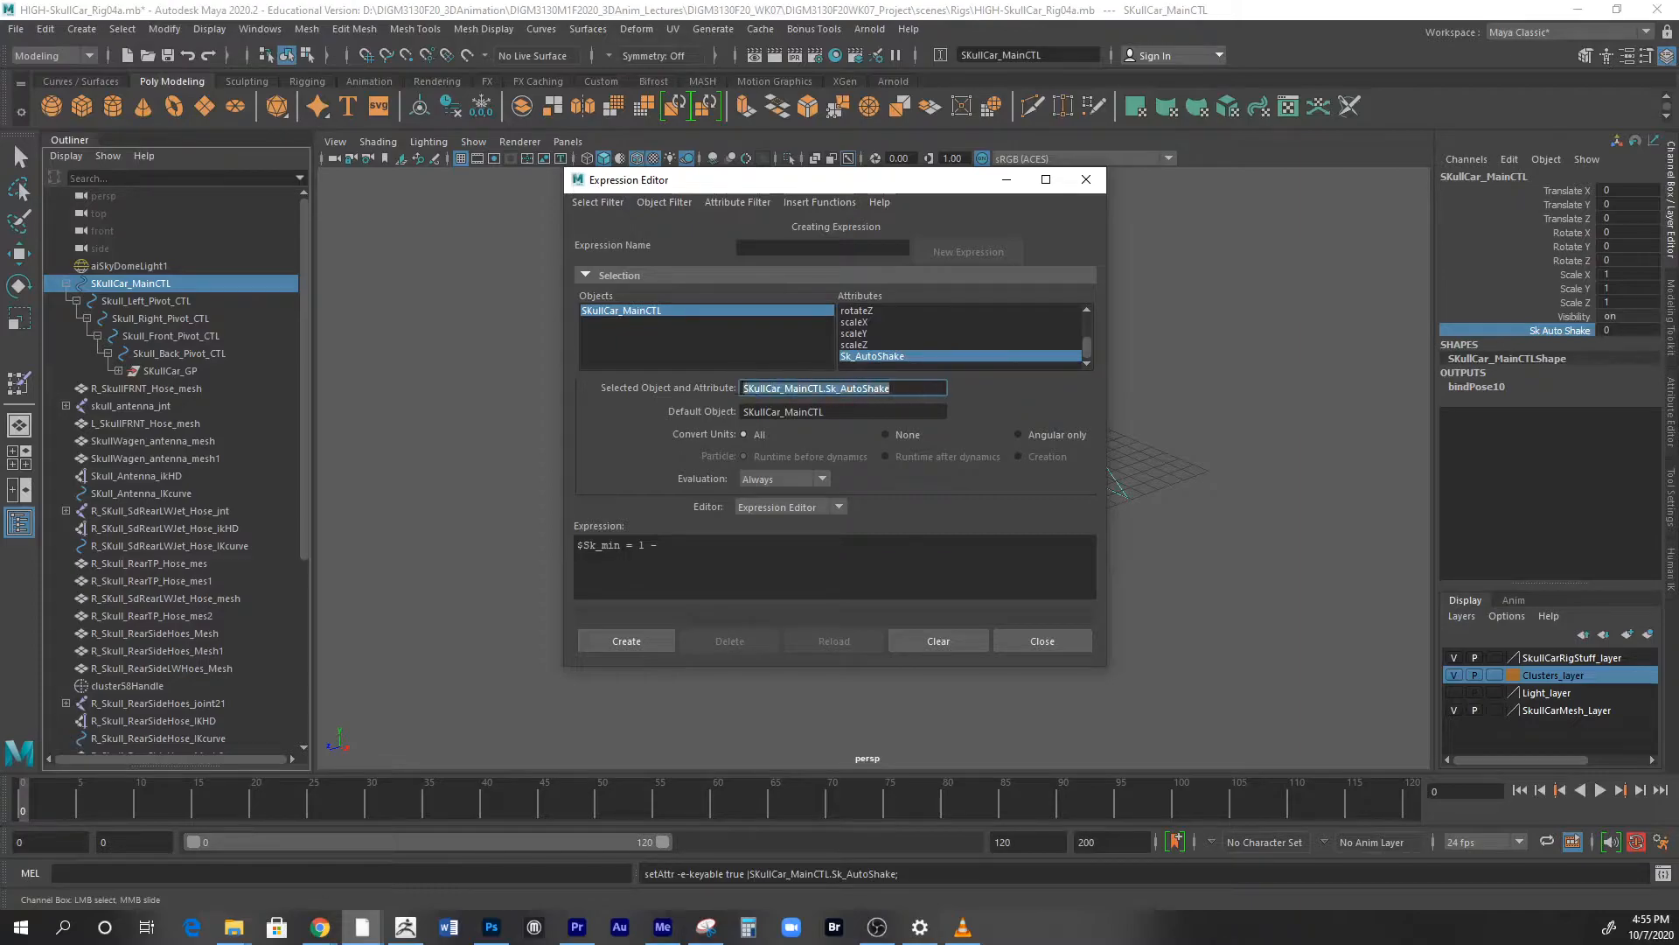
- Finish the $Sk_min line with /100;
click(642, 544)
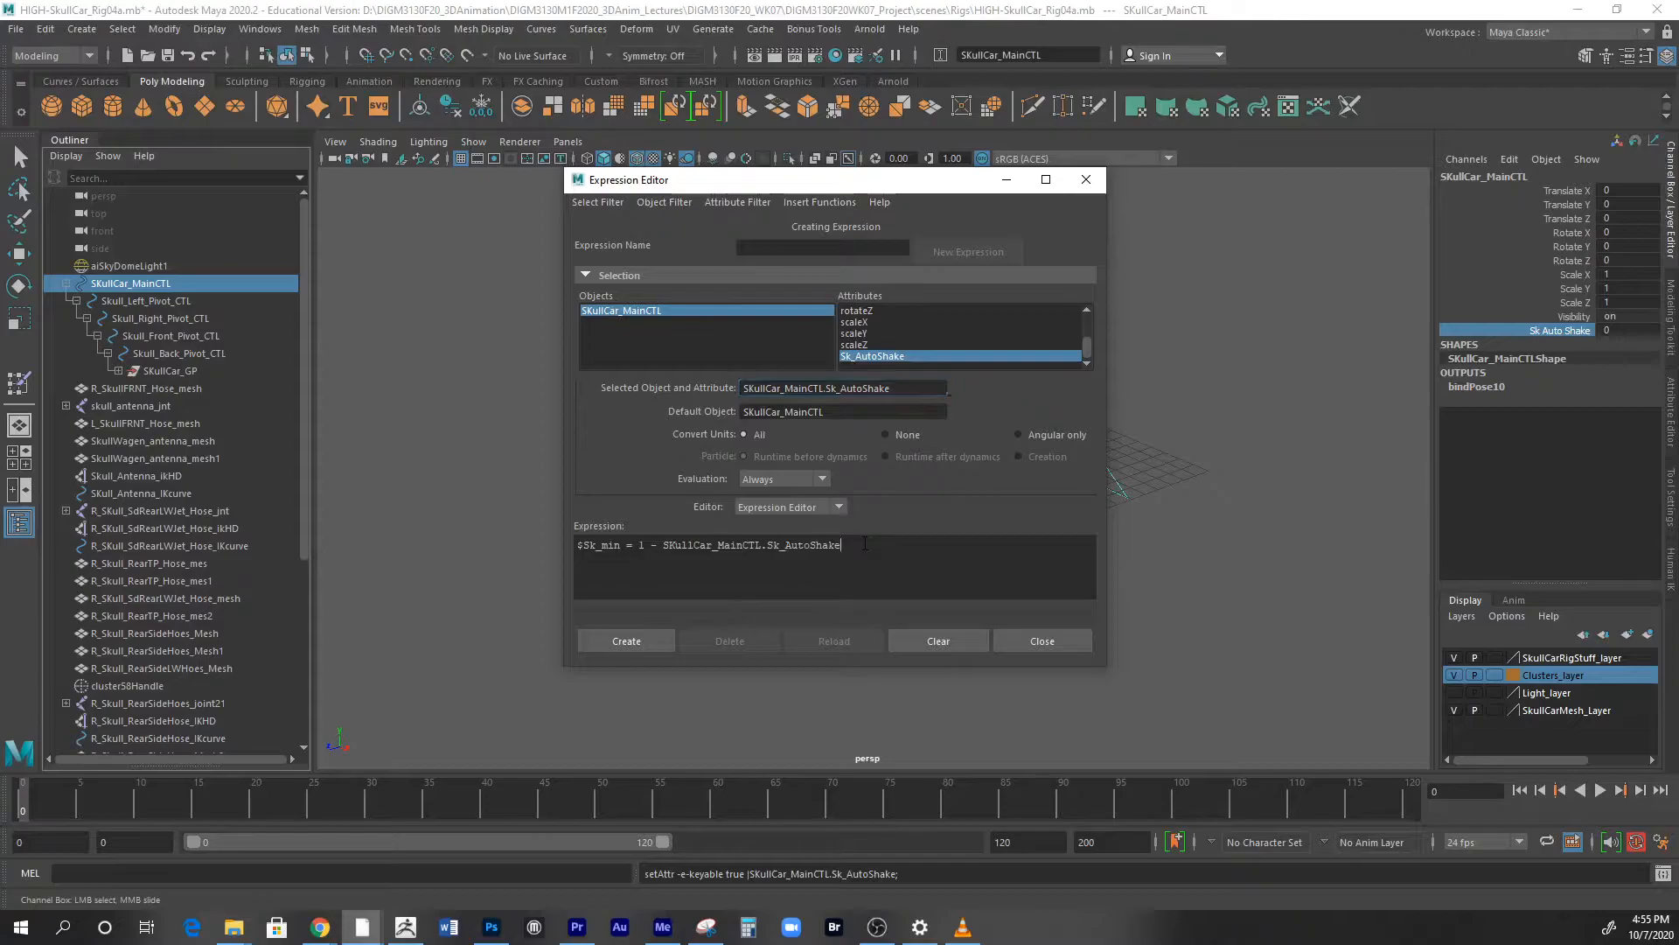
text(/)
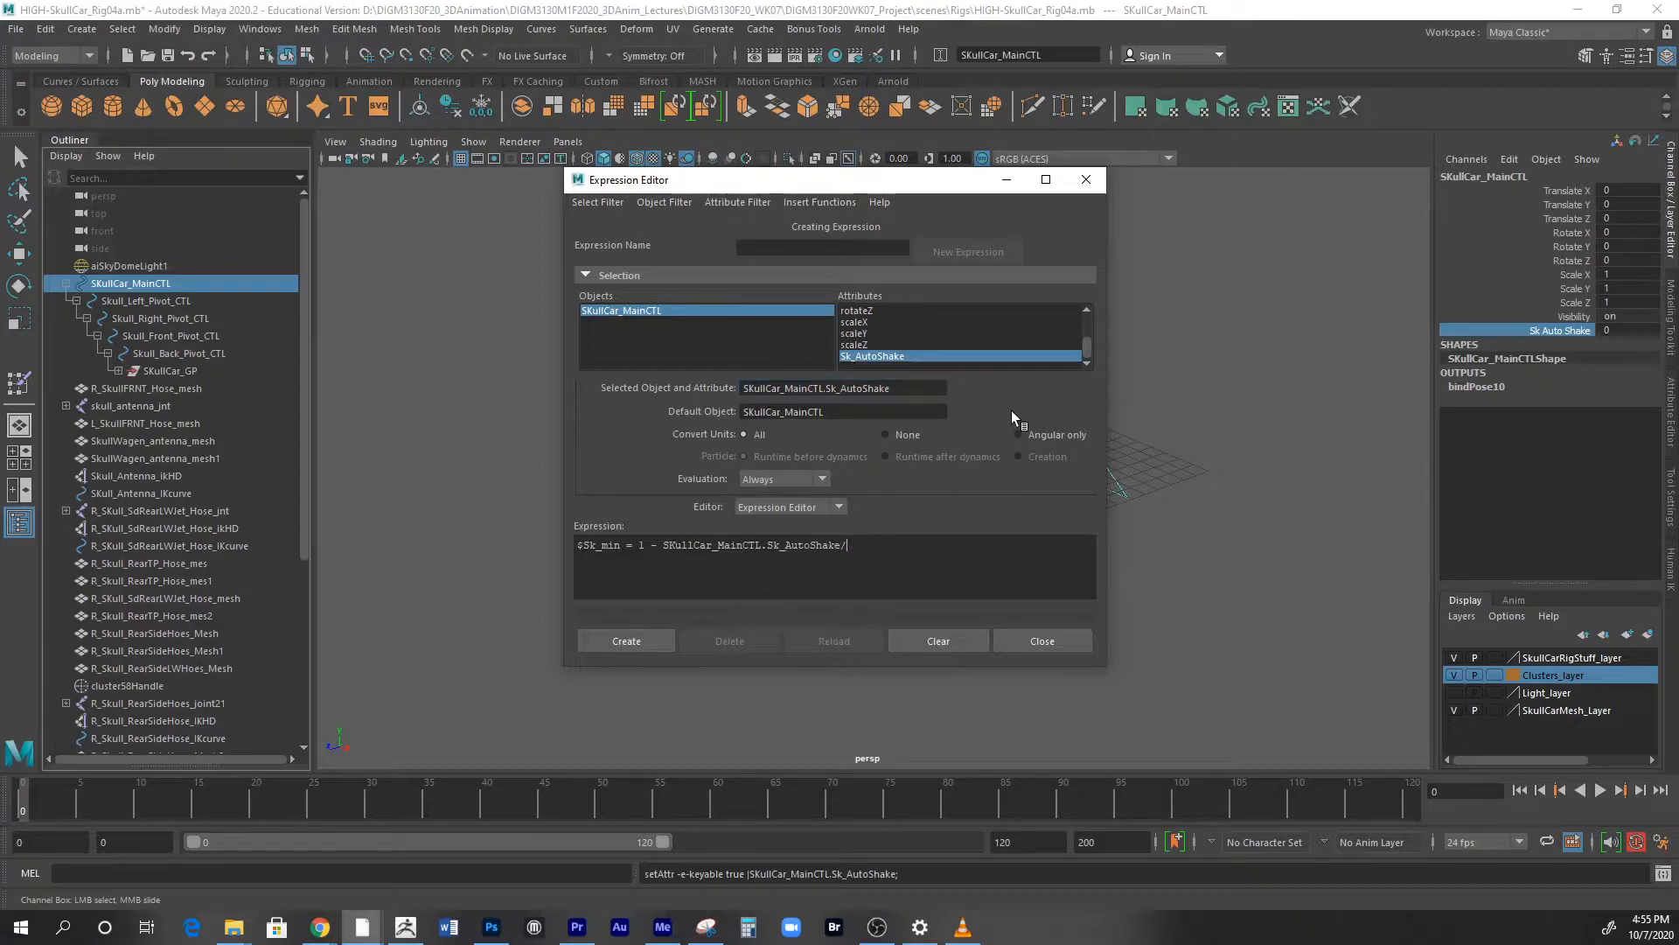
text(100)
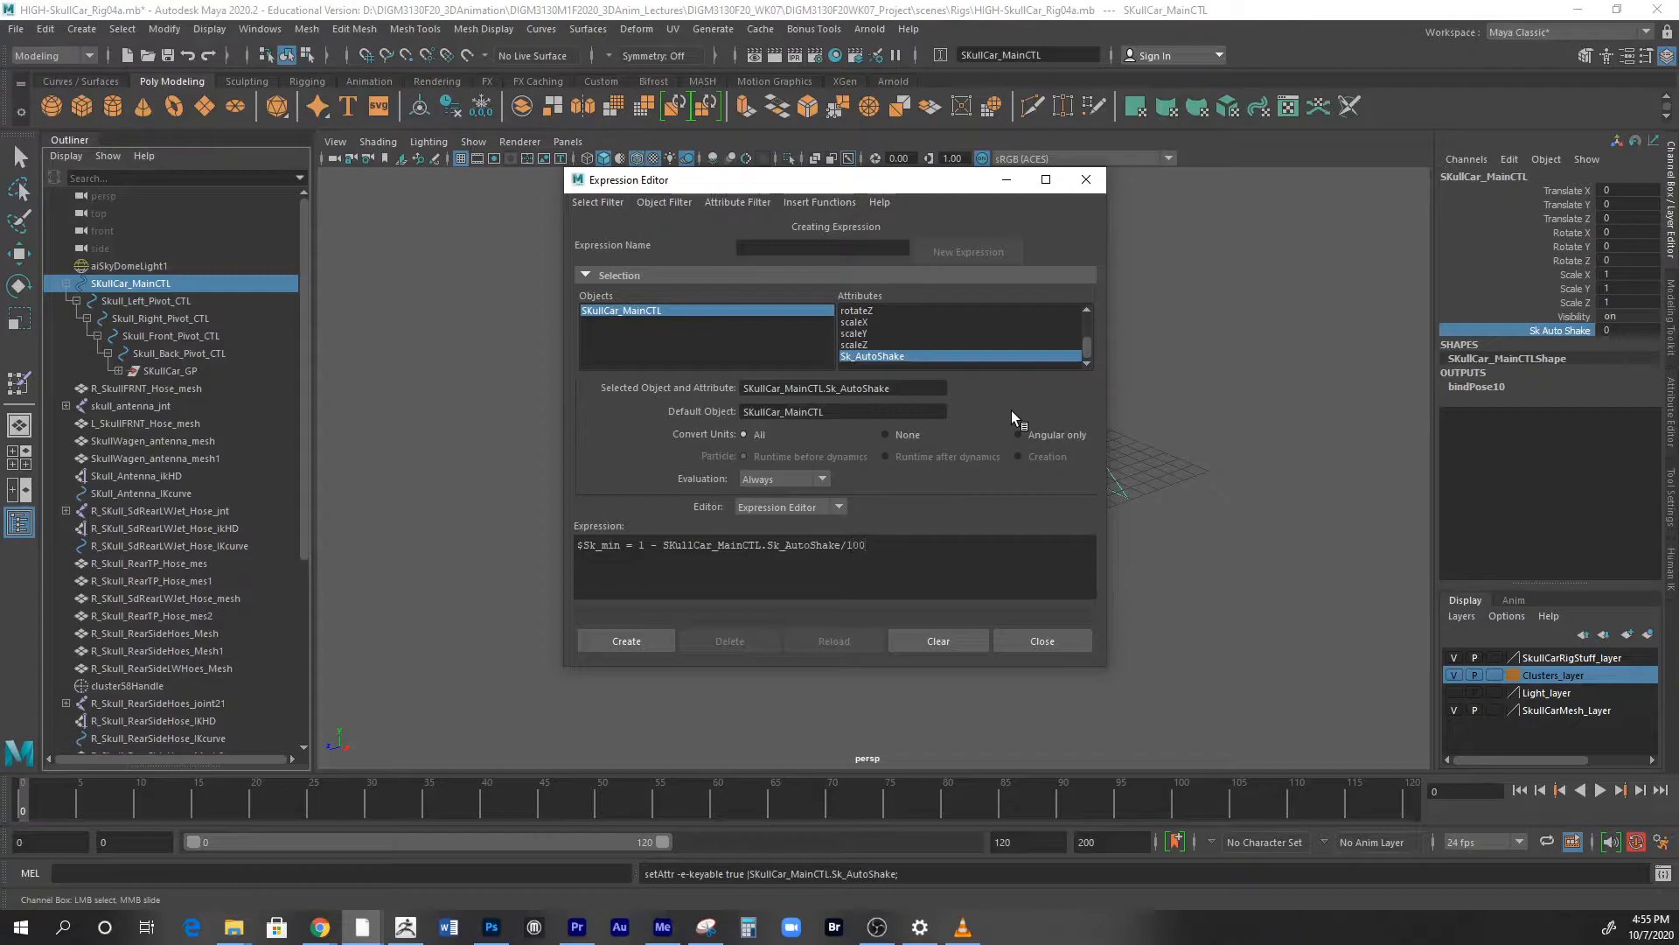
click(866, 544)
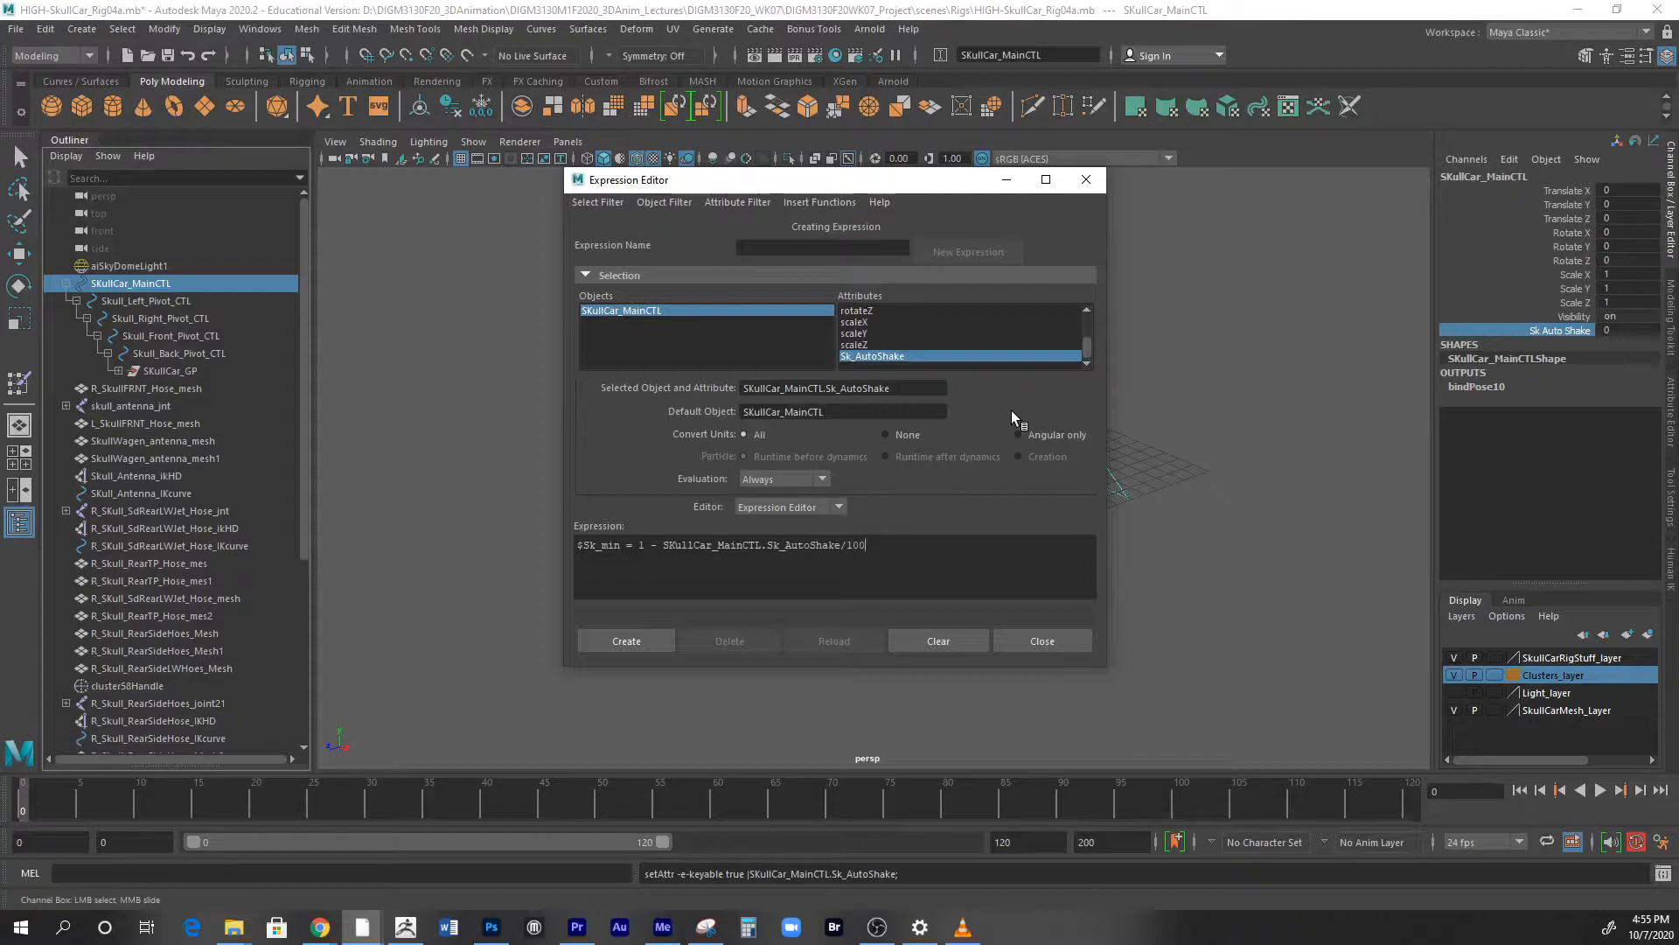
text(;)
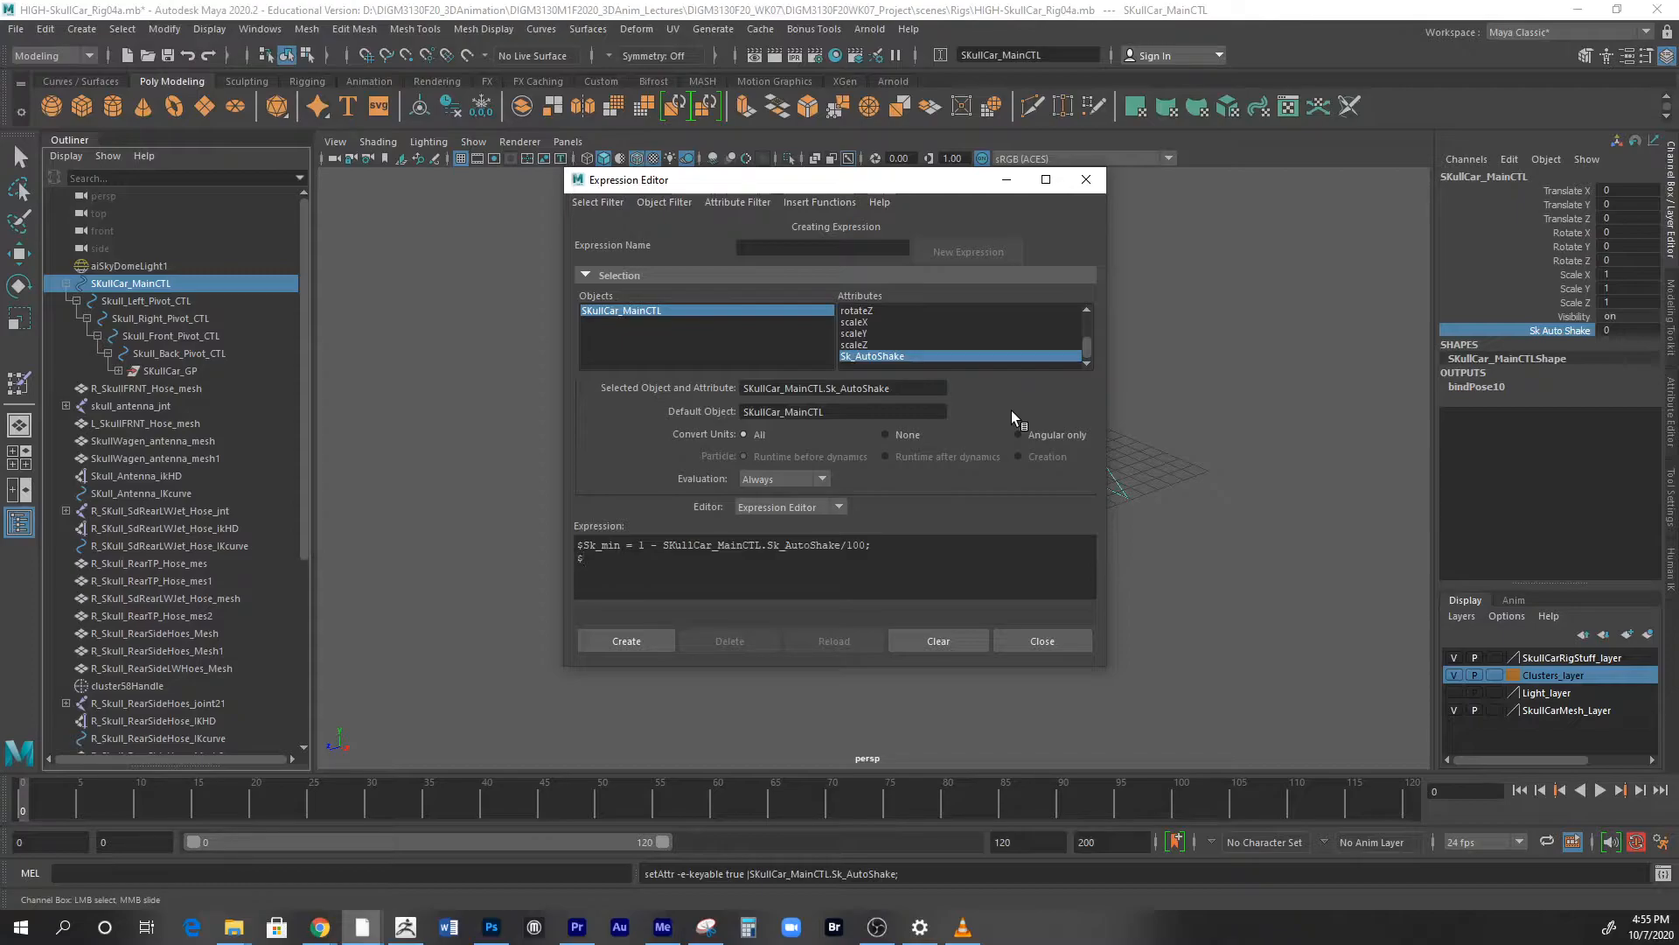
- Add the line $Sk_max = 1 + SKullCar_MainCTL.Sk_AutoShake/100;
text($Sk)
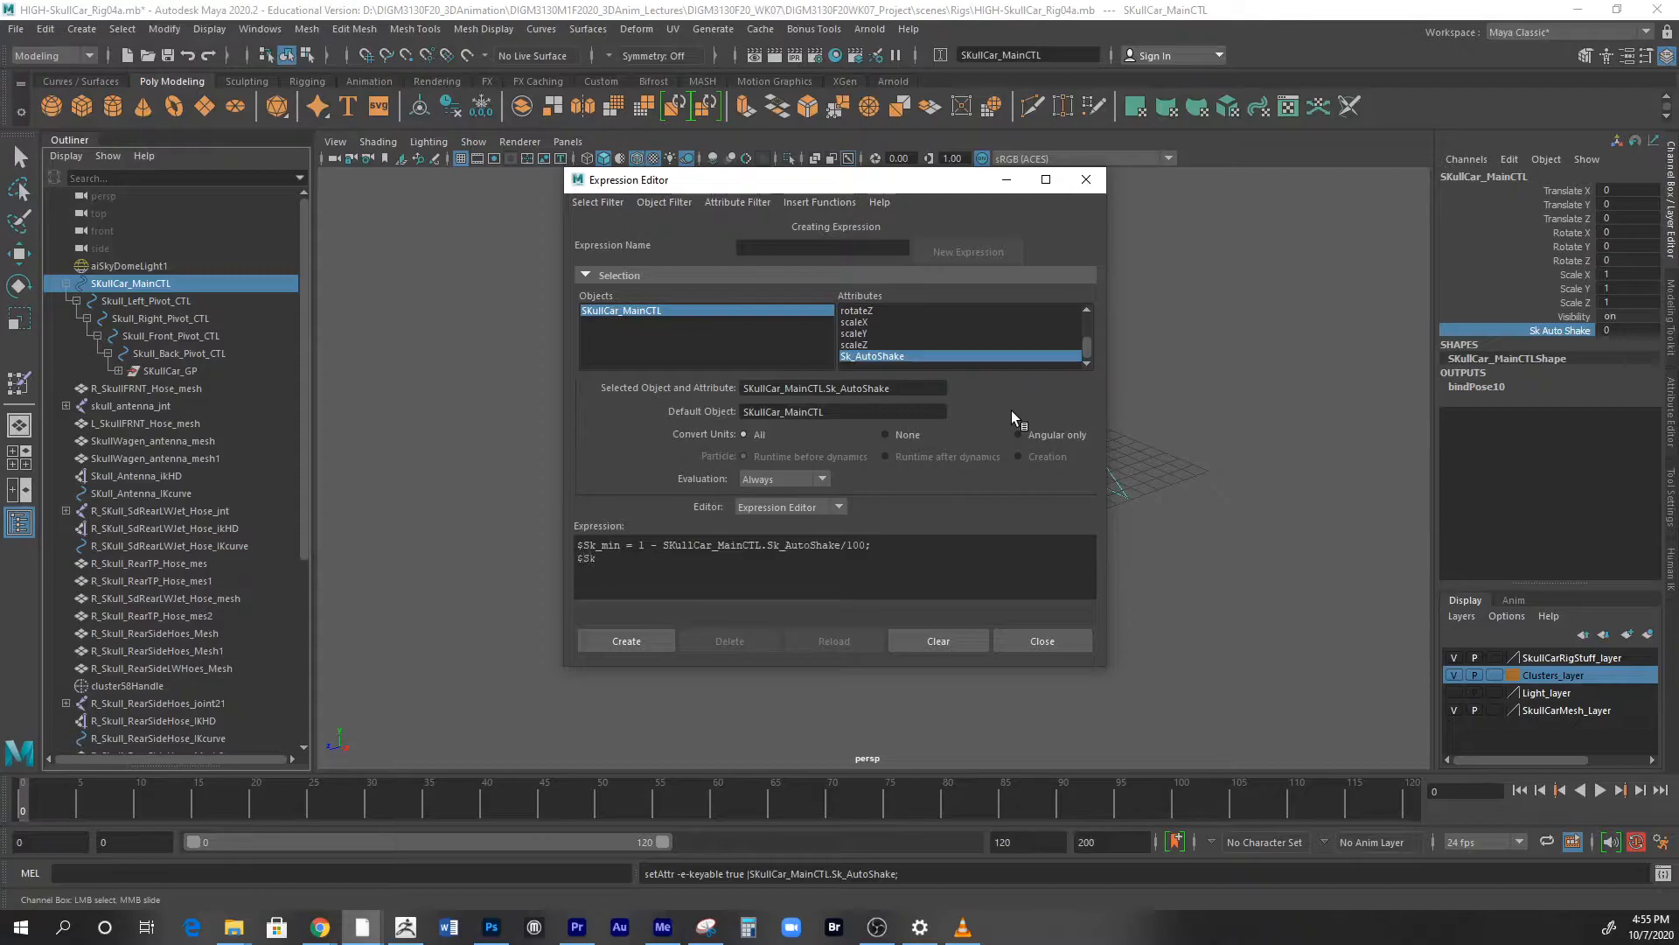
text(_max)
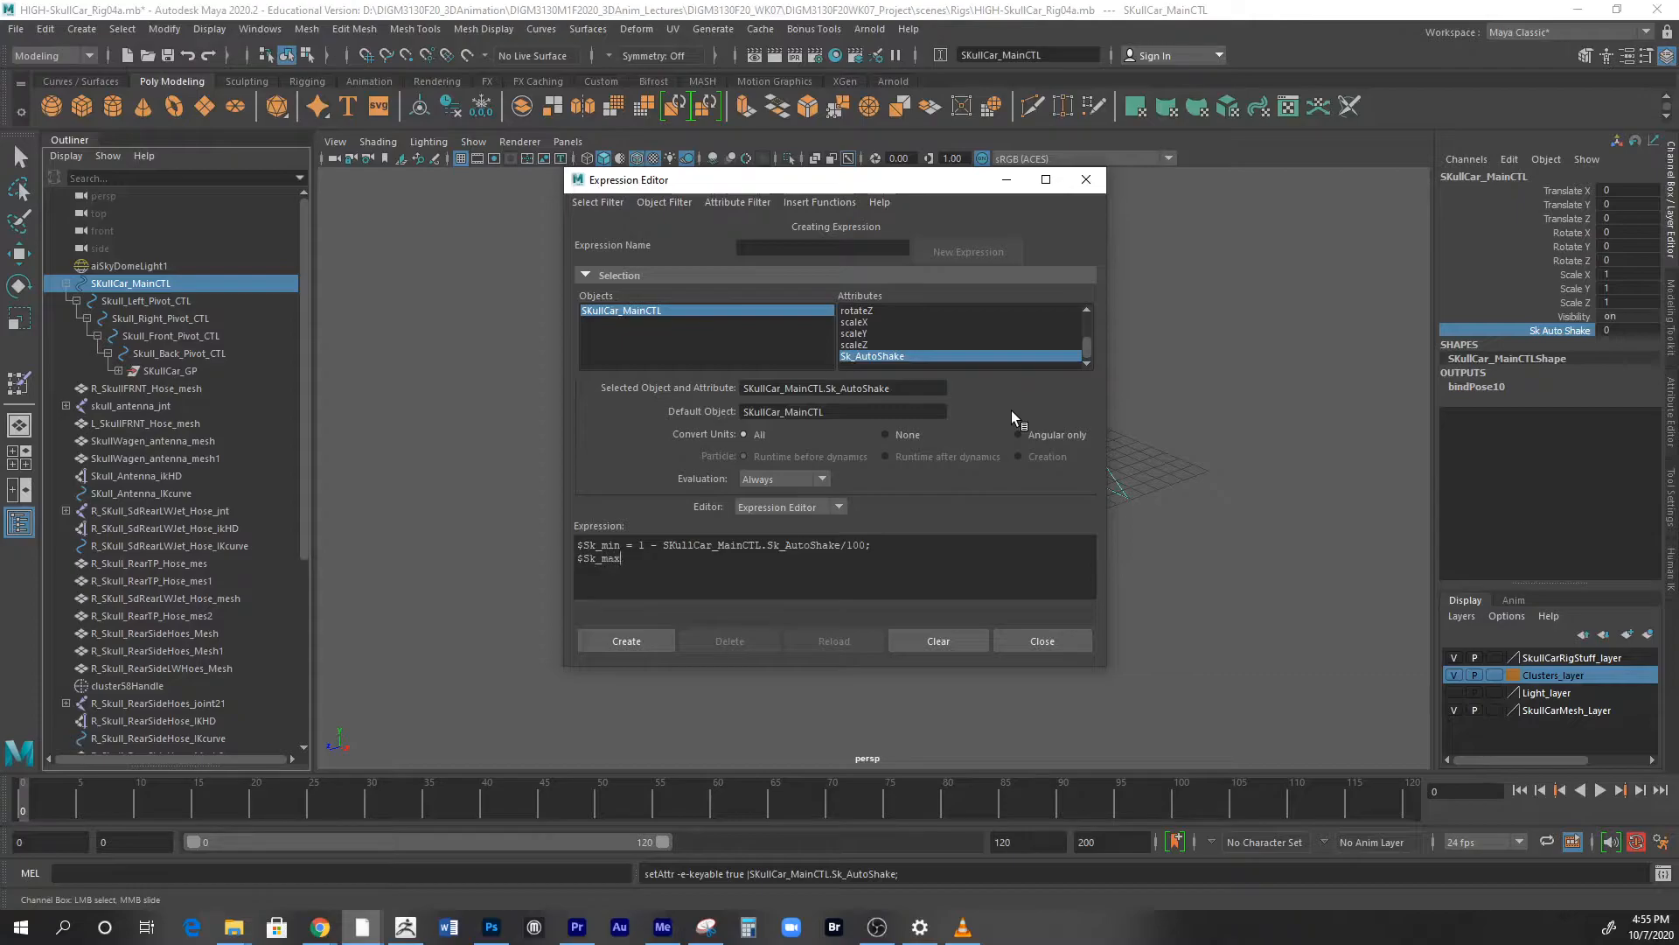
text(=)
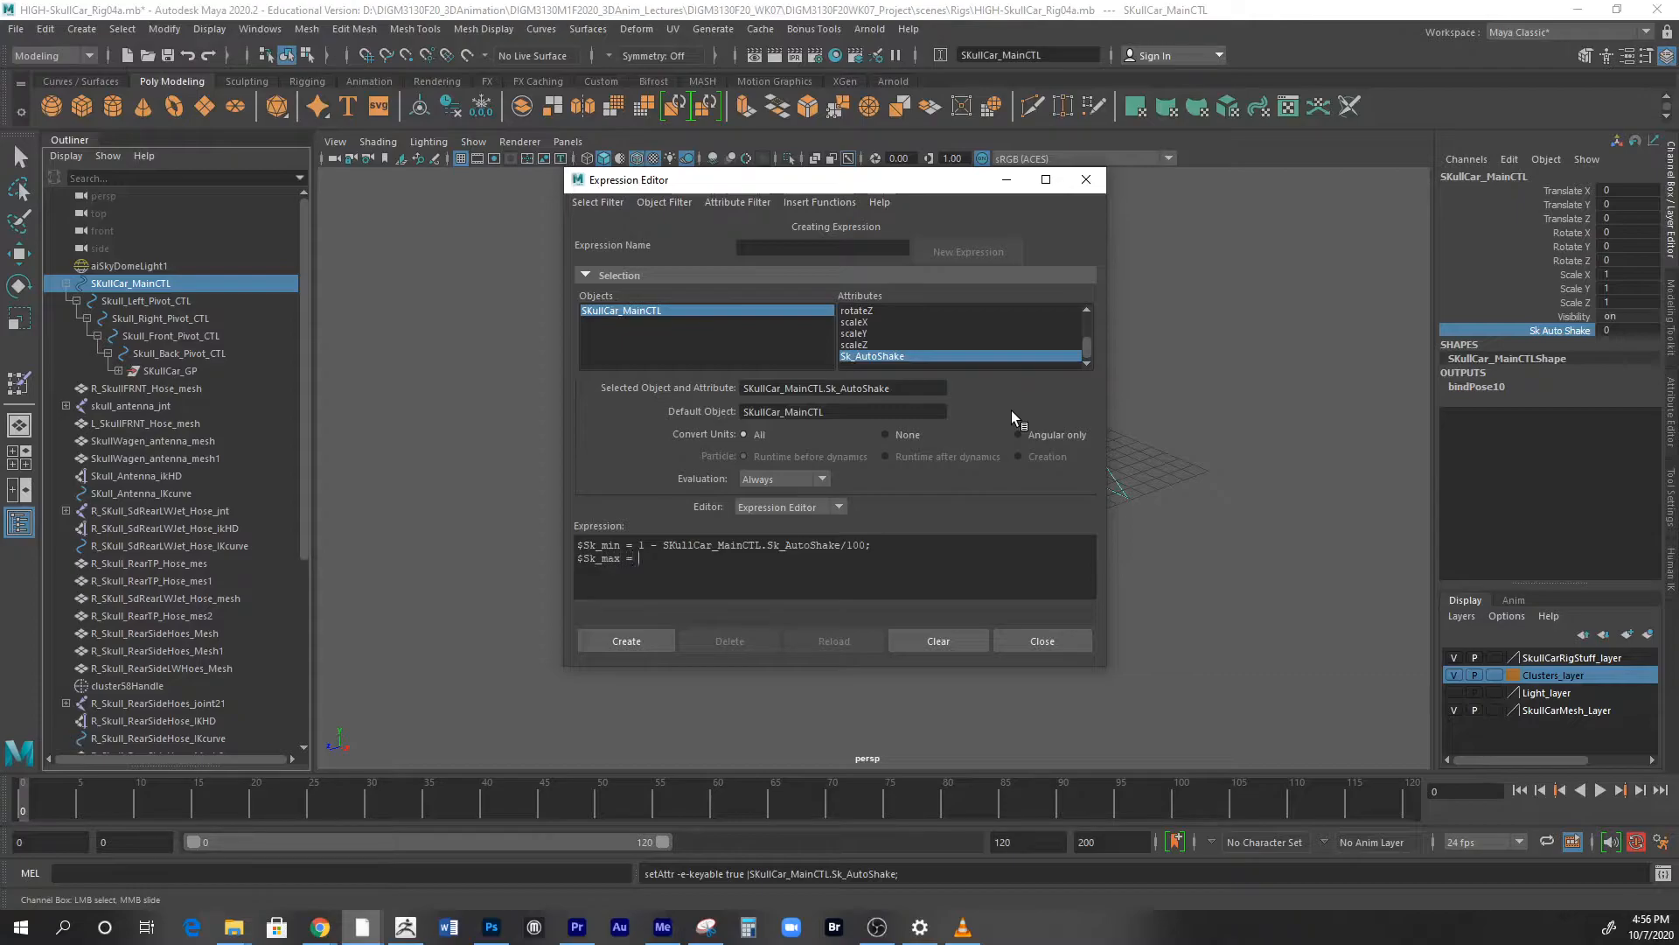
text(1)
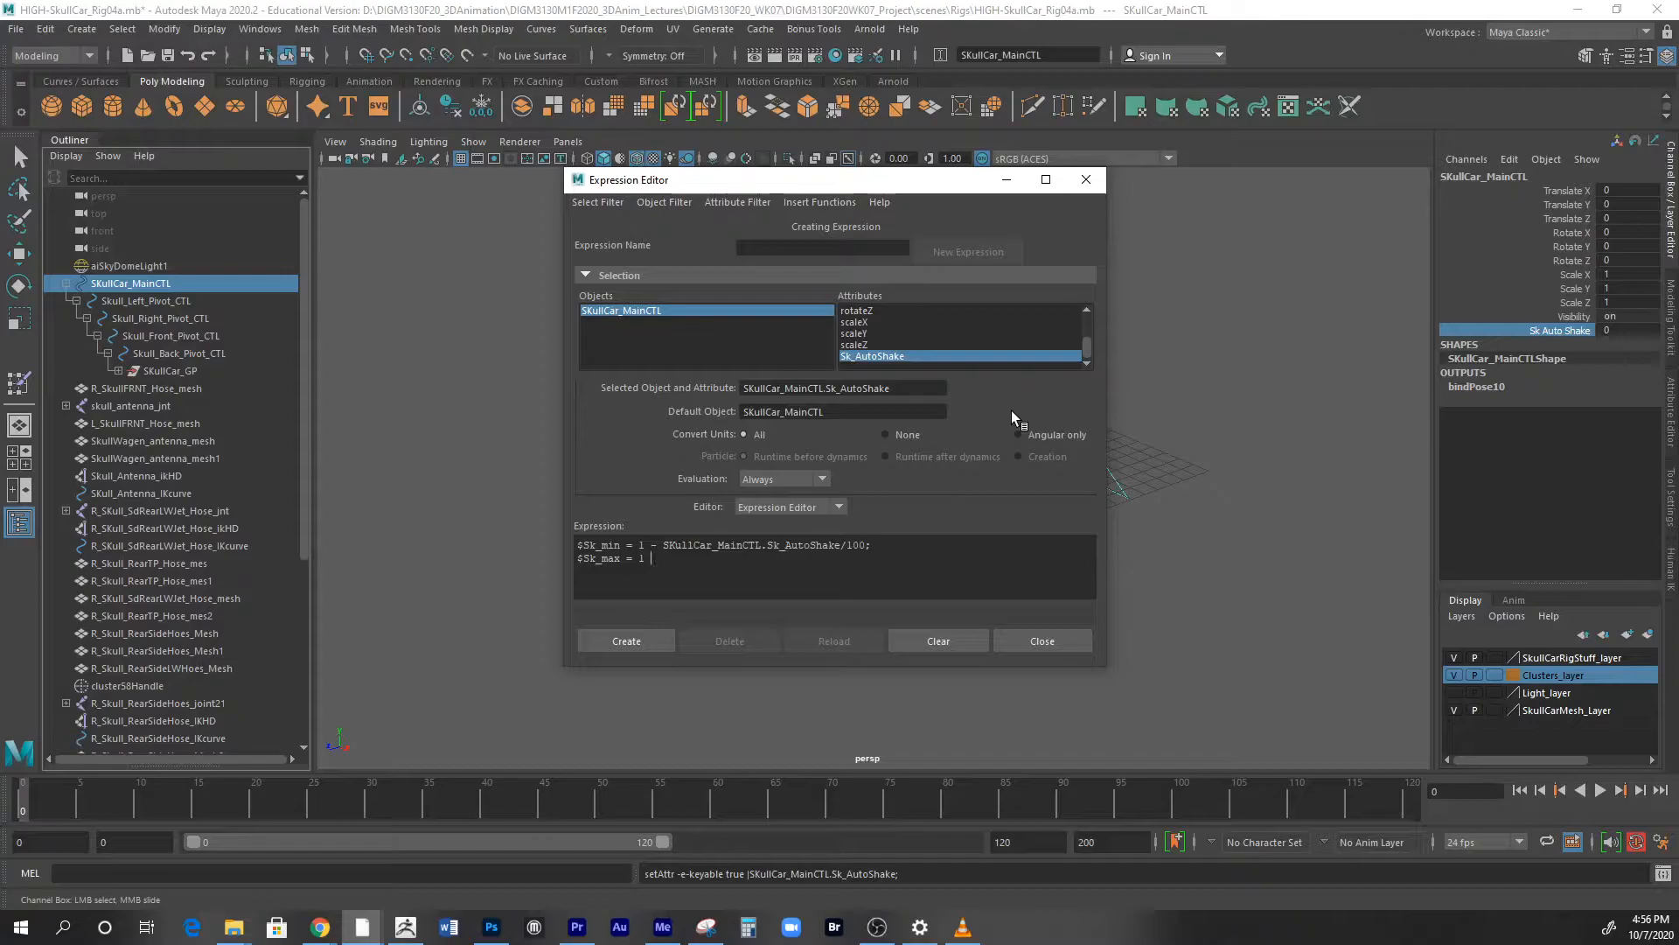
text(+)
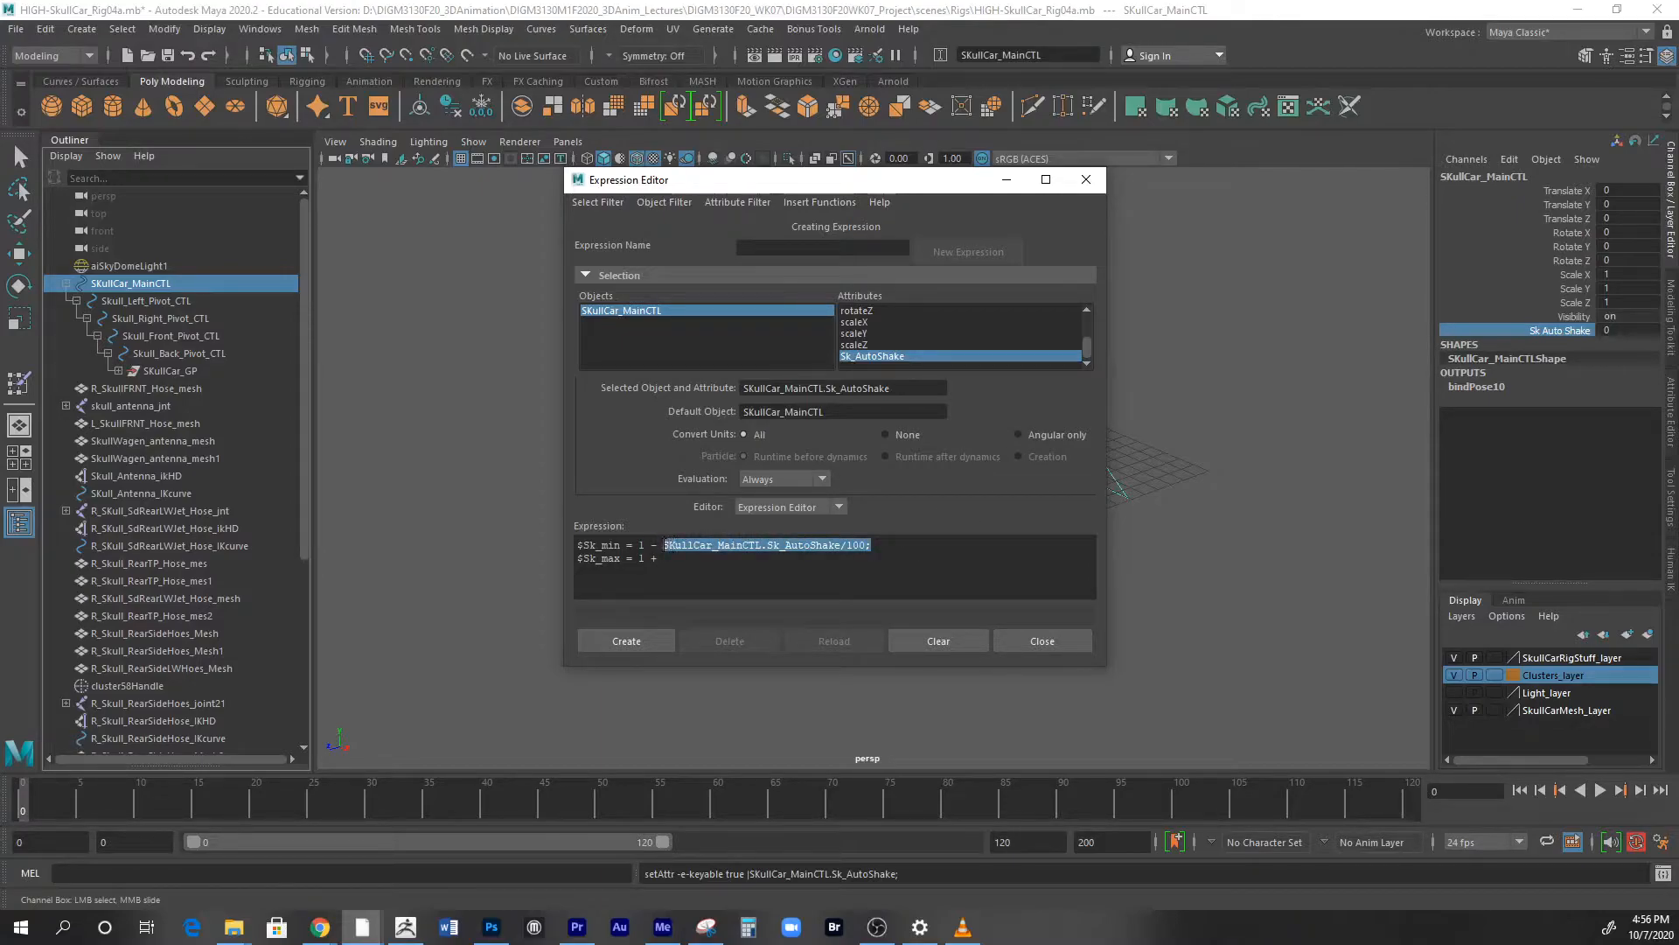
click(680, 558)
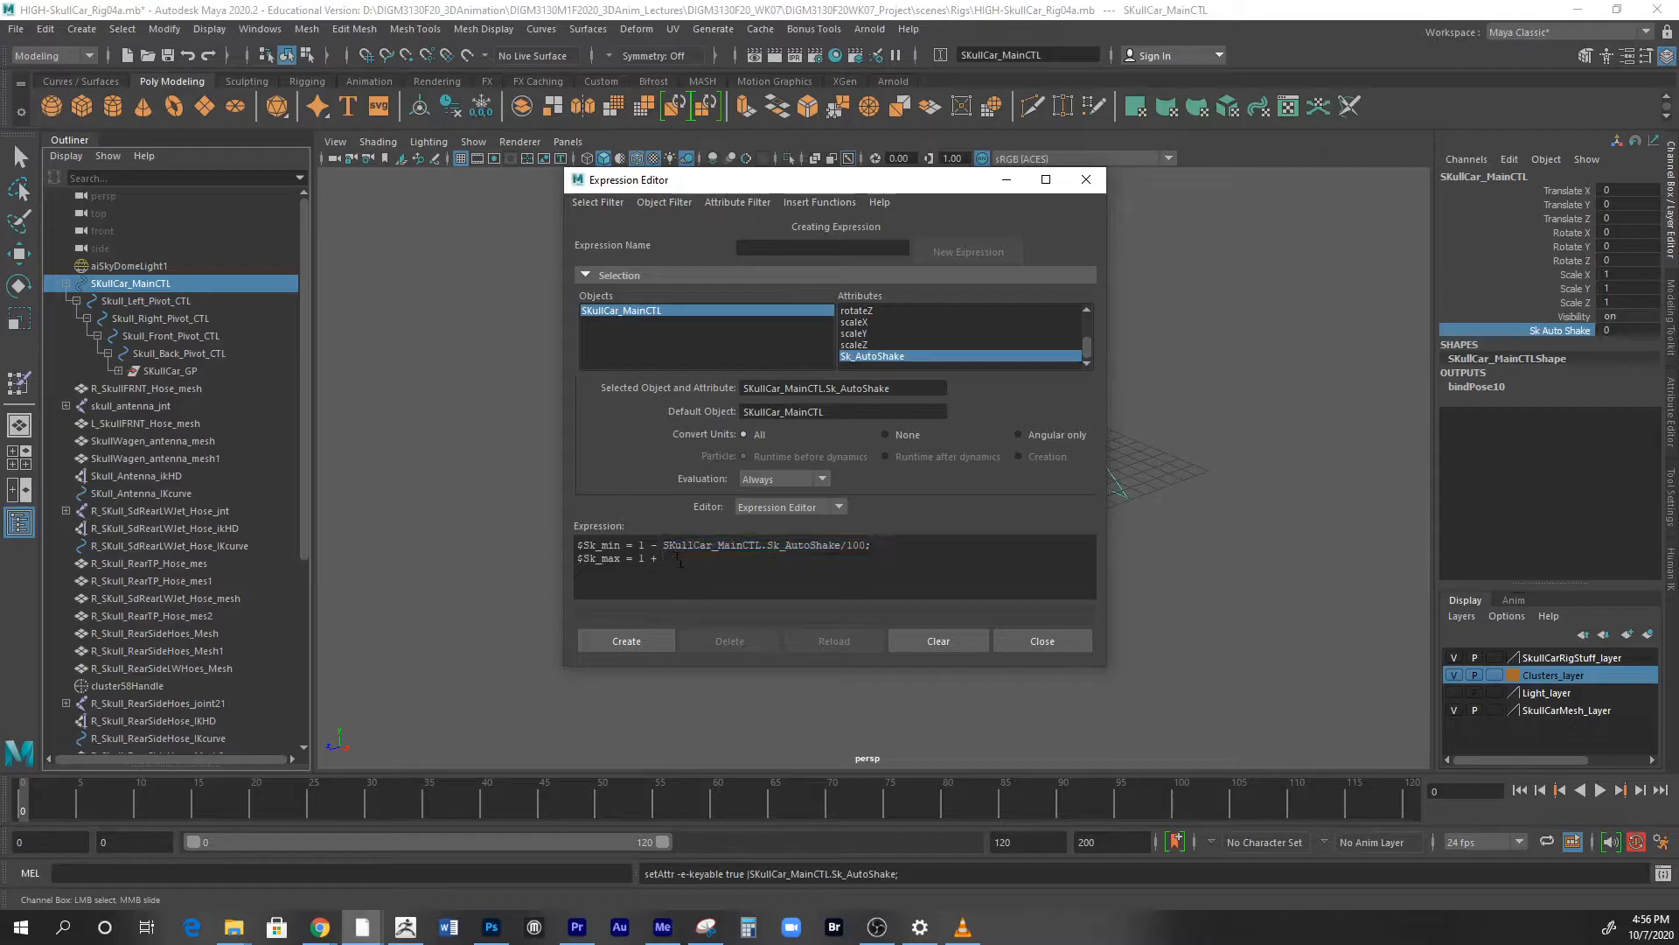
text(SKullCar_MainCTL.Sk_AutoShake/100;)
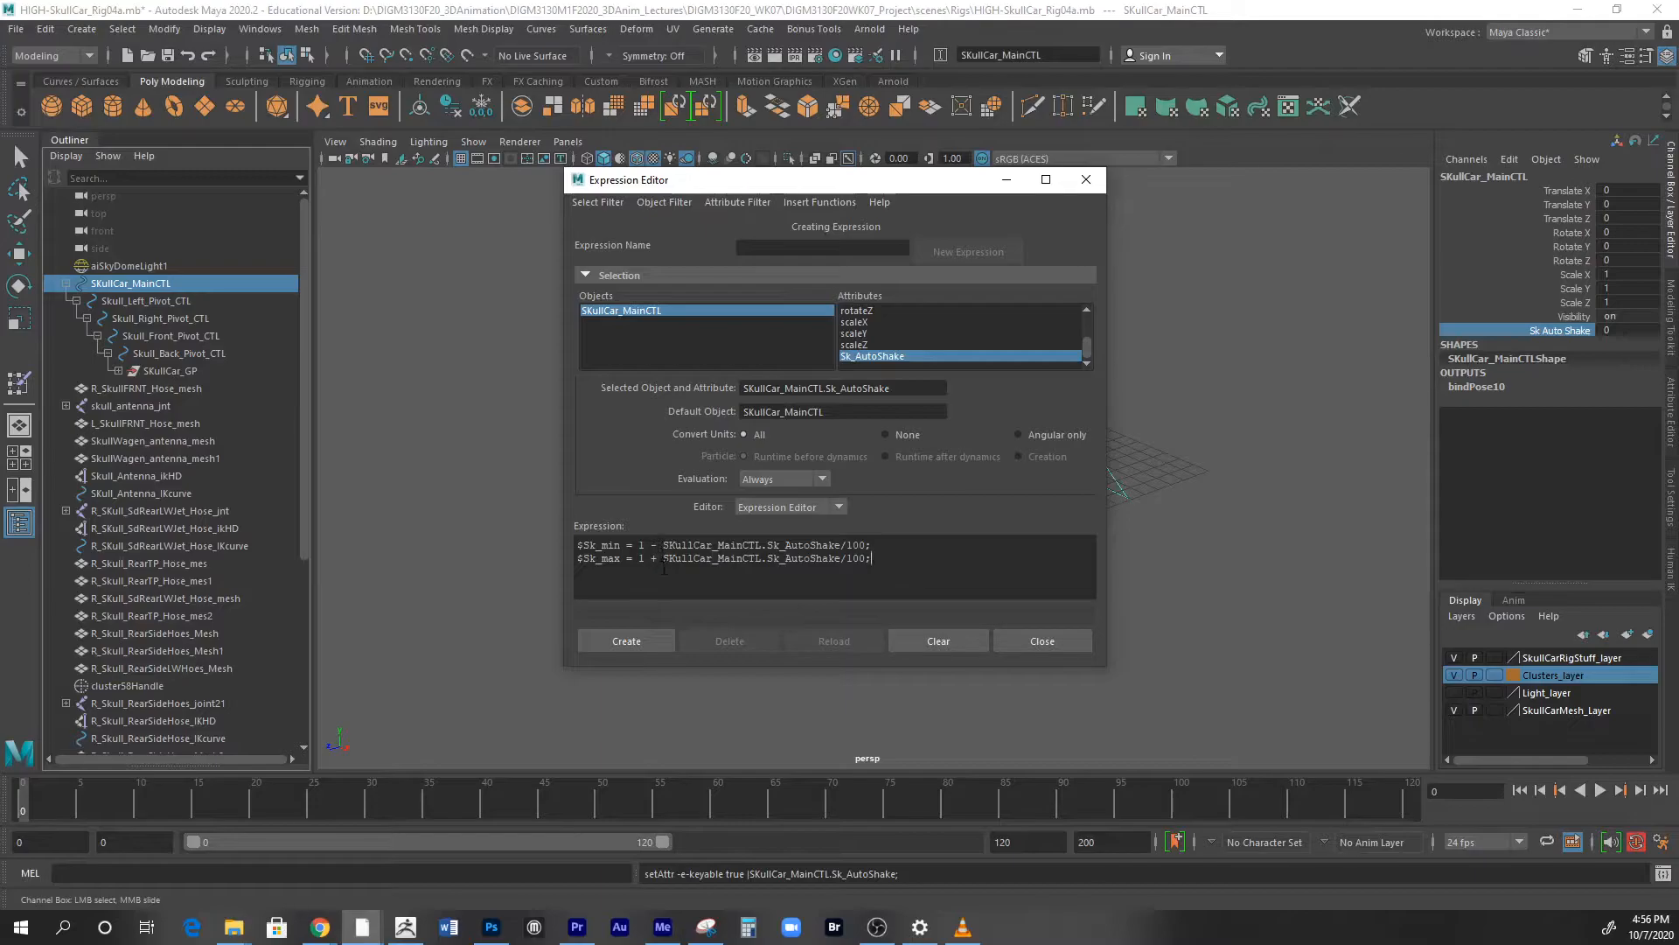
mouse_move(985, 461)
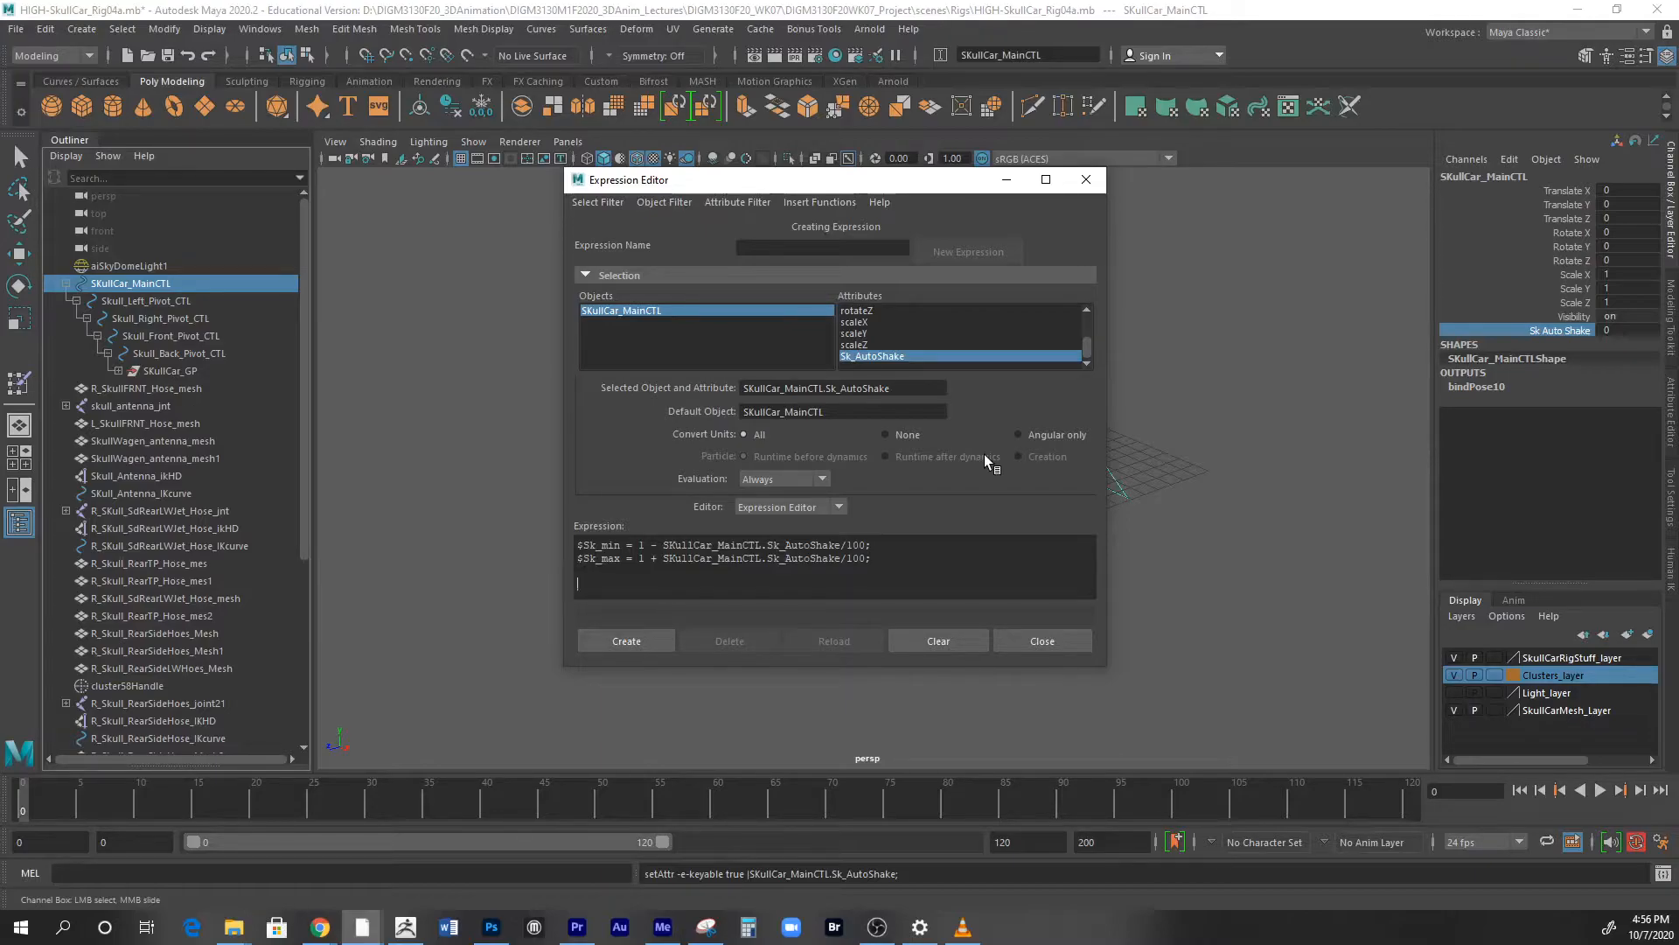
mouse_move(156, 394)
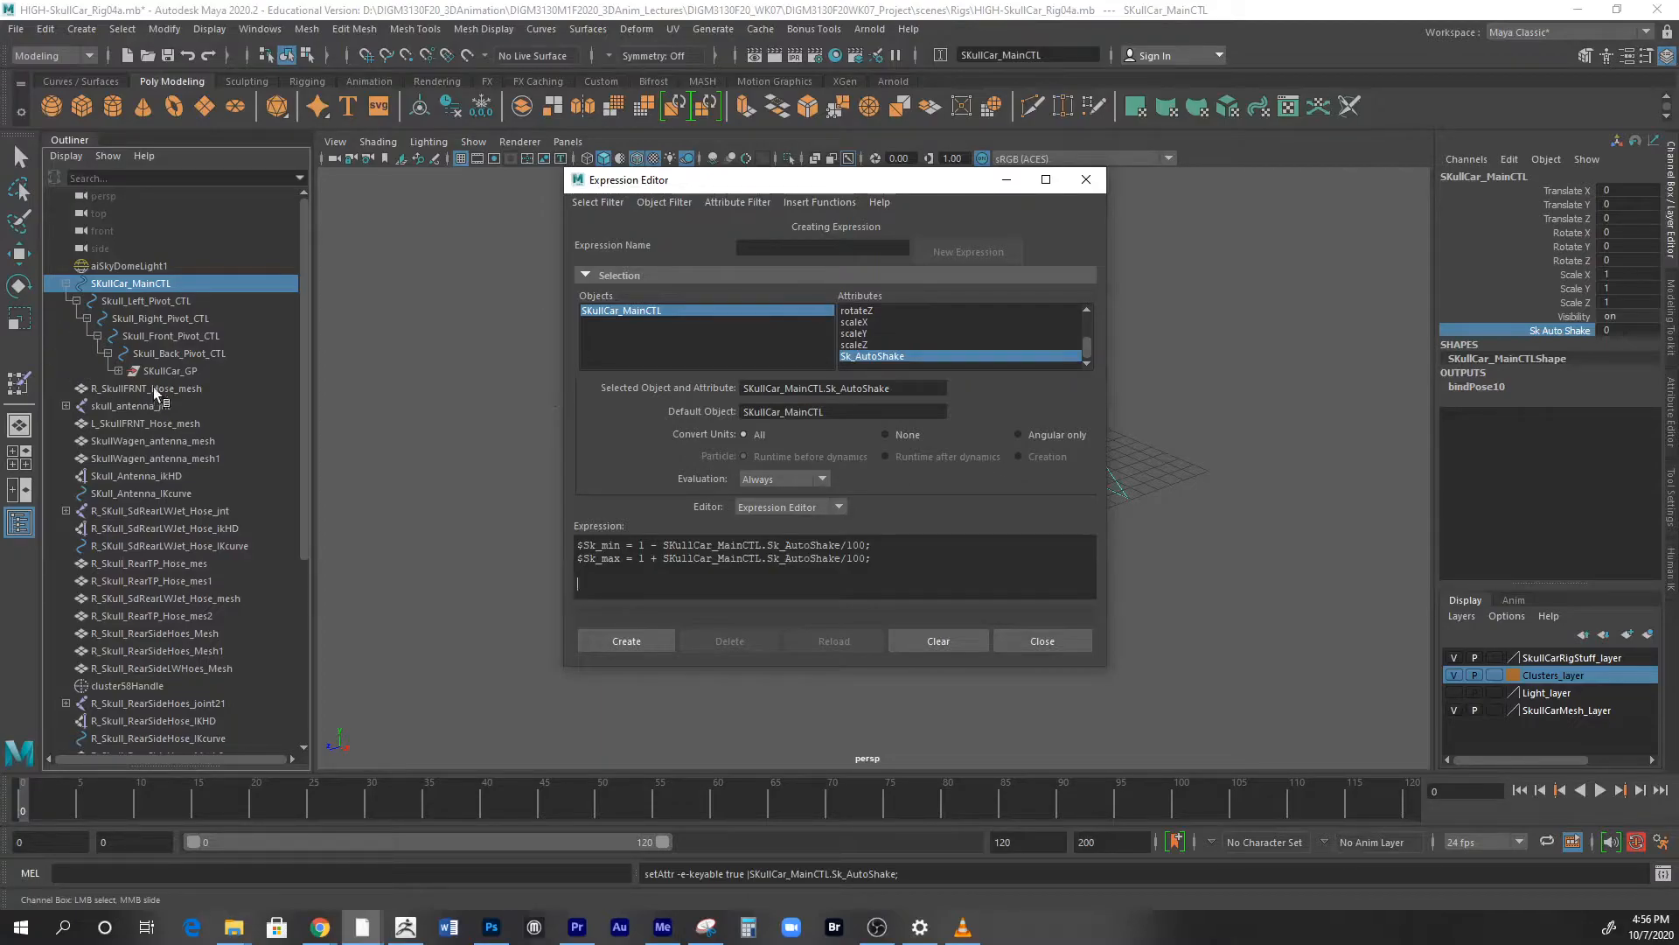
mouse_move(161, 384)
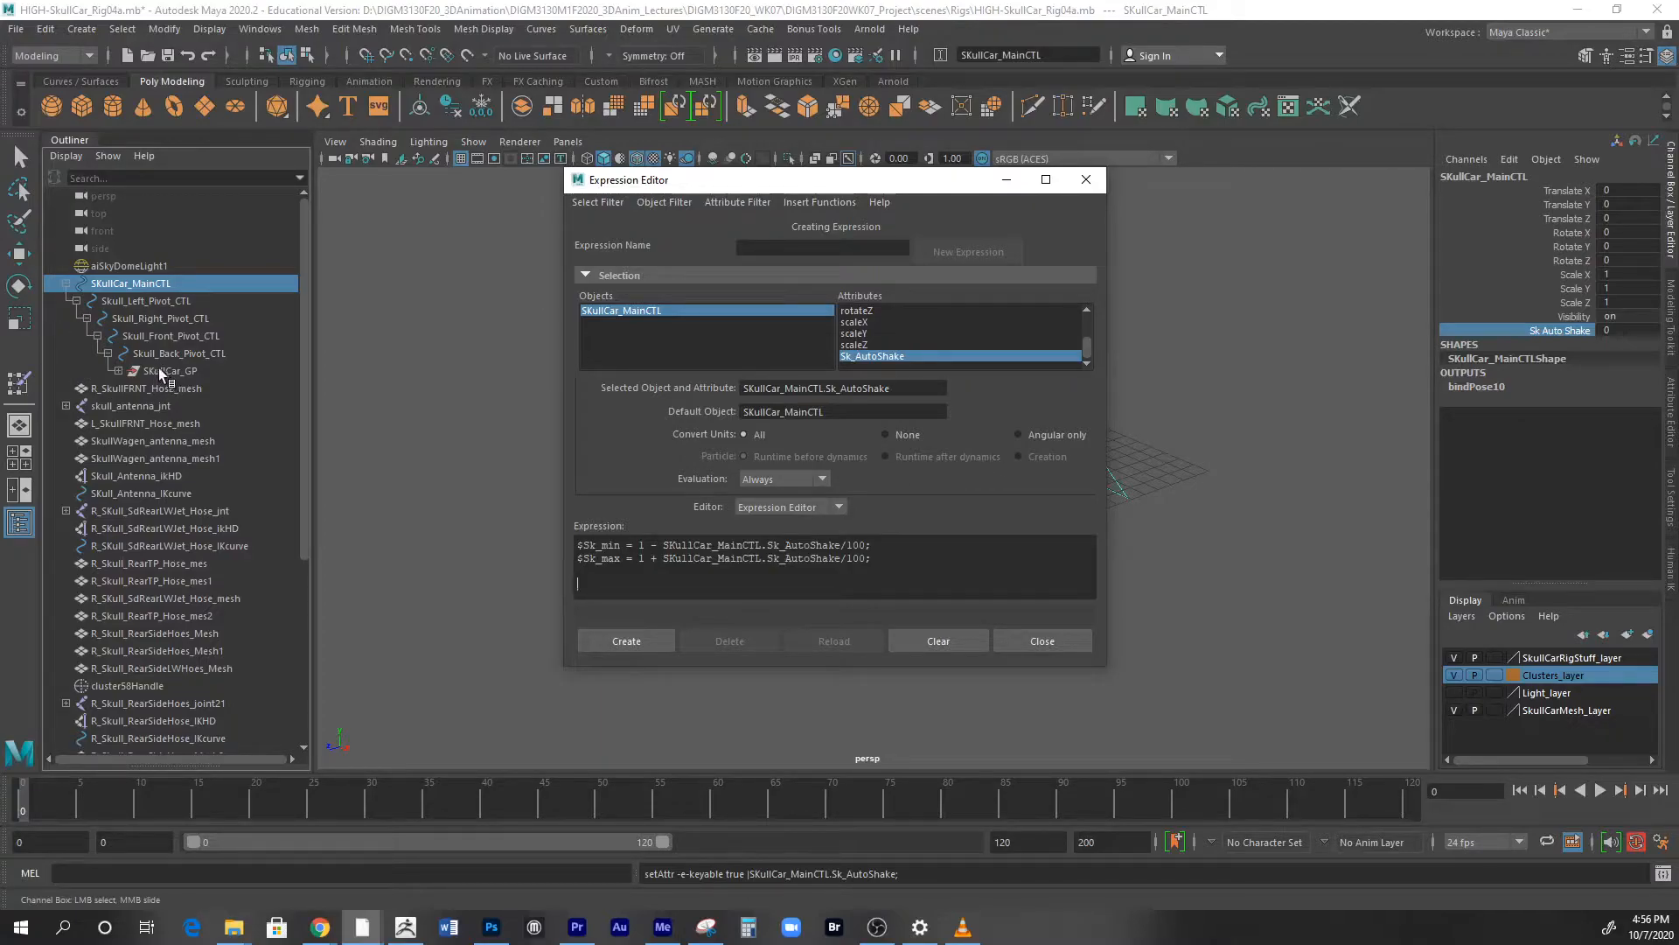
mouse_move(899, 305)
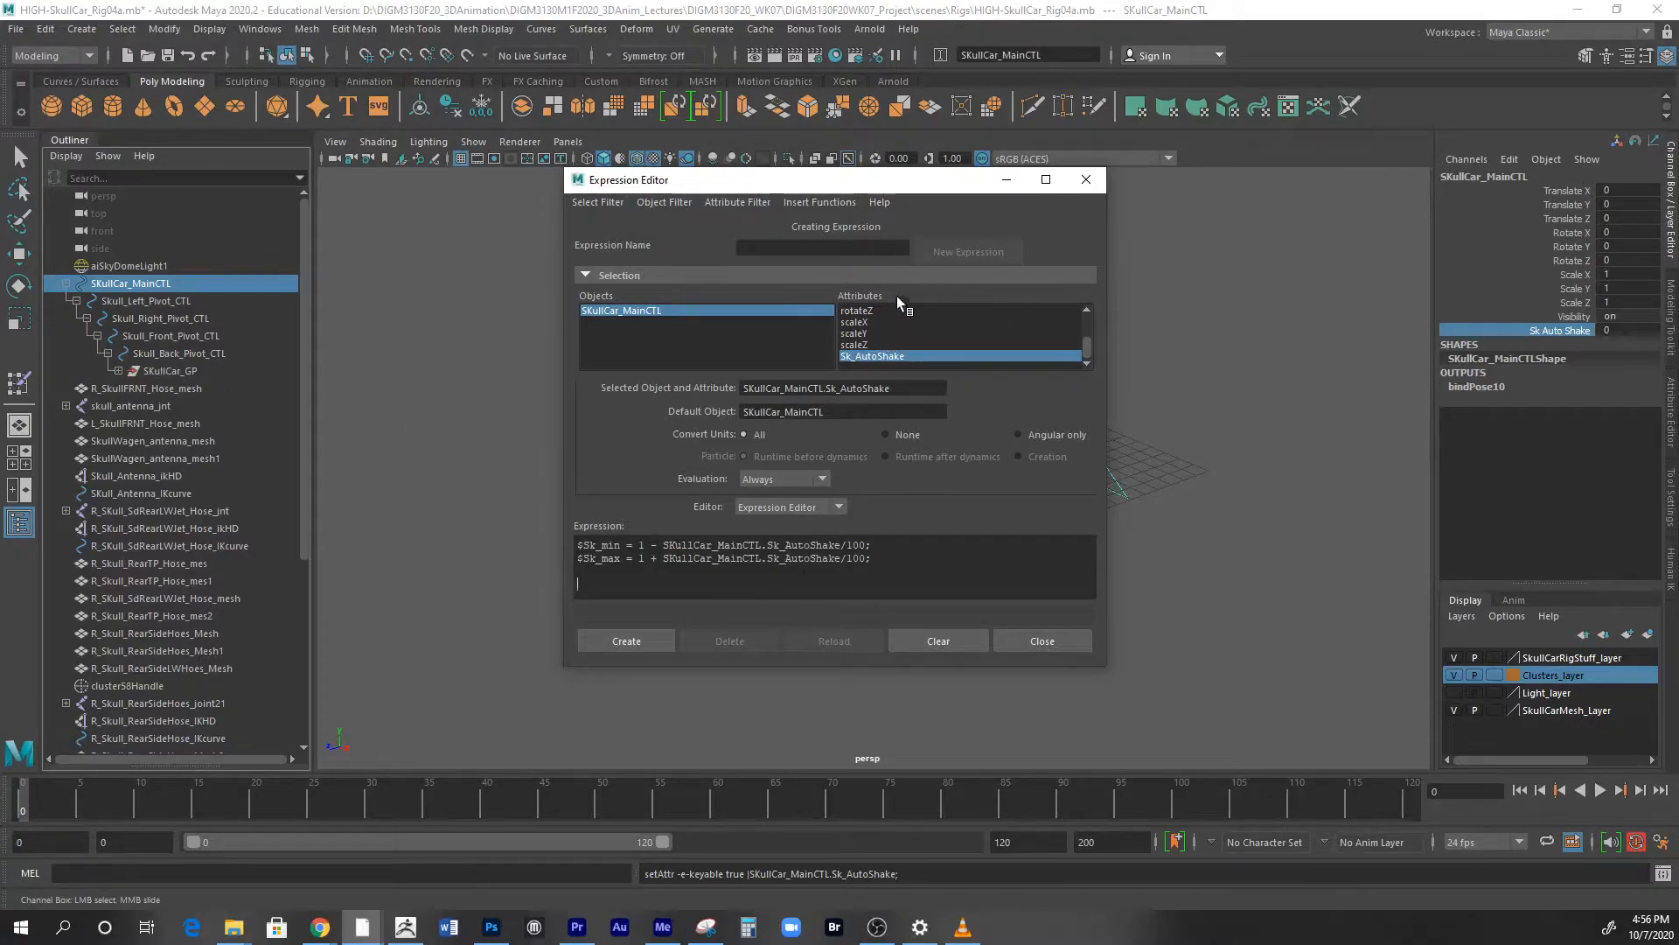
mouse_move(249, 444)
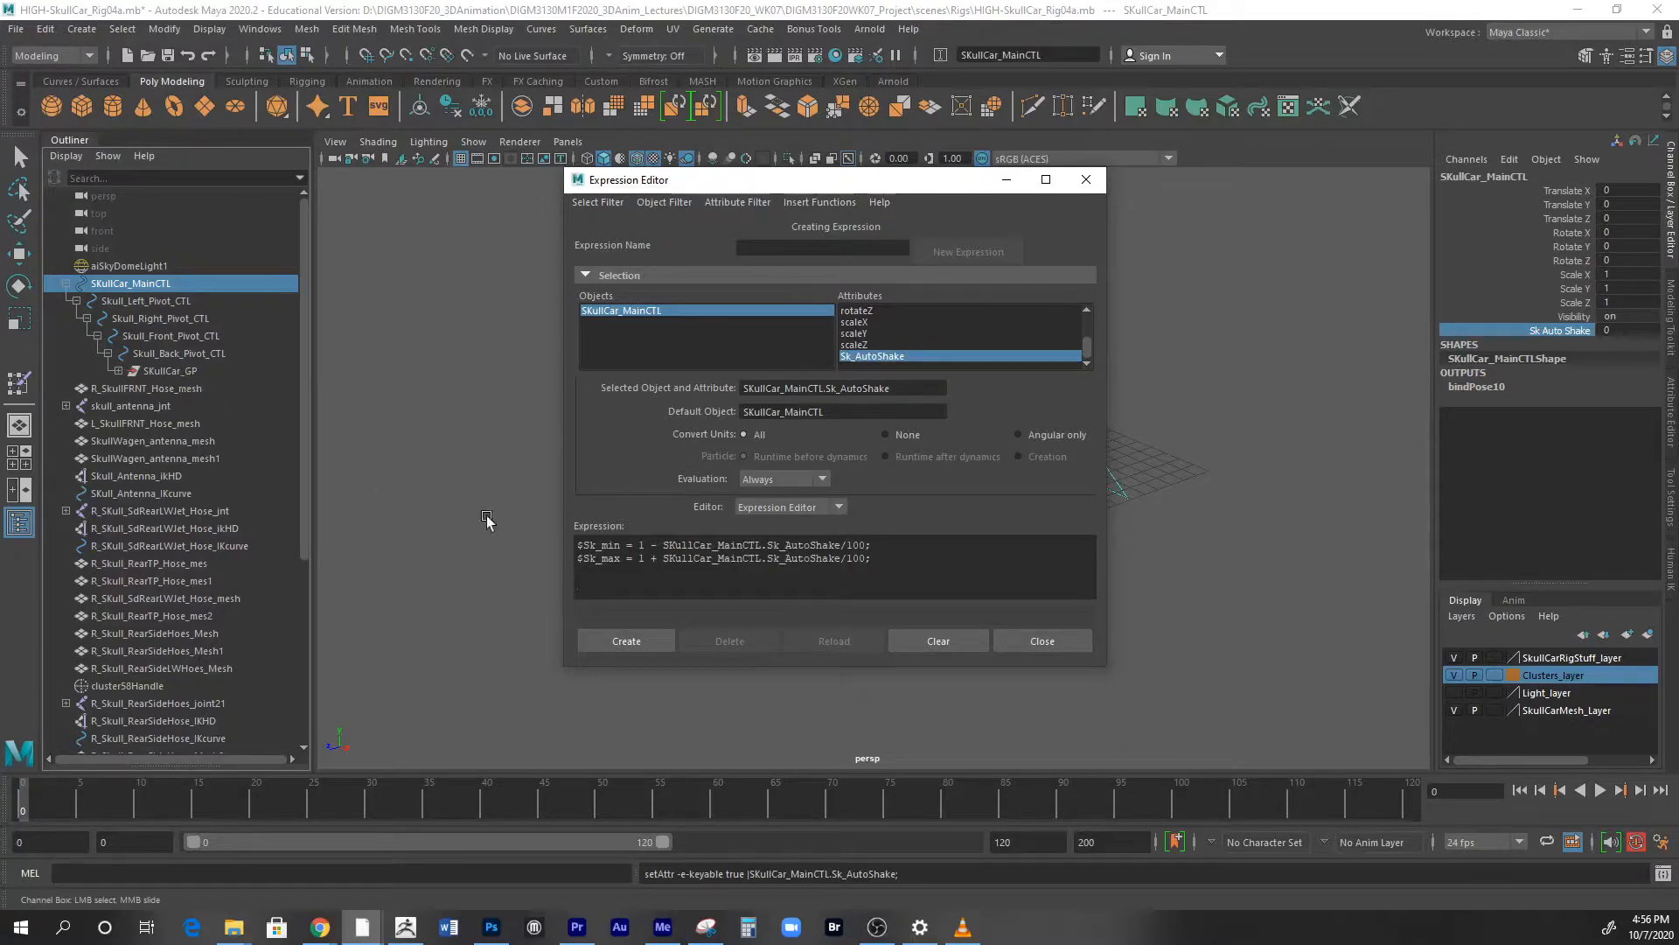
mouse_move(661, 499)
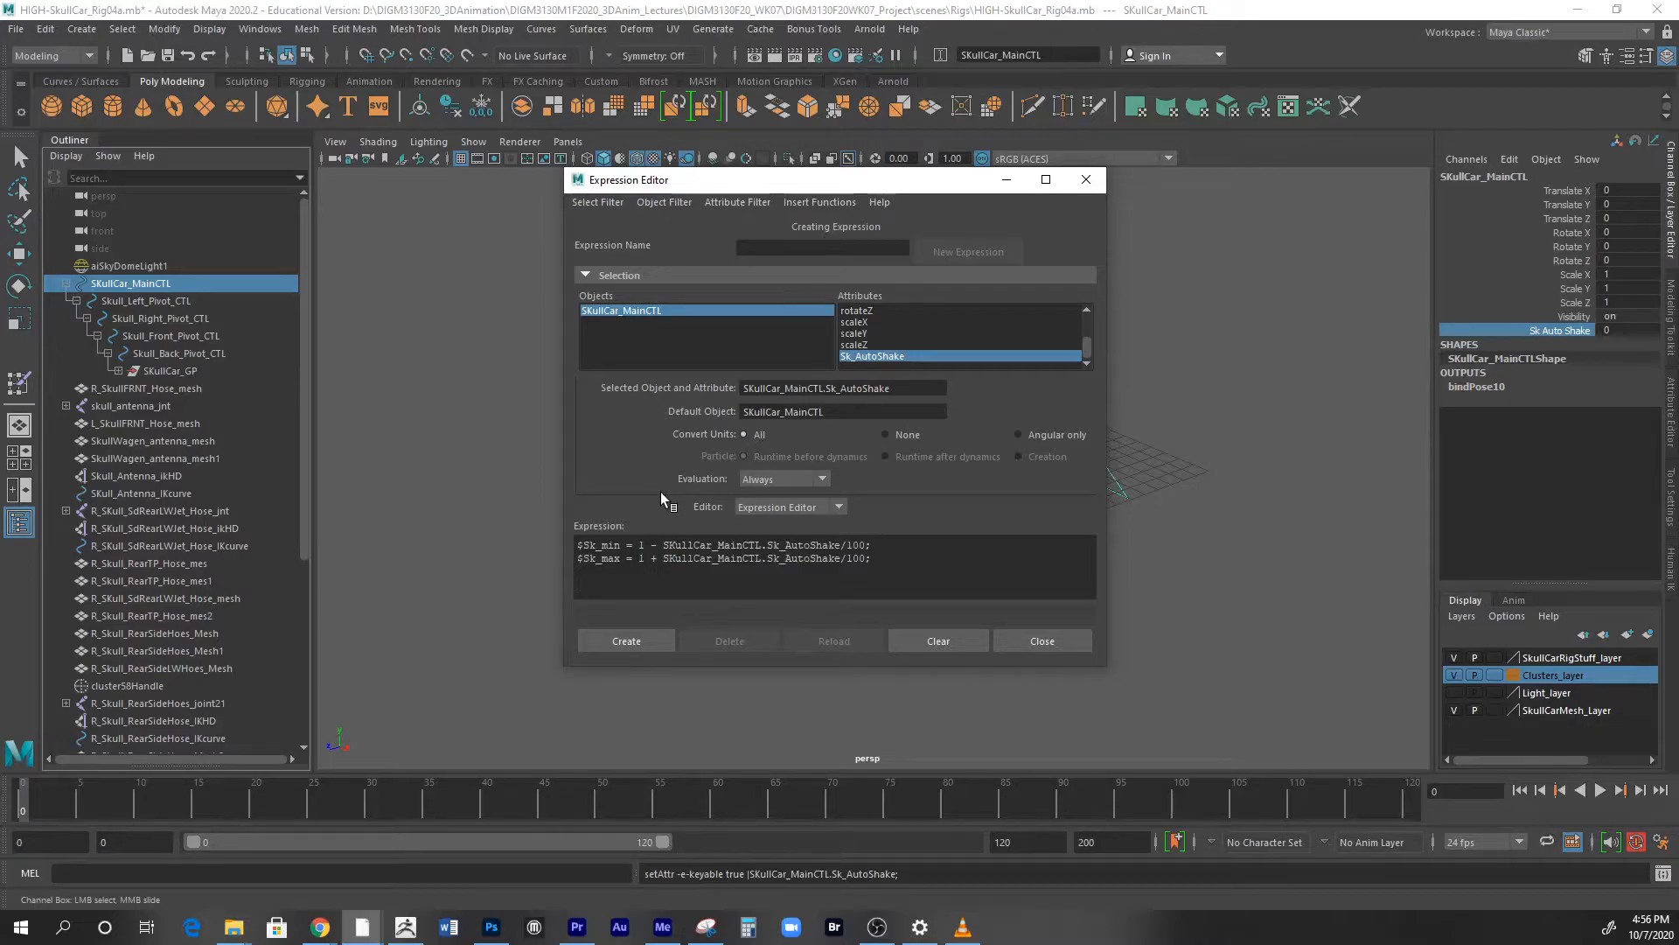
- Write SKullCar_GP.translateY with an empty pair of parentheses
text(SKullC)
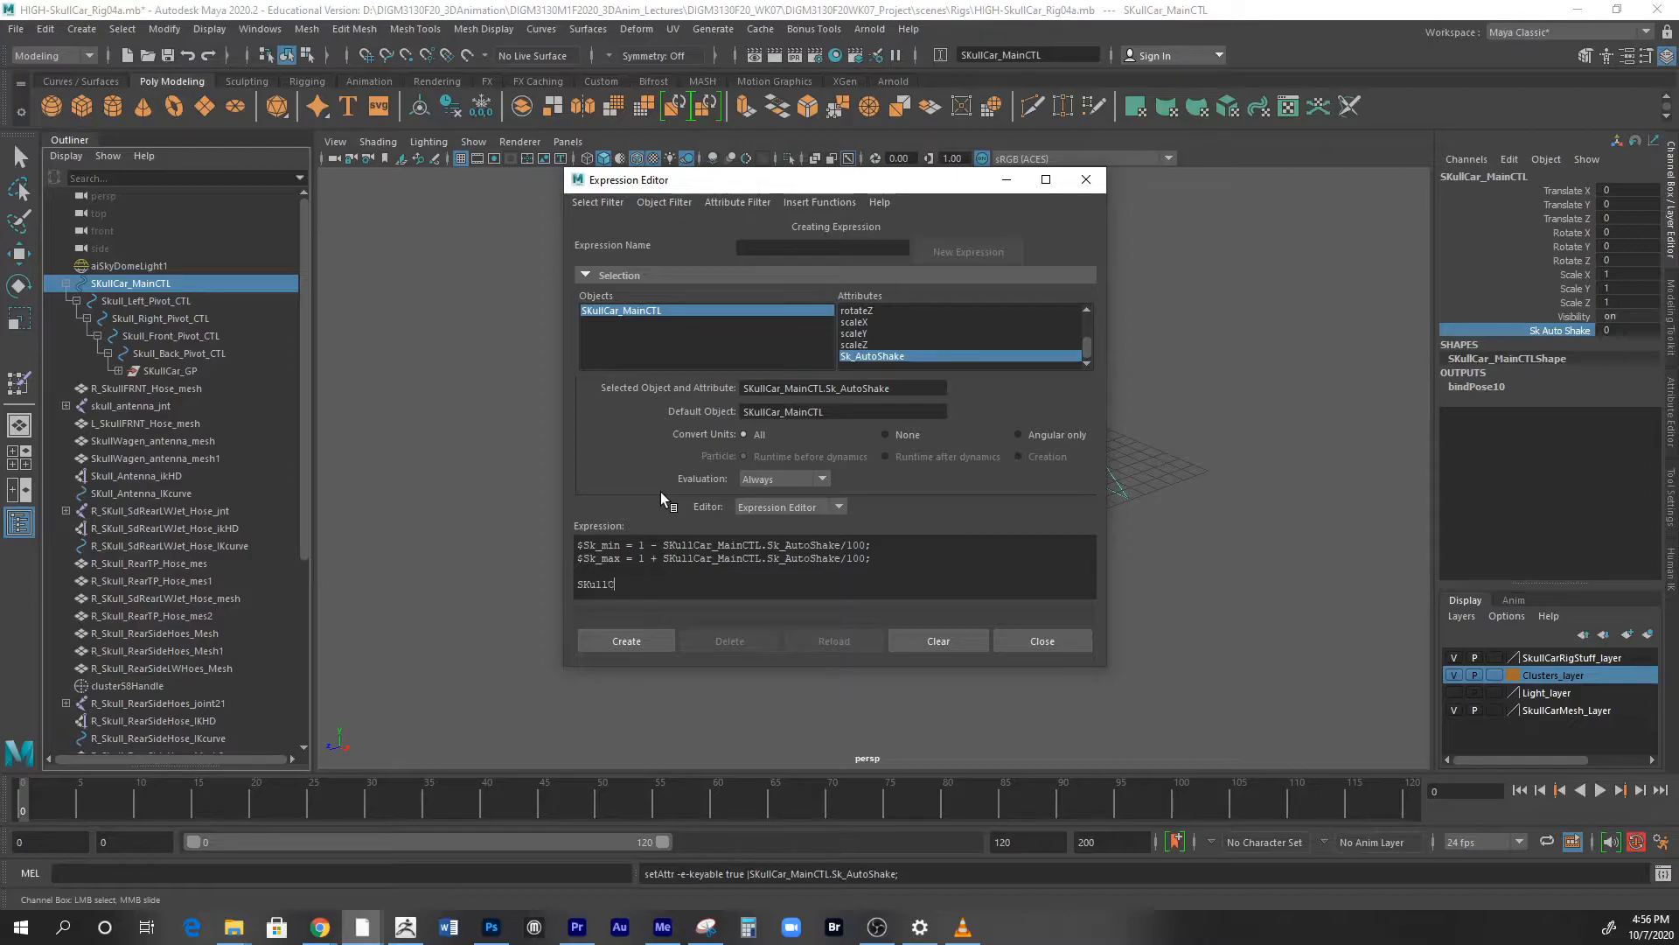
text(ar_)
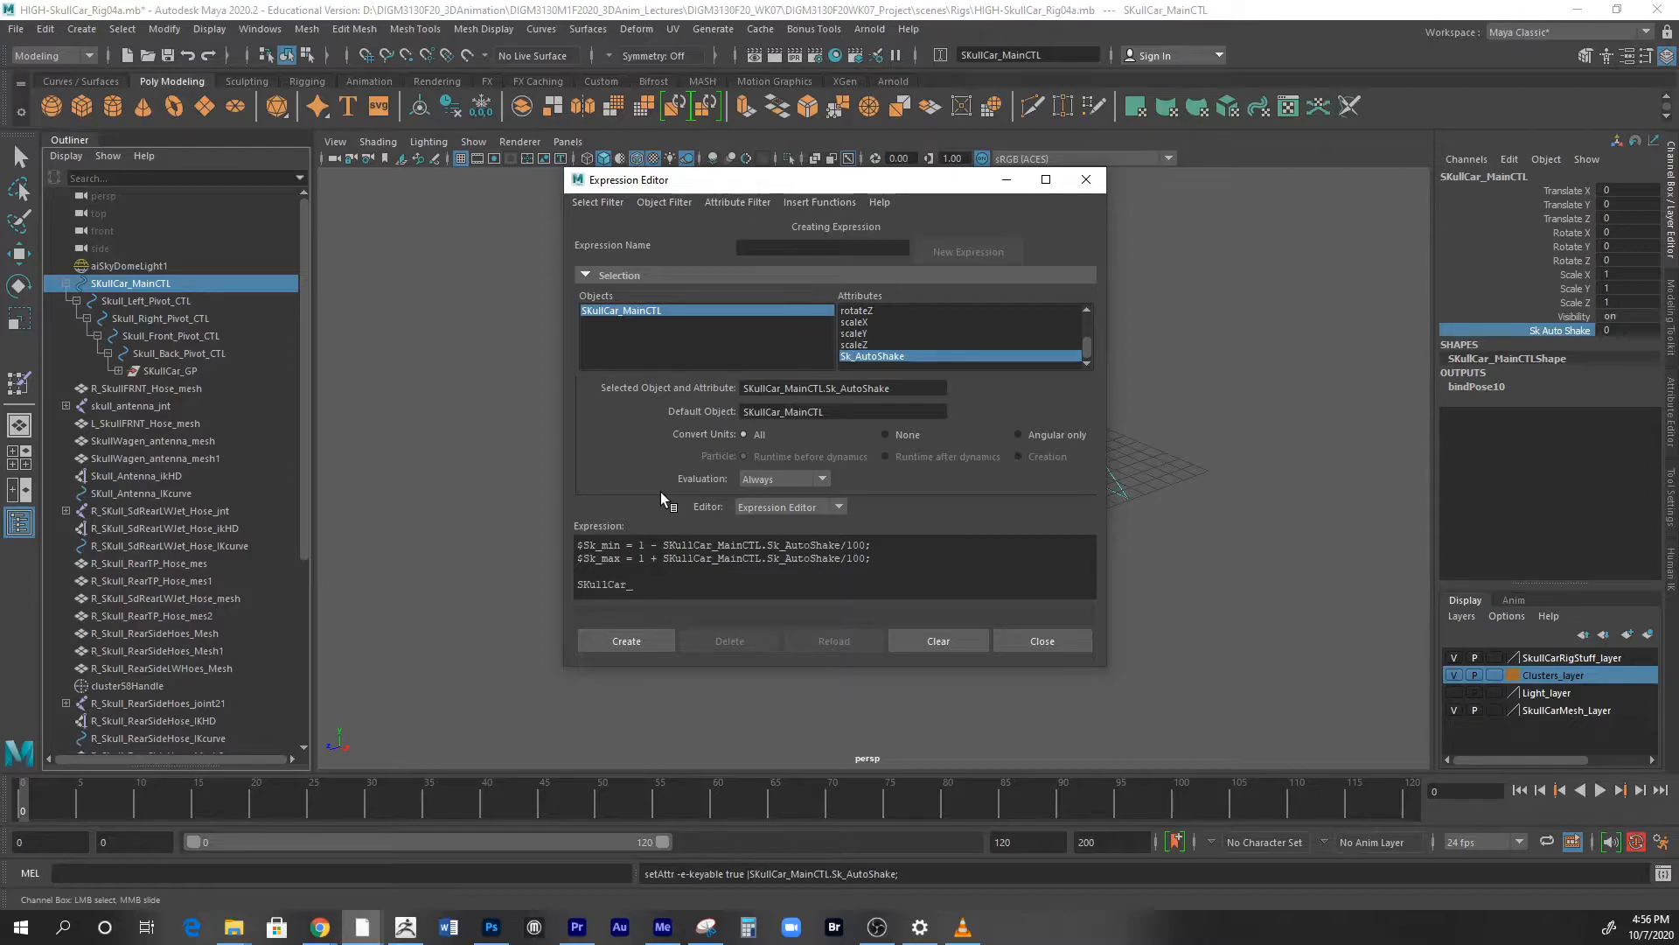
text(GP)
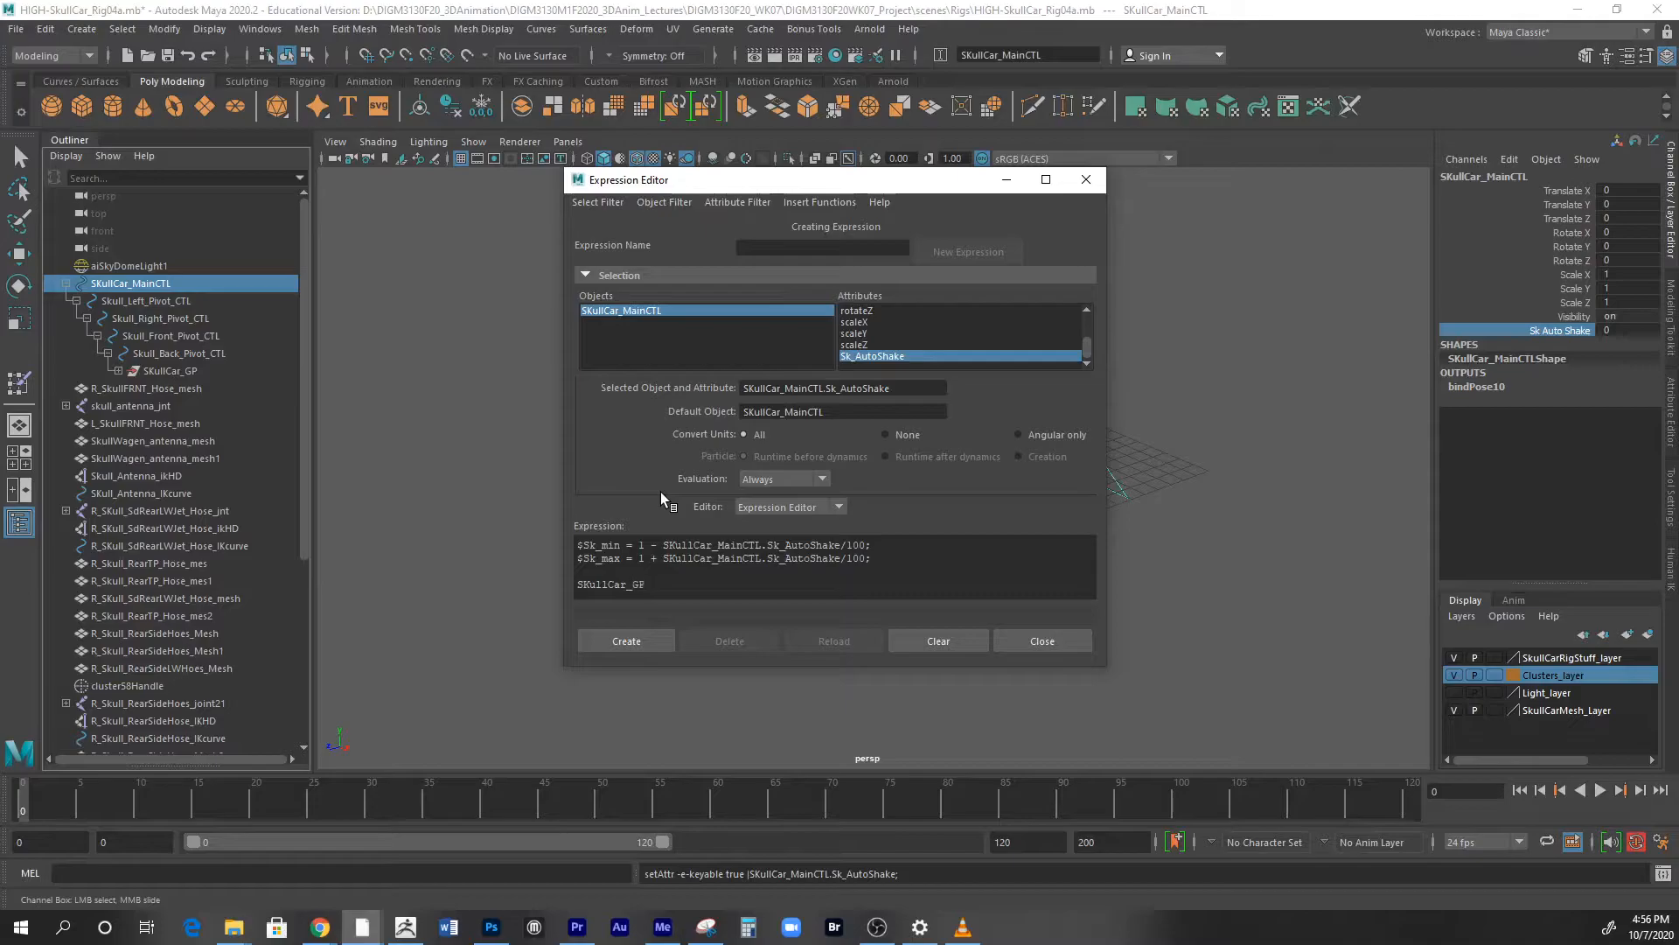
text(.t)
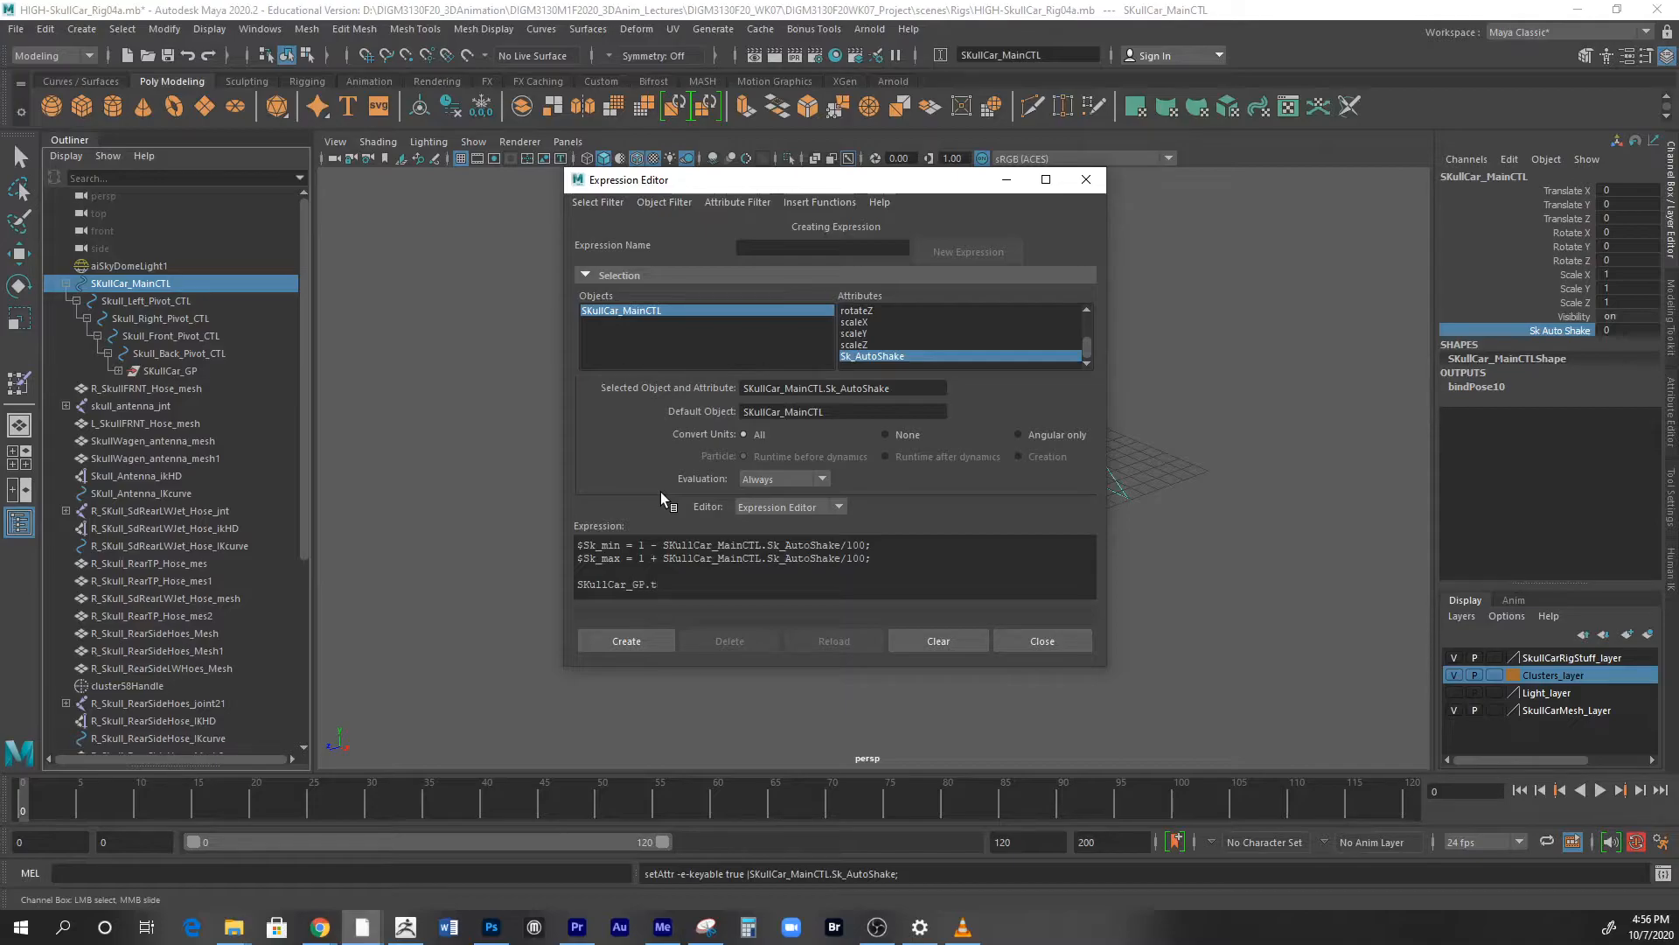
text(ranslate)
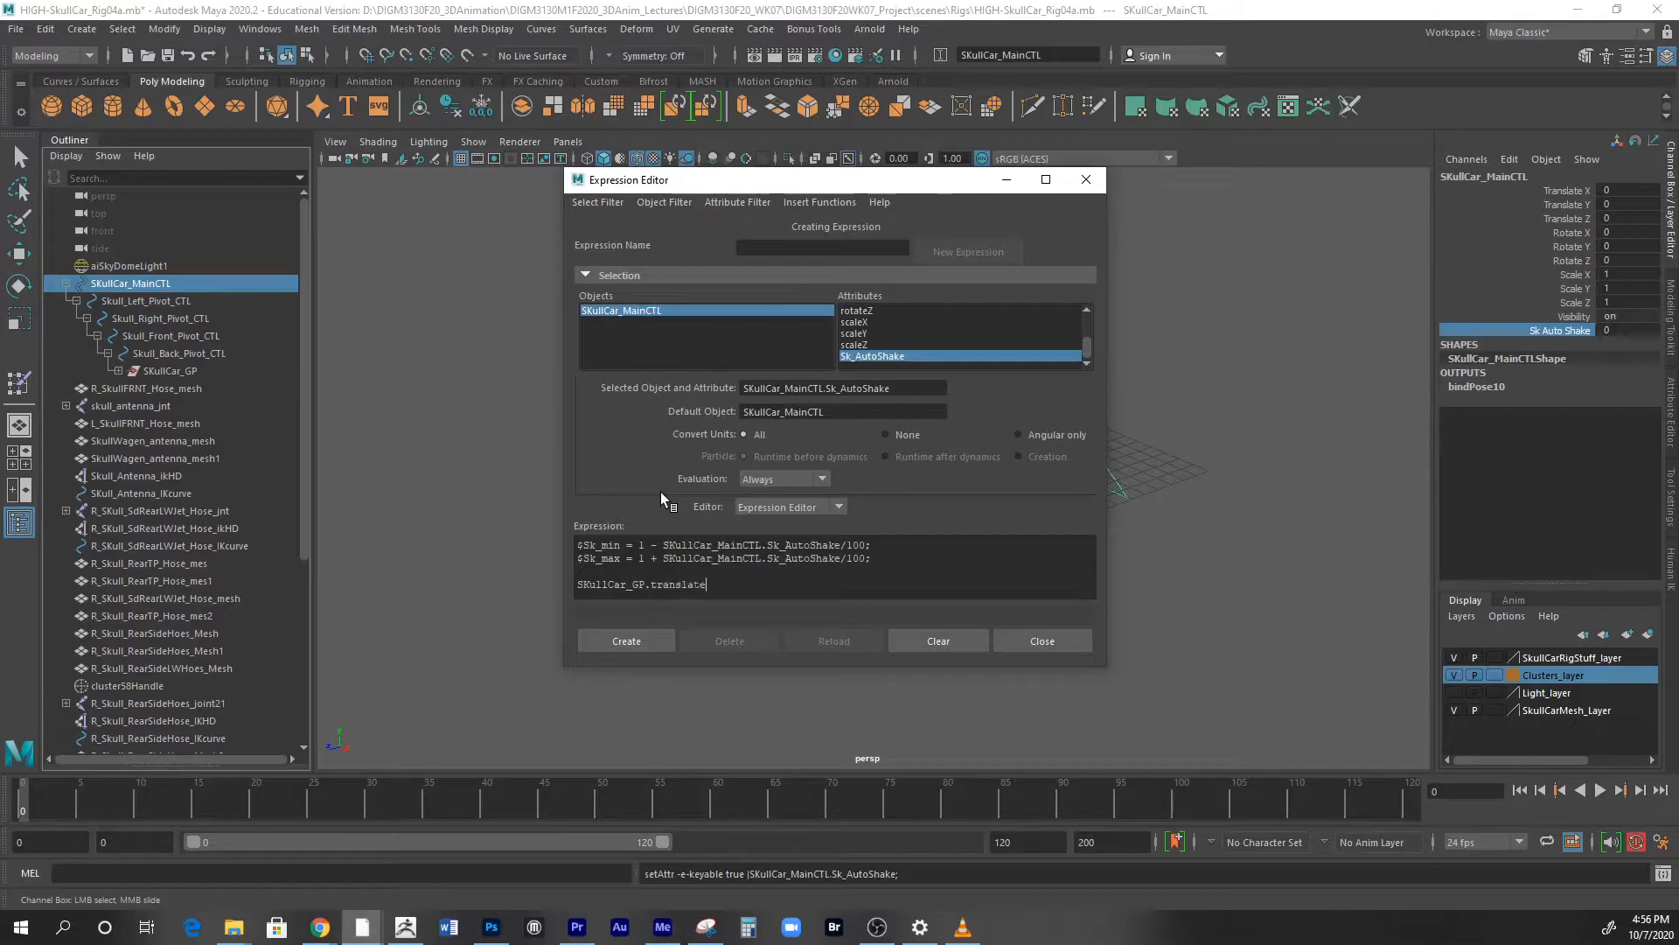
text(Y =)
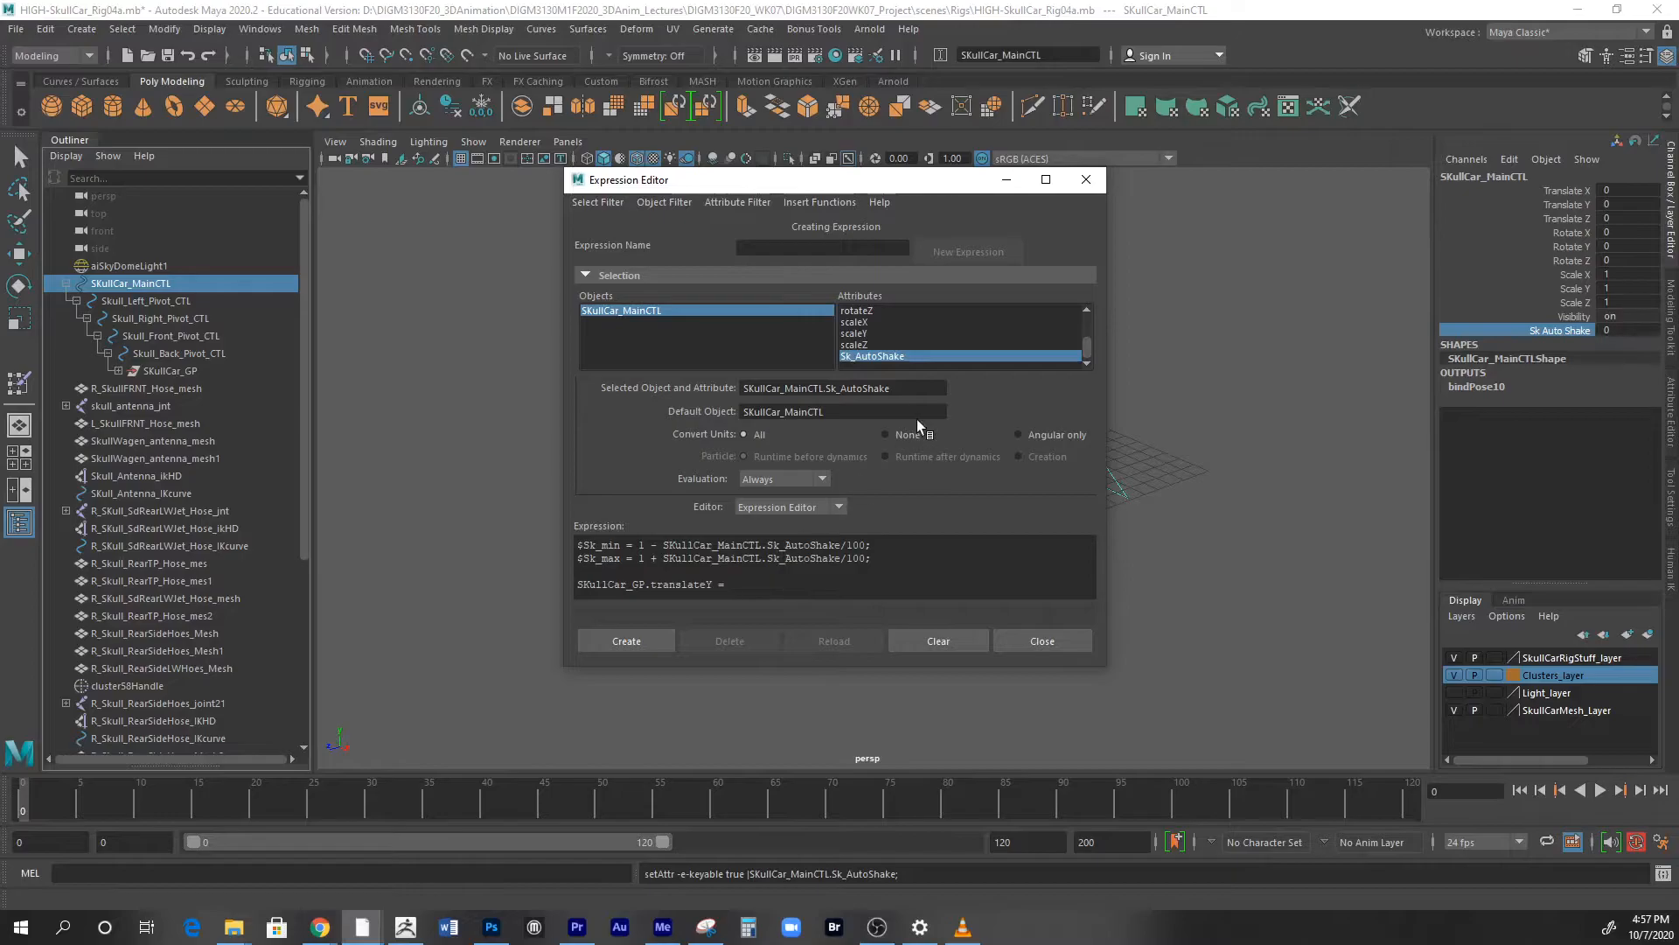
text(())
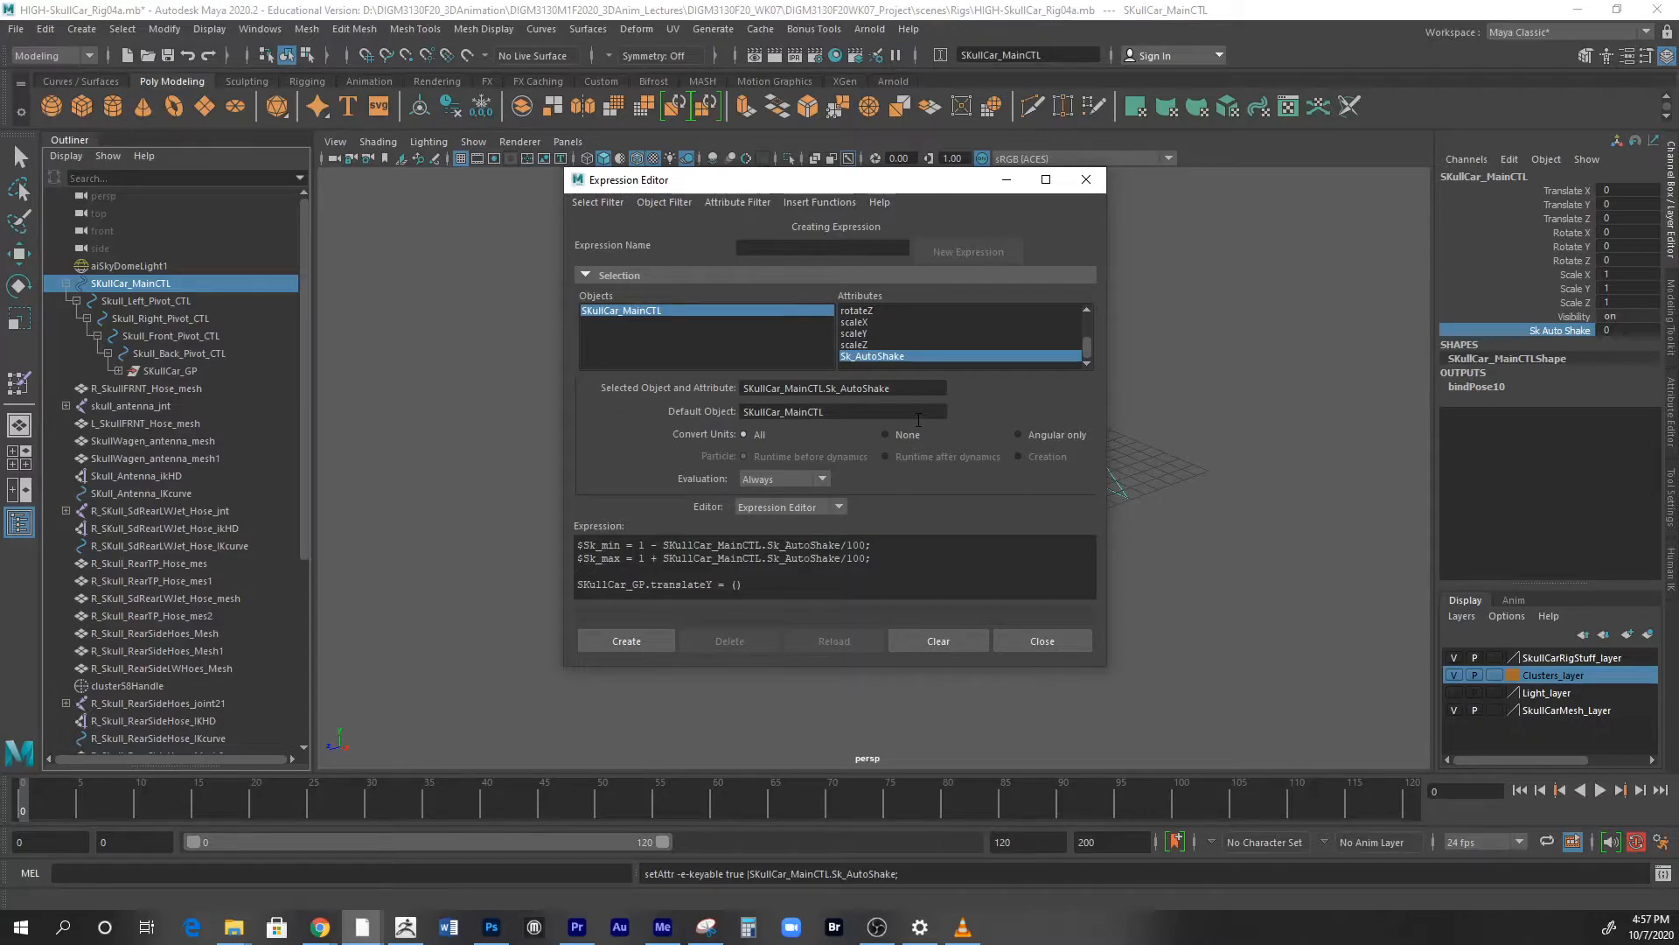
- Fill the parentheses with $Sk_min, $Sk_max
text($)
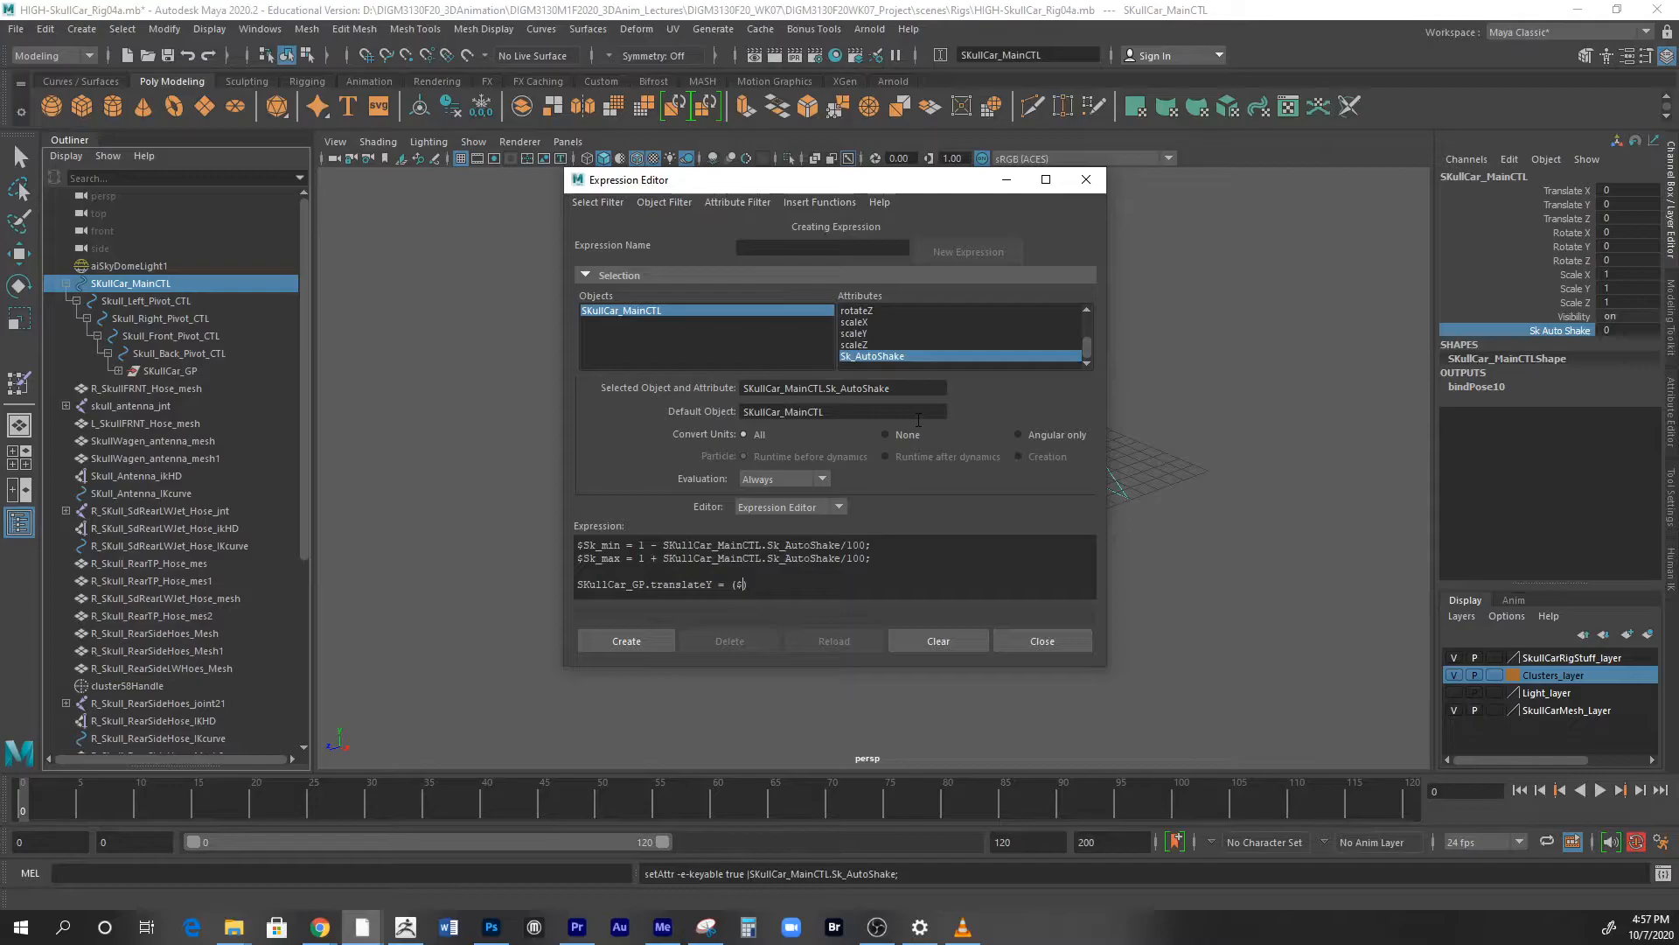
text($Sk_)
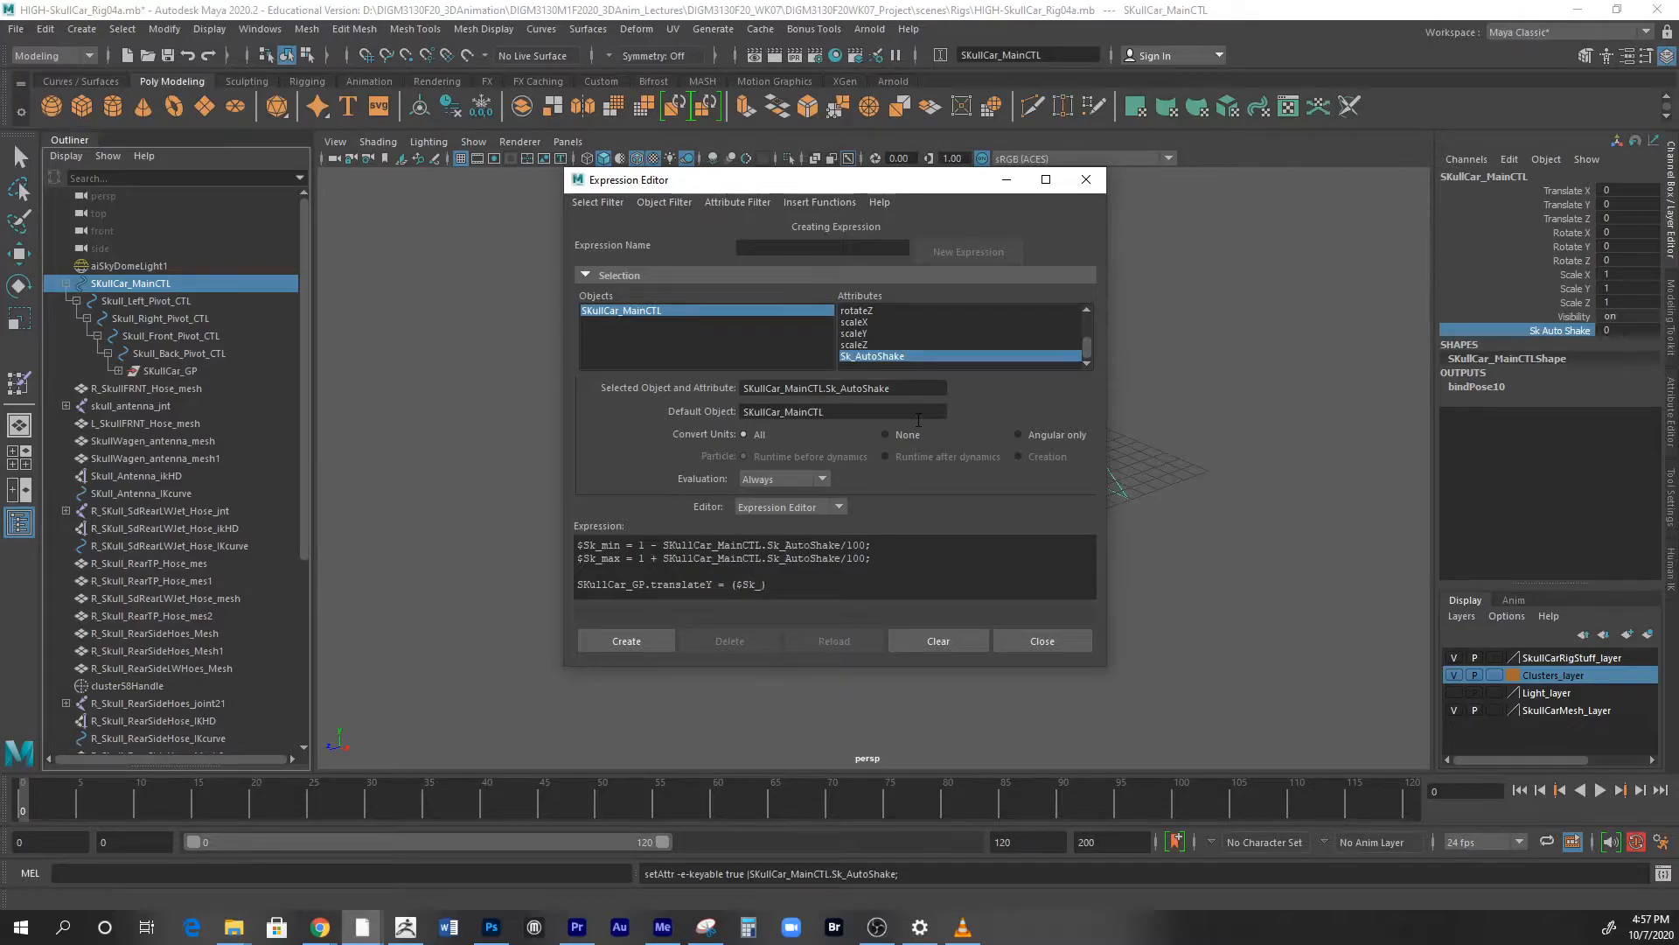
text(_min)
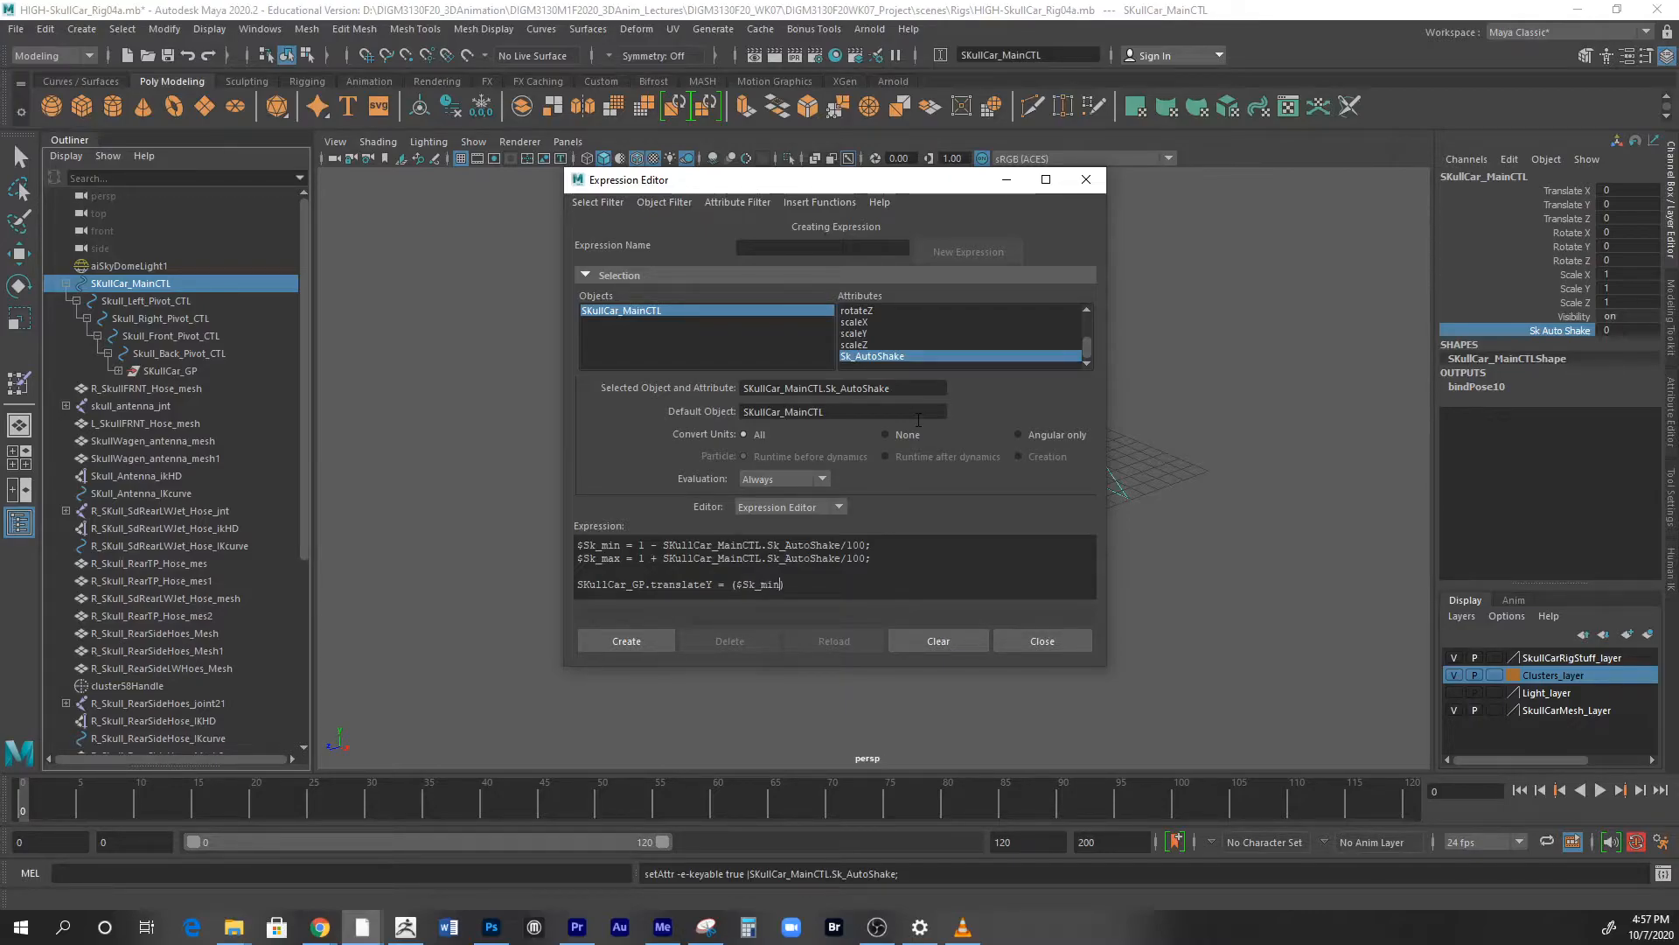
text(,)
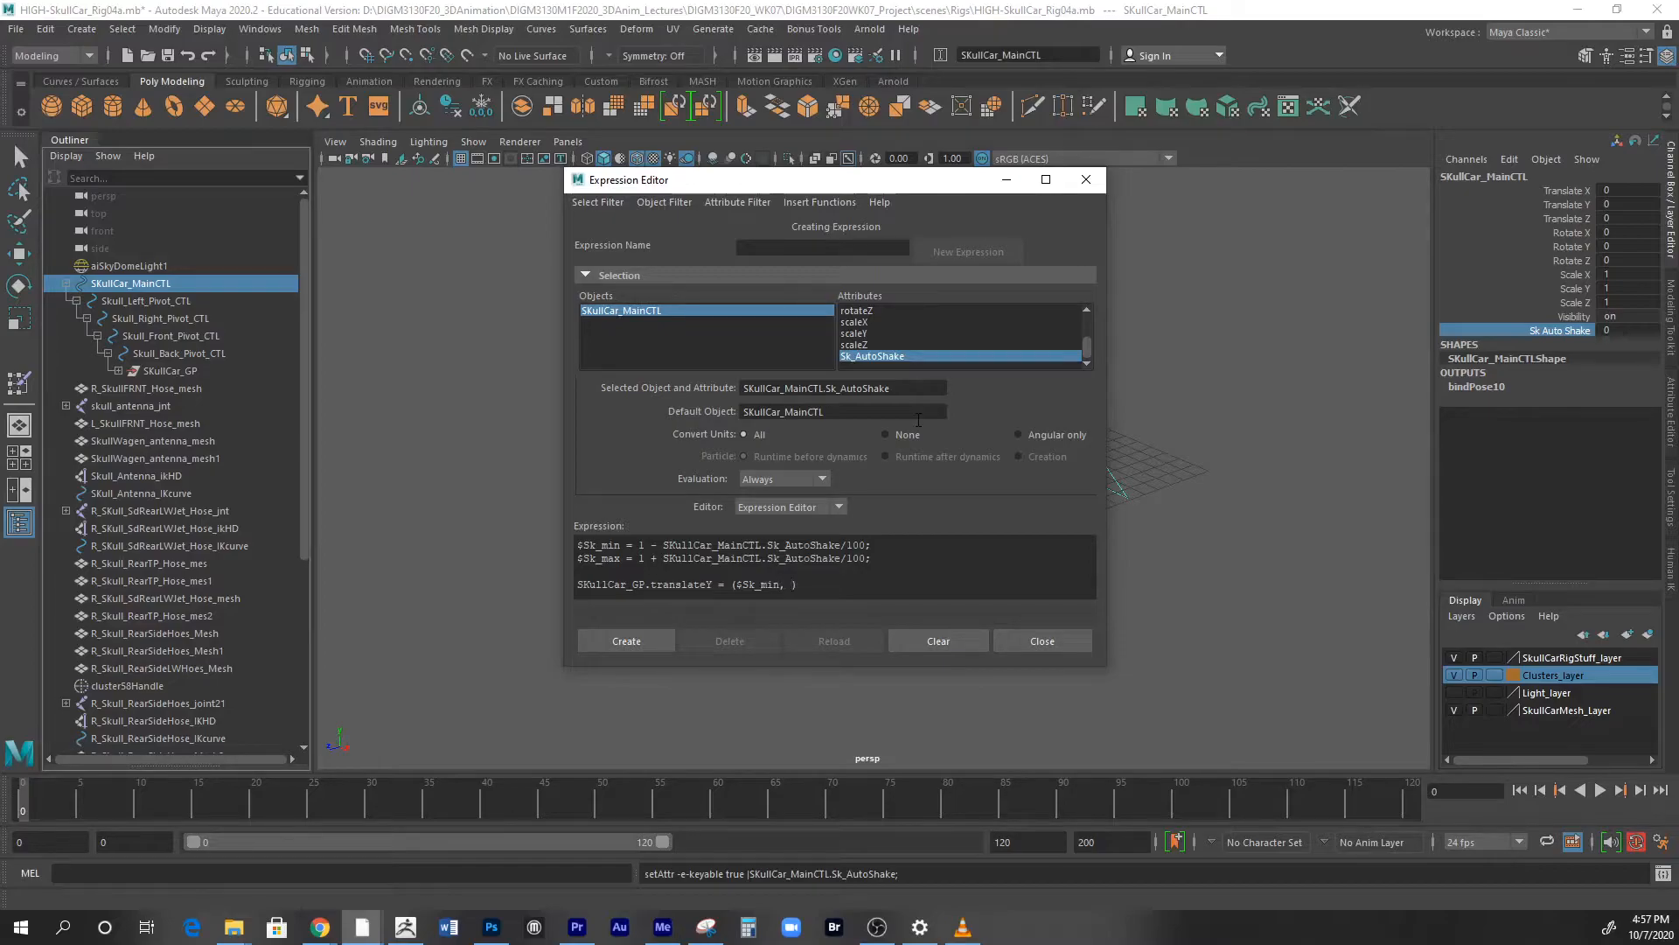
text($)
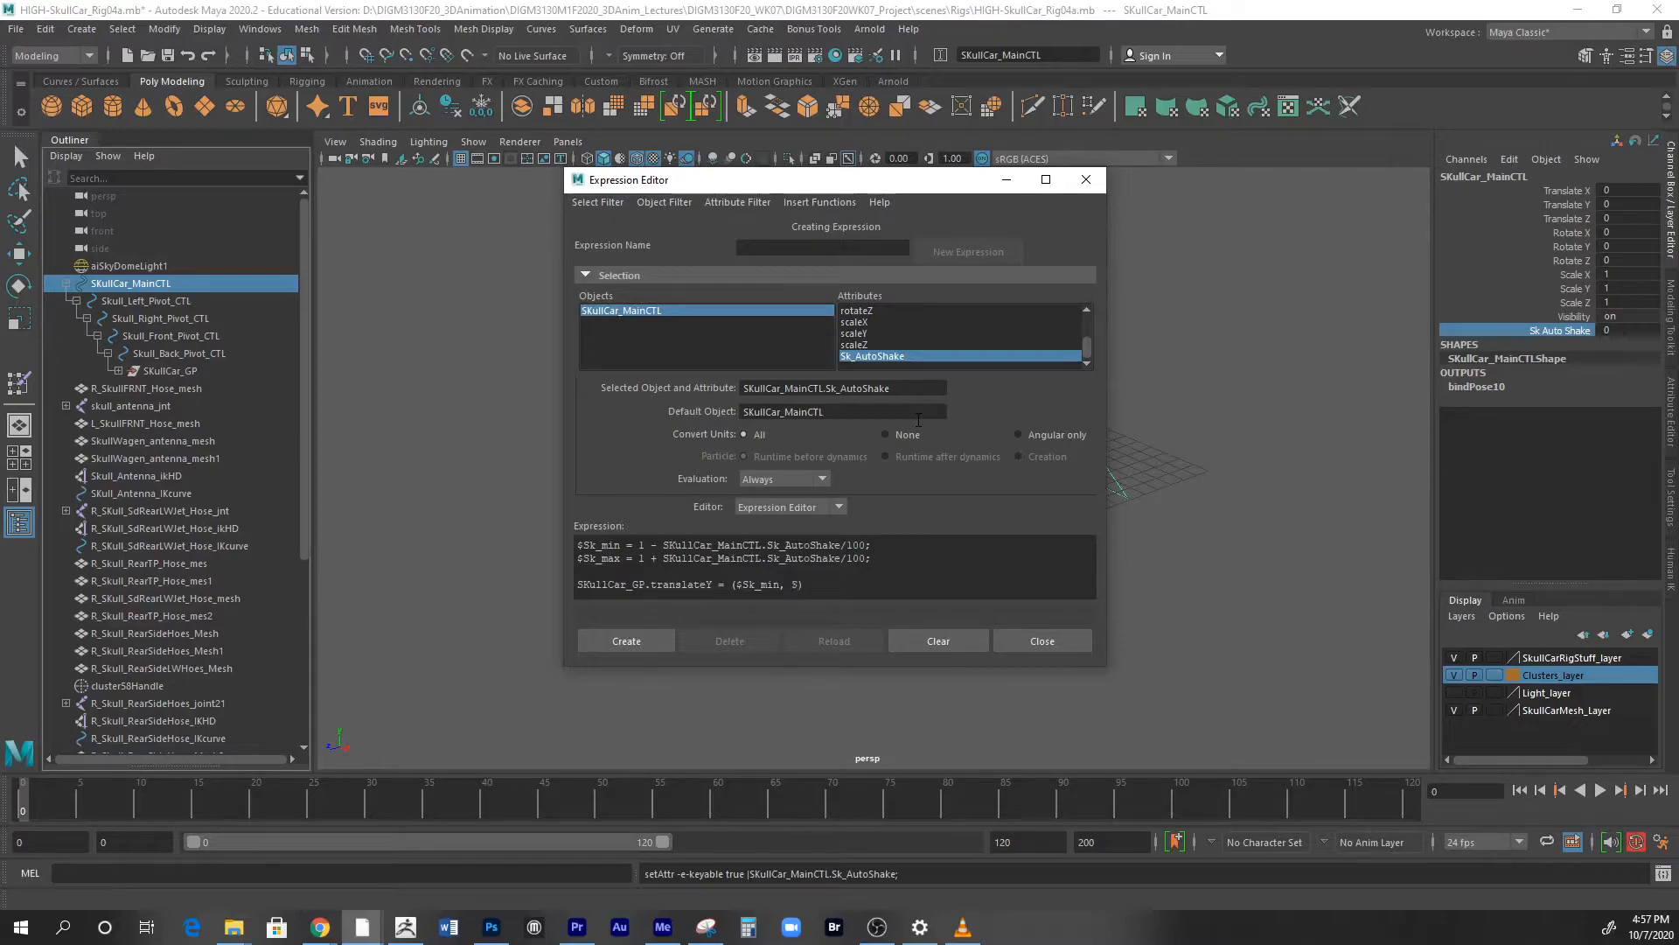
key(backspace)
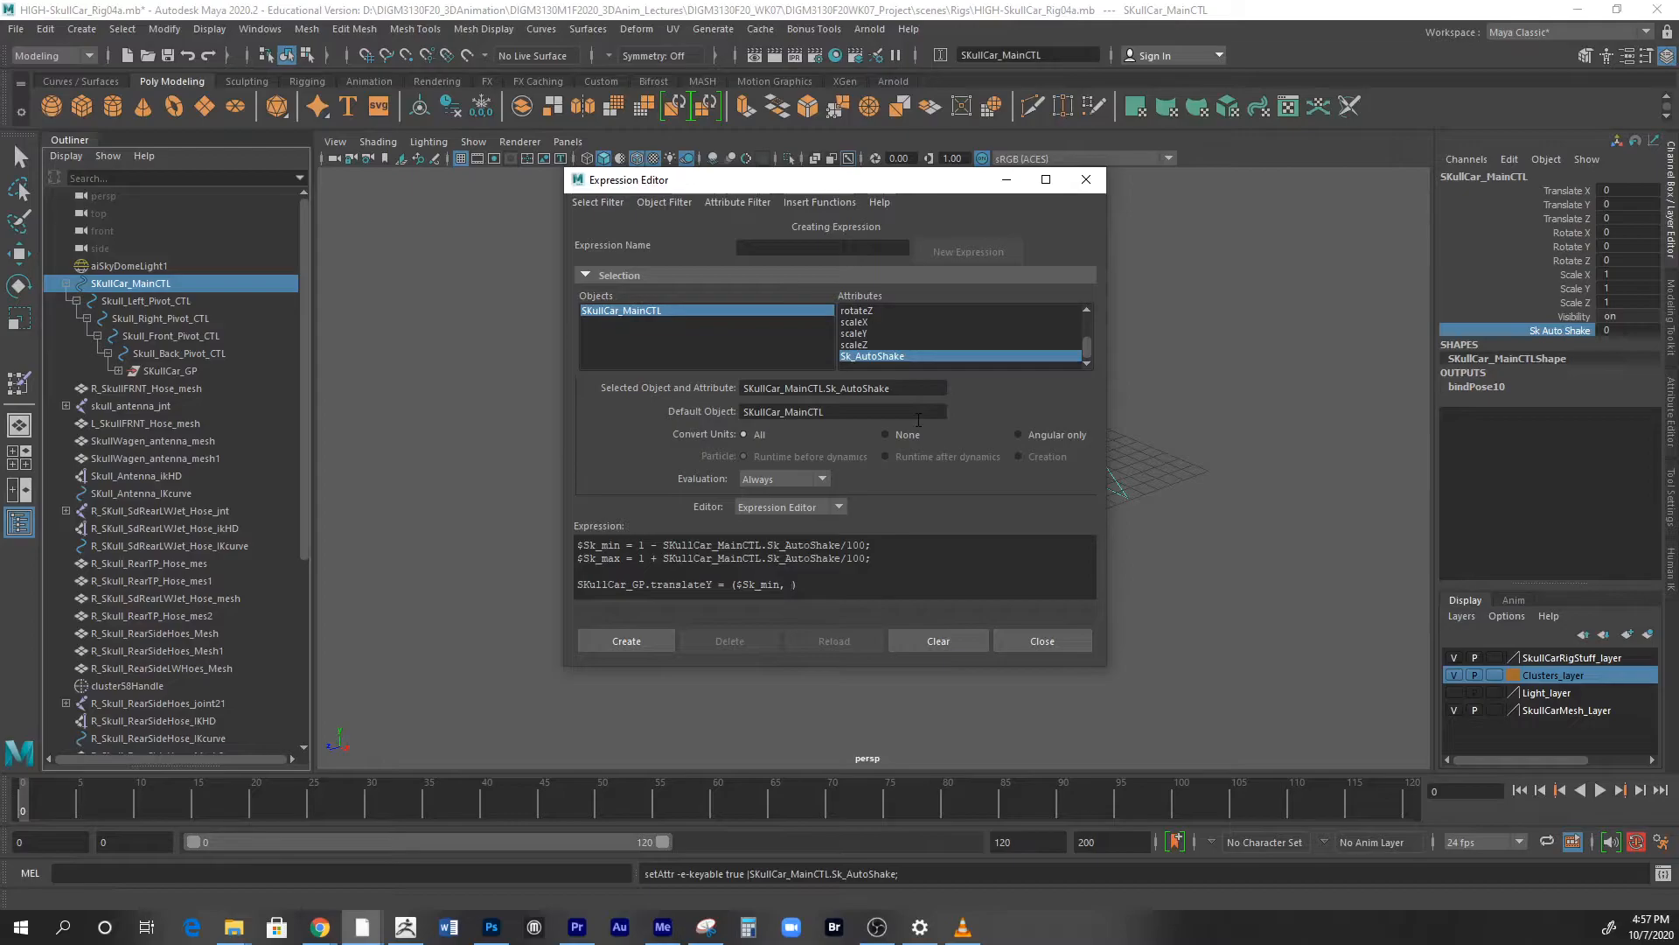
text($)
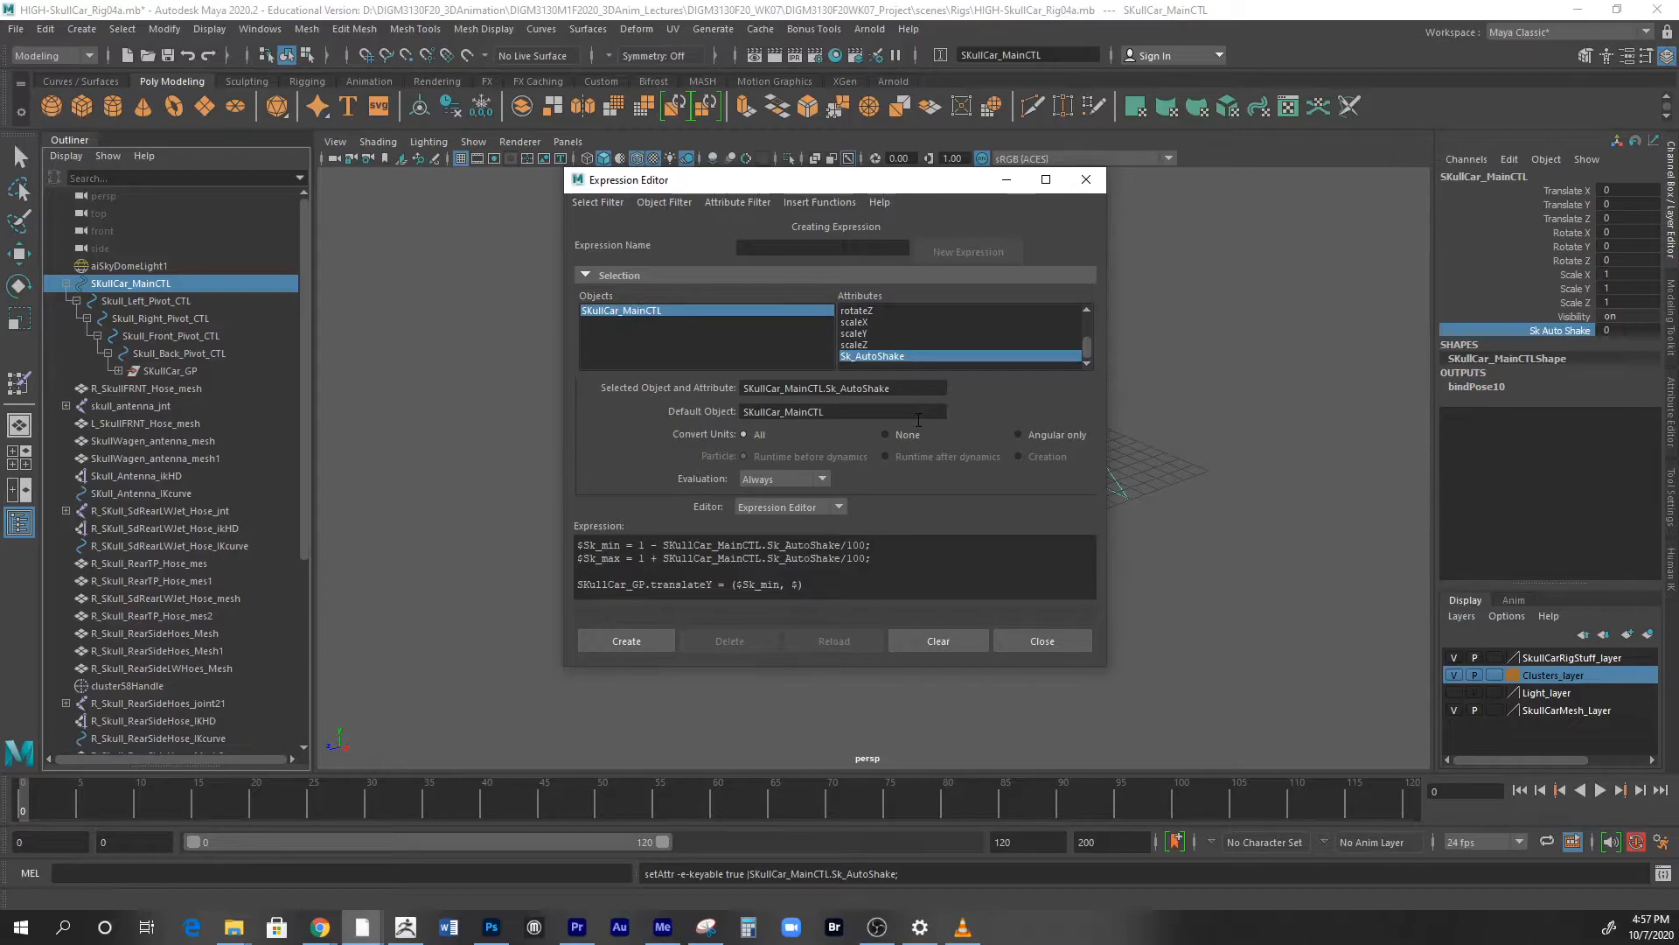
text(Sk_)
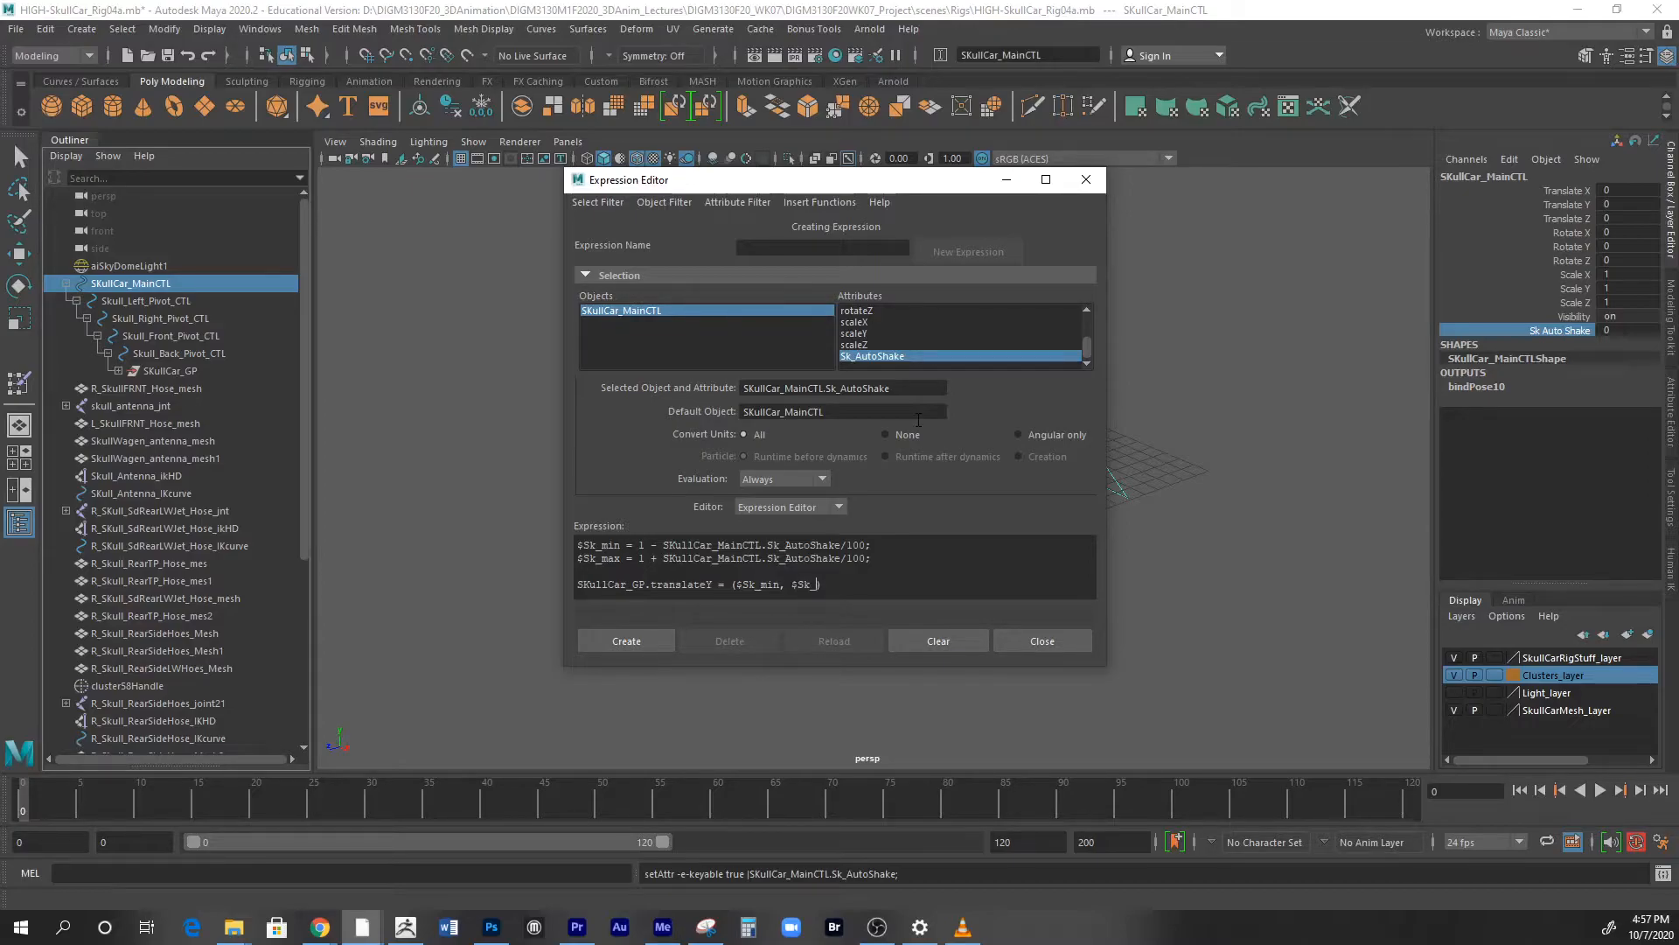
text(max))
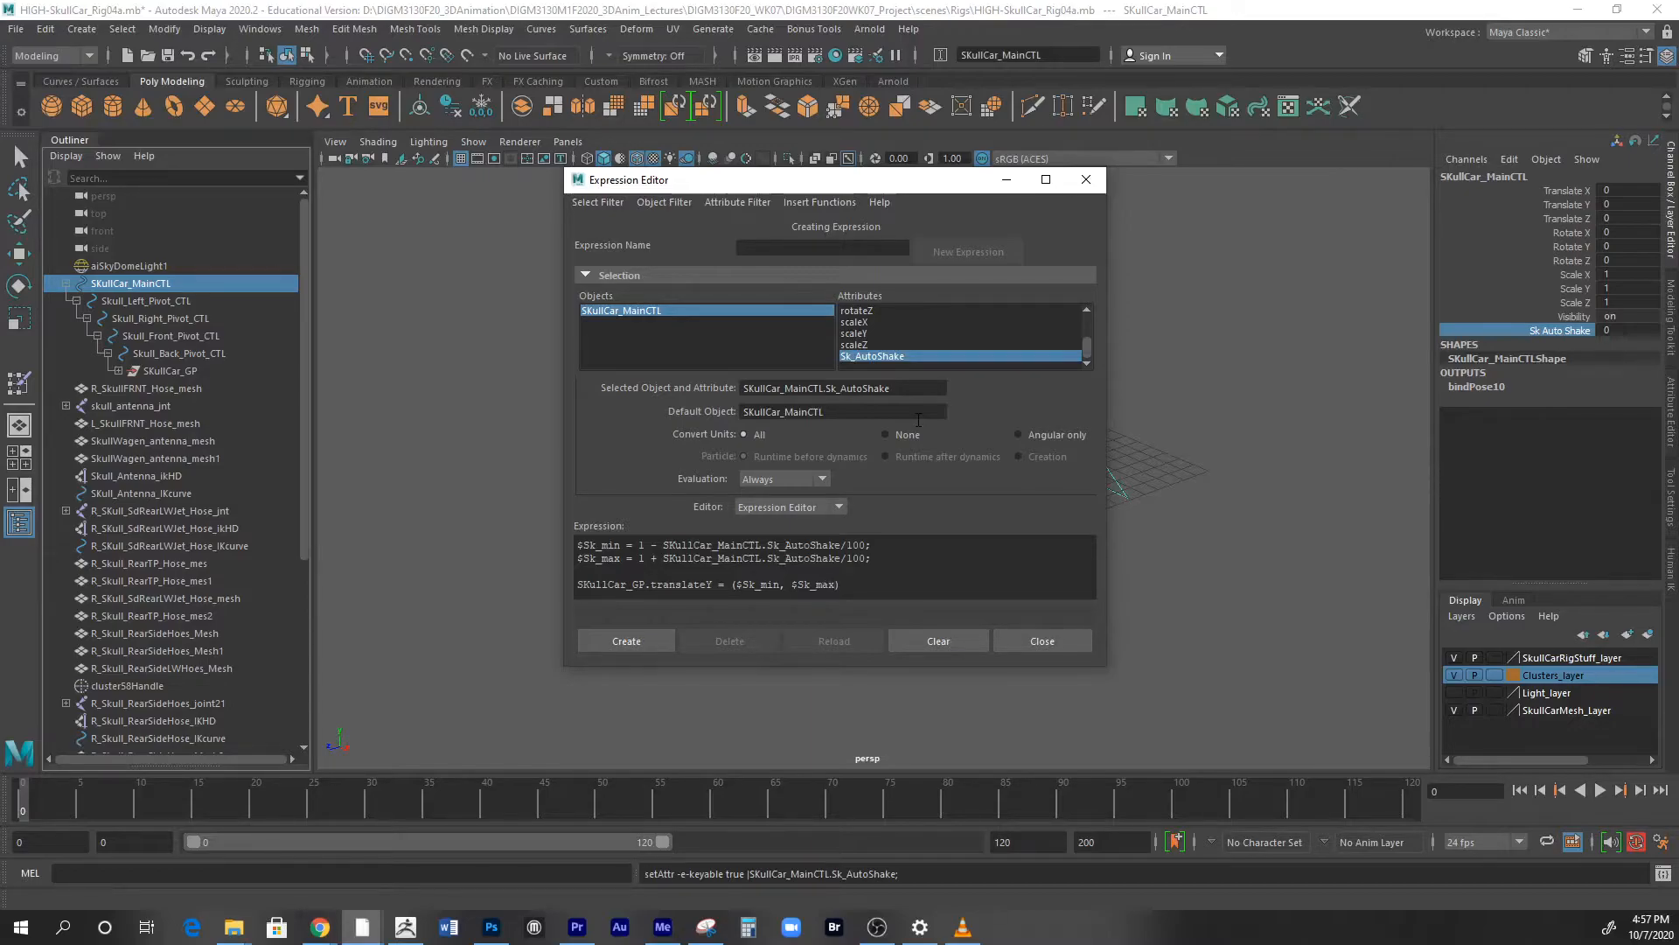
right_click(958, 343)
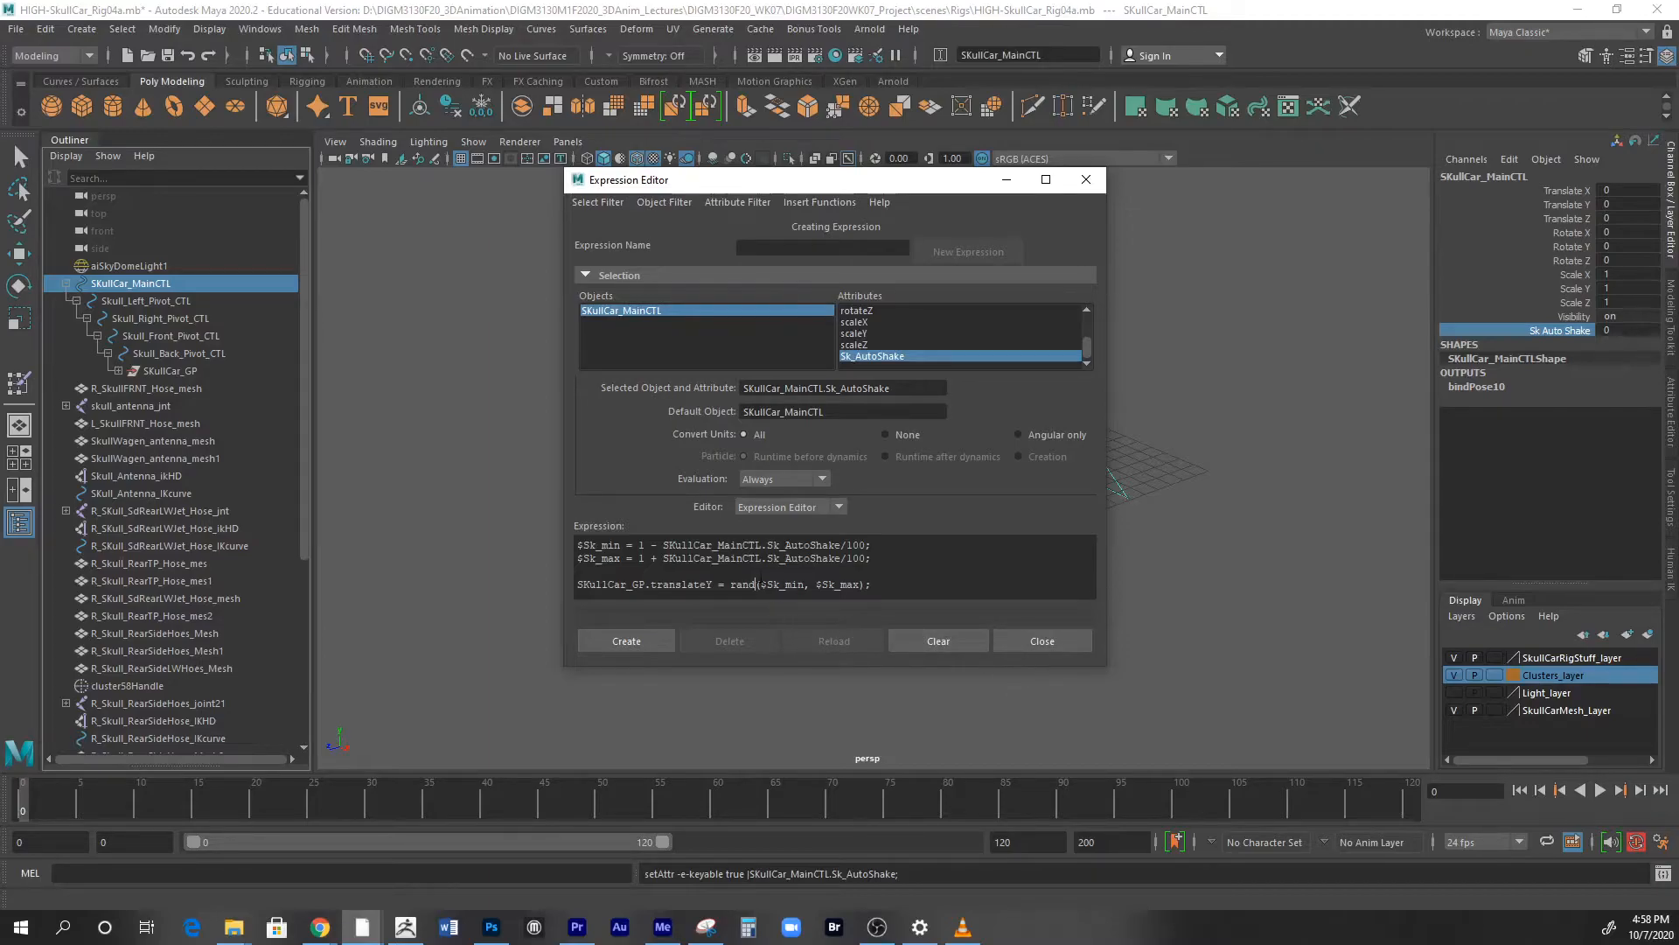
- Make translateY = rand($Sk_min, $Sk_max); and create the expression
double_click(740, 584)
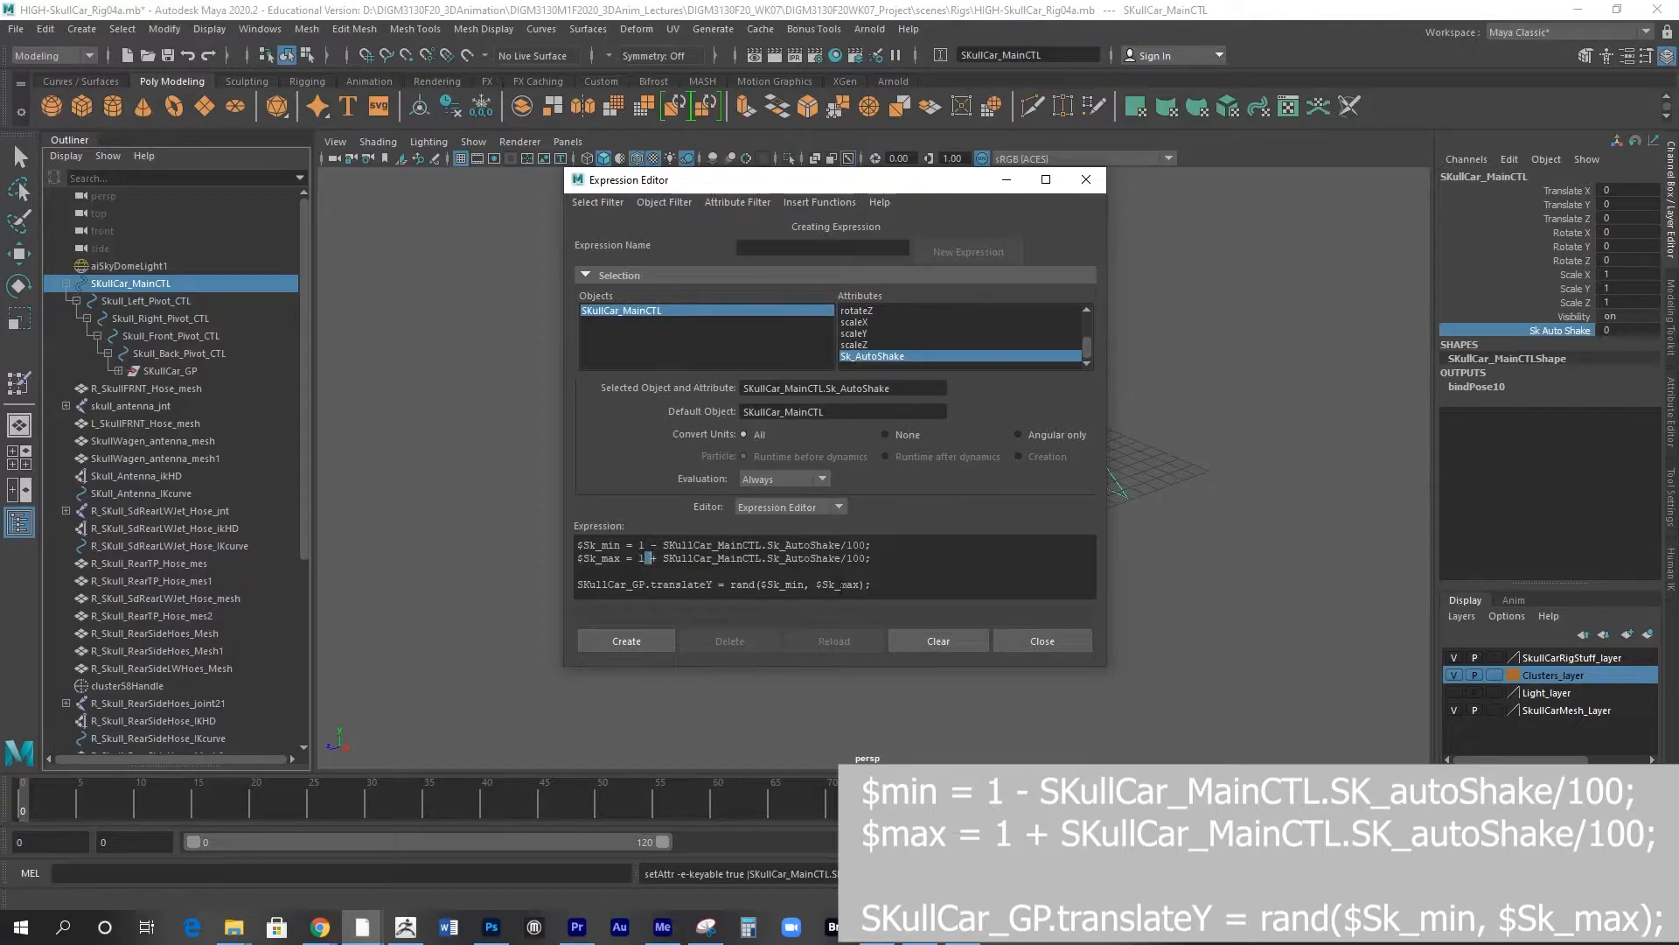
click(626, 640)
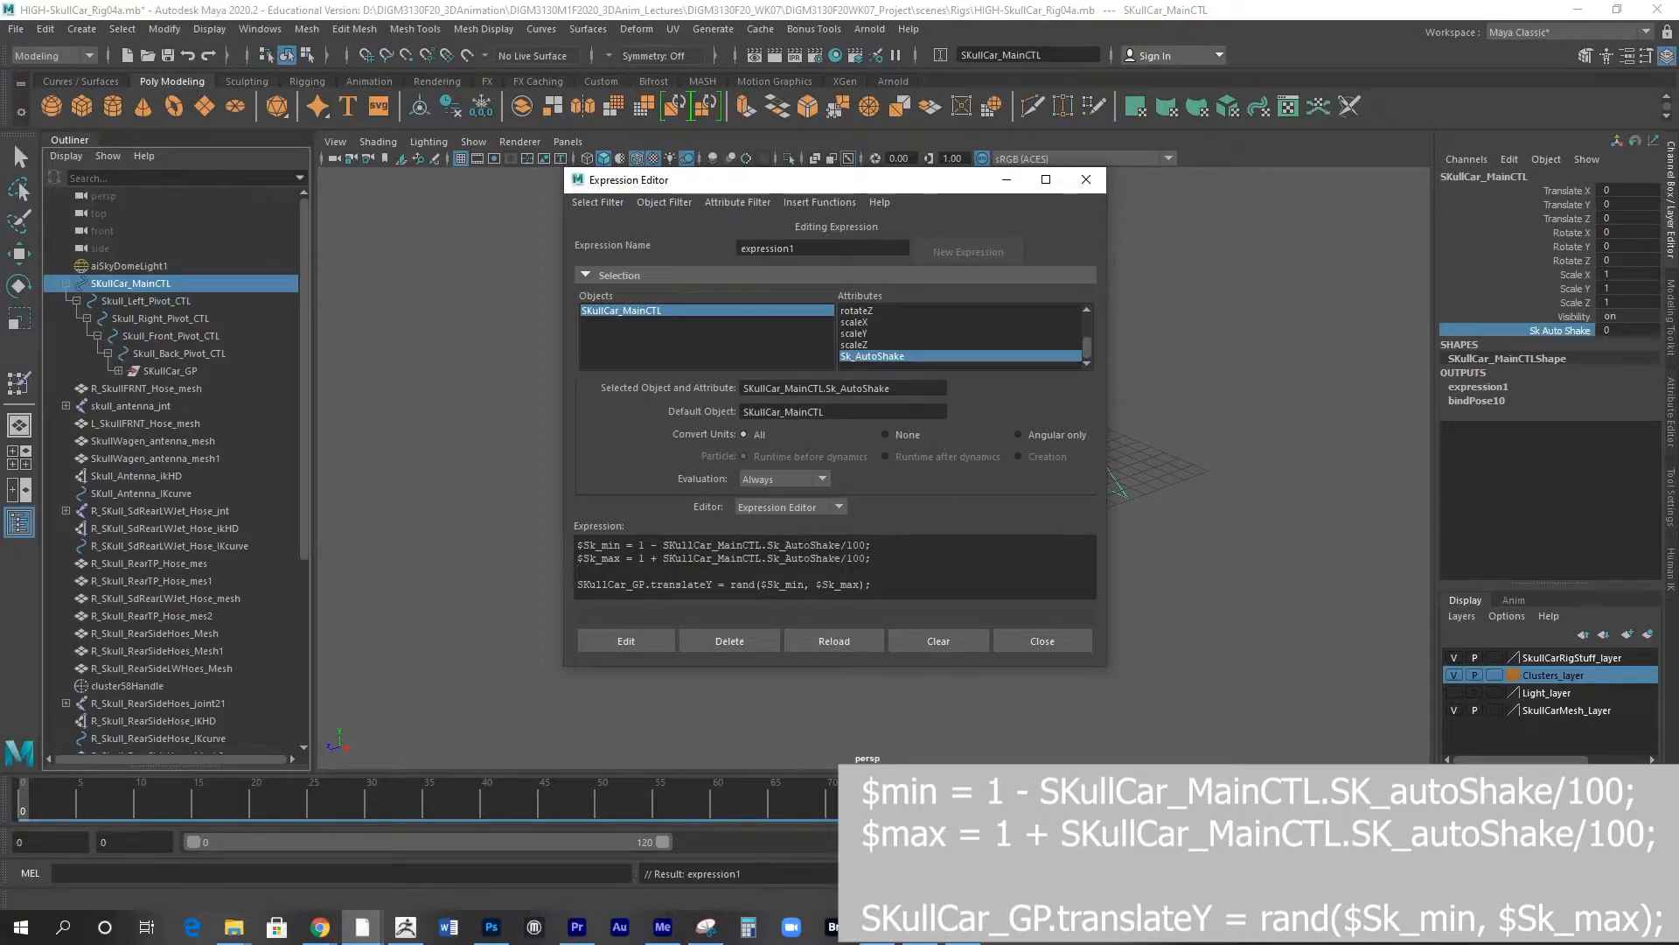
- Rename the newly created expression to SkullCar_Shake_exp in the Expression Editor
click(823, 247)
text(SkullCar_Shake_exp)
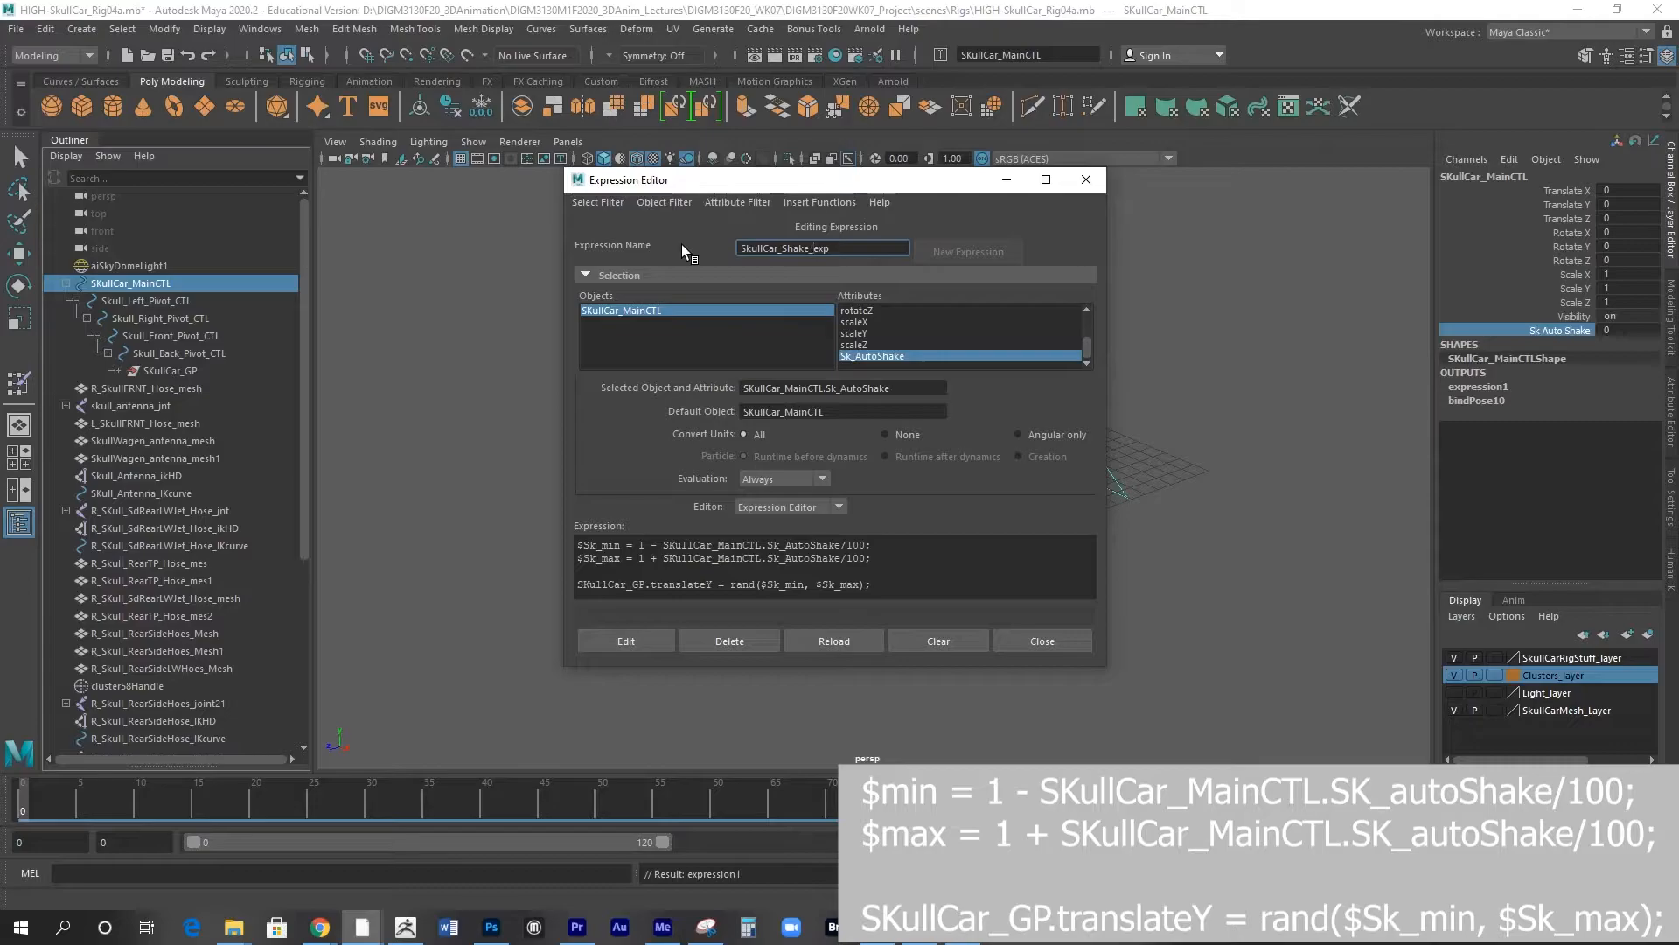
click(822, 246)
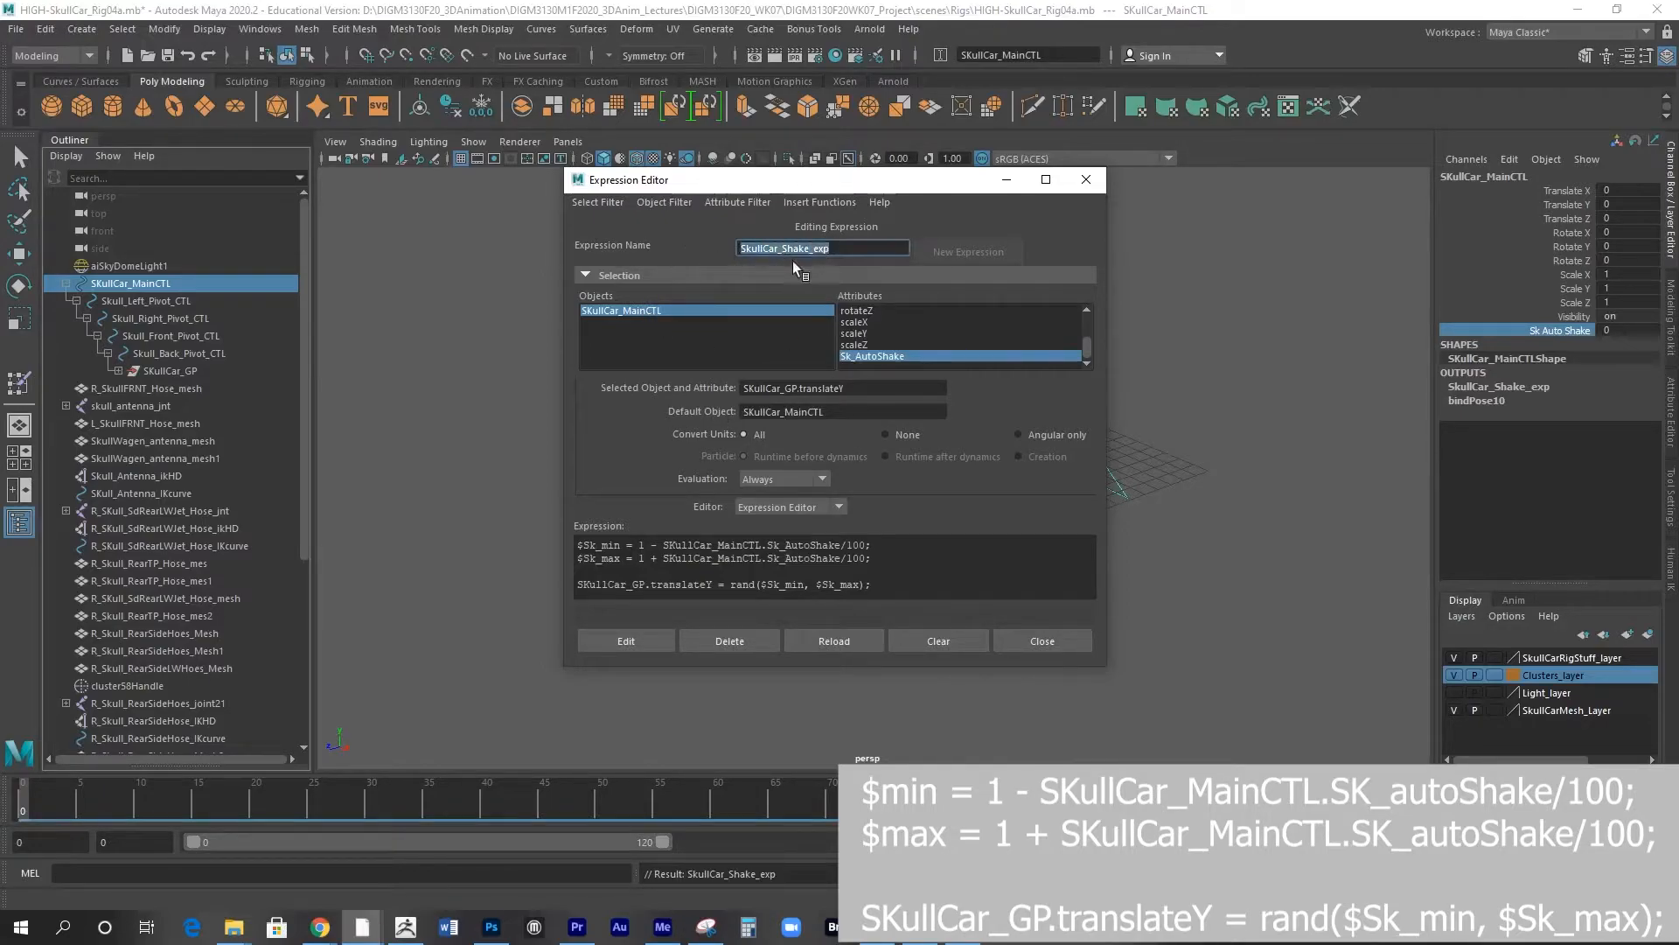
click(596, 201)
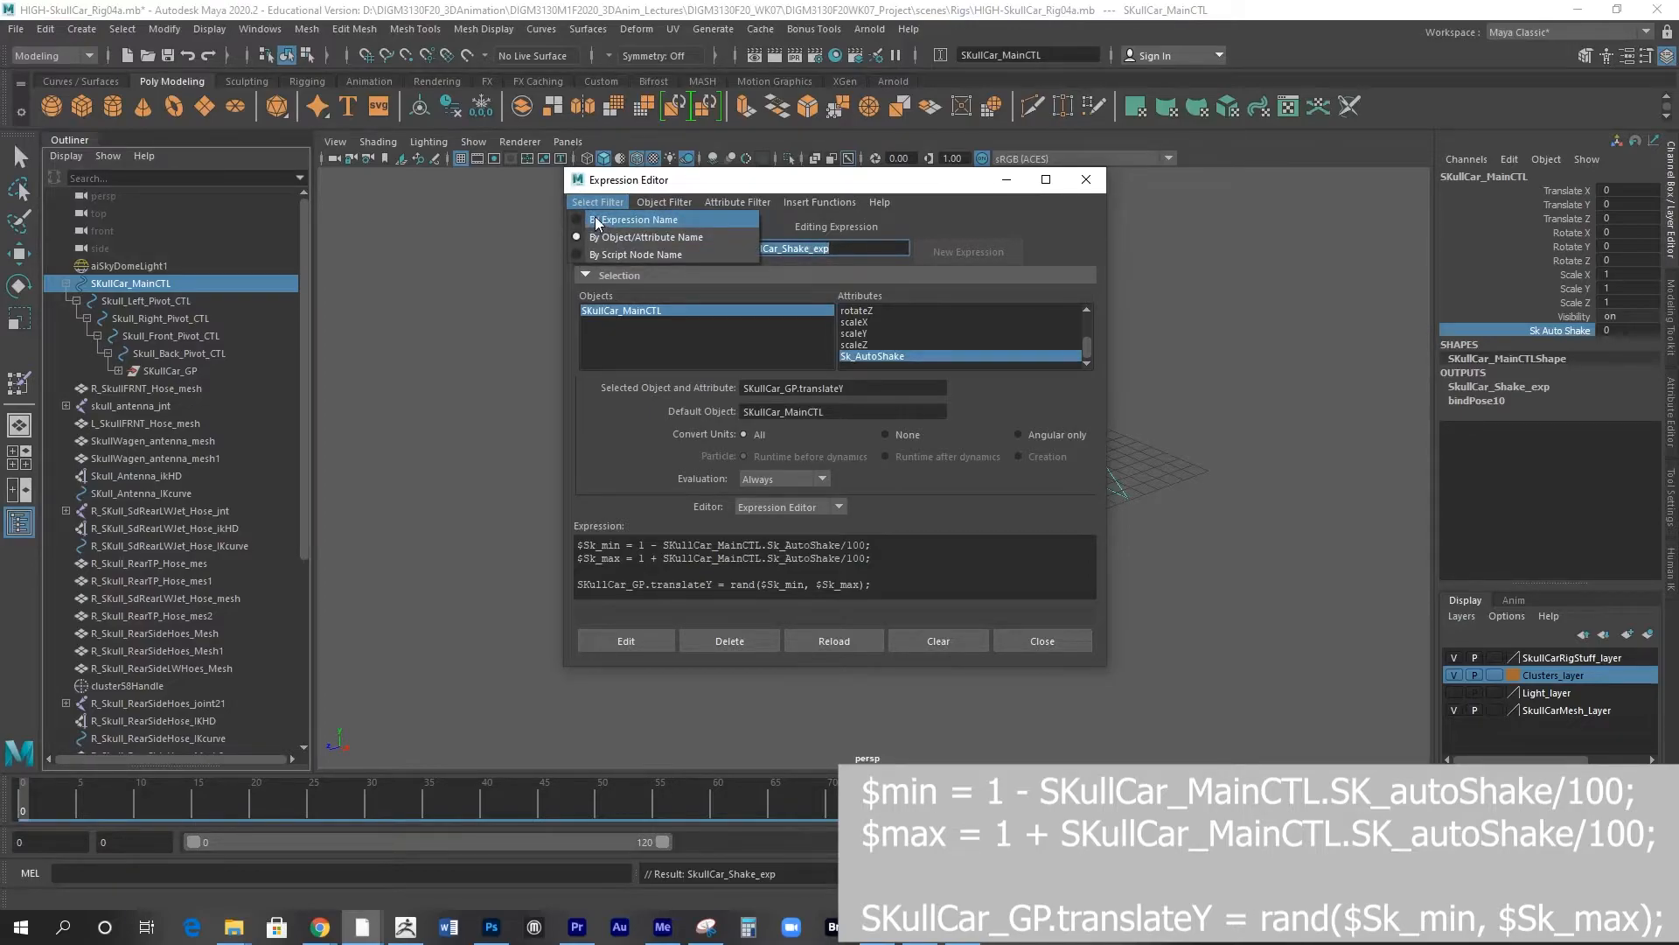
- Filter the Expression Editor by expression name and select SkullCar_Shake_exp from the list
click(640, 218)
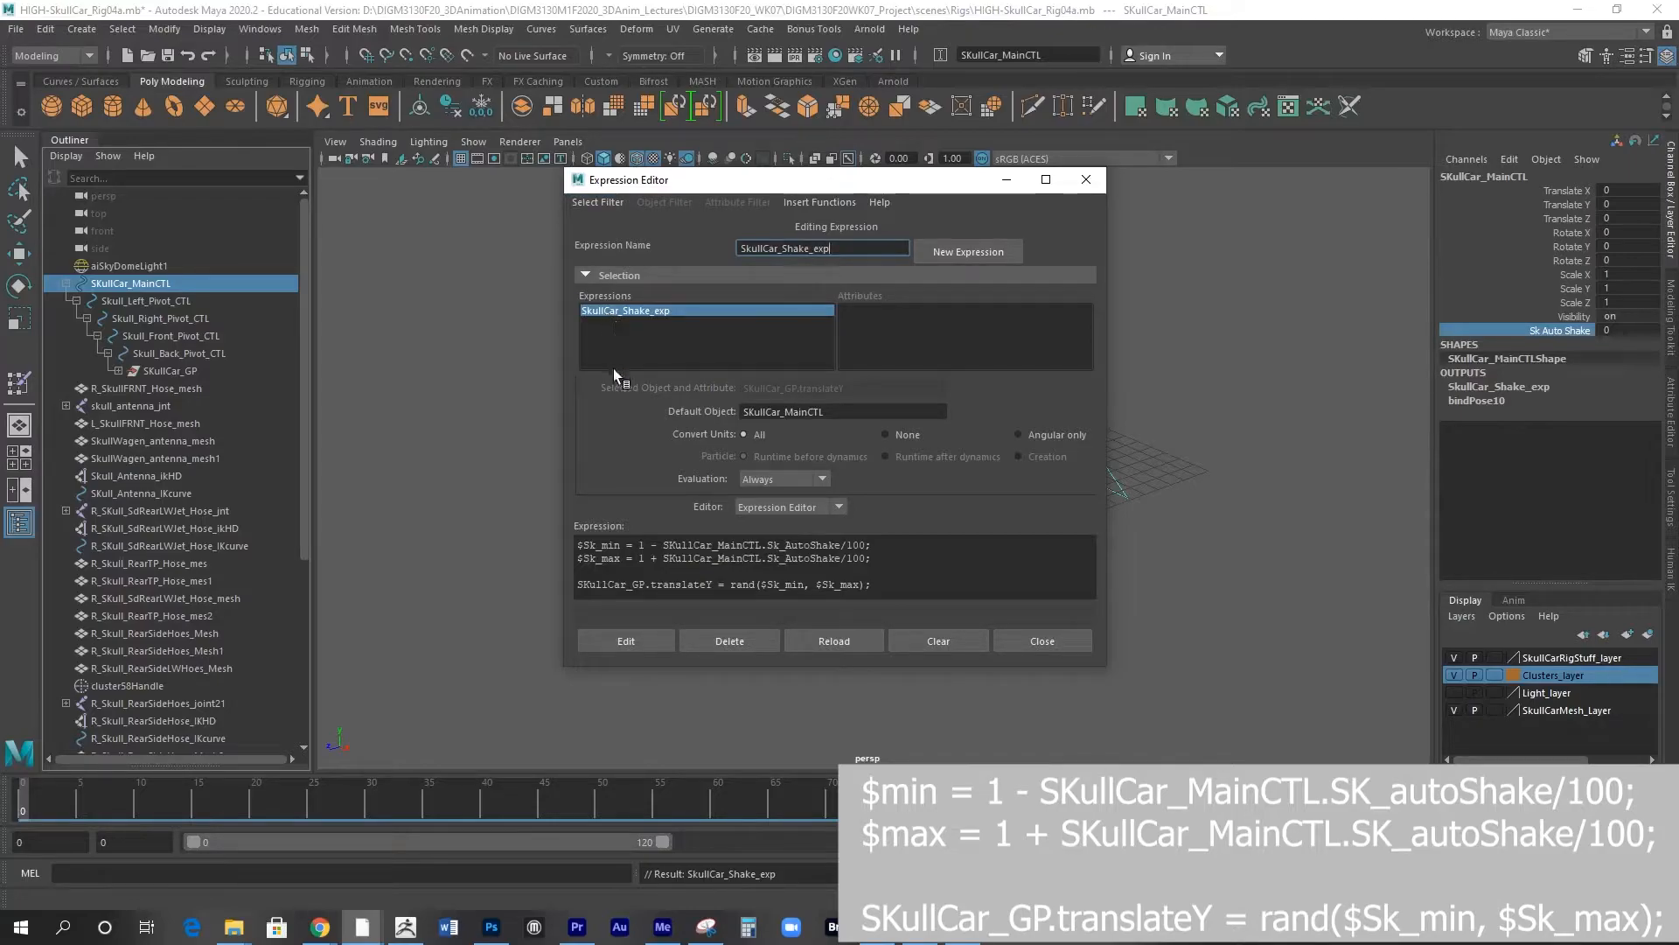
mouse_move(756, 183)
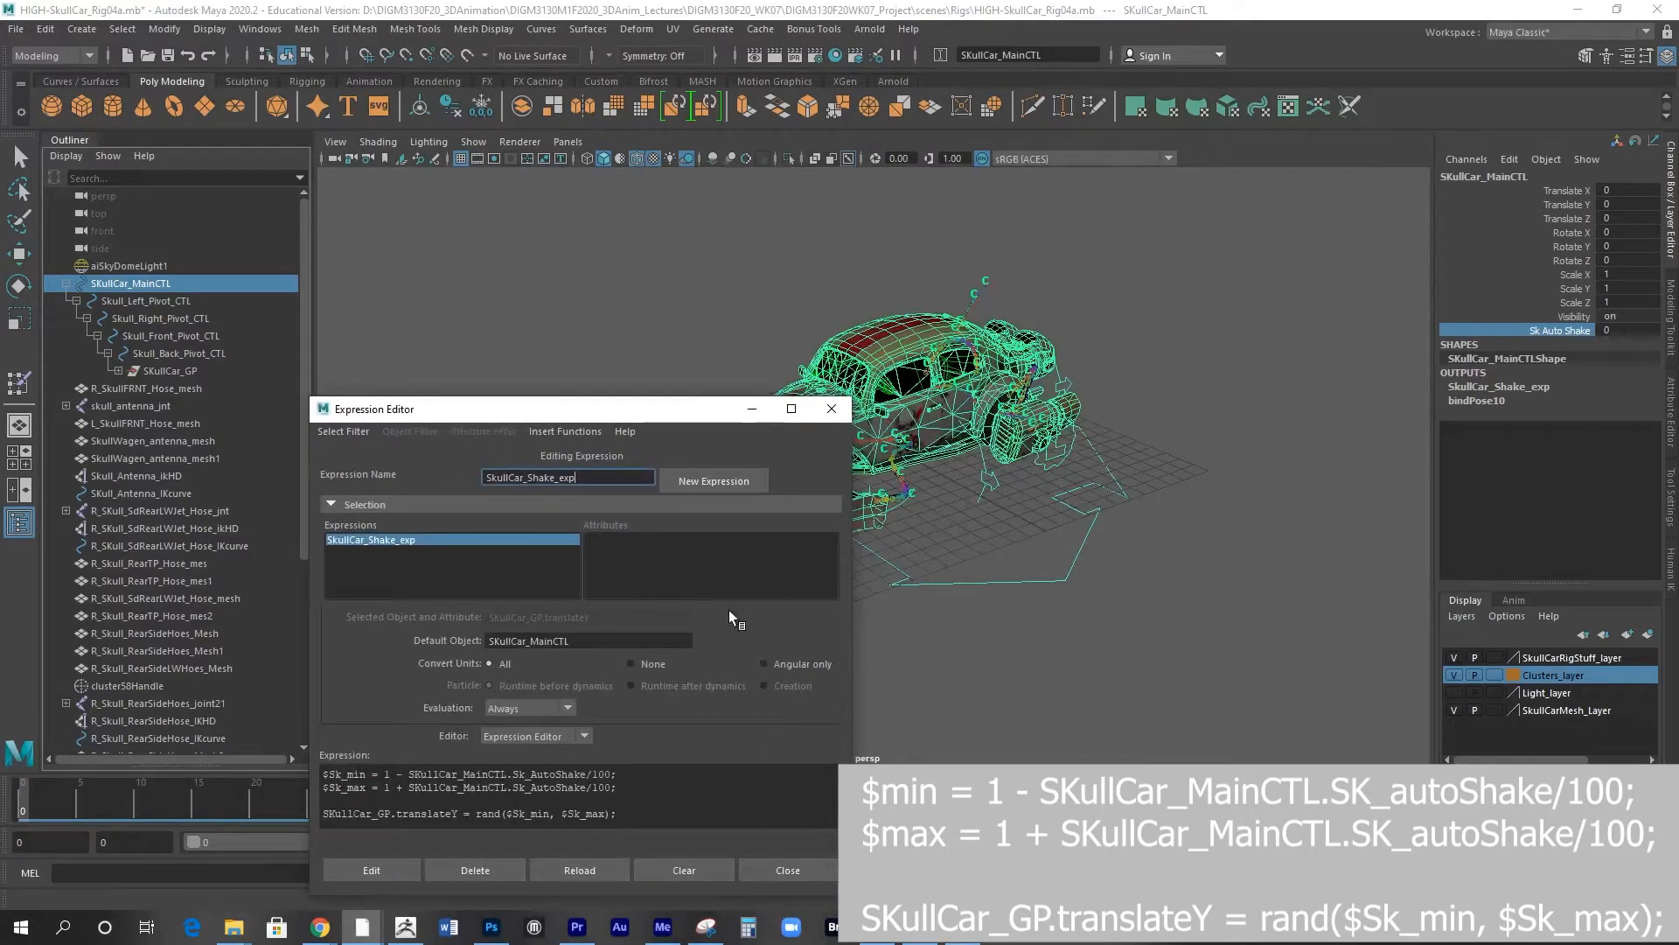
mouse_move(771, 662)
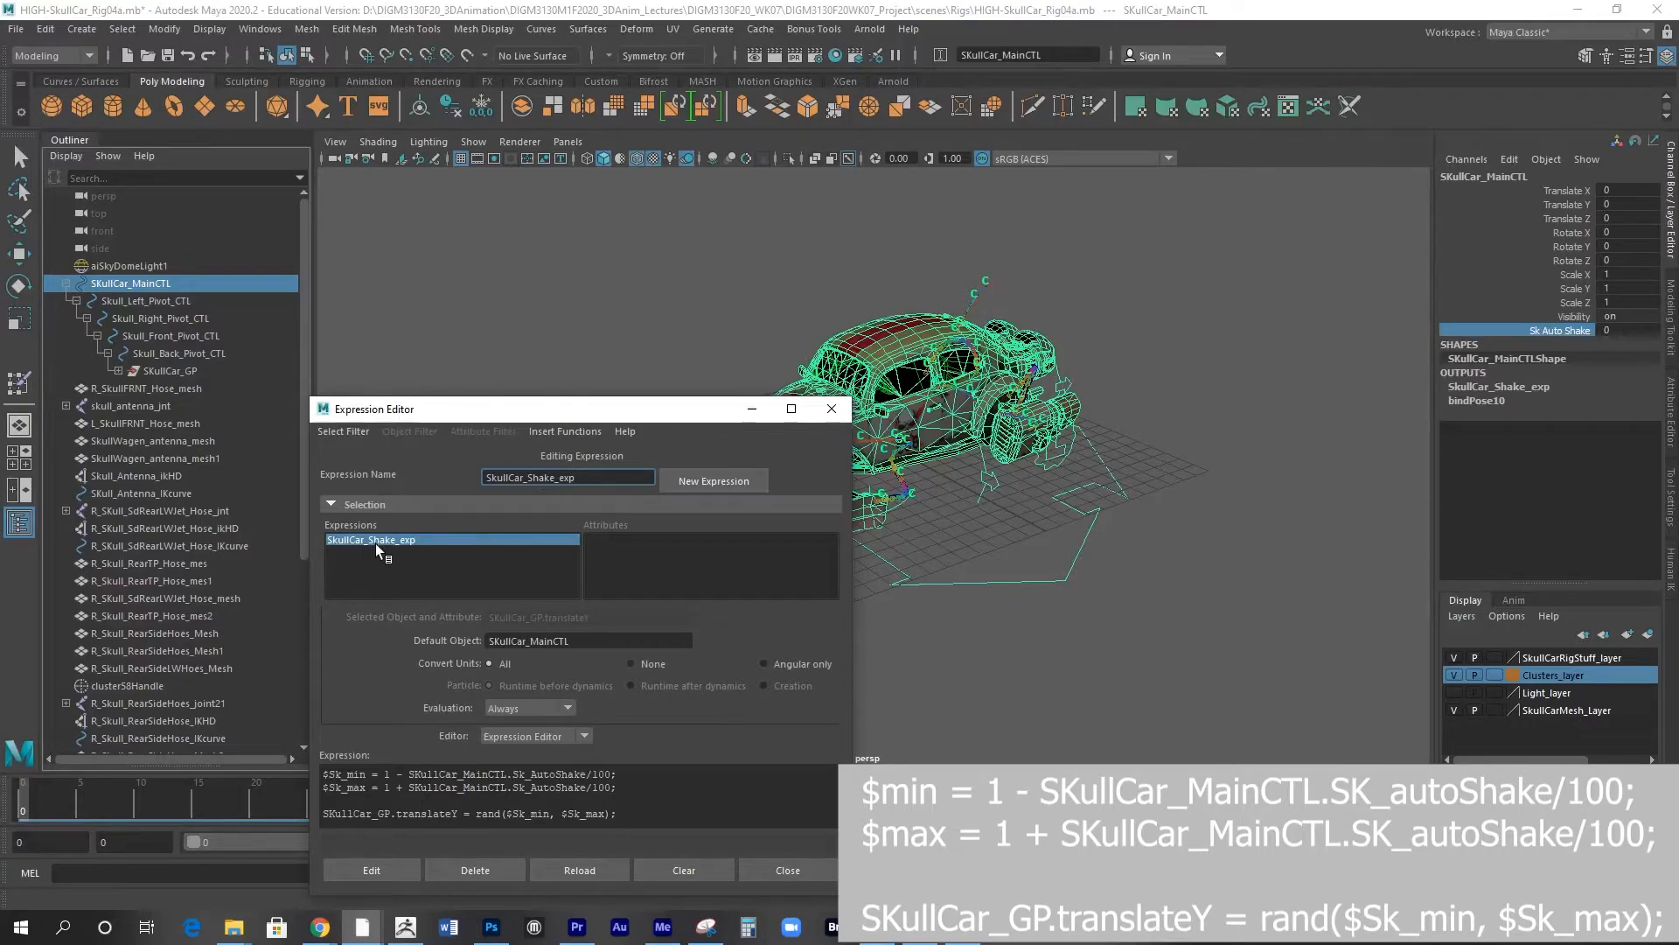
mouse_move(367, 433)
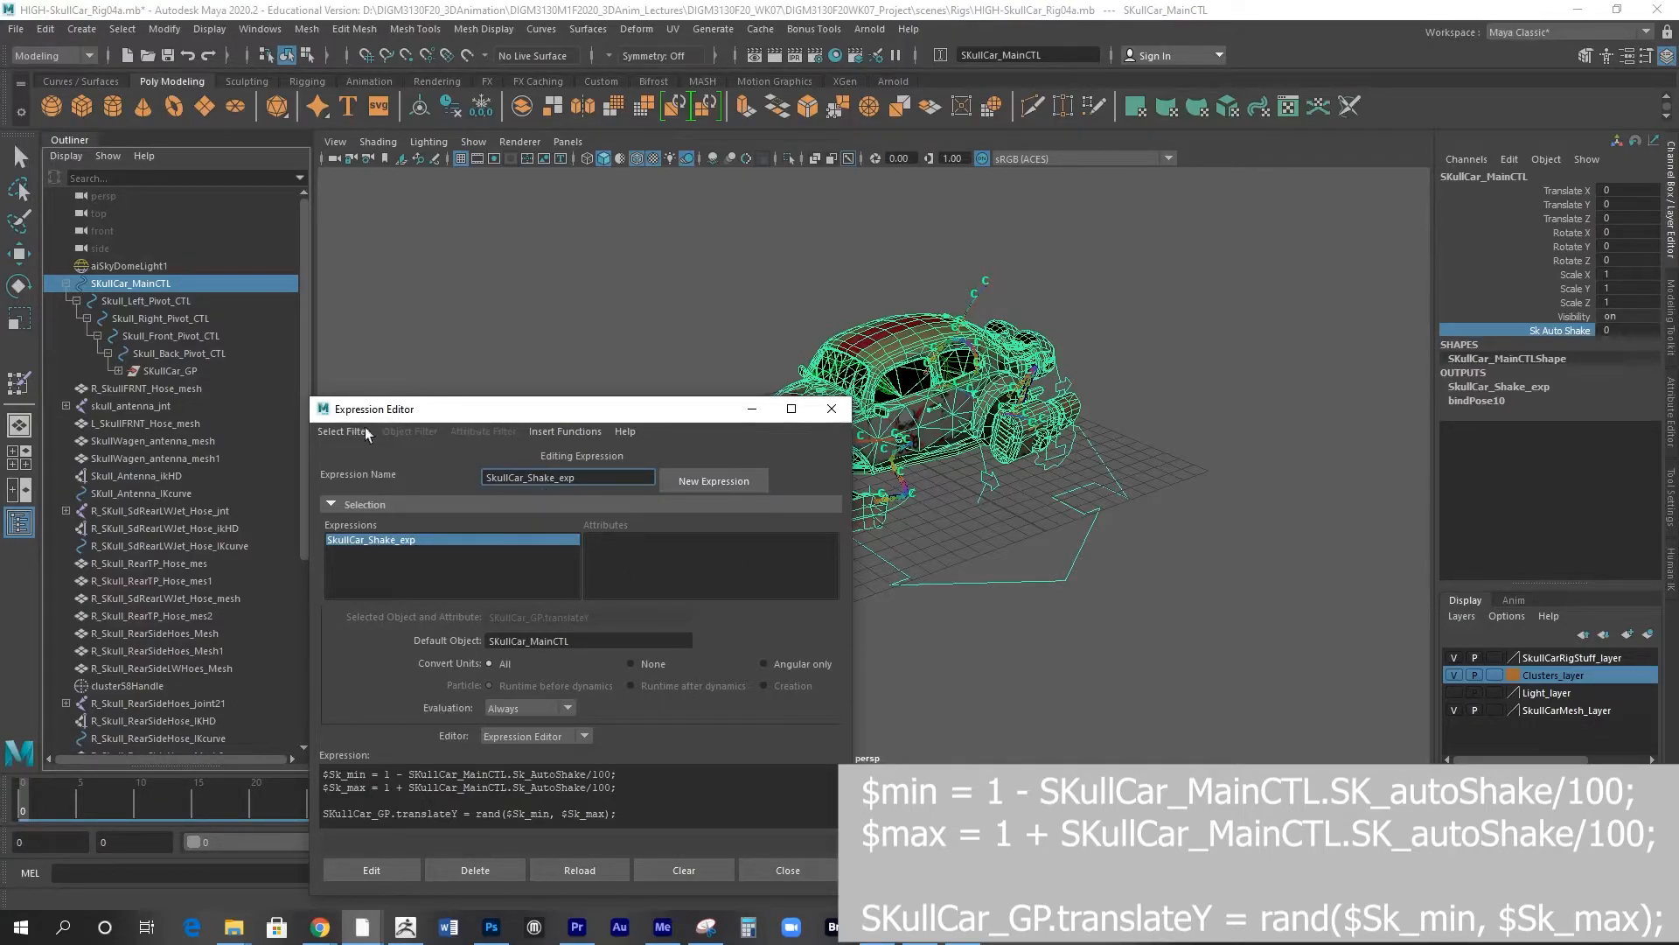
click(342, 430)
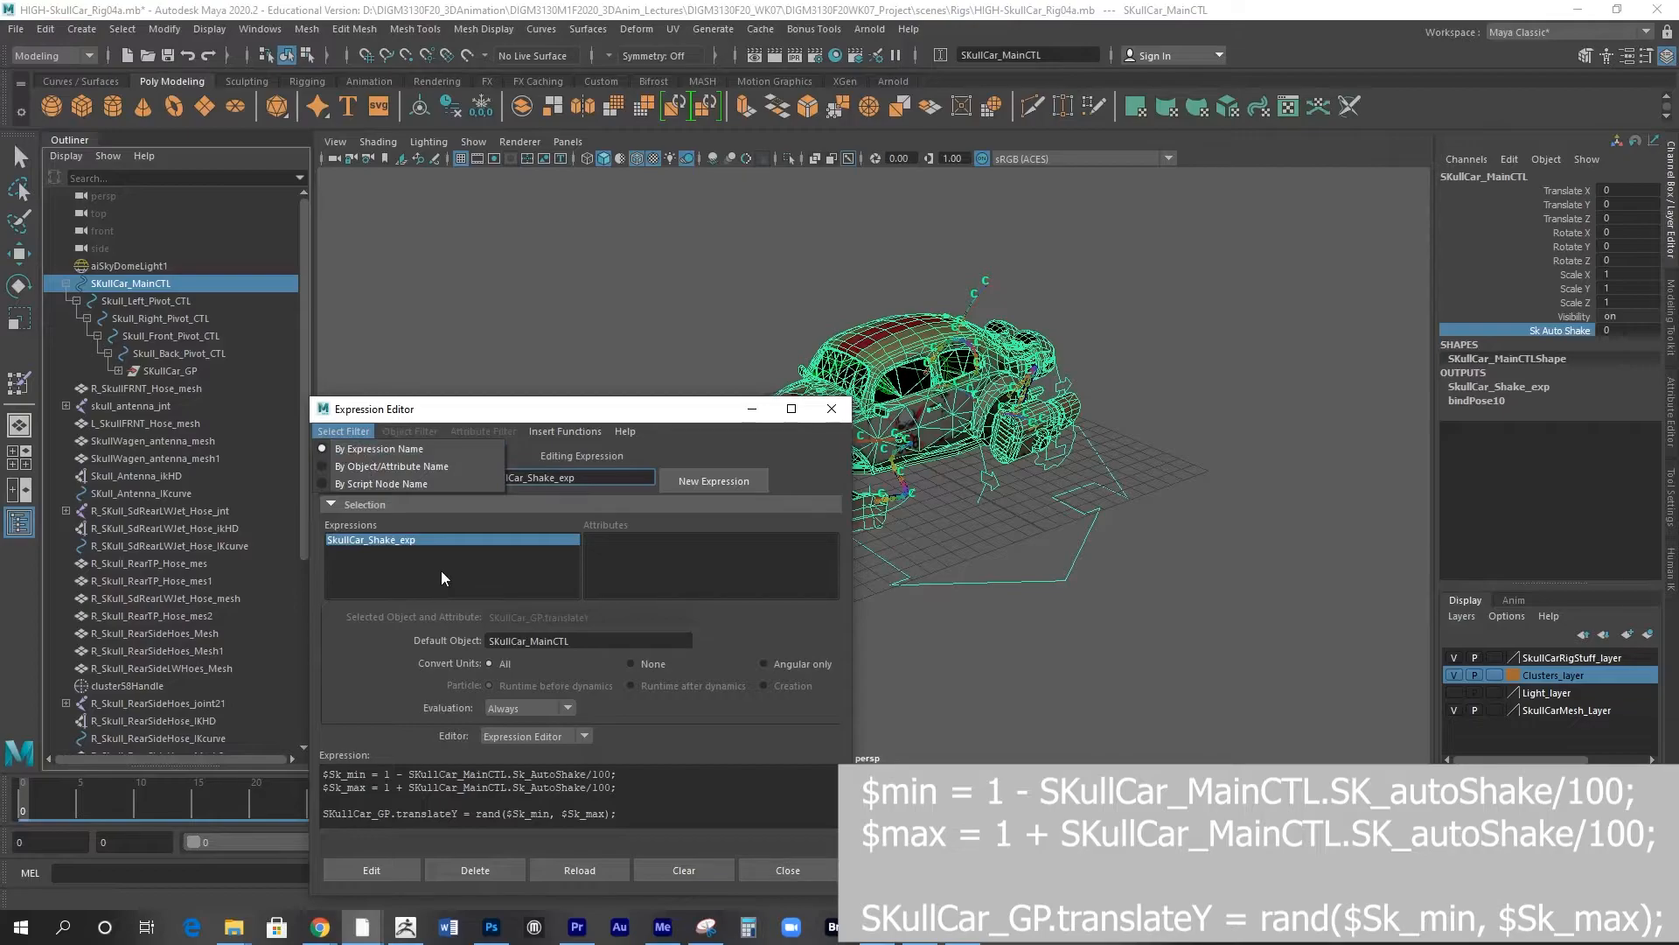
mouse_move(426, 555)
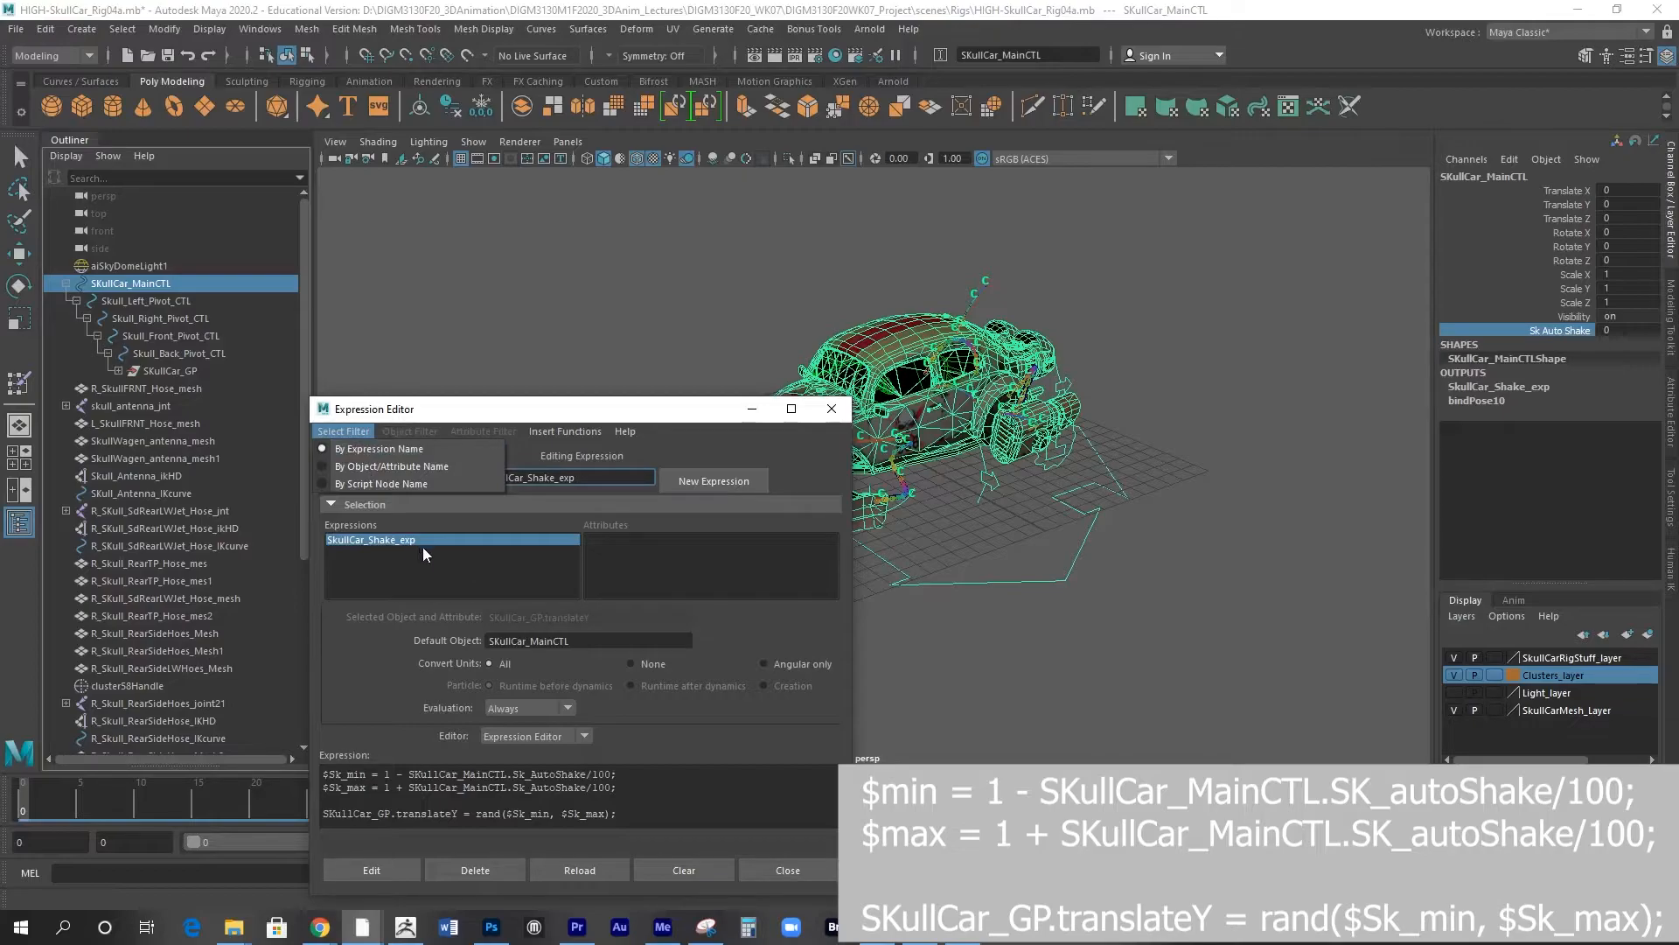
click(343, 430)
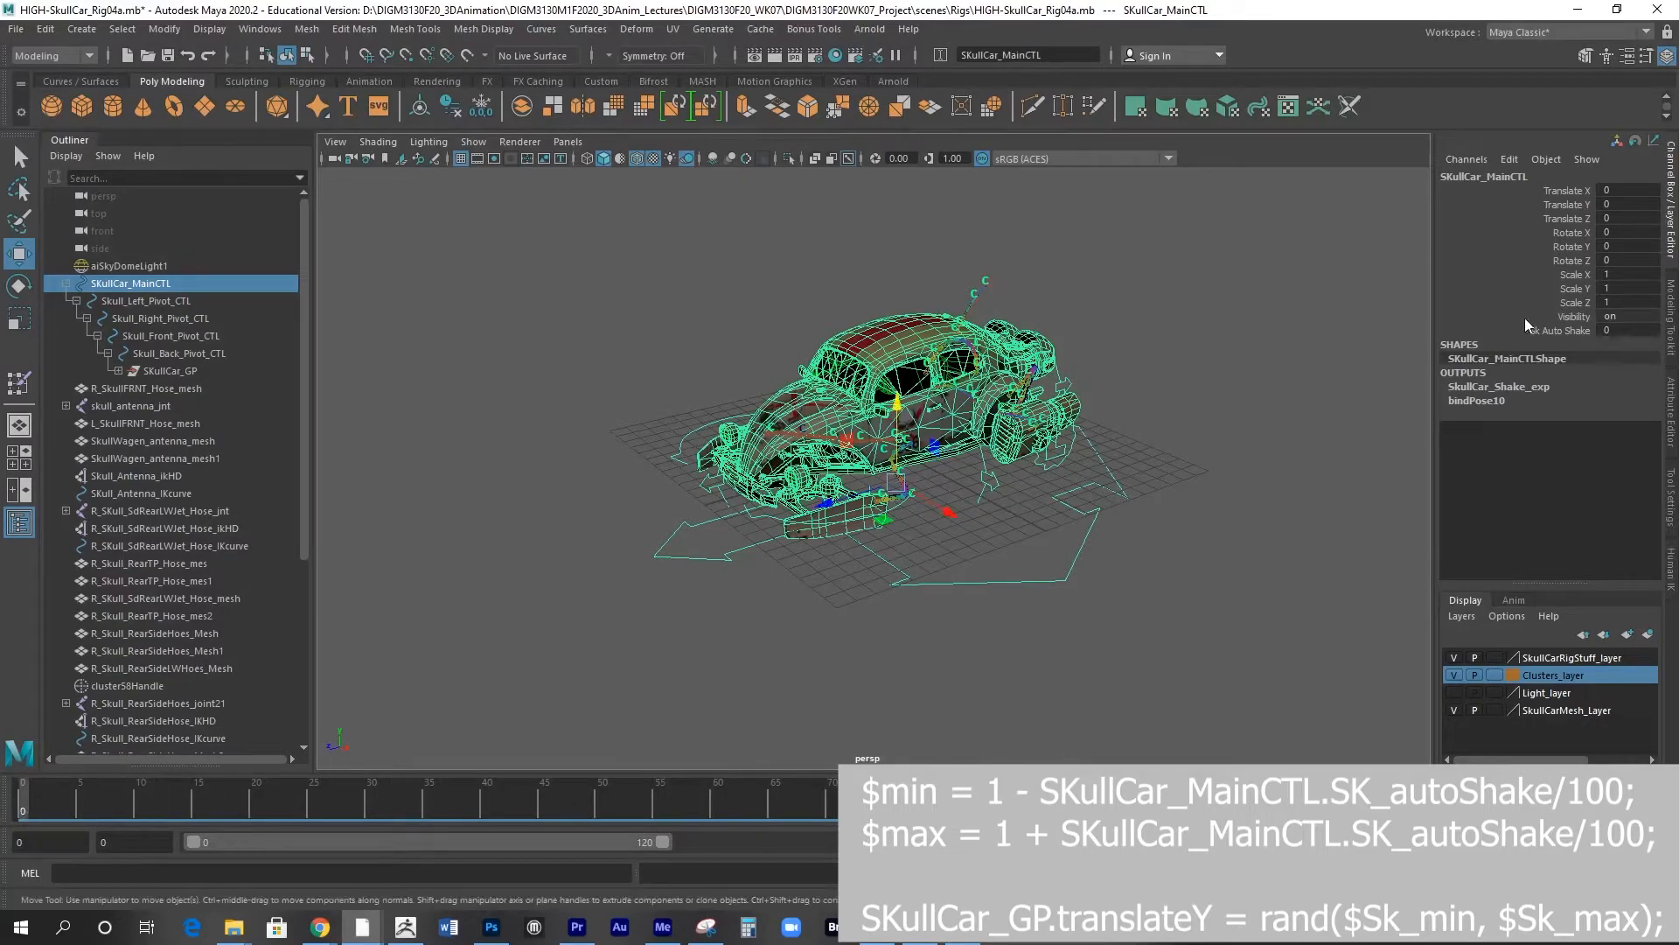
- Set Sk Auto Shake on SkullCar_MainCTL to 5, then 10 during playback, watching the car shake
click(1629, 330)
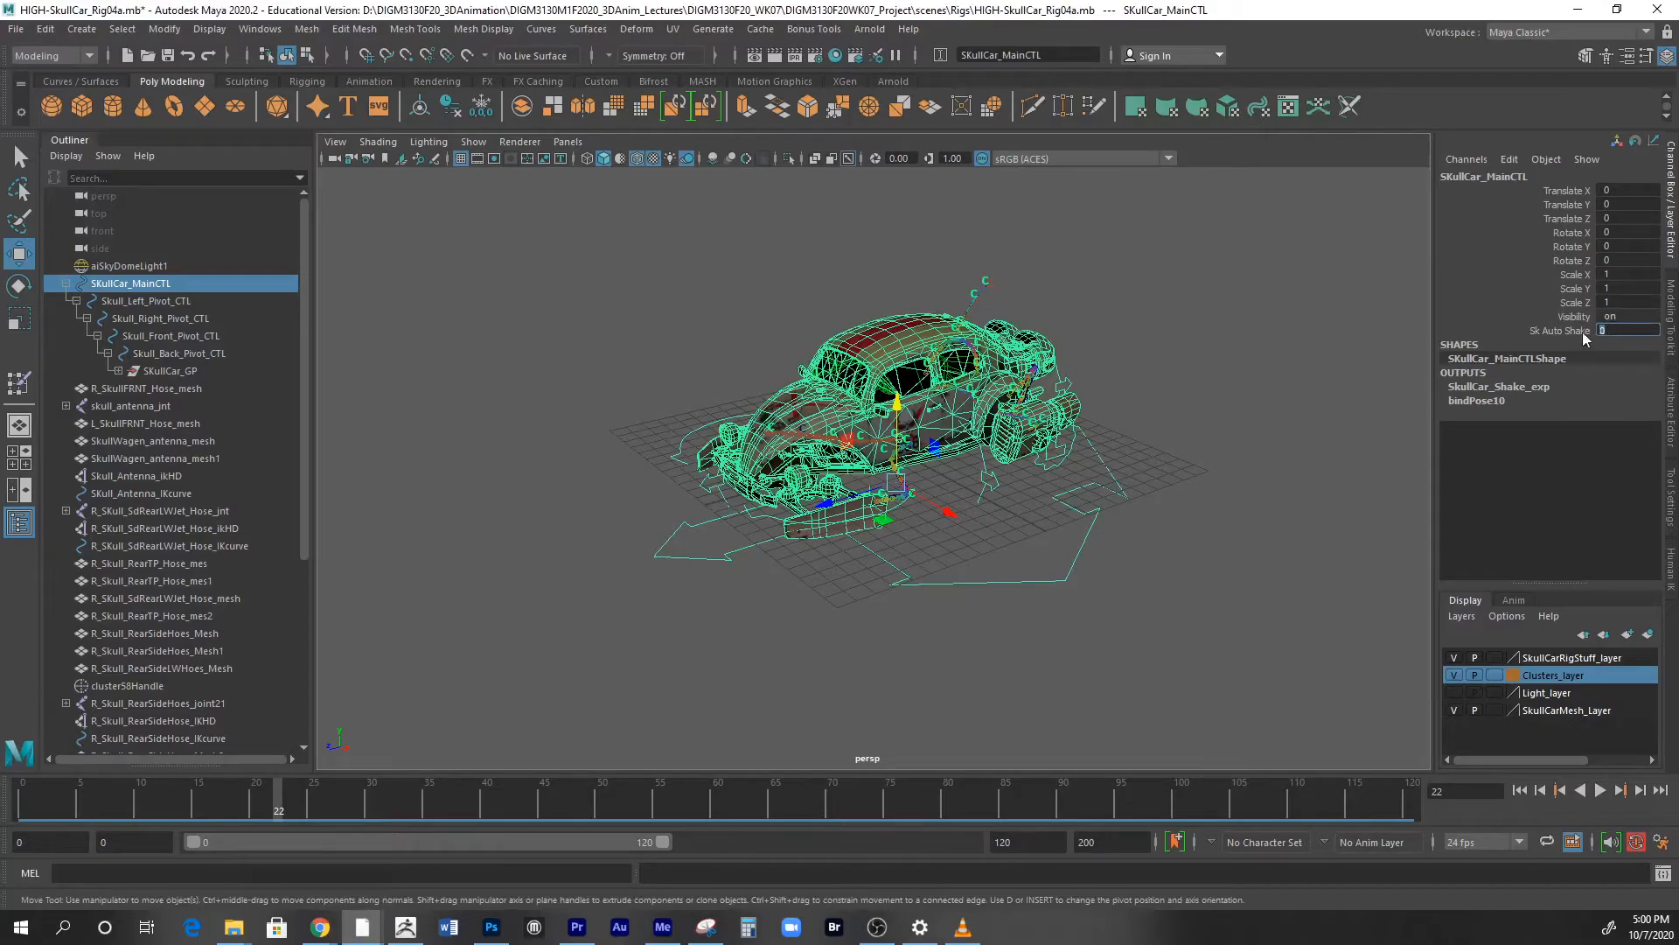
mouse_move(1525, 488)
text(10)
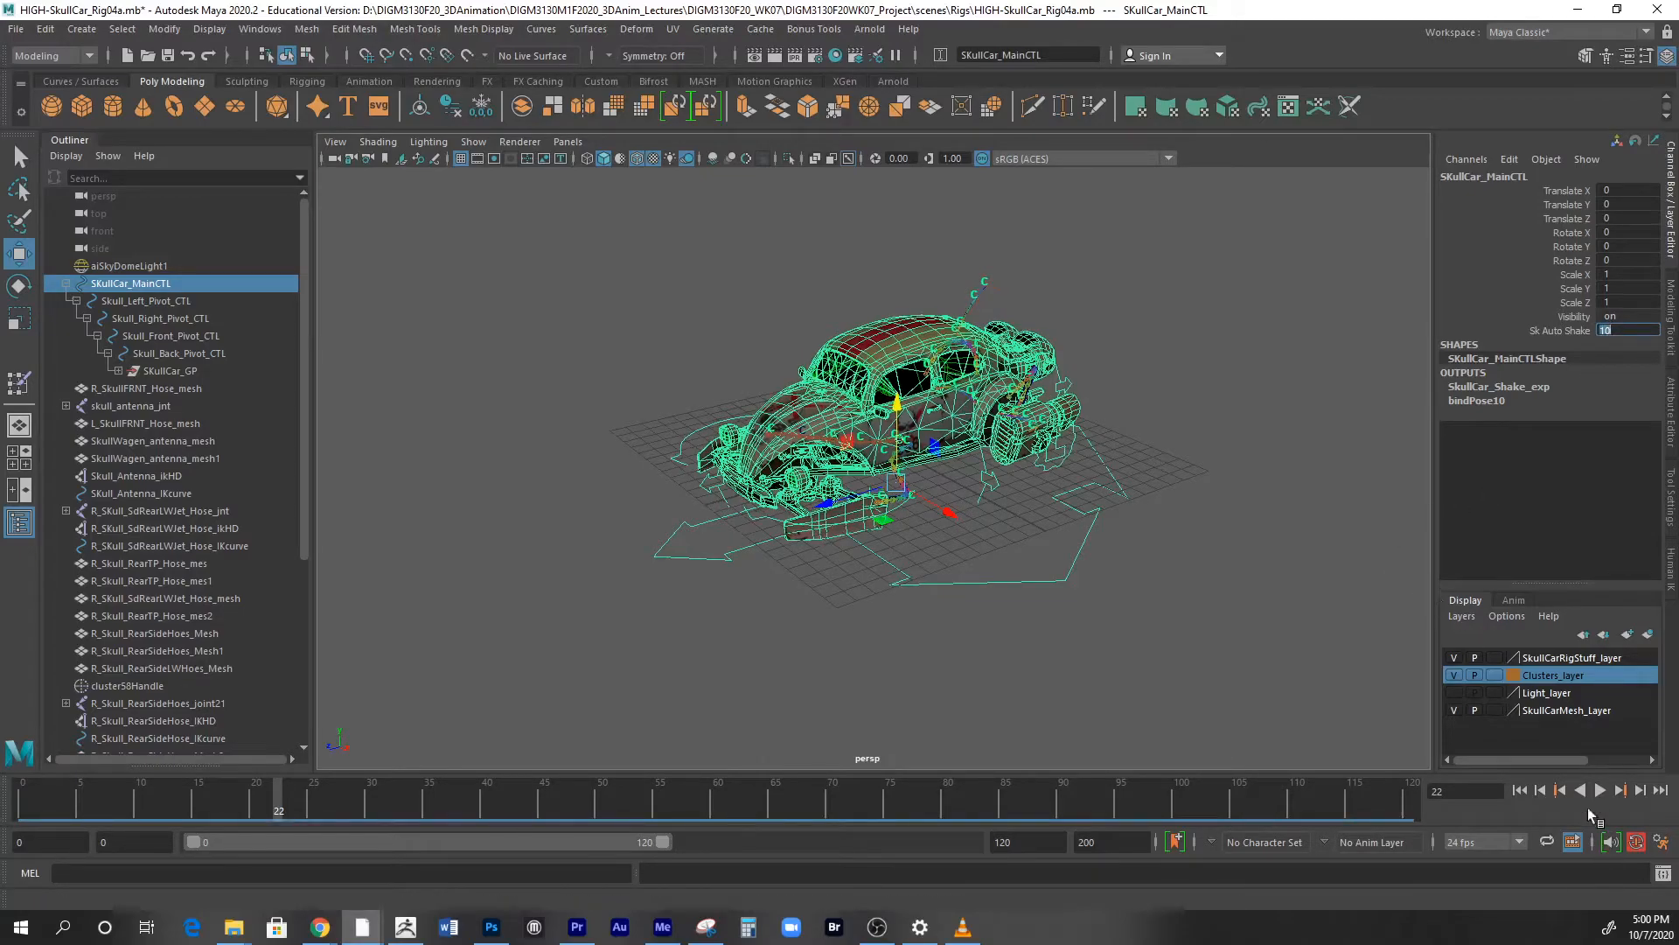
click(1600, 791)
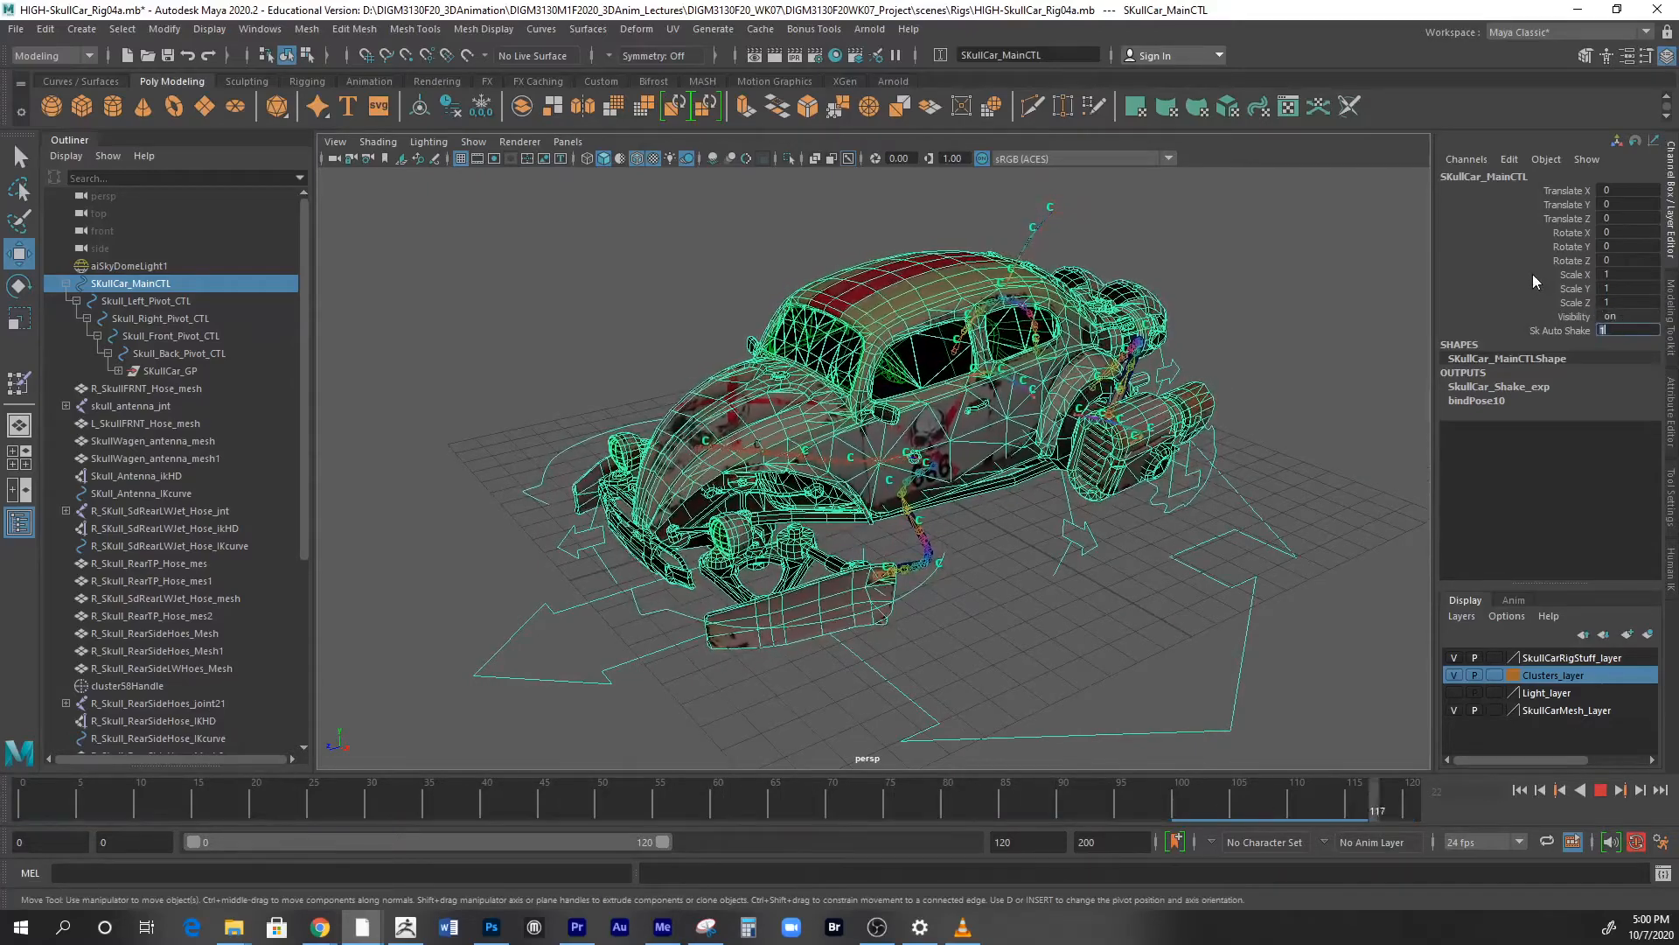
click(511, 796)
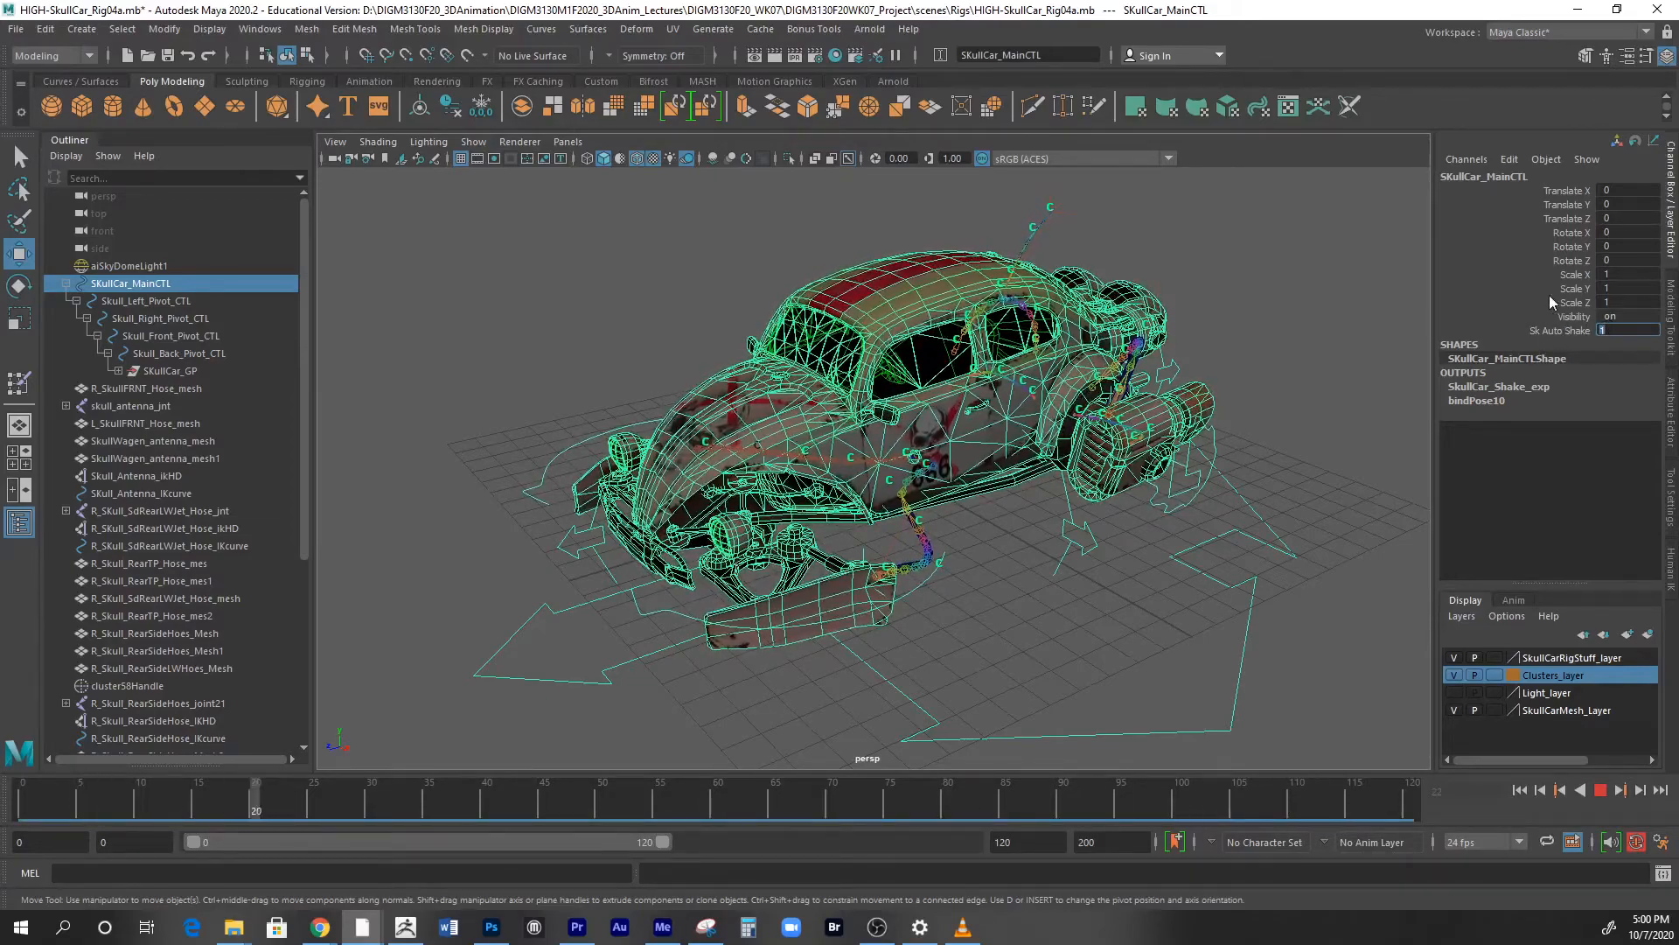
click(798, 798)
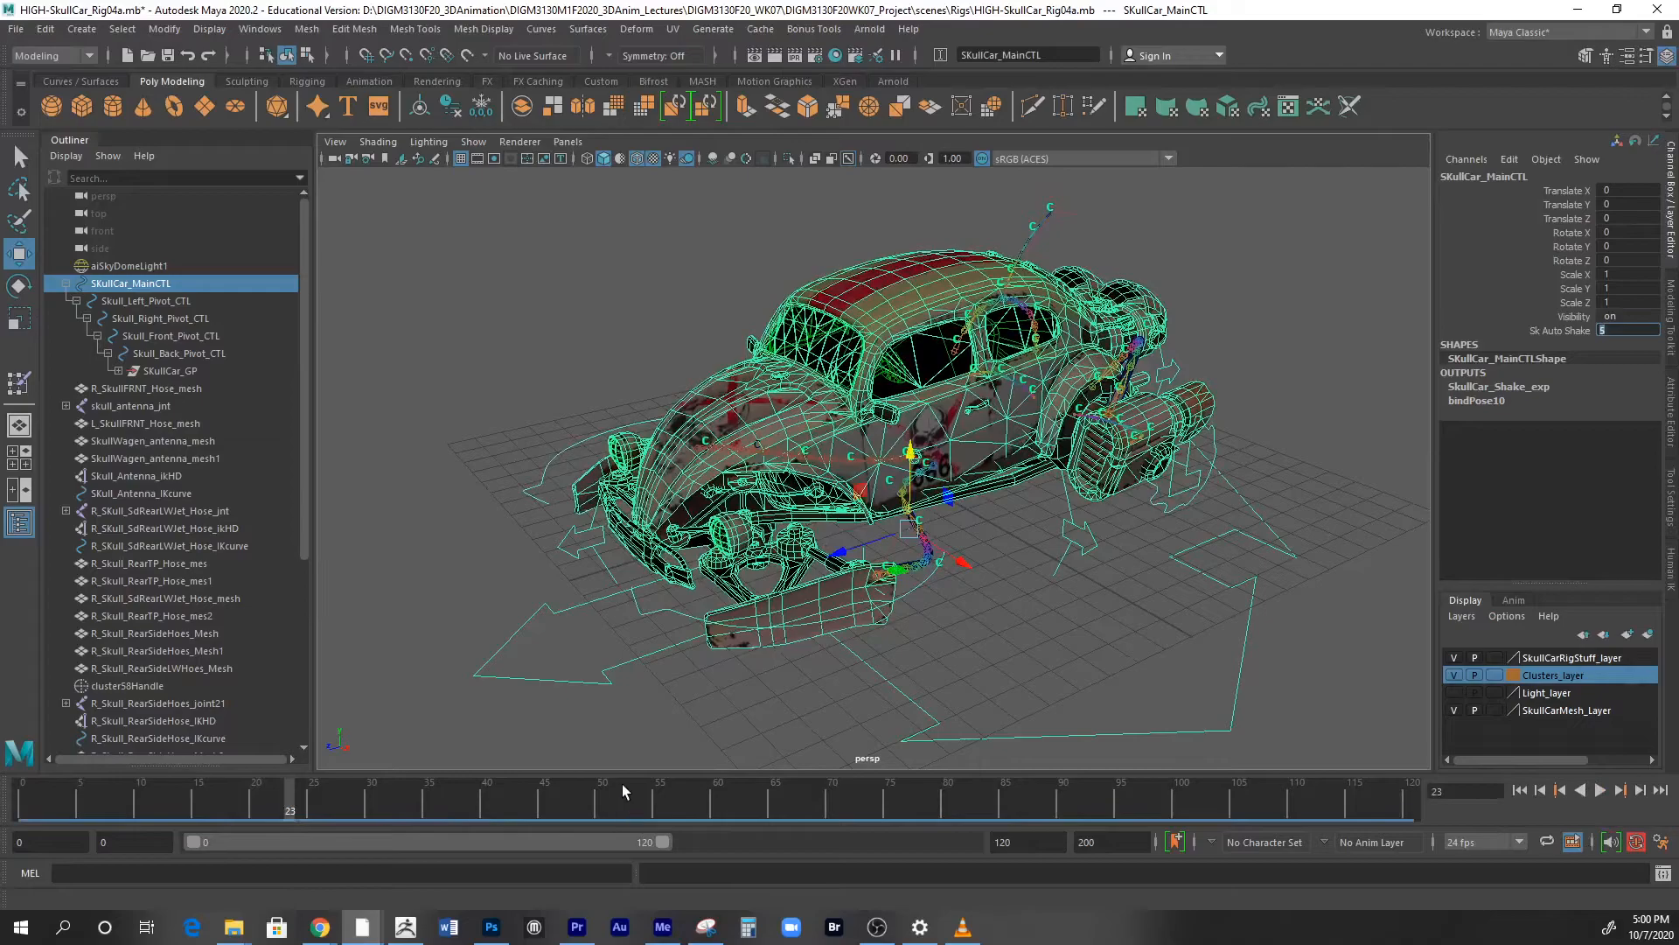
click(15, 29)
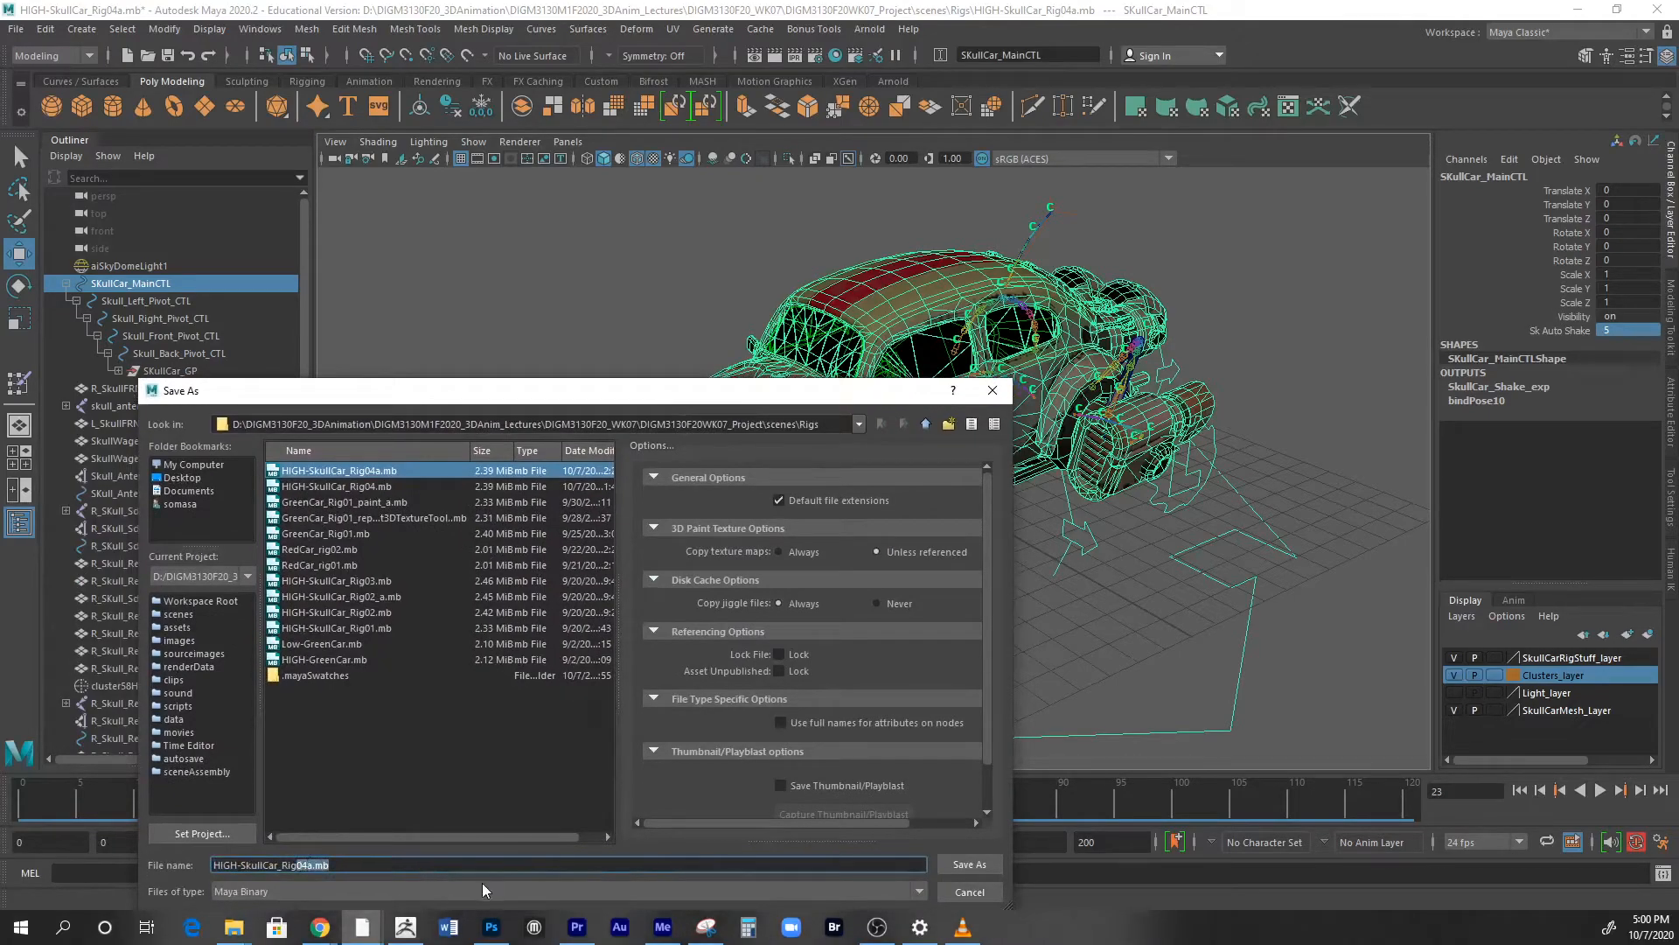
- Save the rig as HIGH-SkullCar_Rig05, accepting the student version warning
click(965, 864)
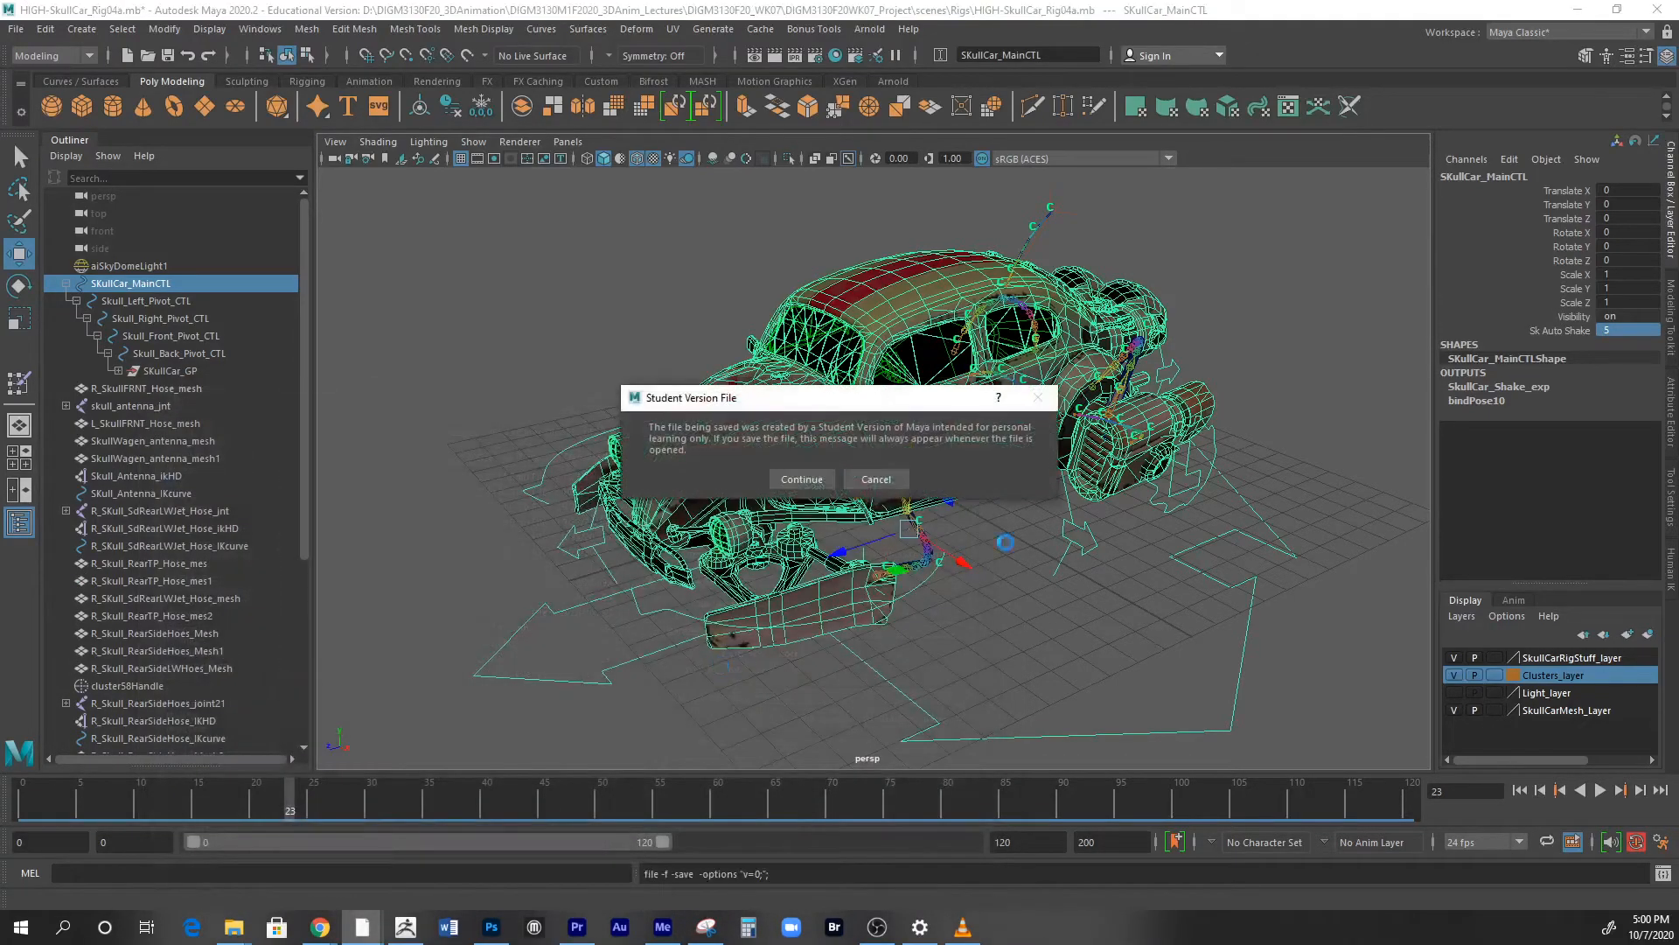
click(801, 480)
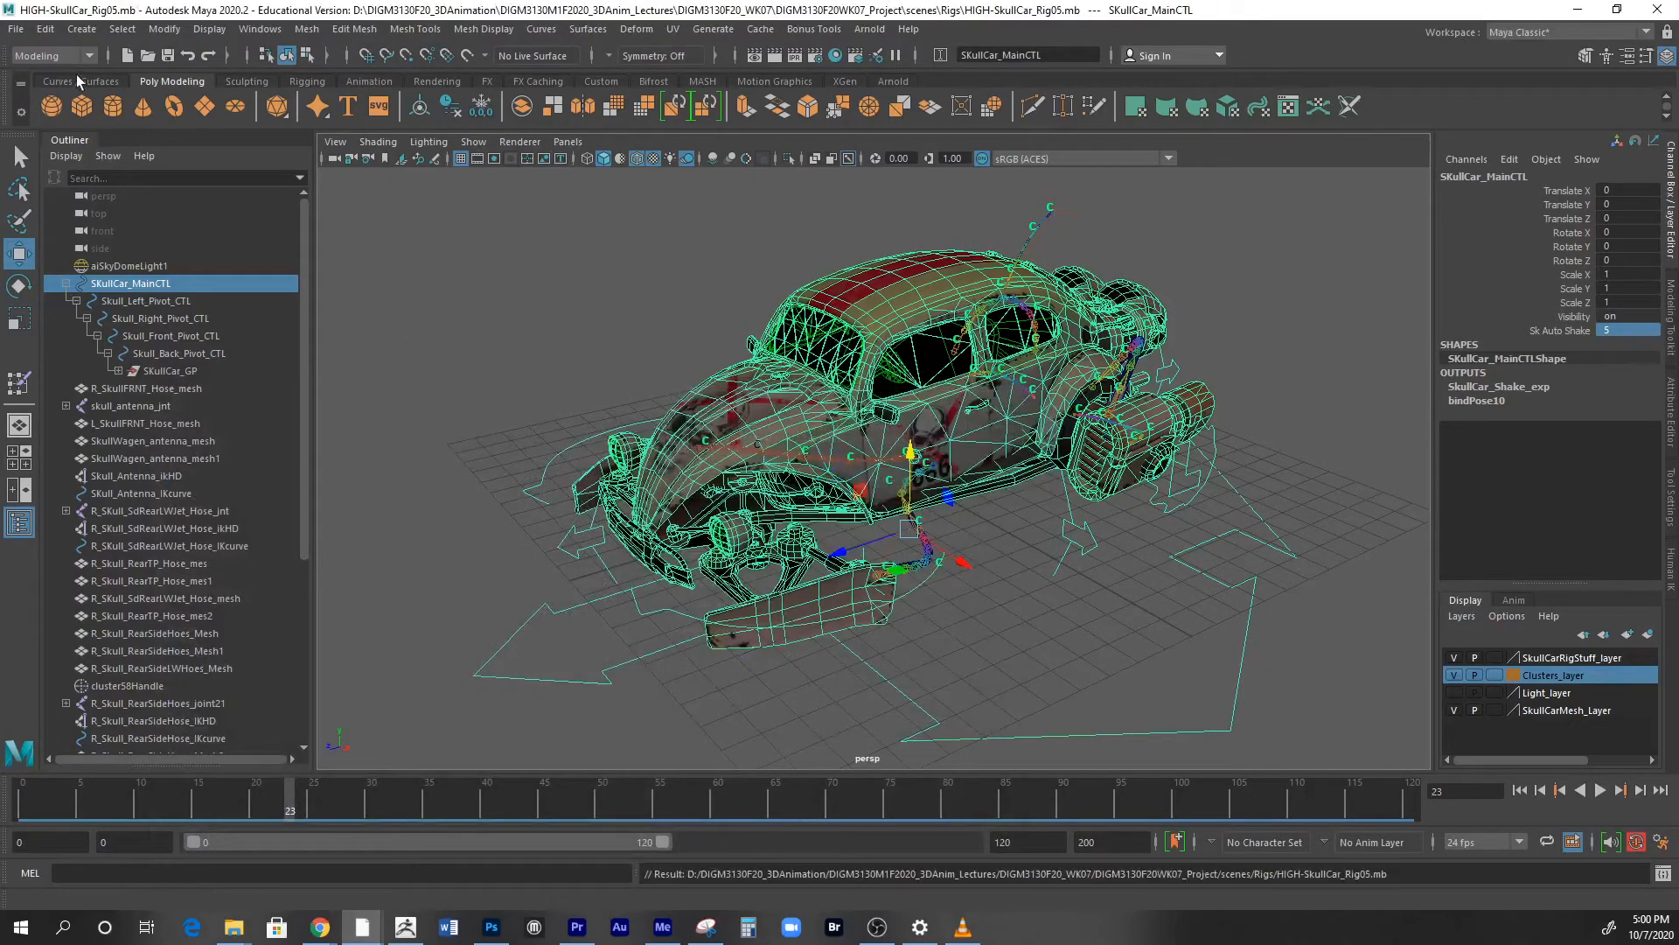
click(15, 30)
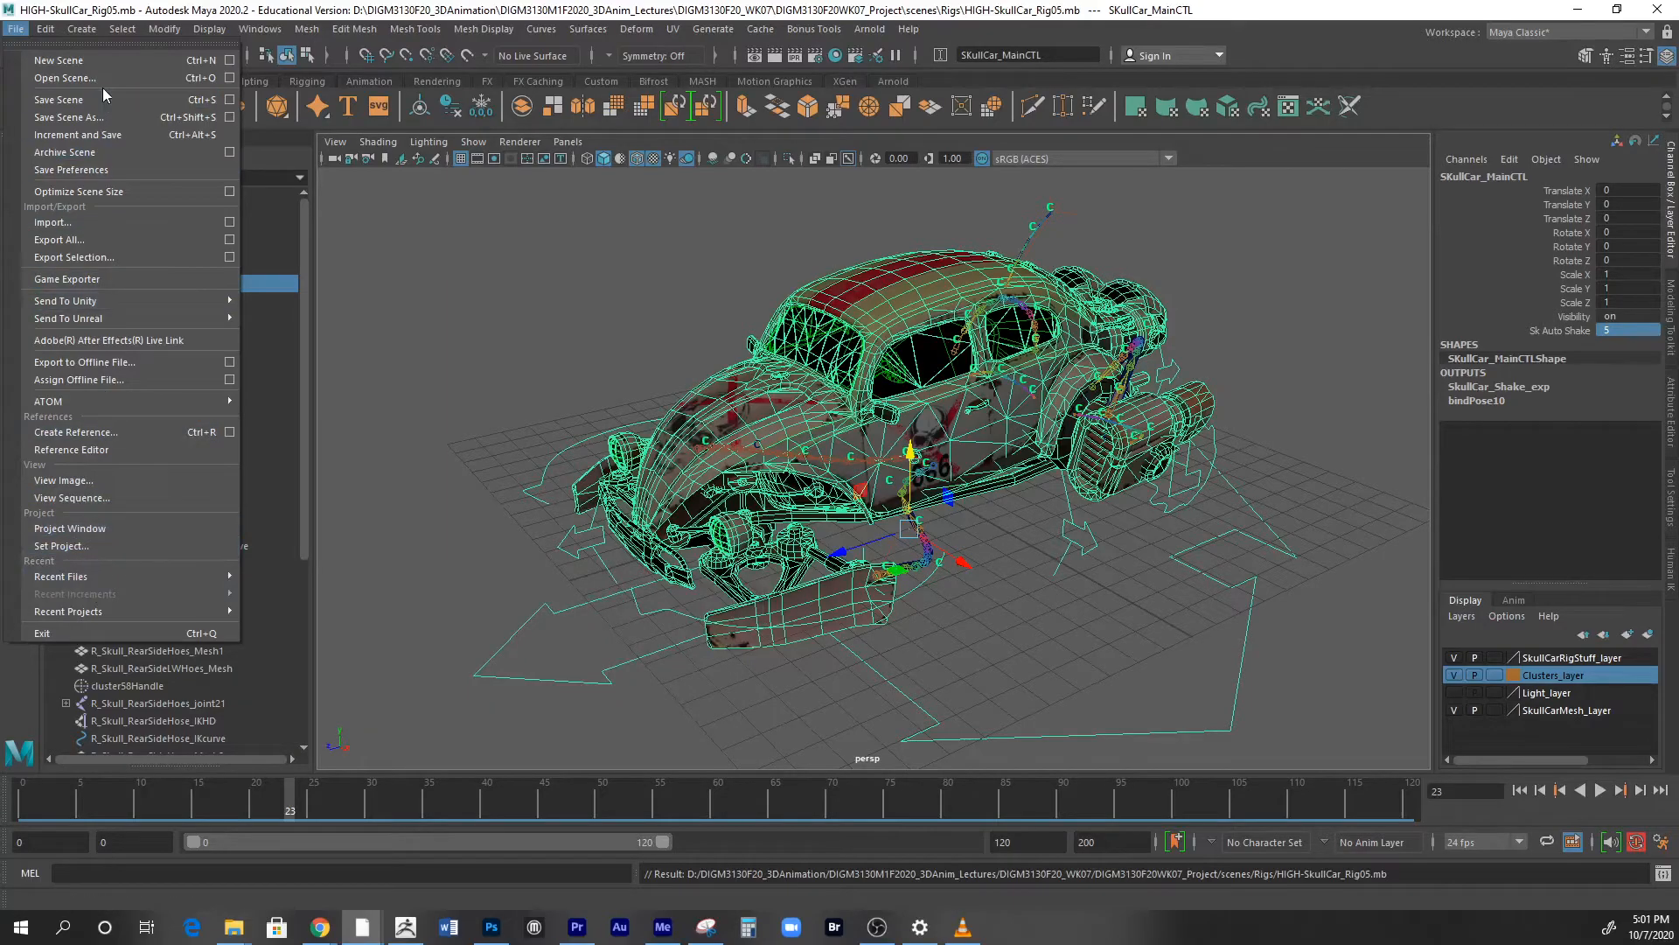
mouse_move(65, 77)
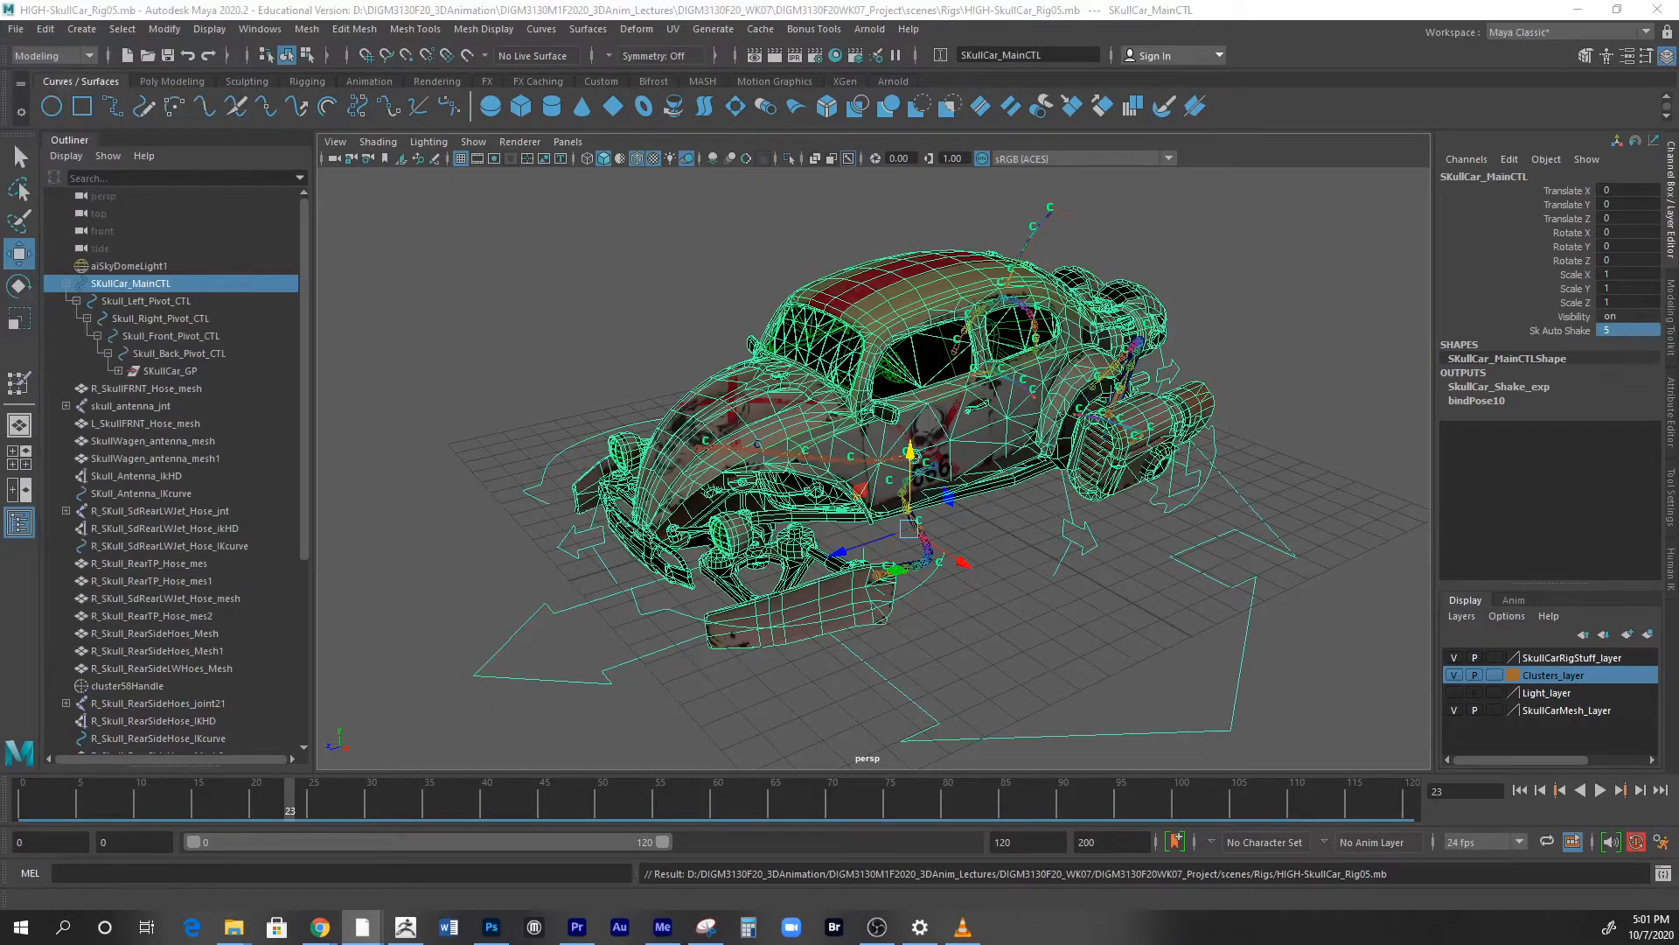
- Open FirstPass_animatic04.mb from the project's Animatic folder, dismissing the color management warning
click(16, 30)
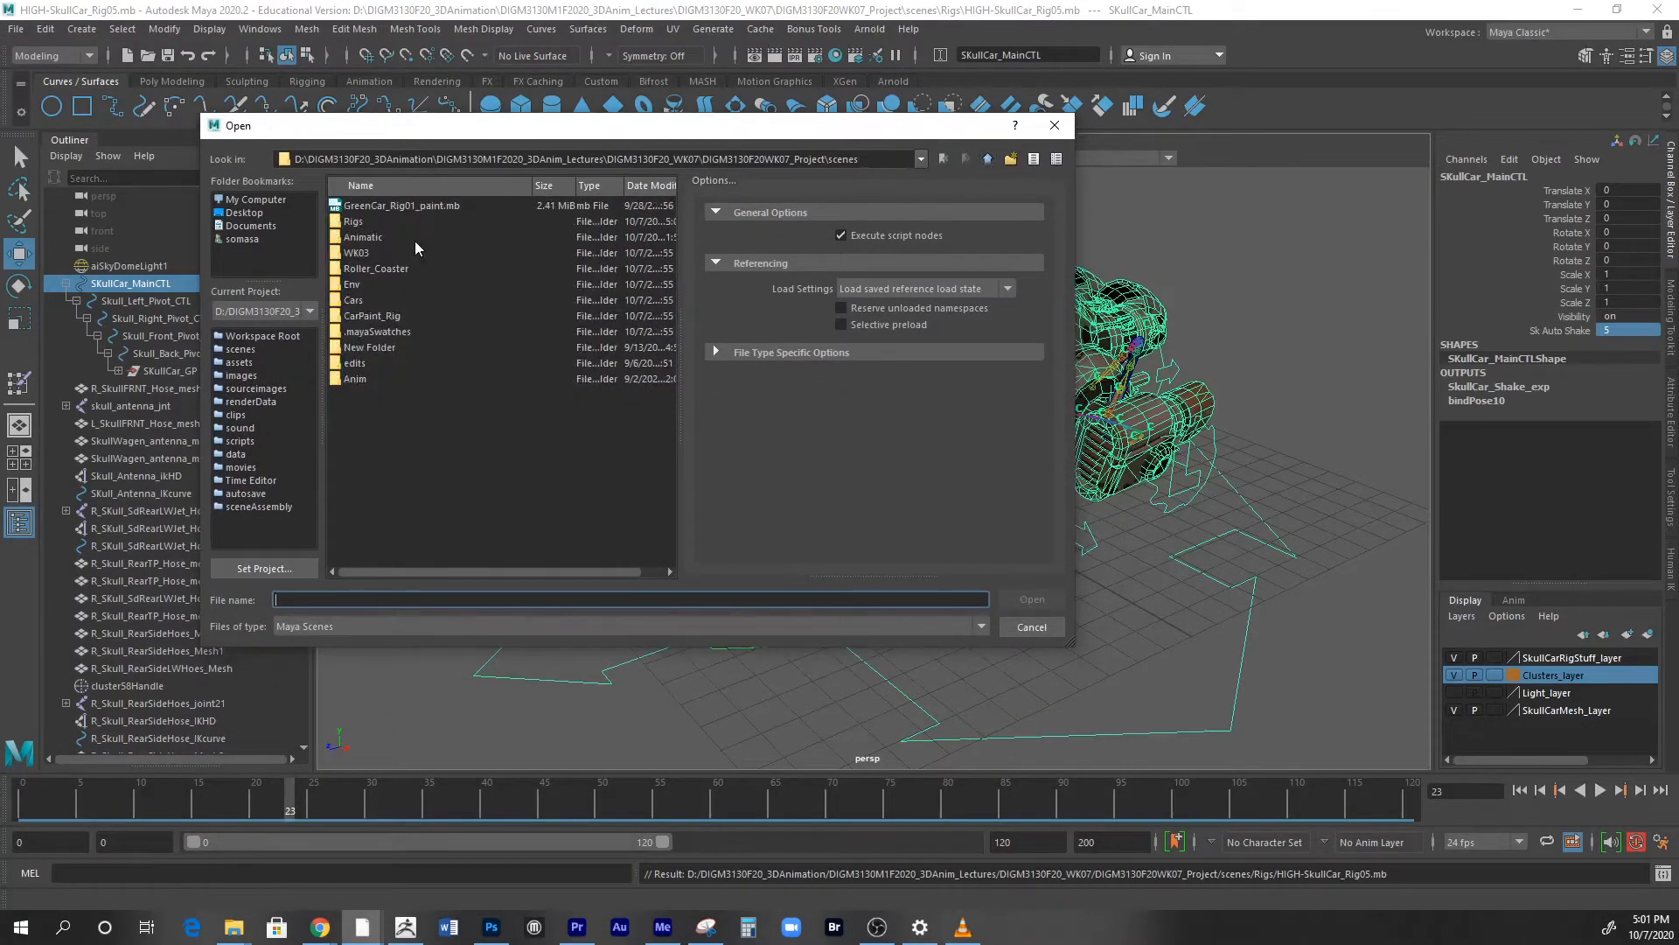
click(369, 236)
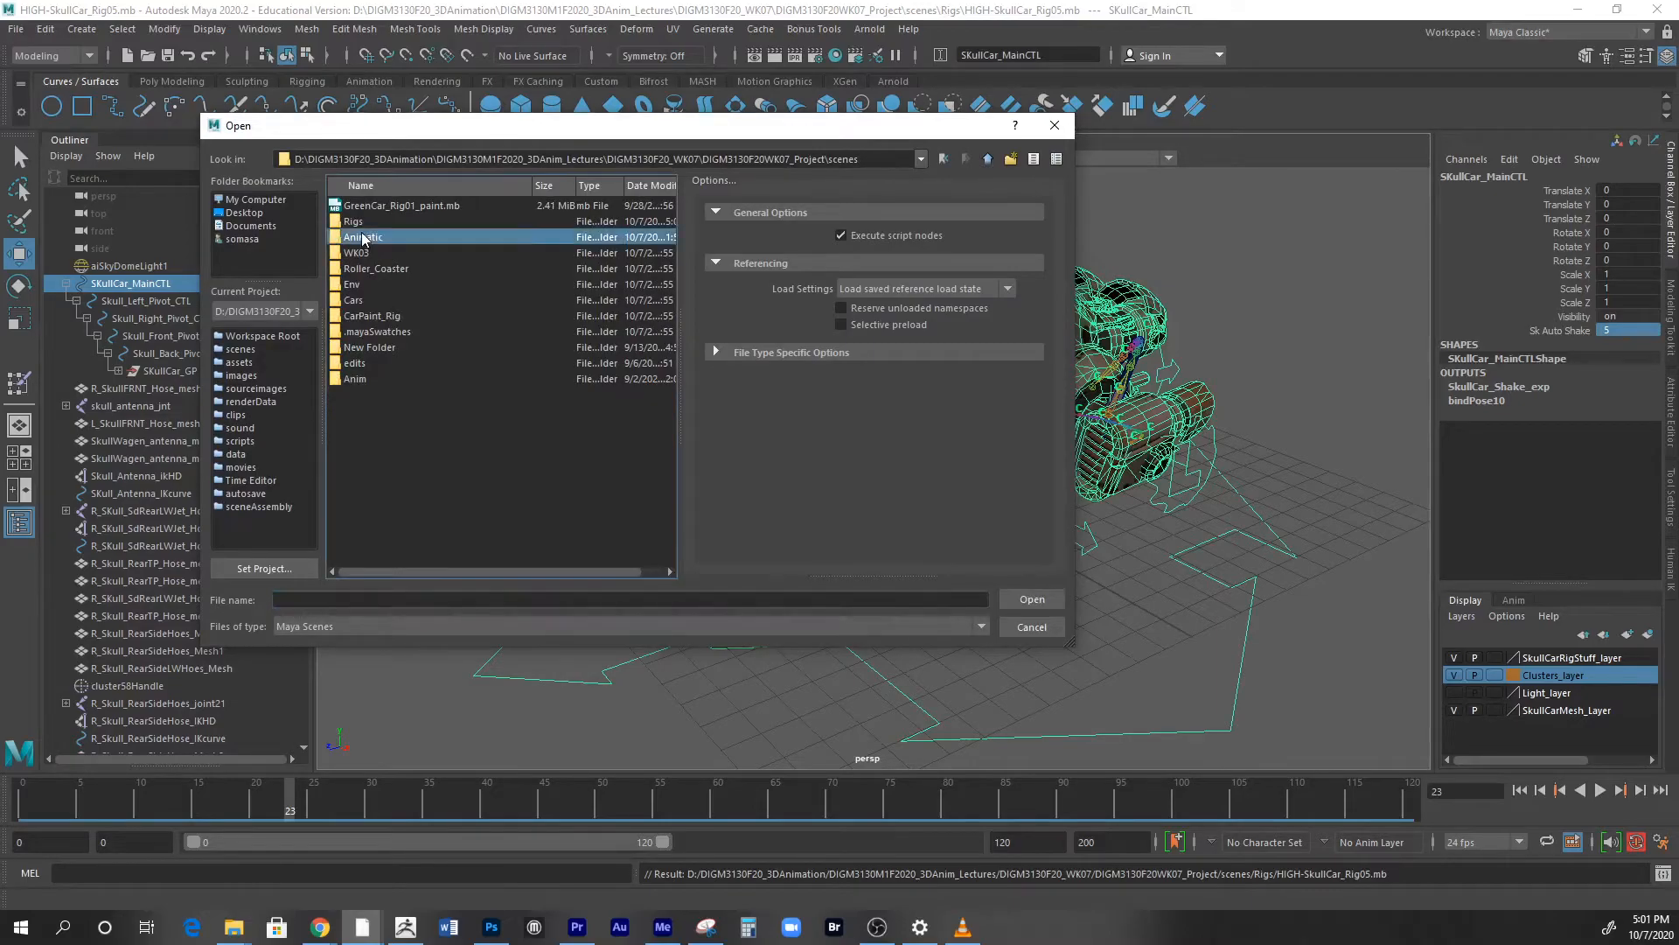
double_click(364, 236)
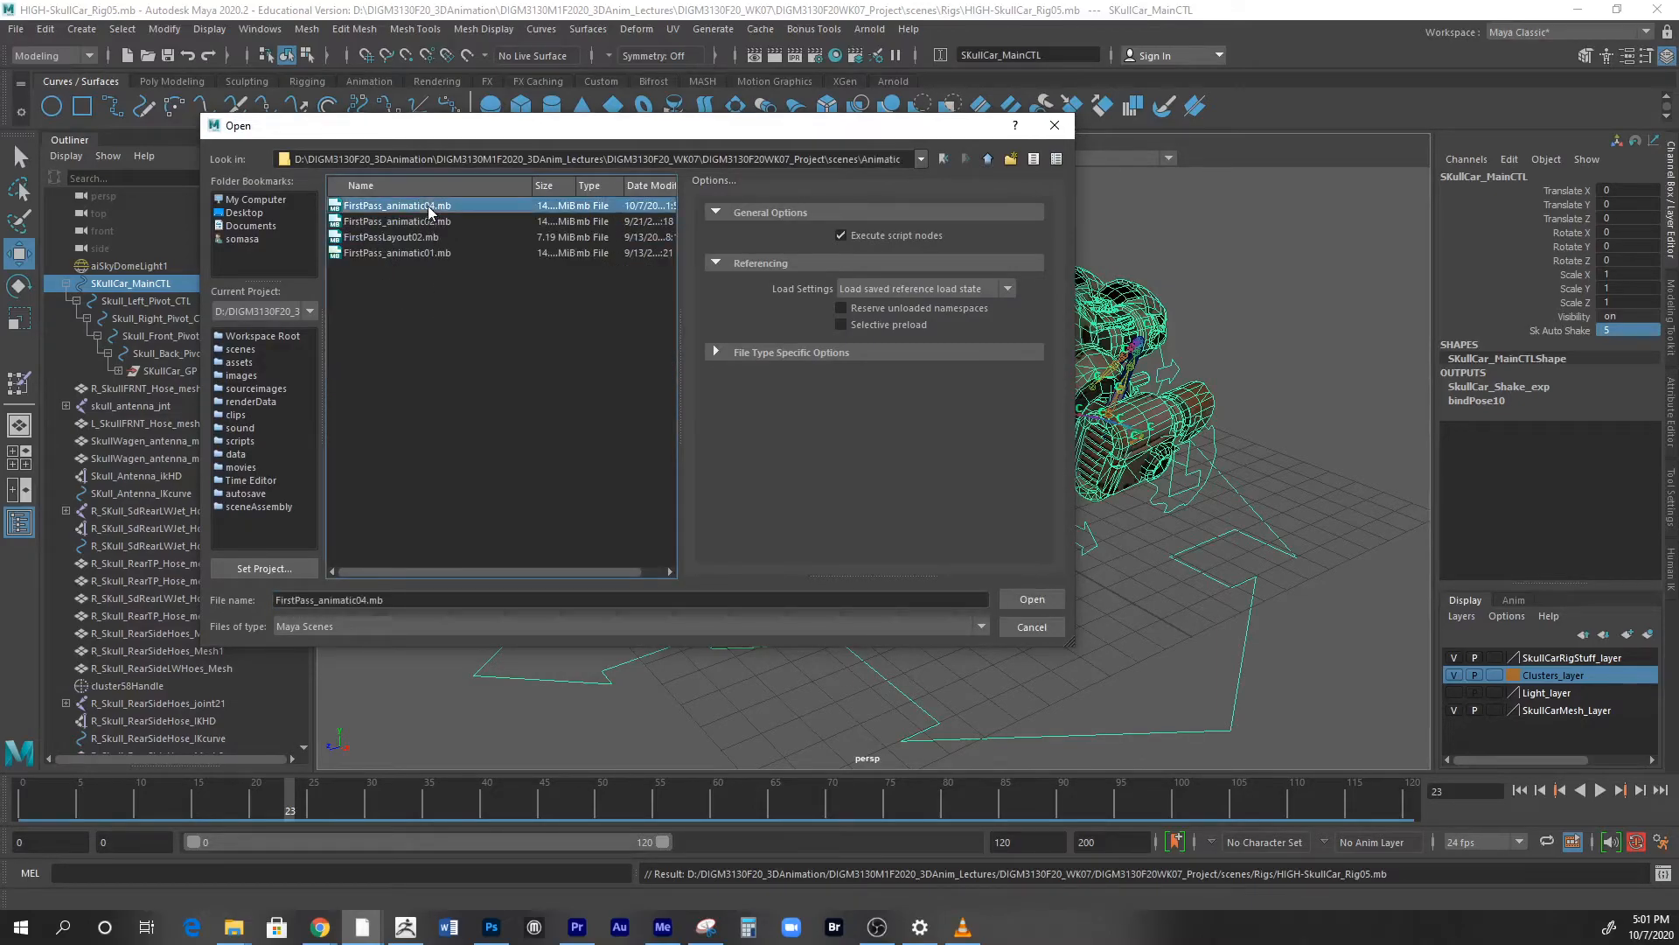
click(1030, 599)
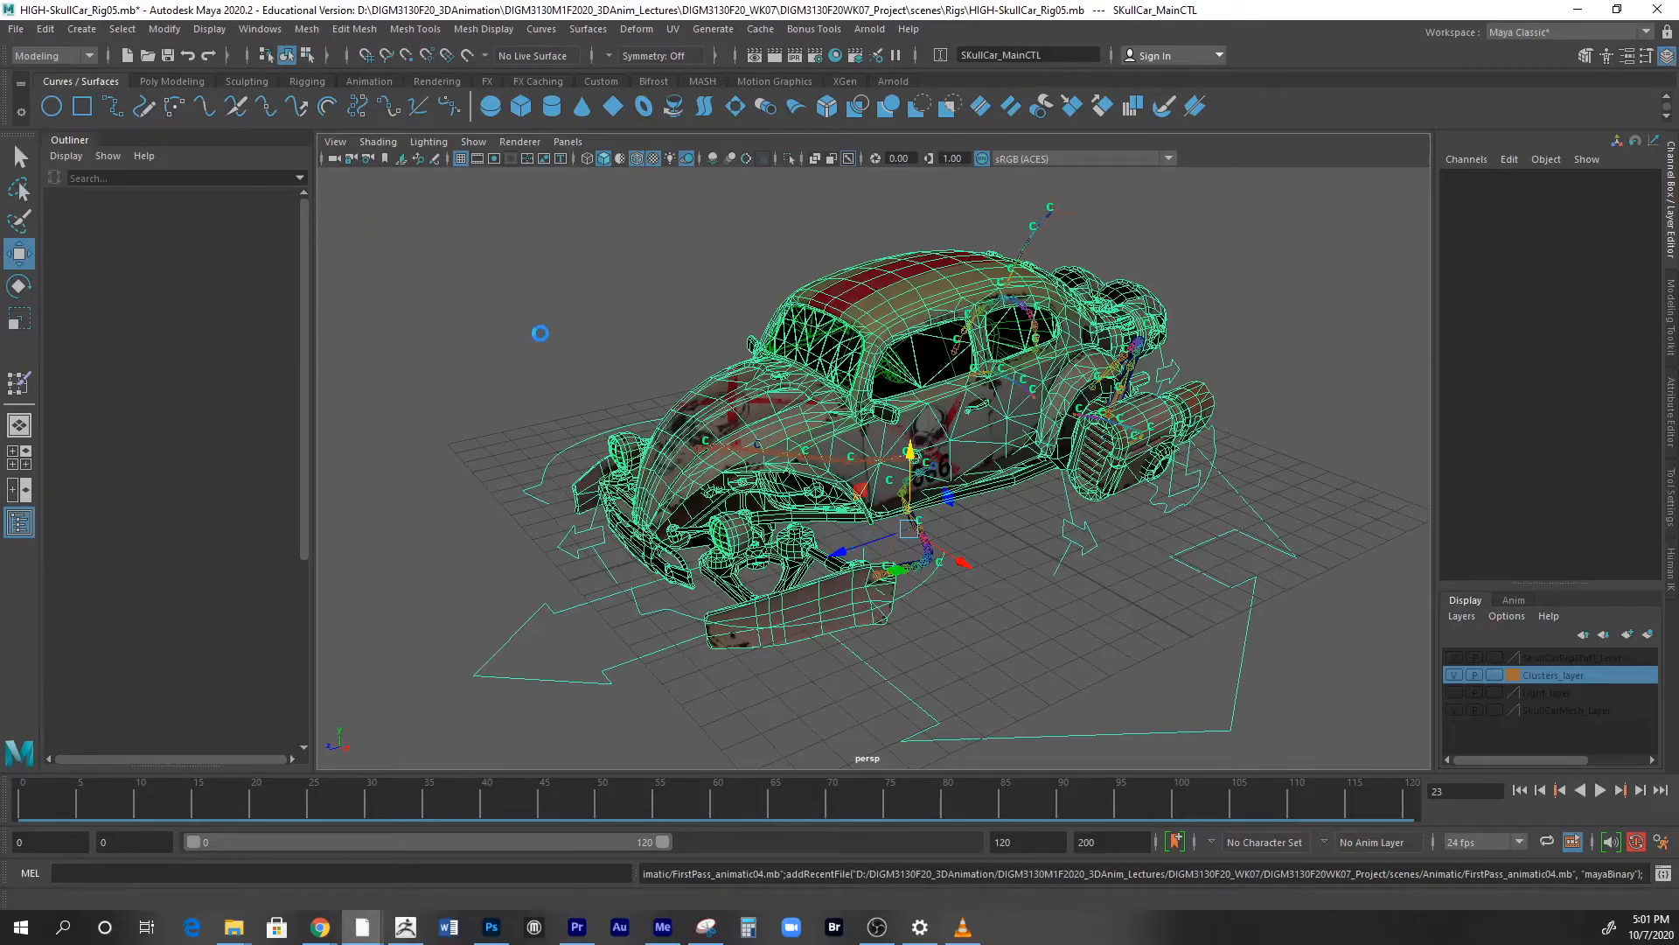
mouse_move(551, 299)
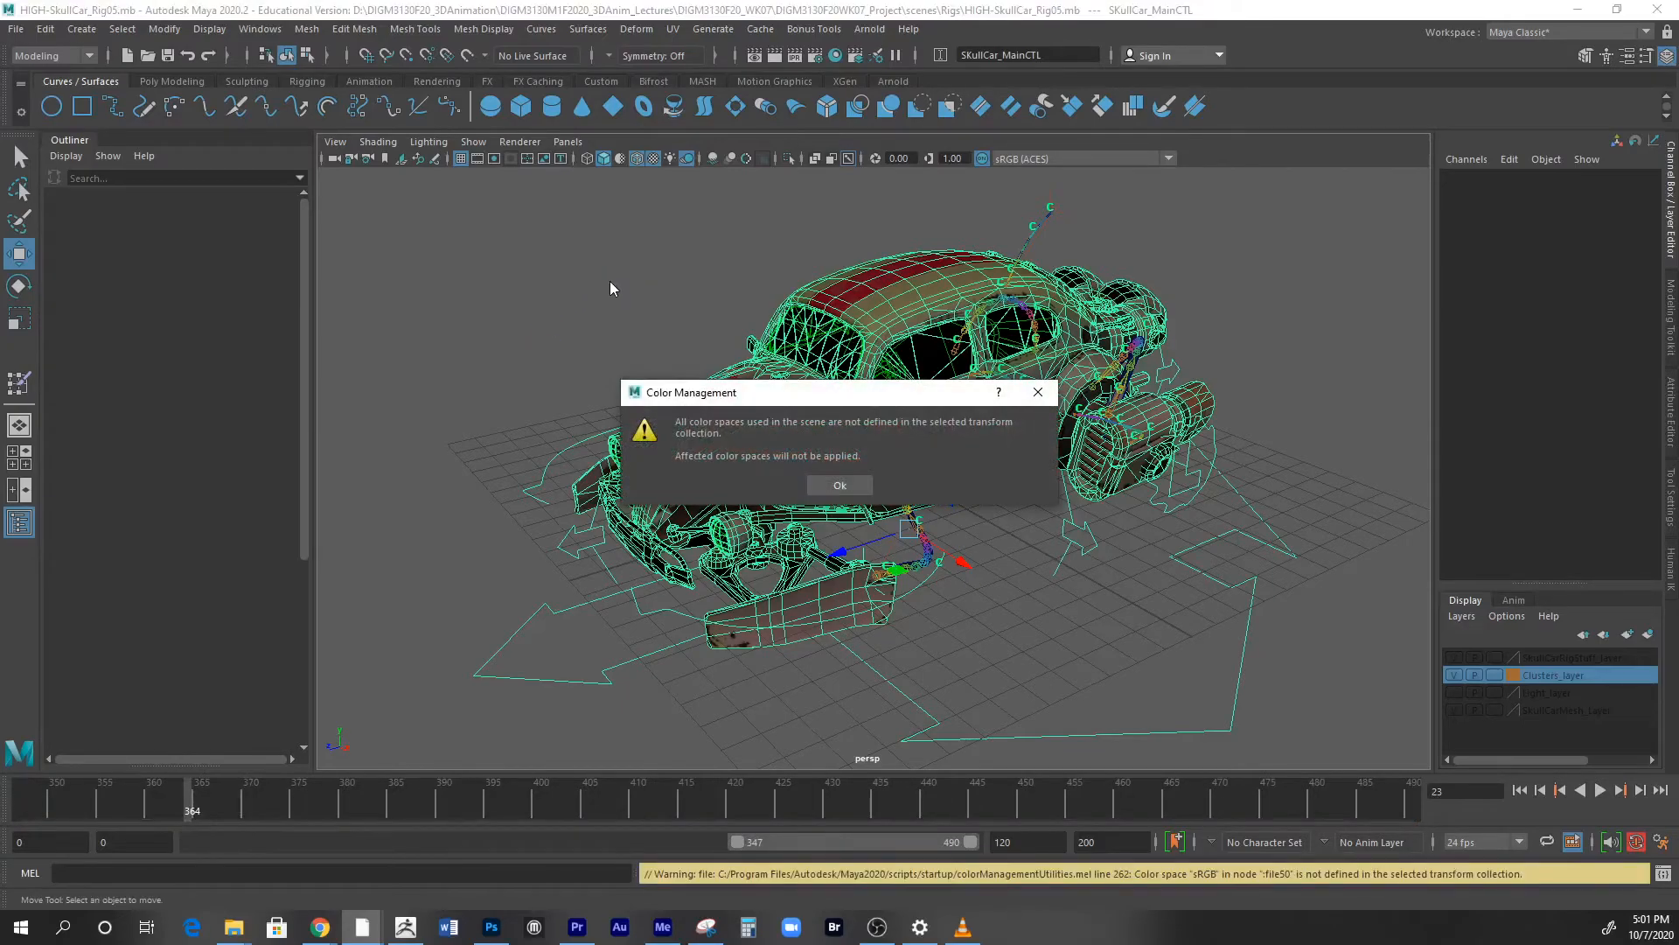
click(839, 485)
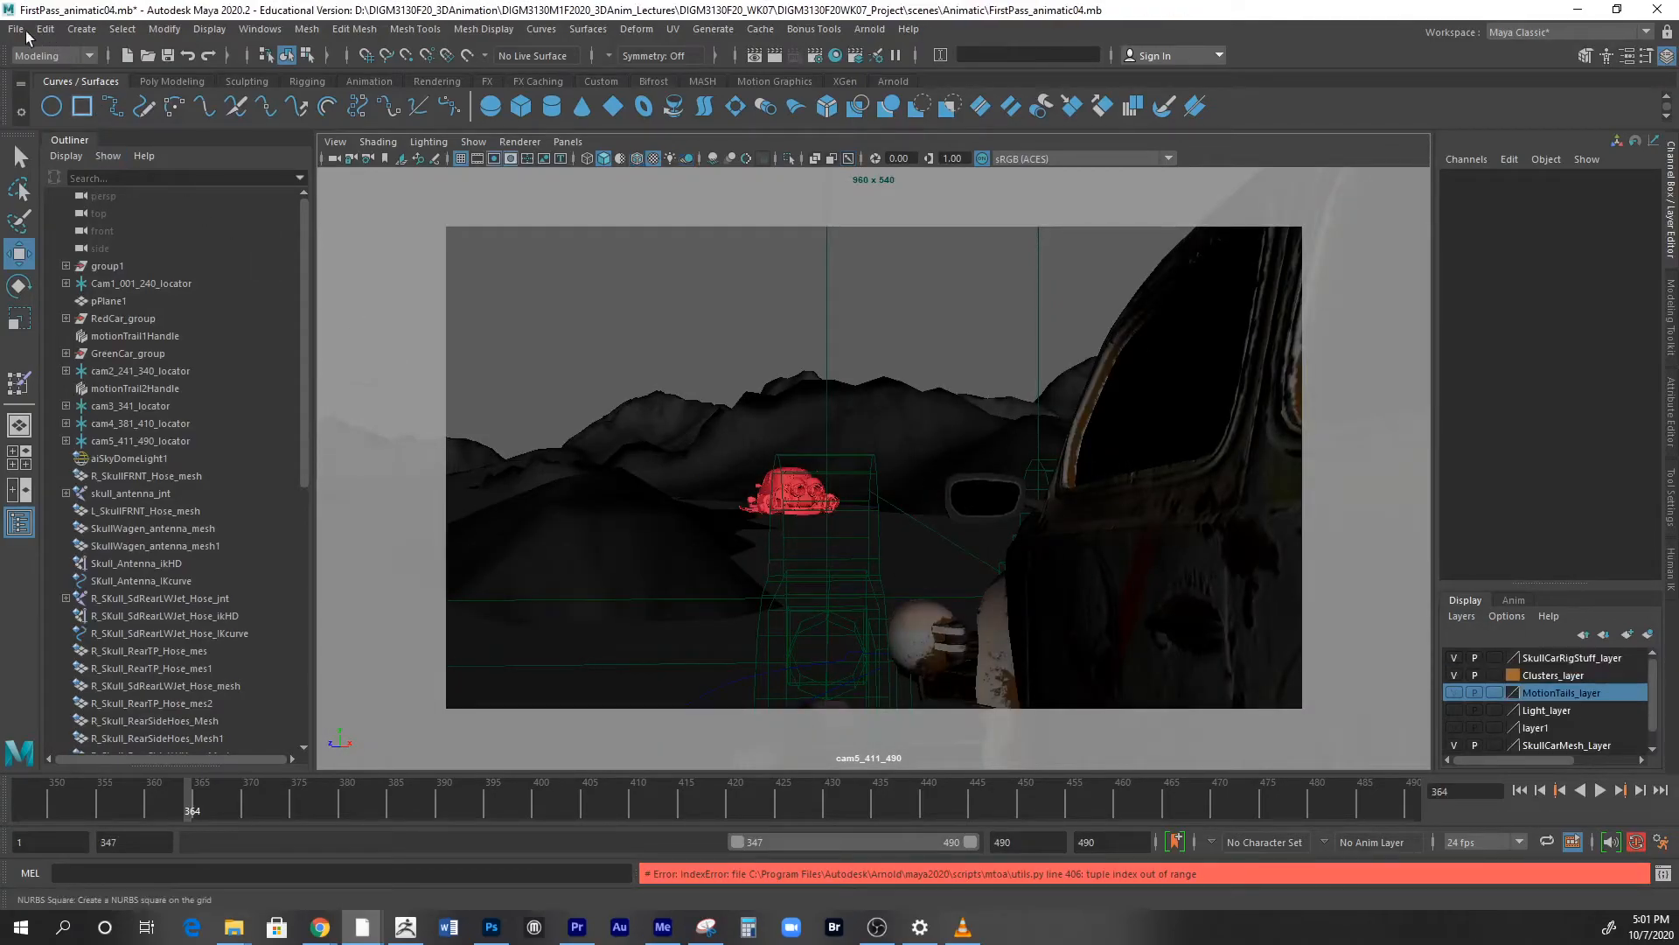
- In the Reference Editor, replace the GreenCarRN reference with HIGH-SkullCar_Rig05.mb
click(15, 30)
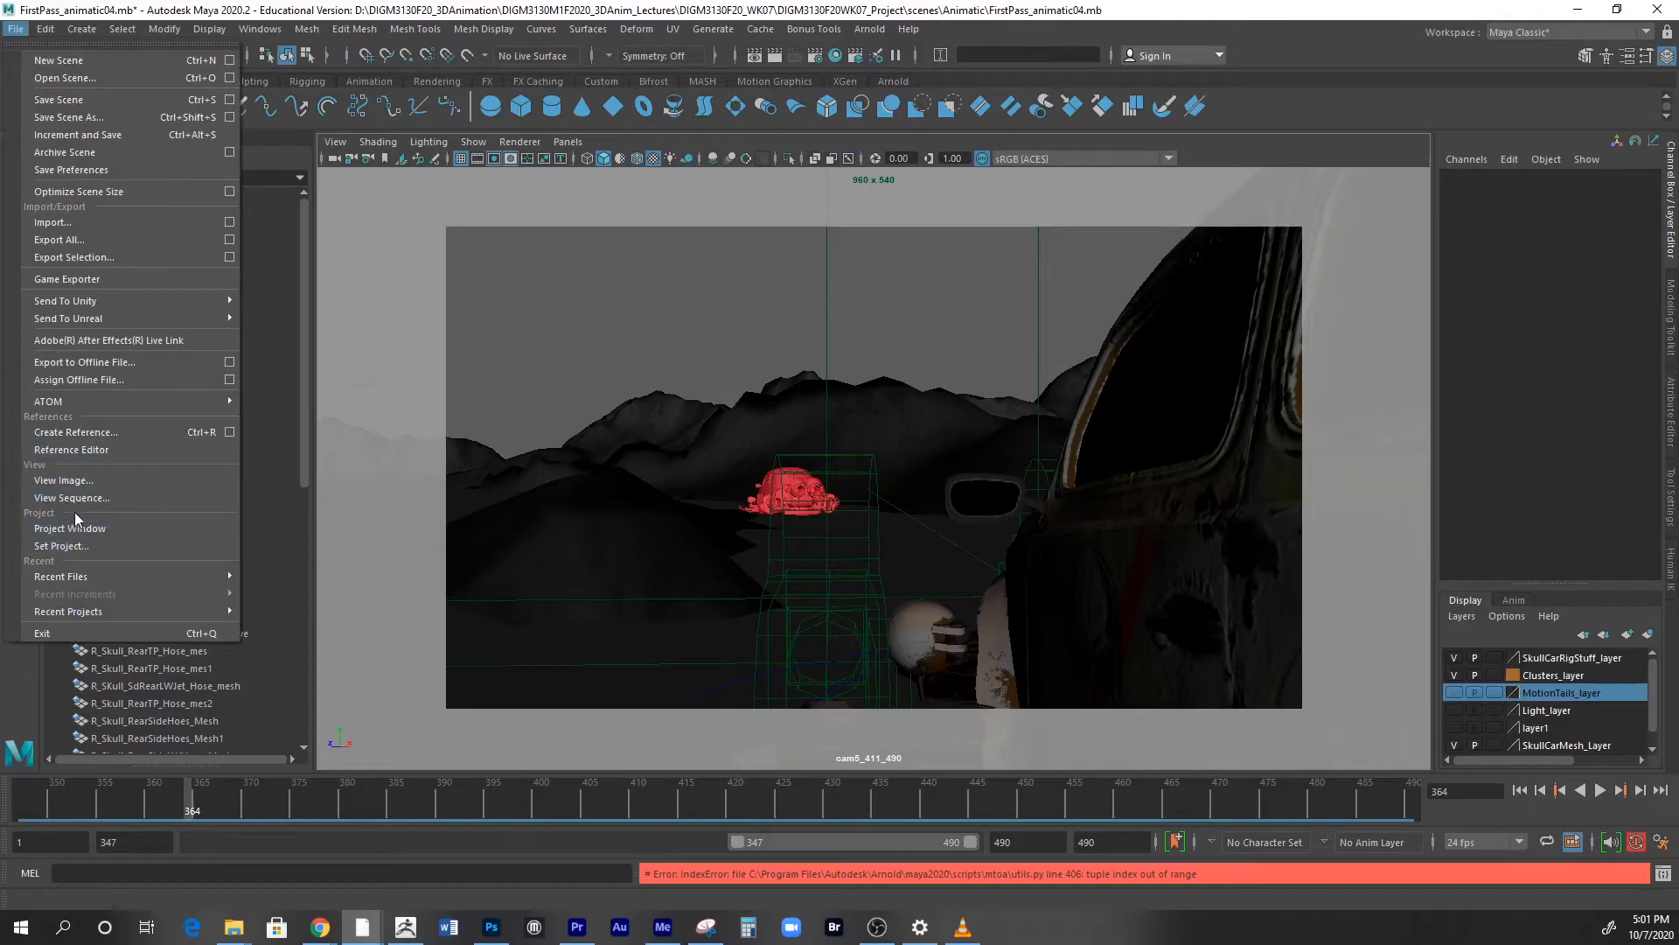
click(68, 450)
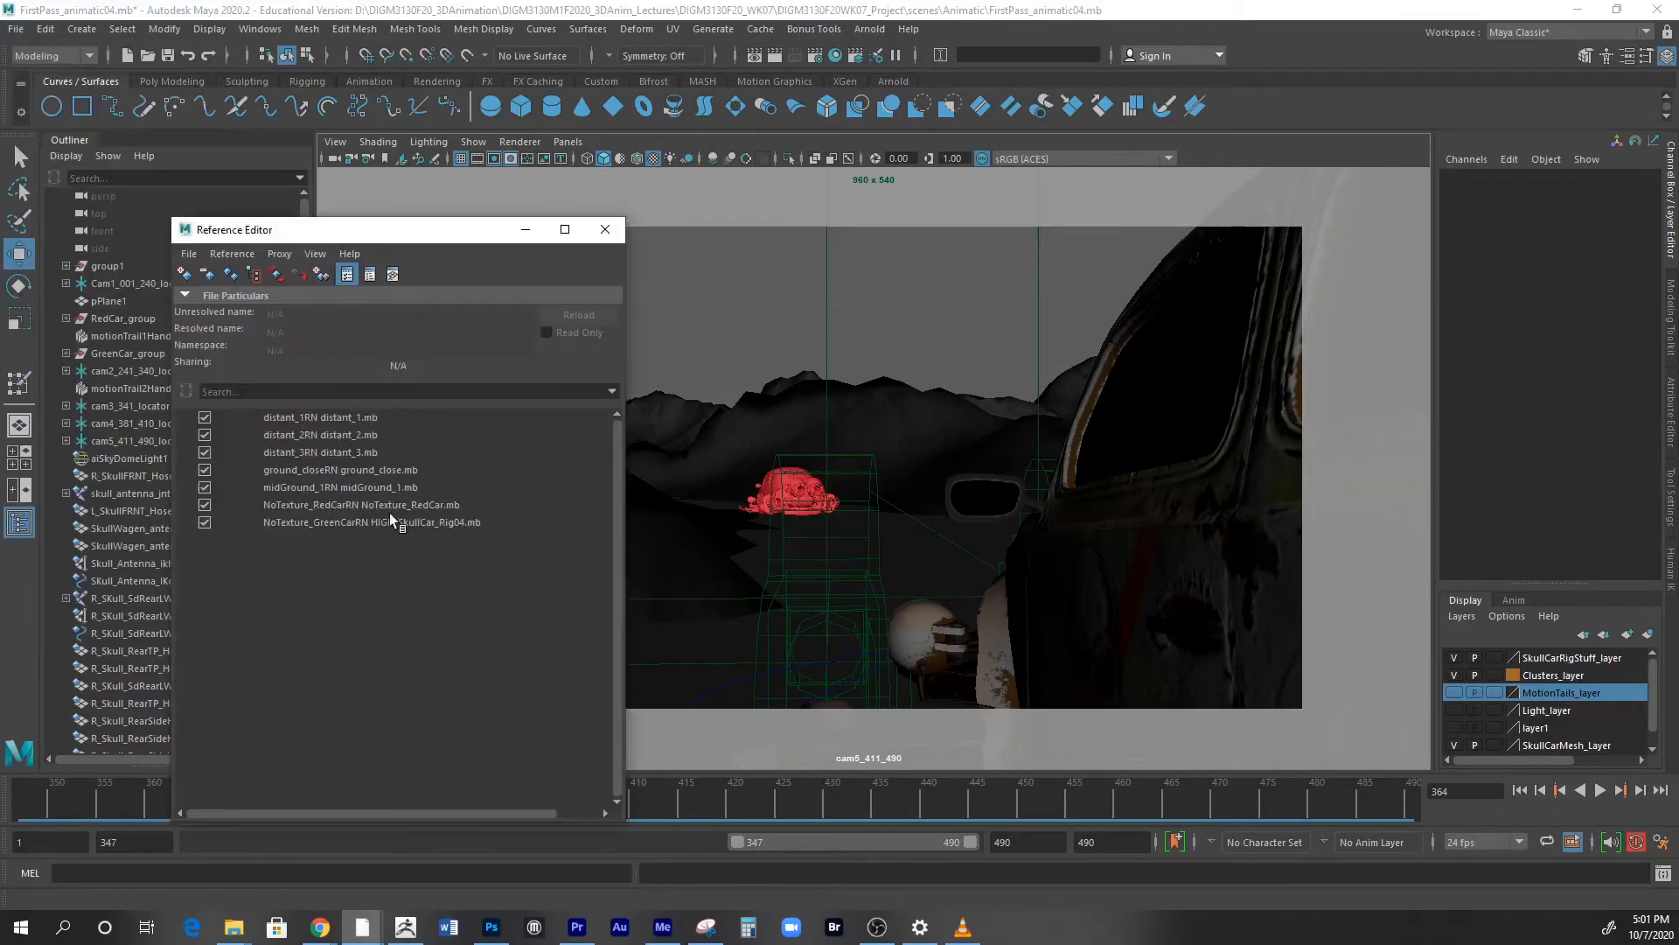
click(371, 521)
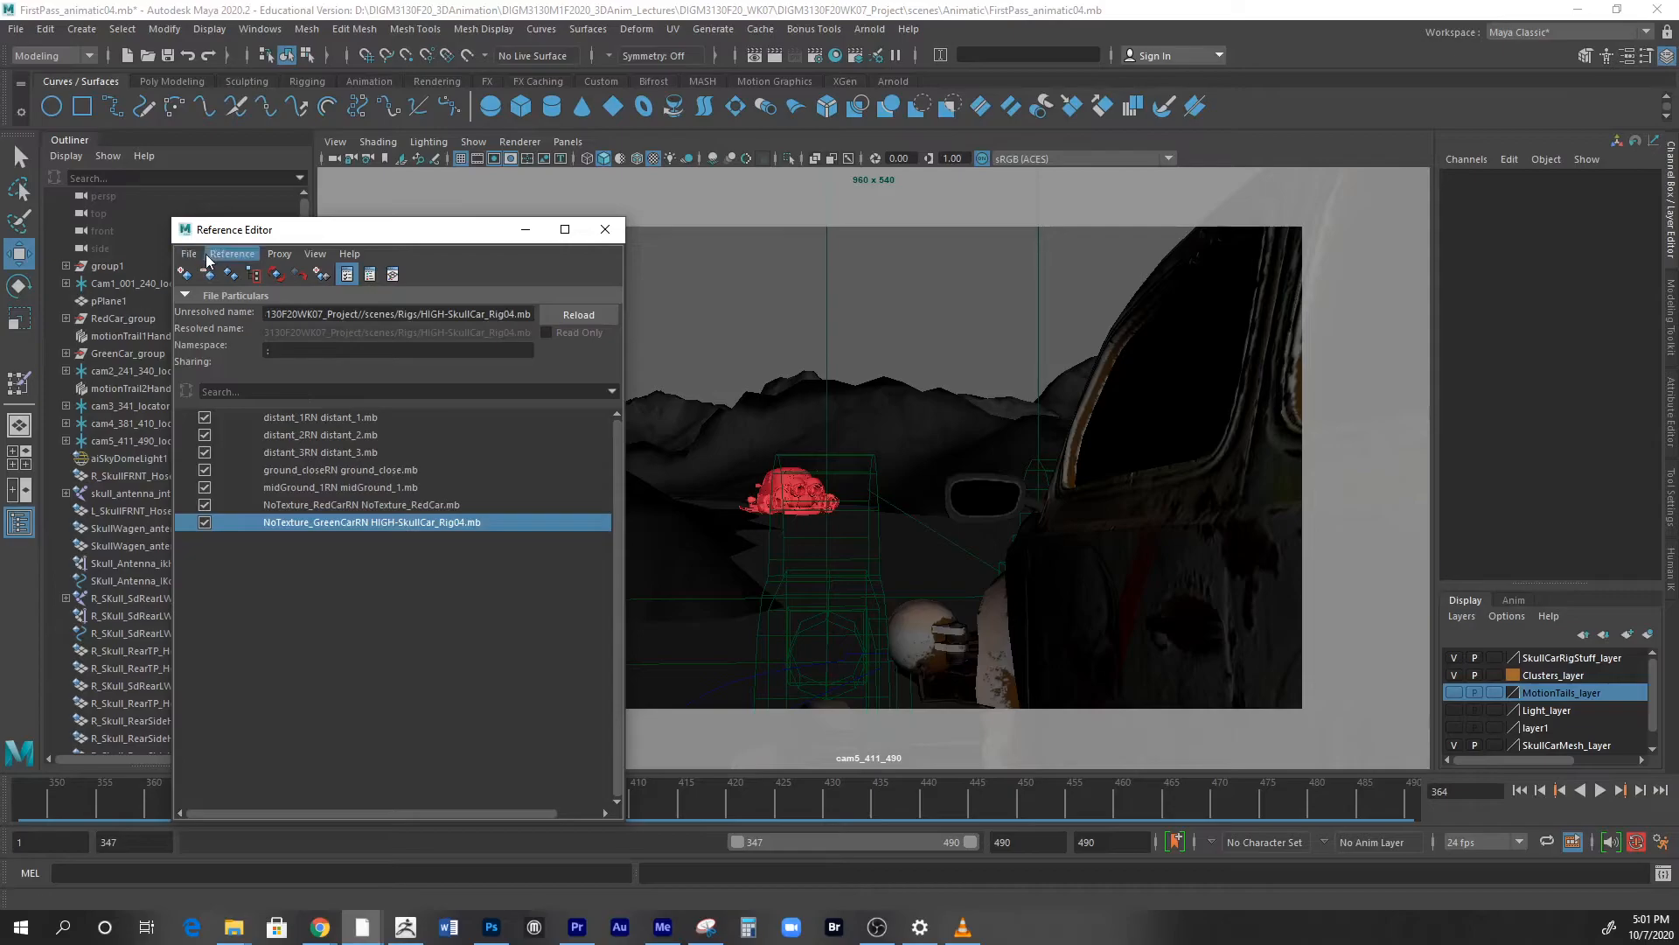
click(231, 254)
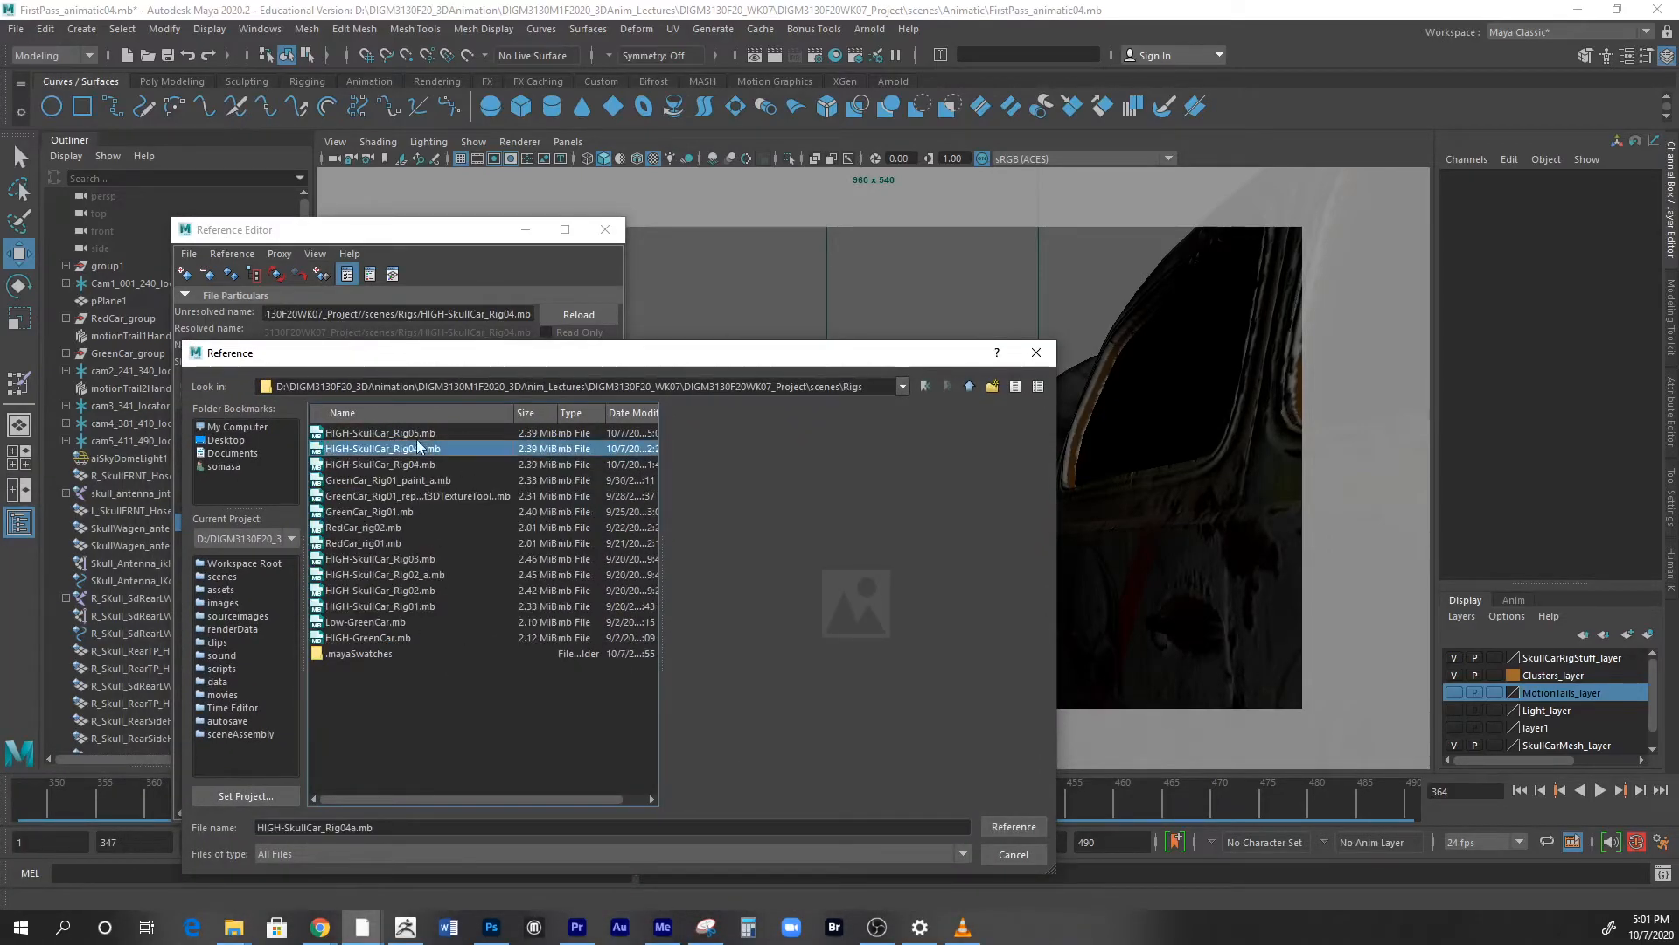
click(1011, 826)
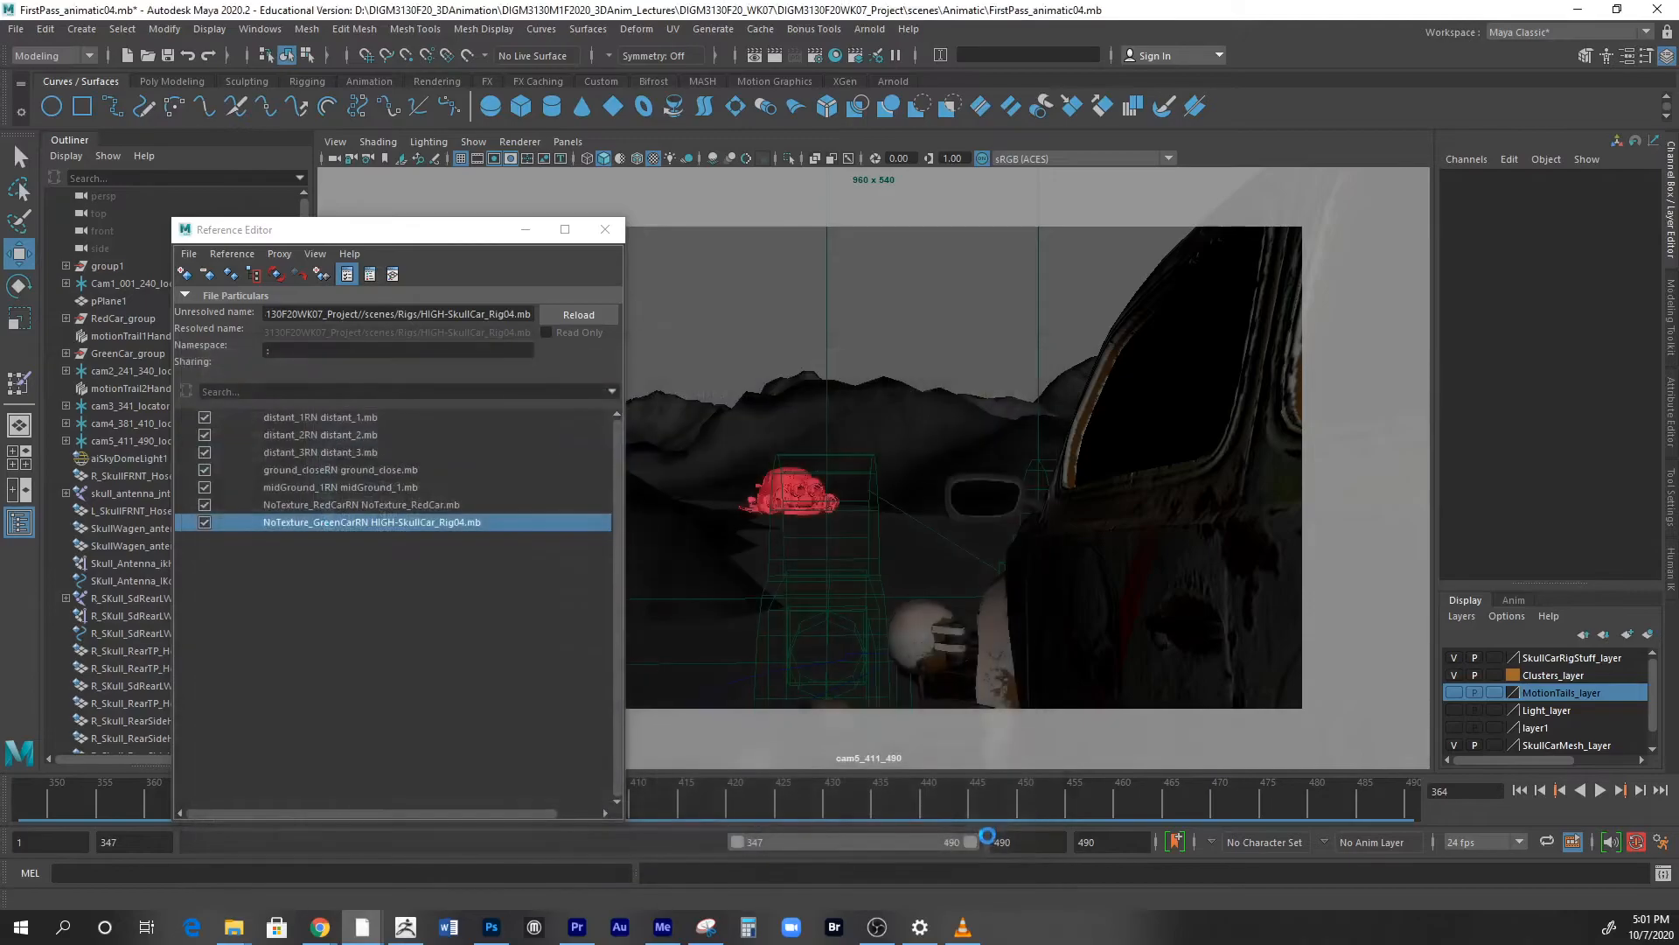
click(577, 313)
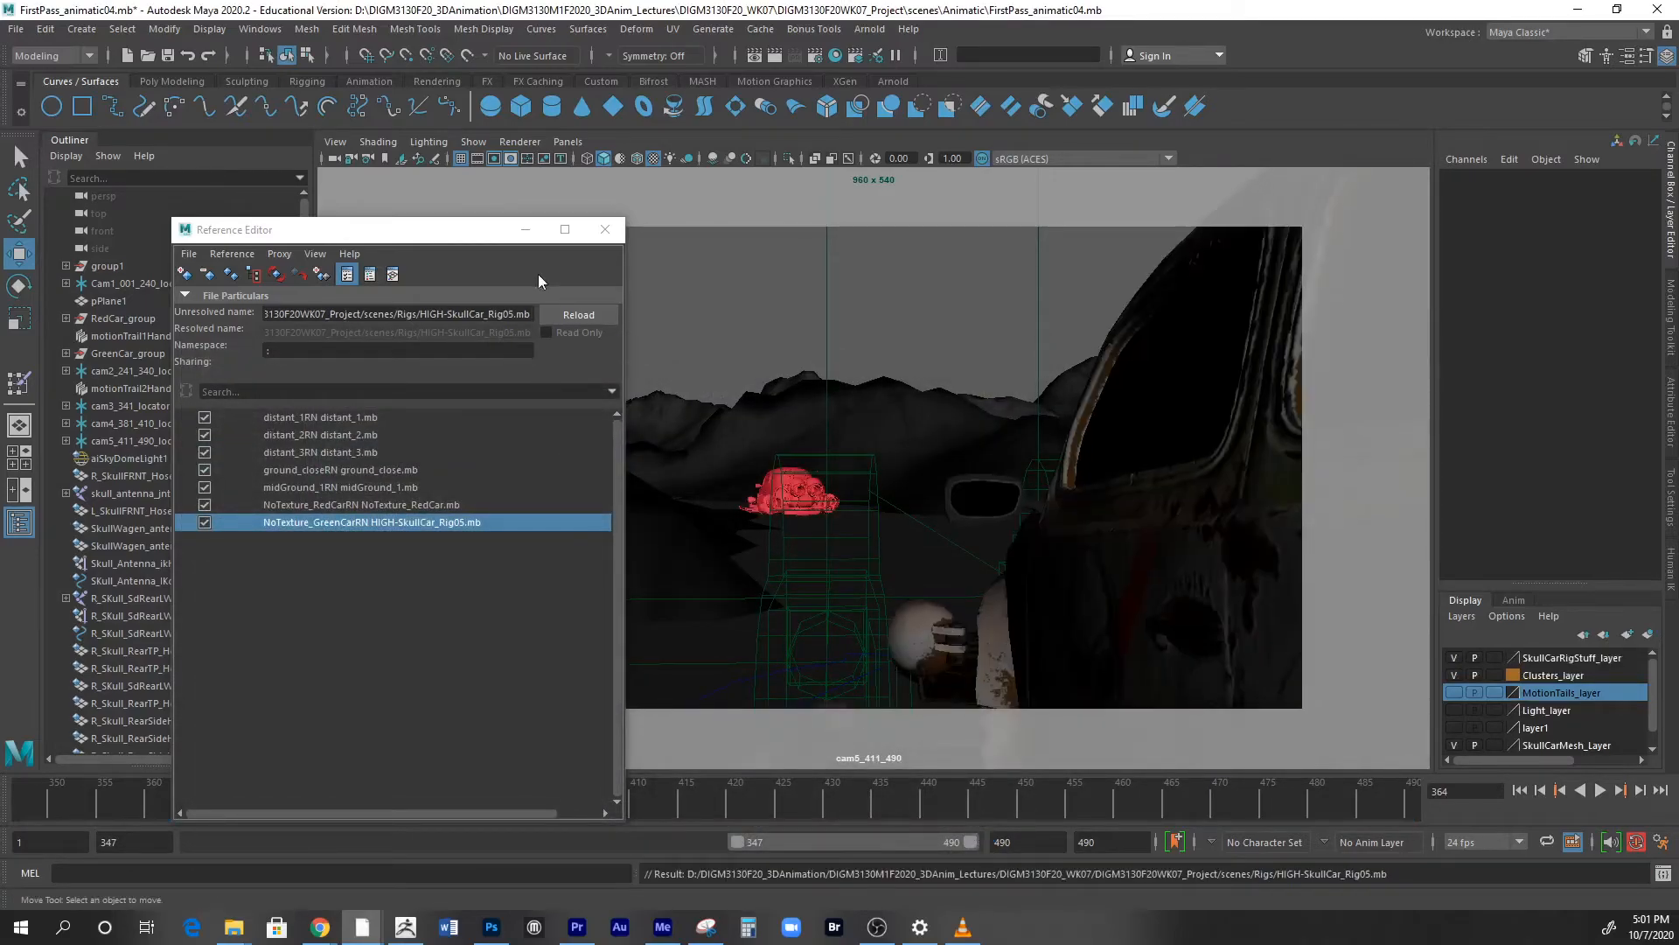
click(603, 229)
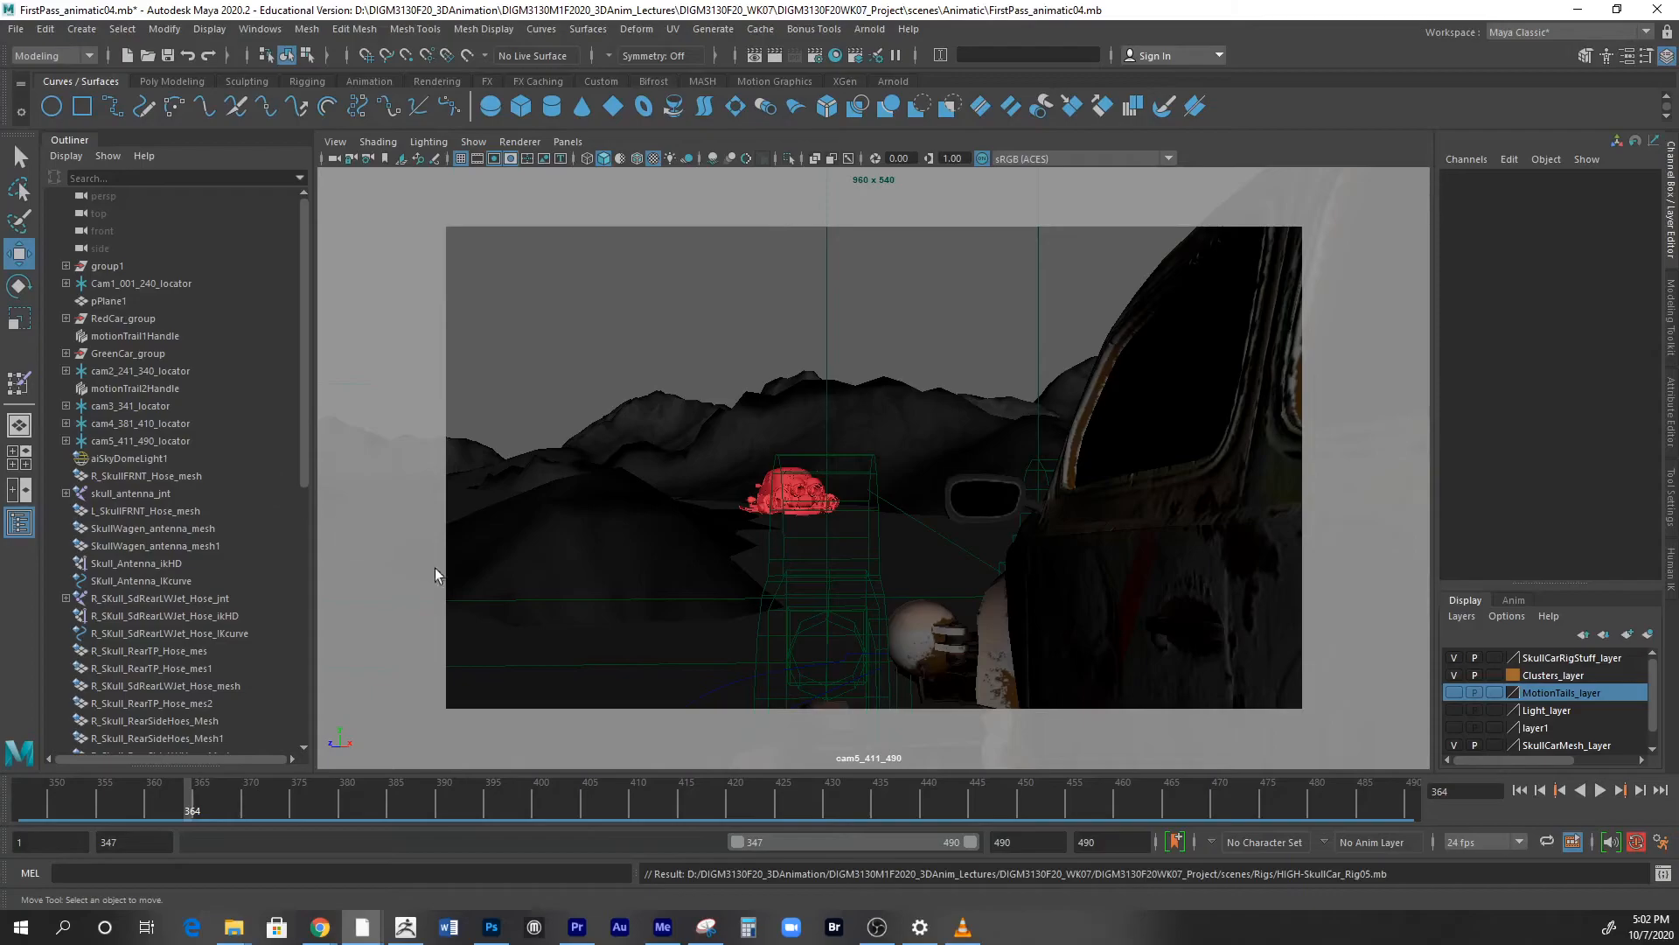
mouse_move(151, 354)
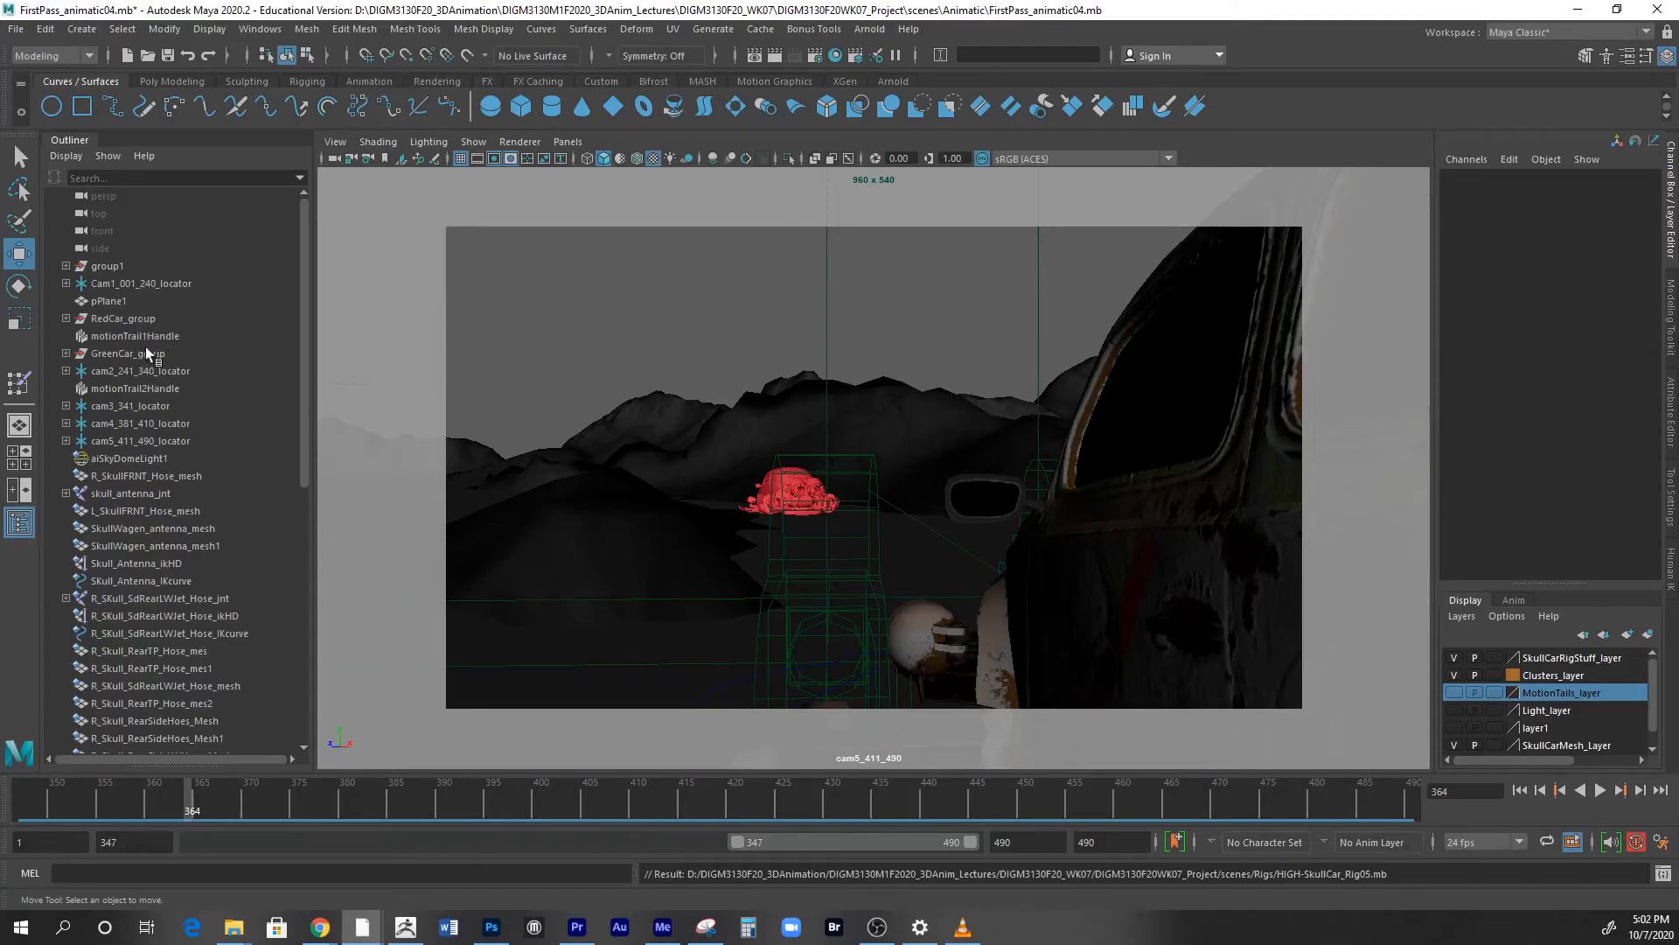
- Select SkullCar_MainCTL inside GreenCar_group and set its Sk Auto Shake to 2.5
click(128, 353)
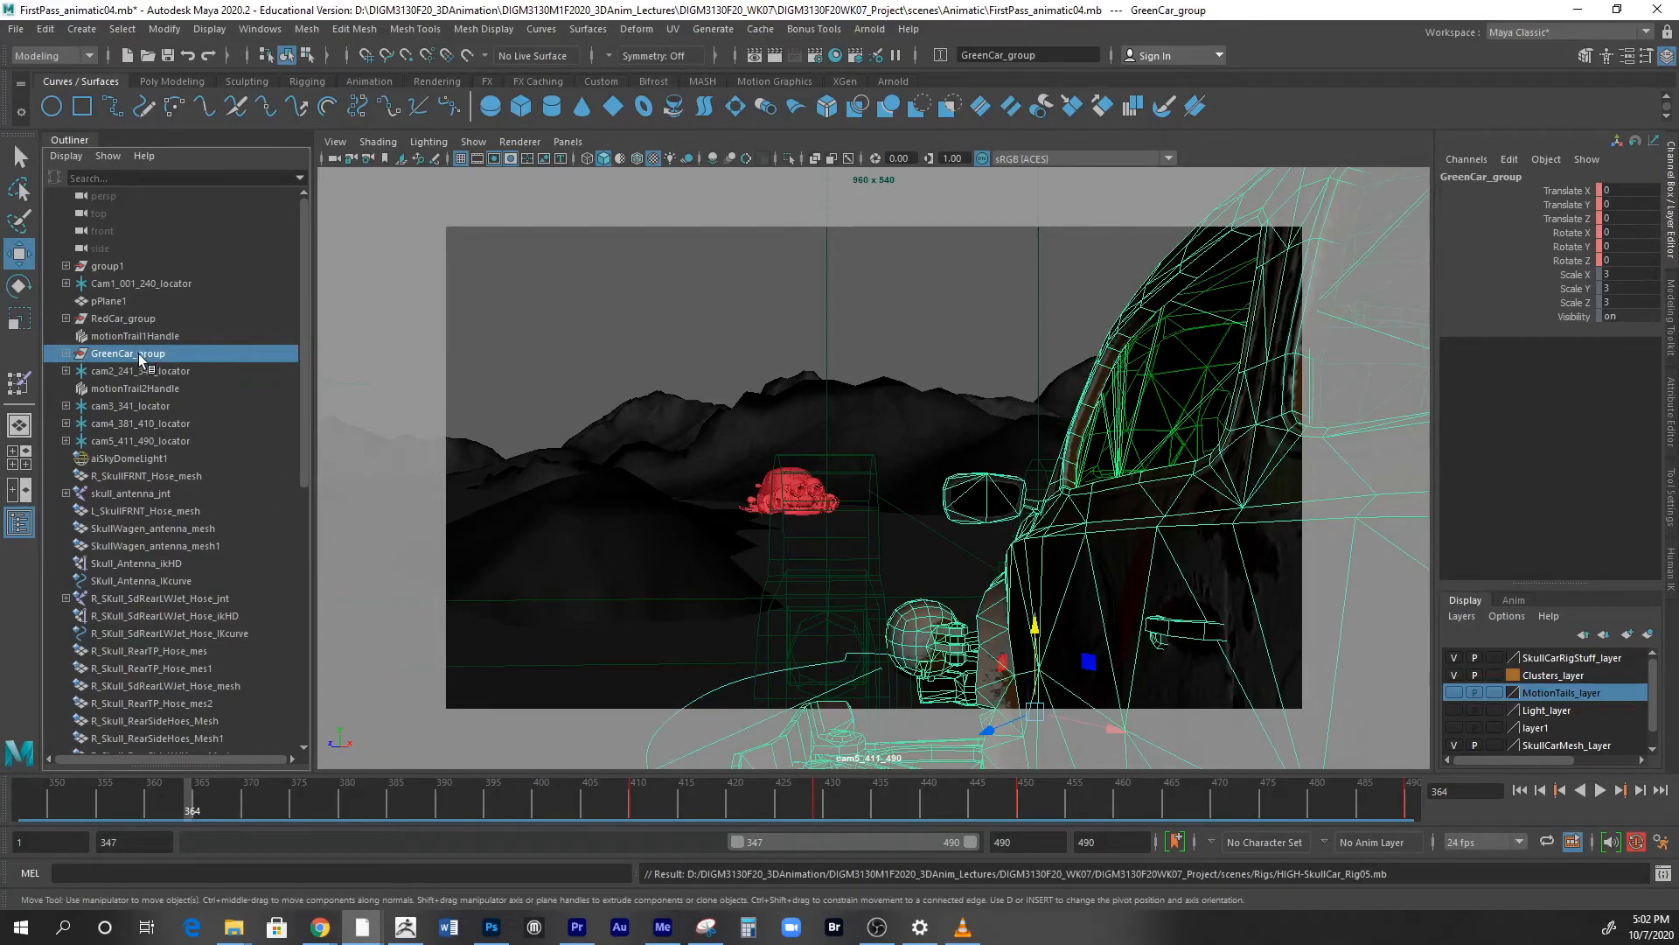
click(65, 353)
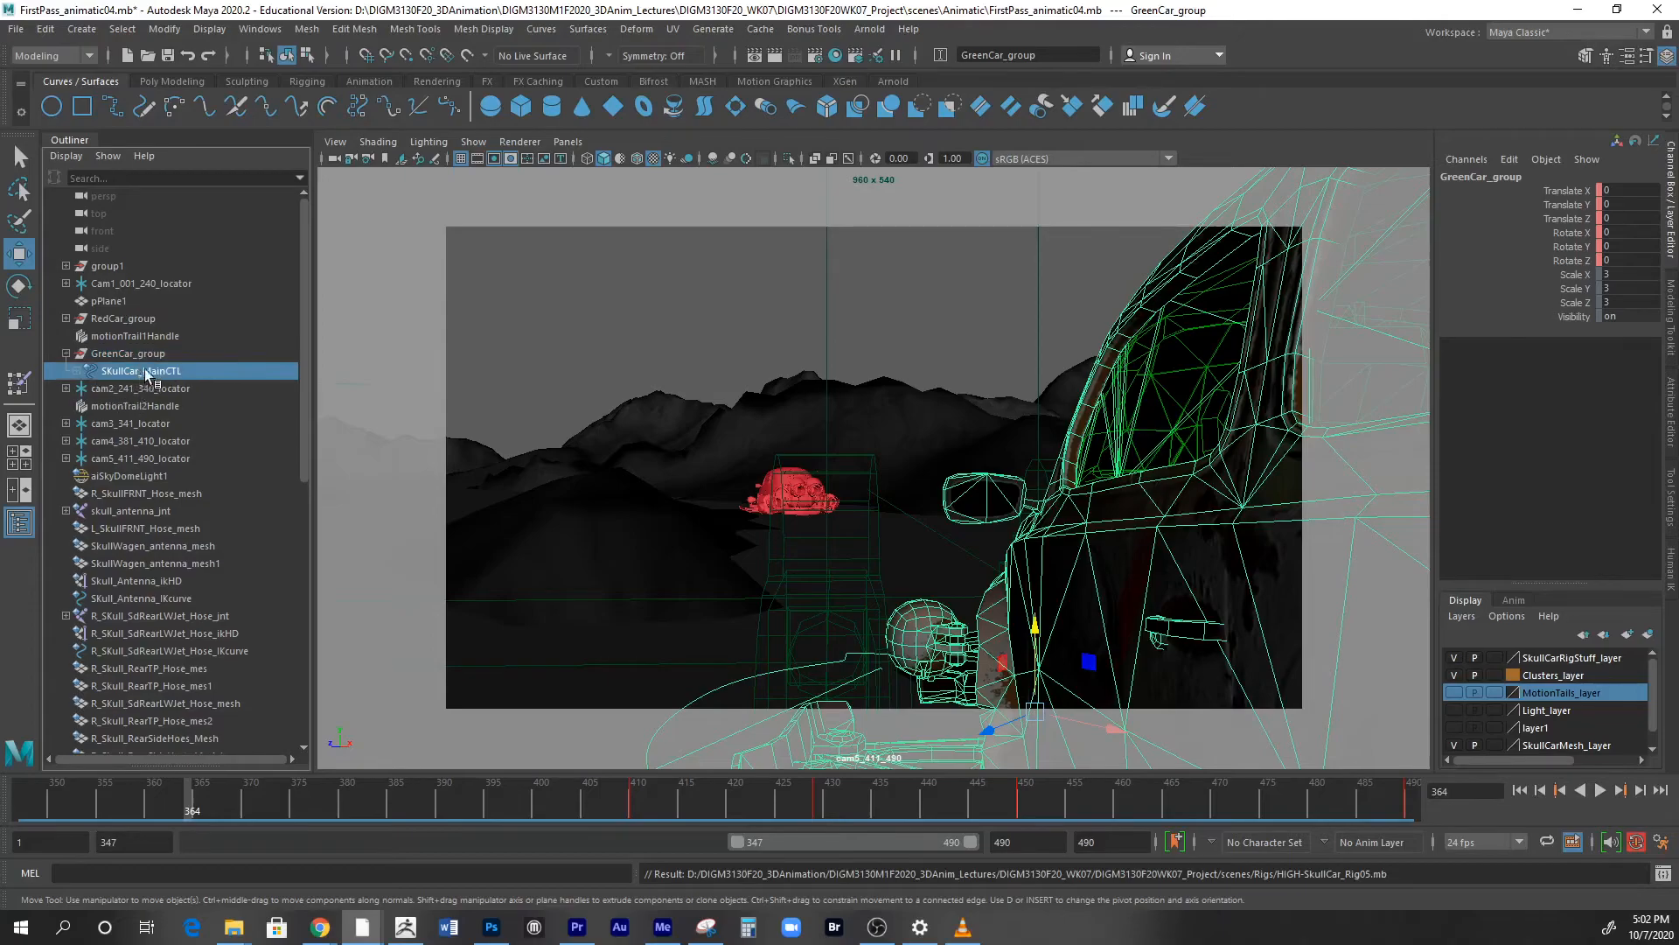
click(140, 371)
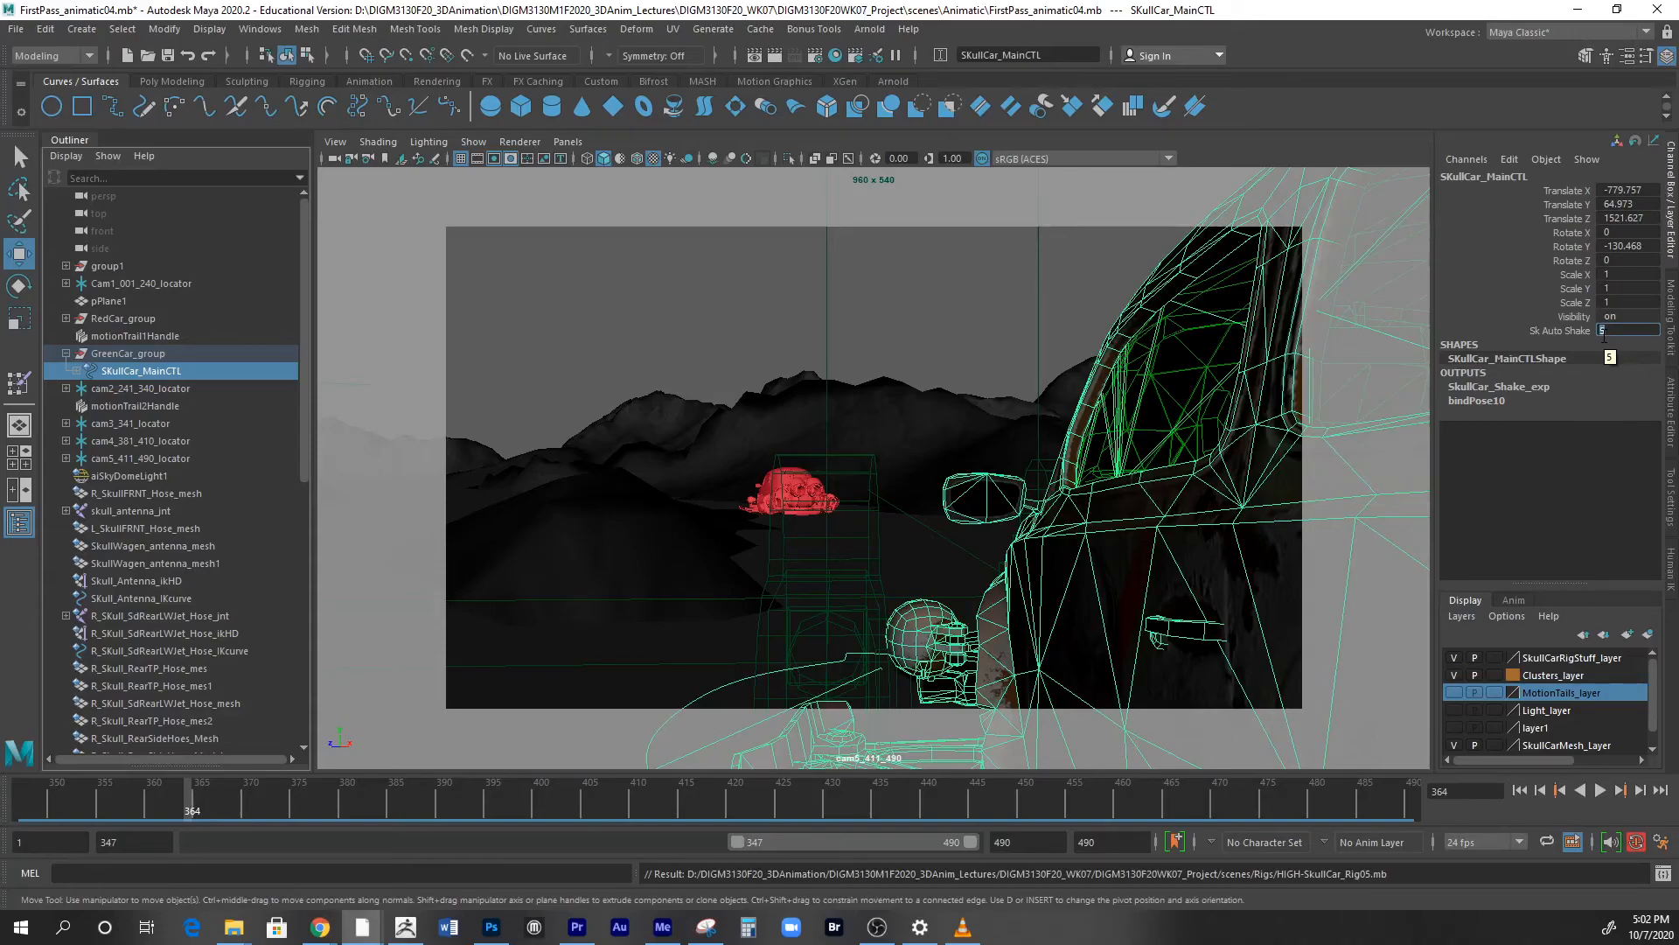
text(2.5)
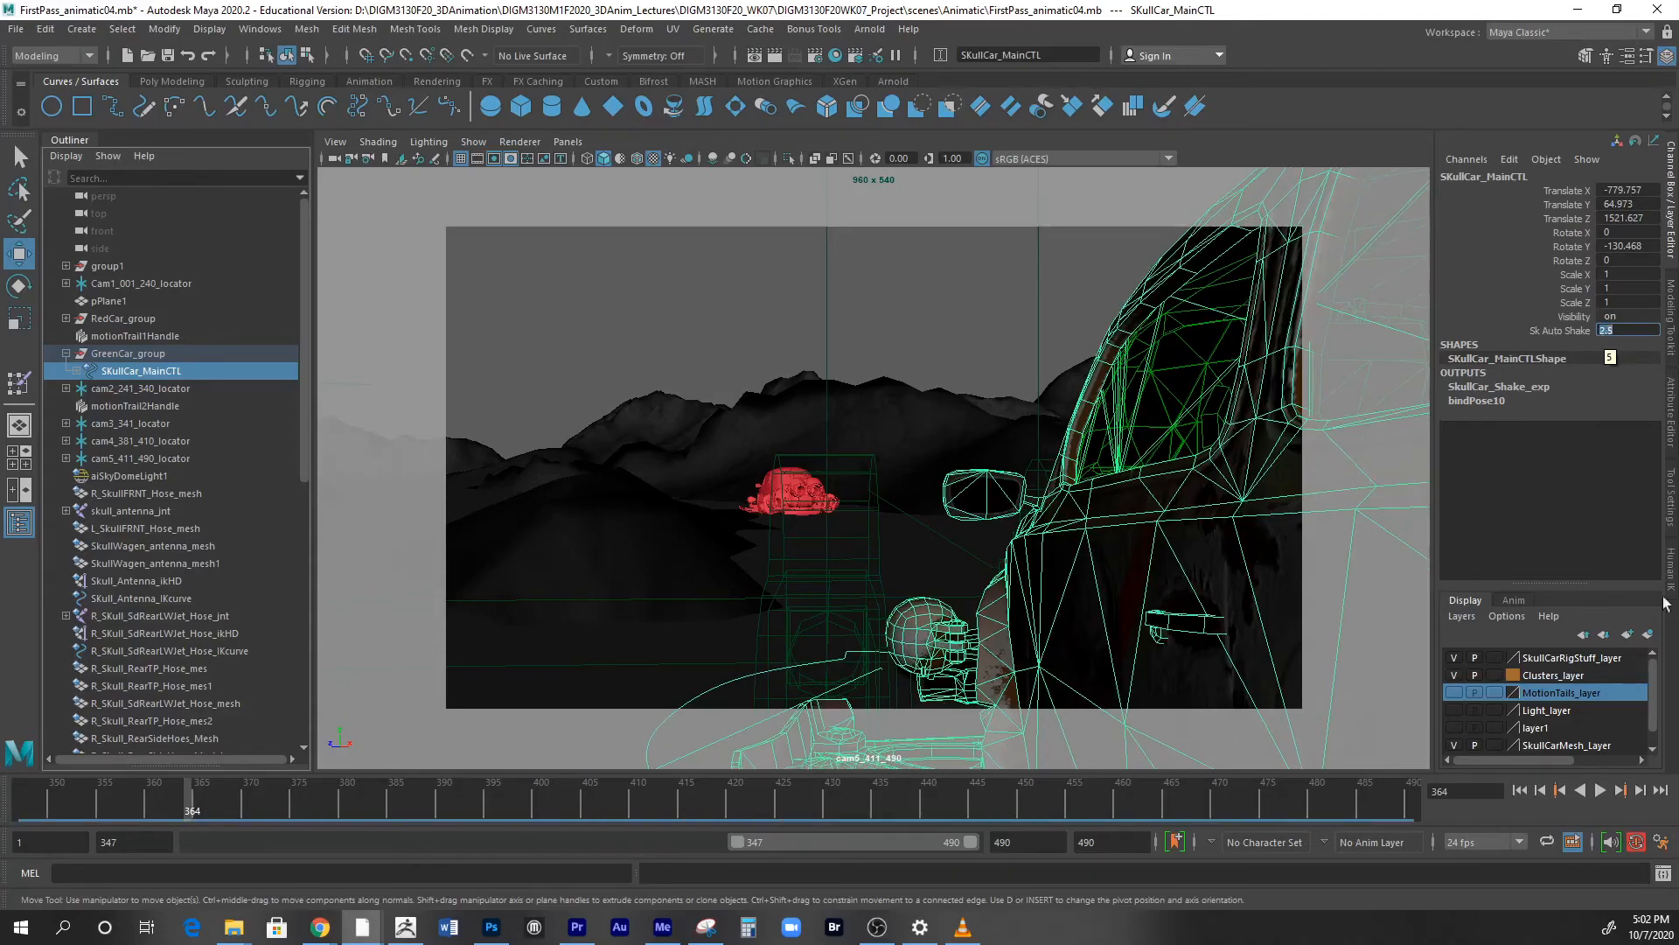
- Play the animatic to watch the referenced car shake, then stop playback
click(1602, 789)
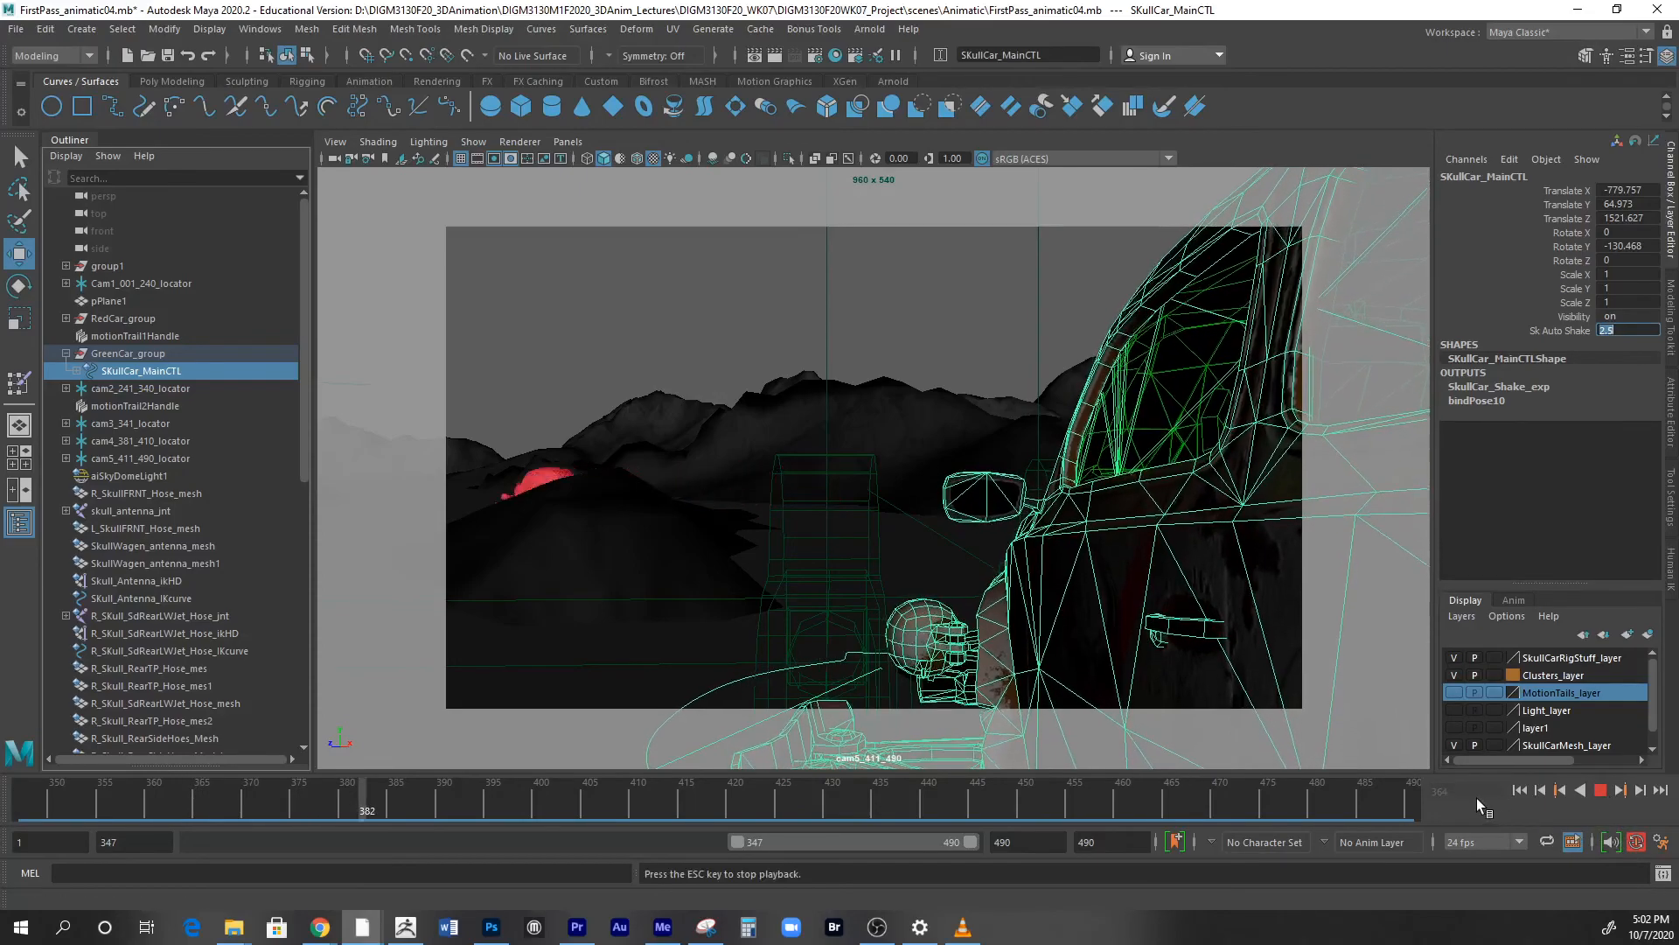
click(841, 798)
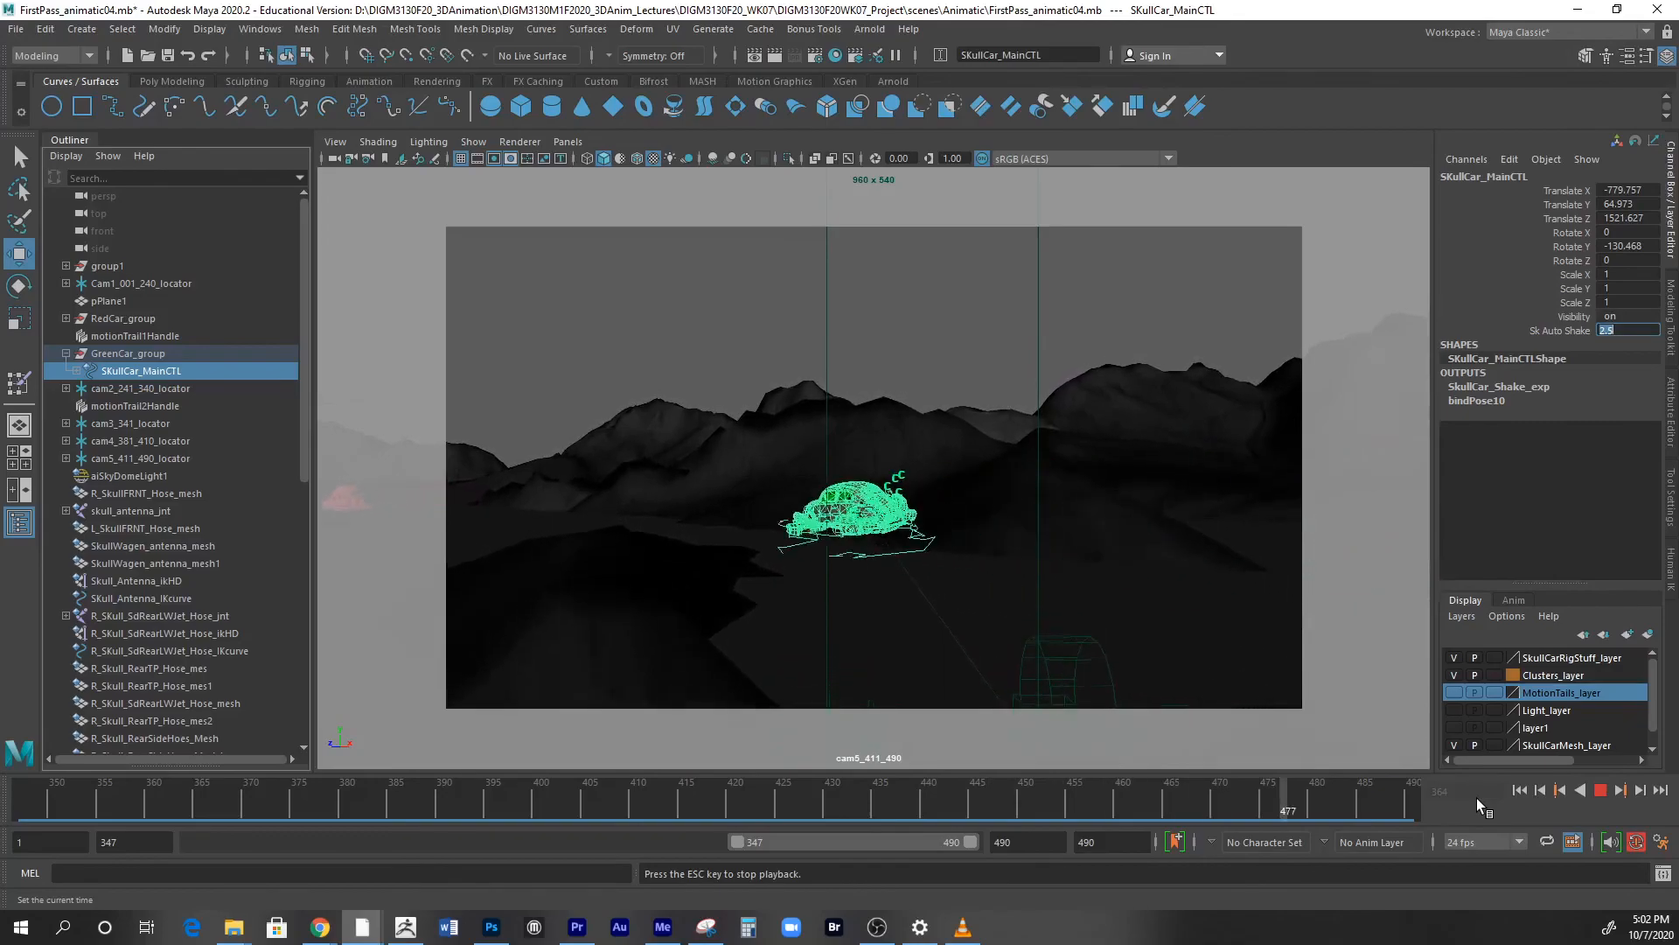
click(1578, 789)
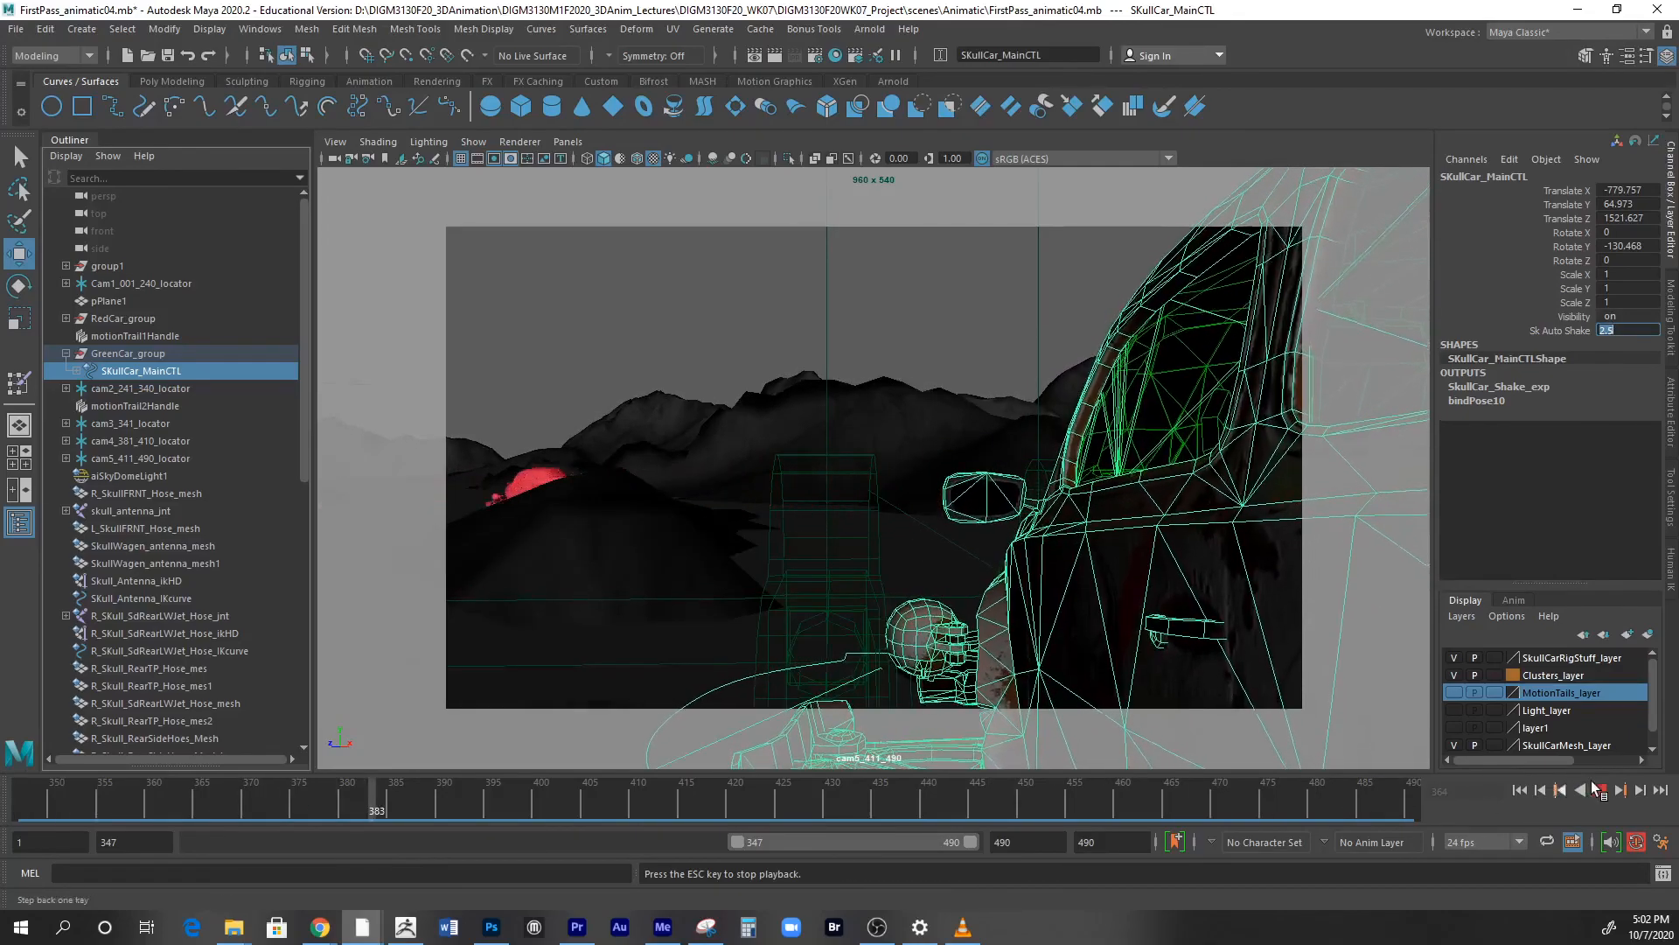